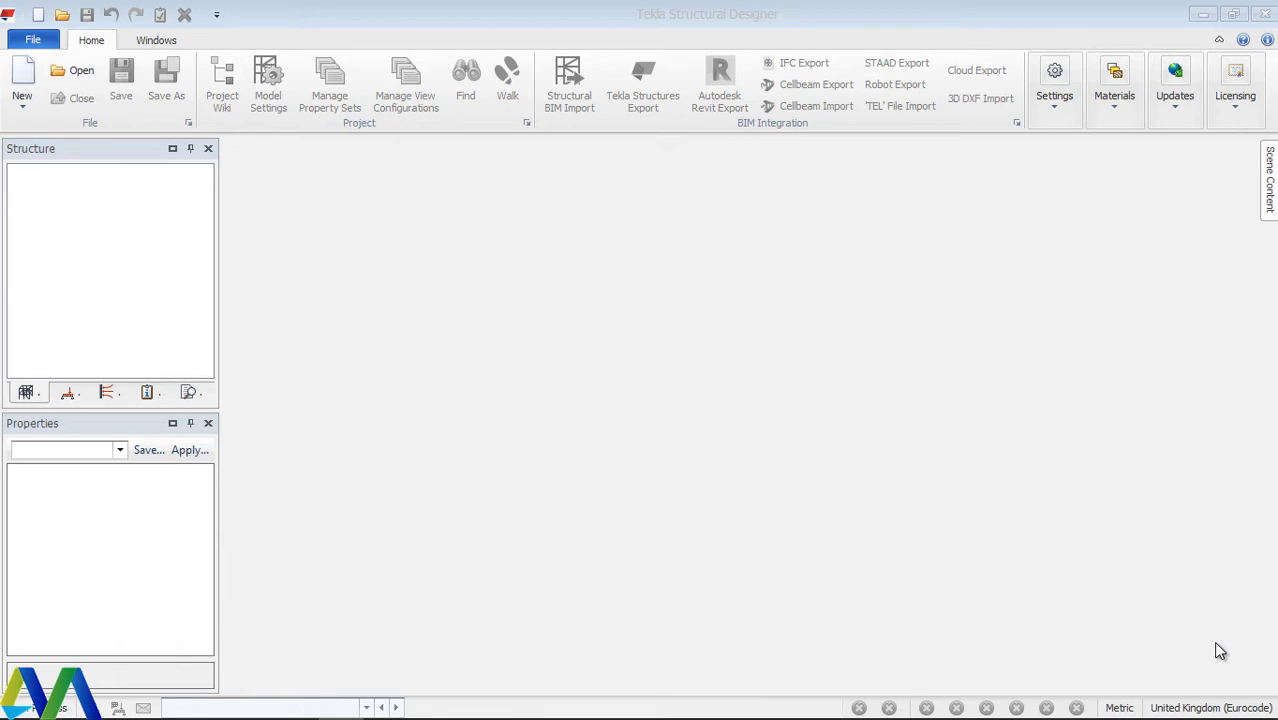
pyautogui.moveTo(1212, 654)
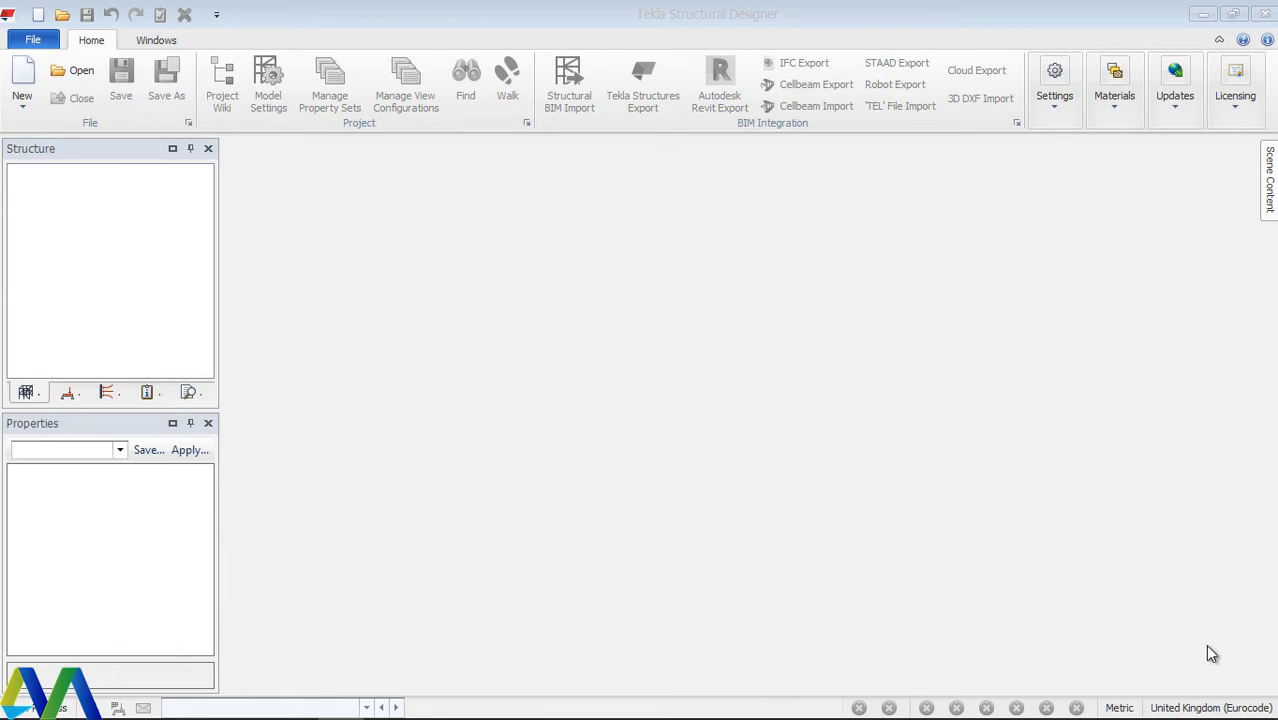
pyautogui.moveTo(1224, 576)
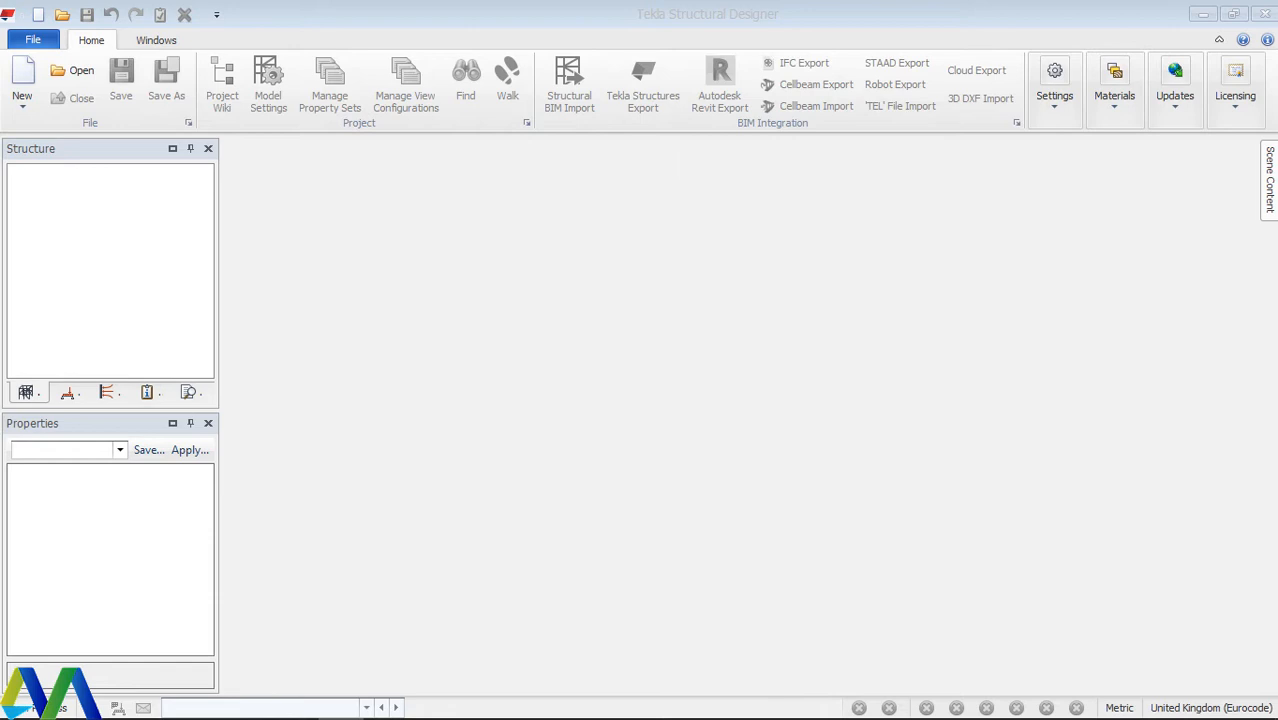
pyautogui.moveTo(1264, 466)
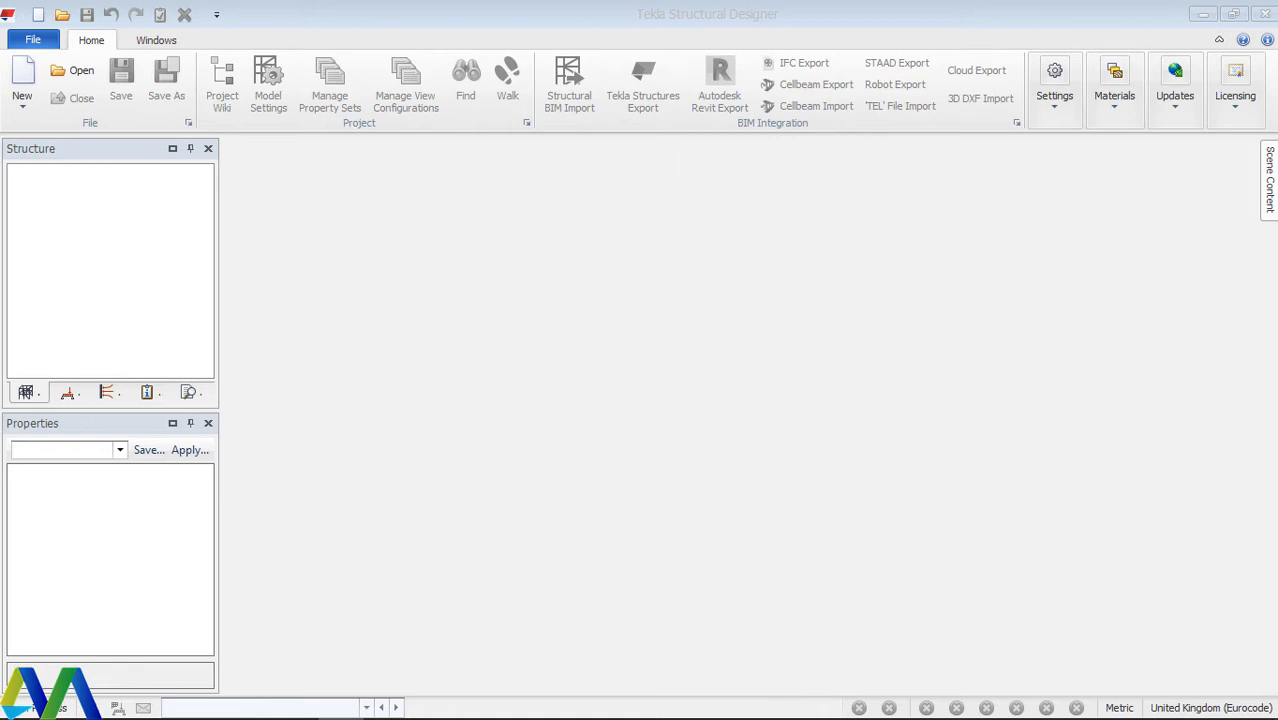
pyautogui.moveTo(1240, 508)
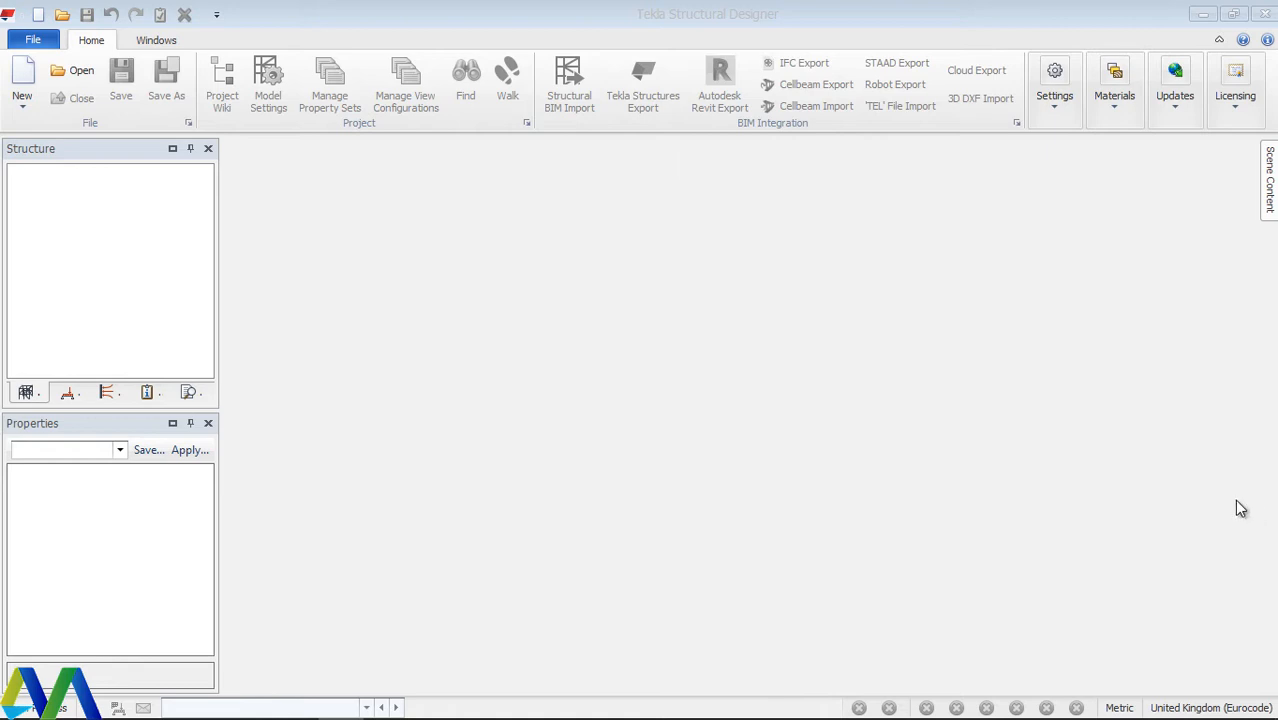
pyautogui.moveTo(1228, 600)
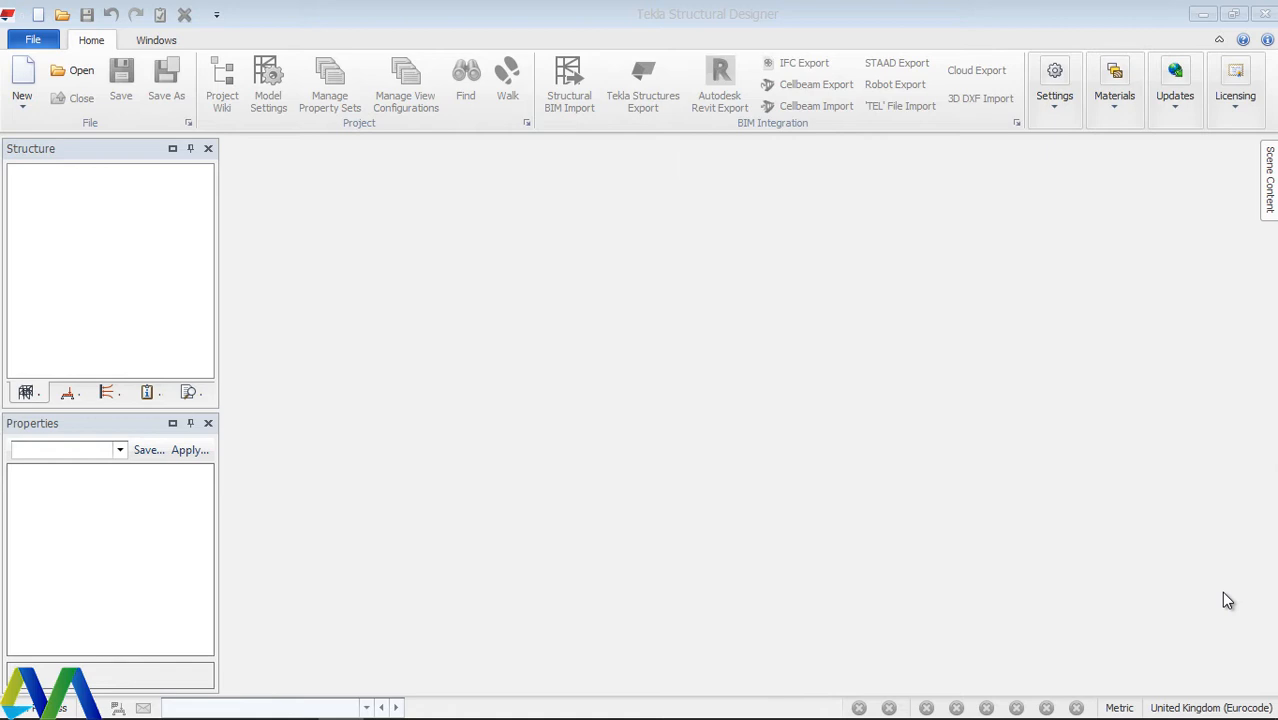
pyautogui.moveTo(956, 284)
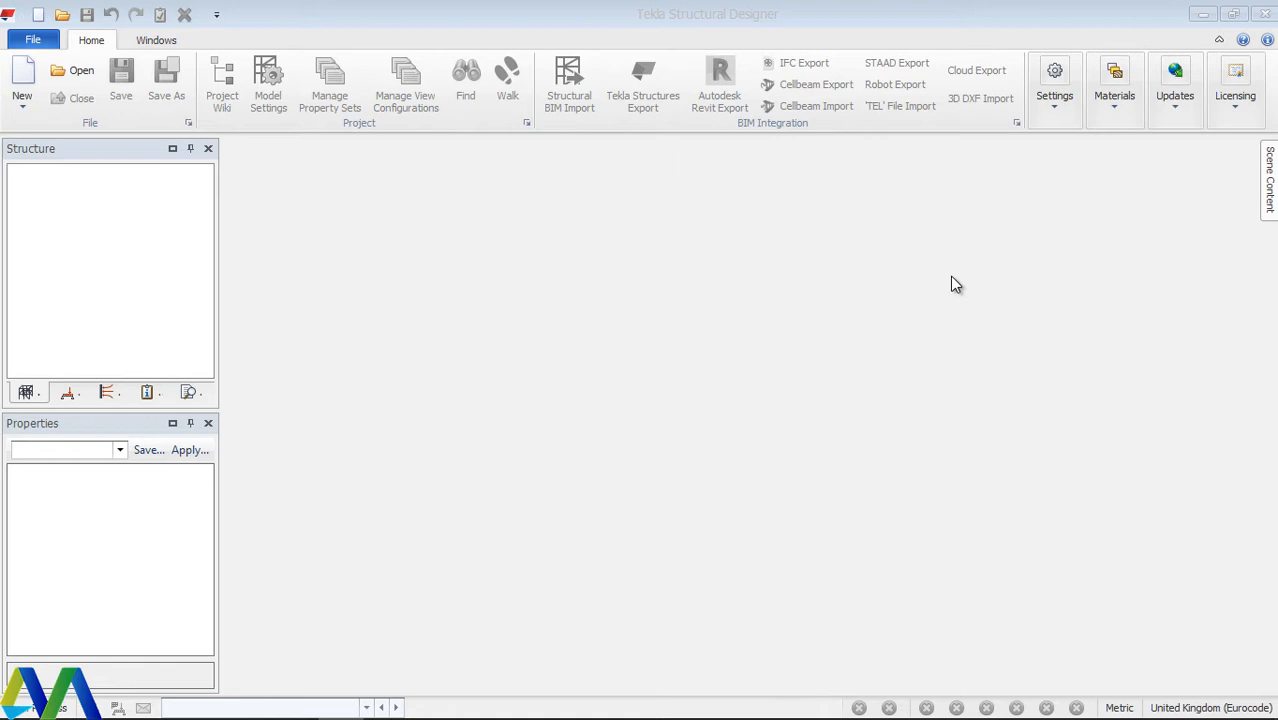
pyautogui.moveTo(244, 34)
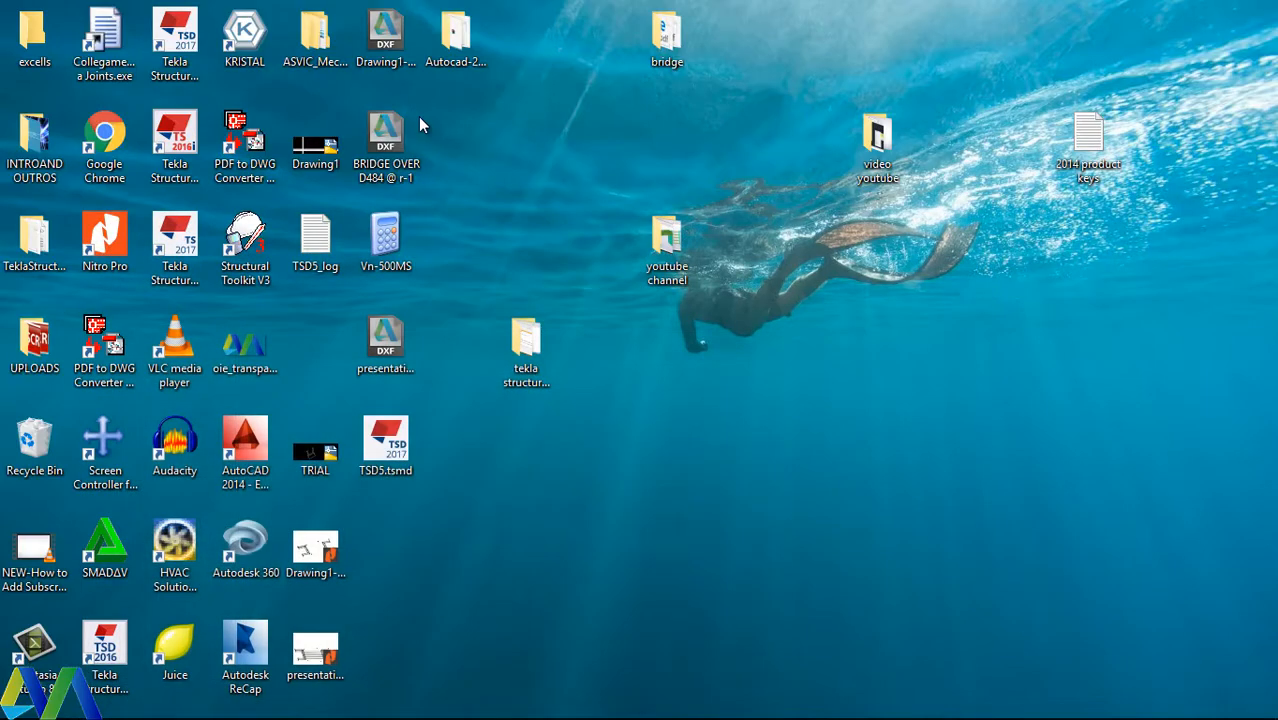
# Launch Tekla Structural Designer 2017 from its desktop shortcut with no project loaded.
pyautogui.click(174, 40)
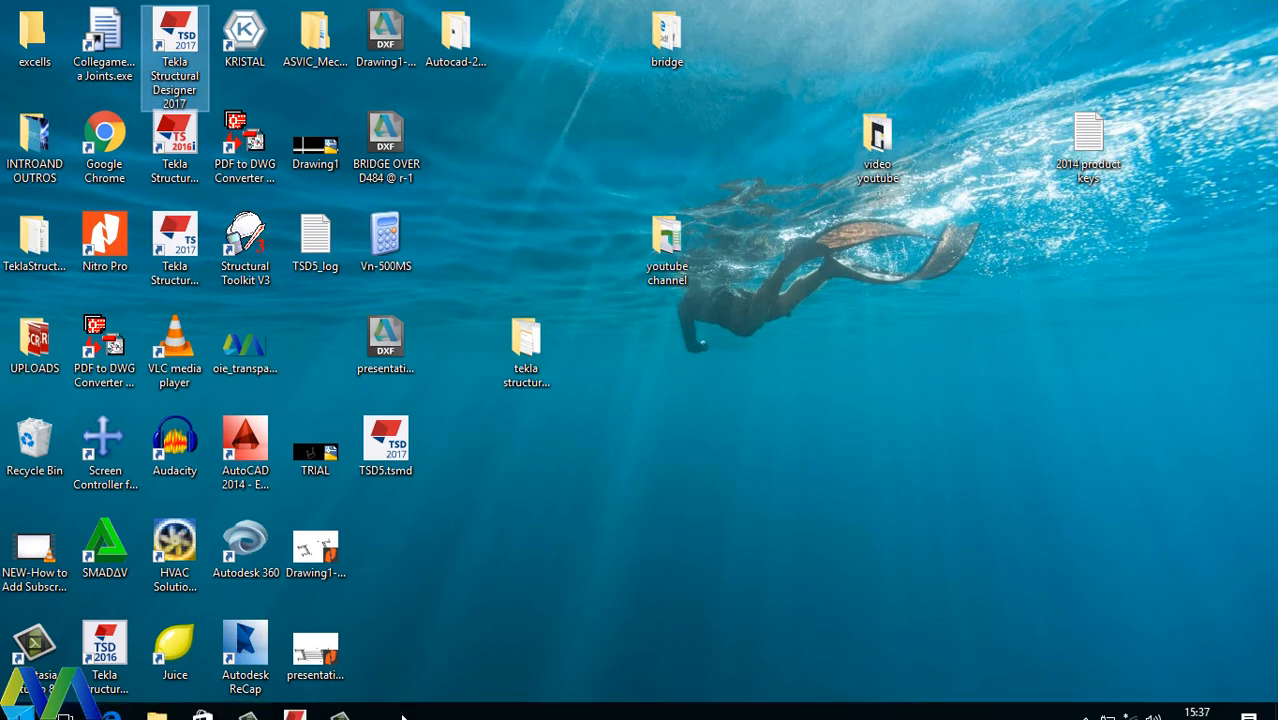
pyautogui.doubleClick(168, 40)
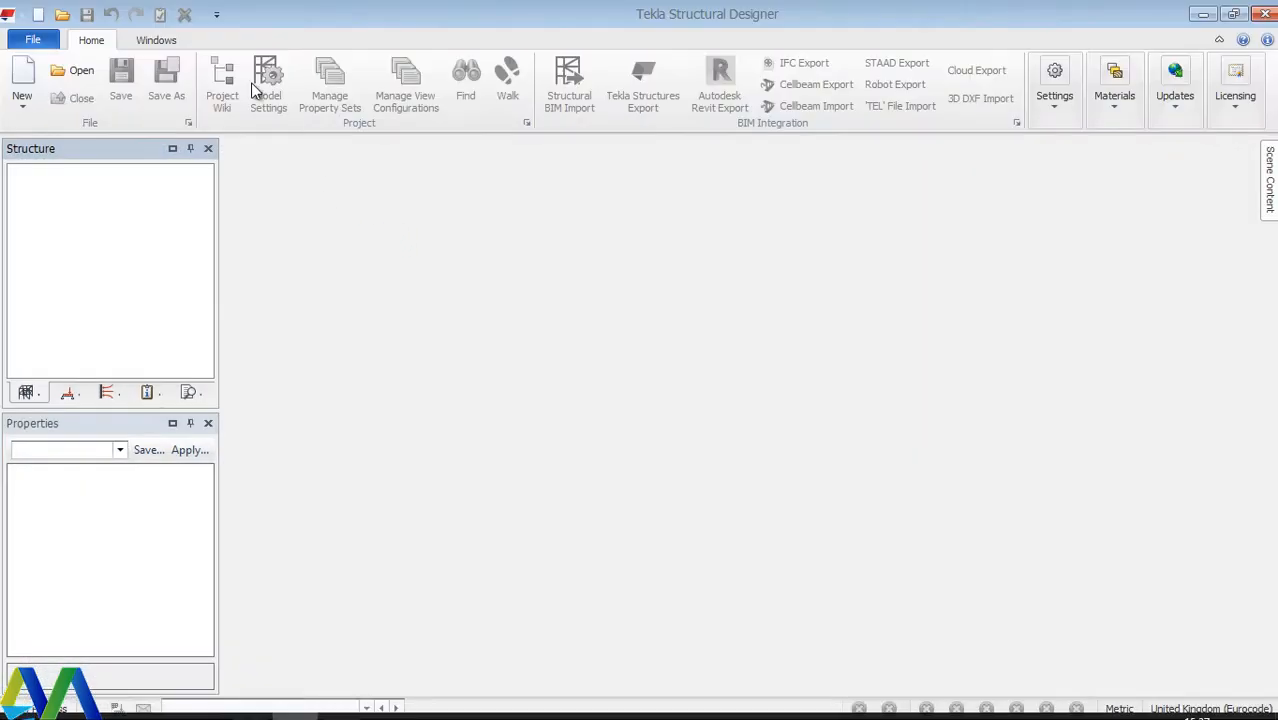
pyautogui.moveTo(296, 84)
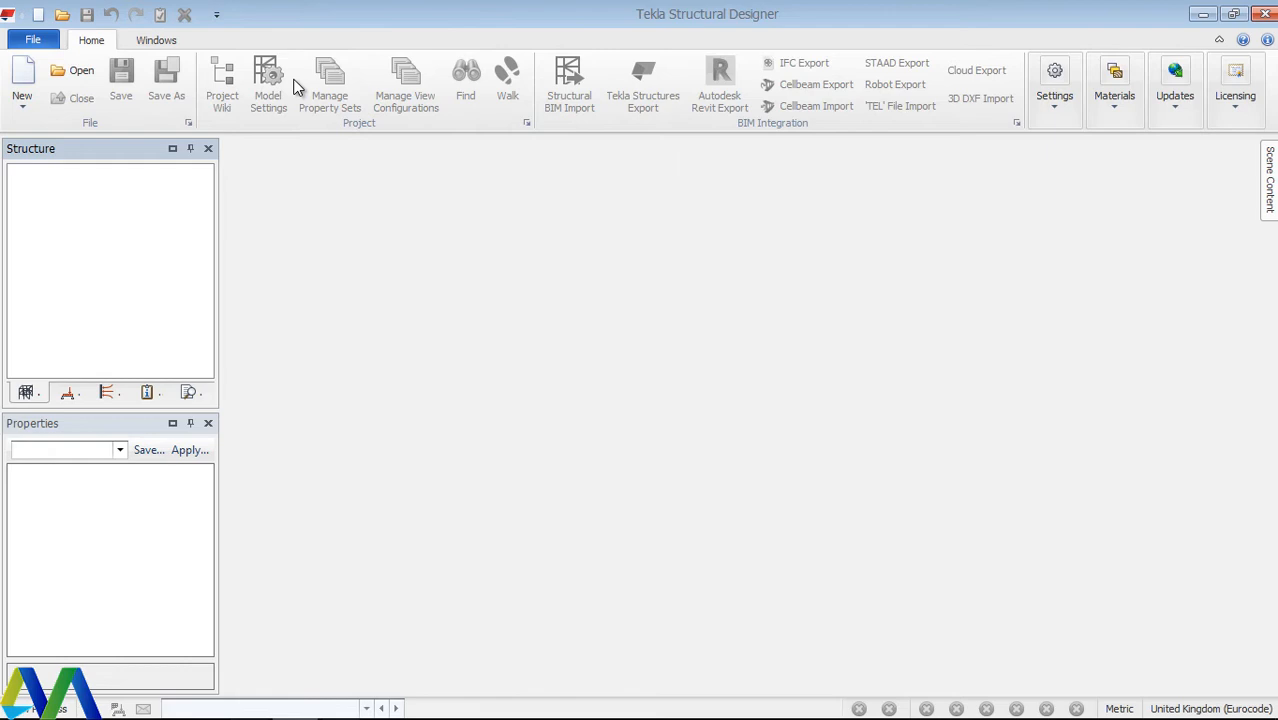
pyautogui.moveTo(128, 144)
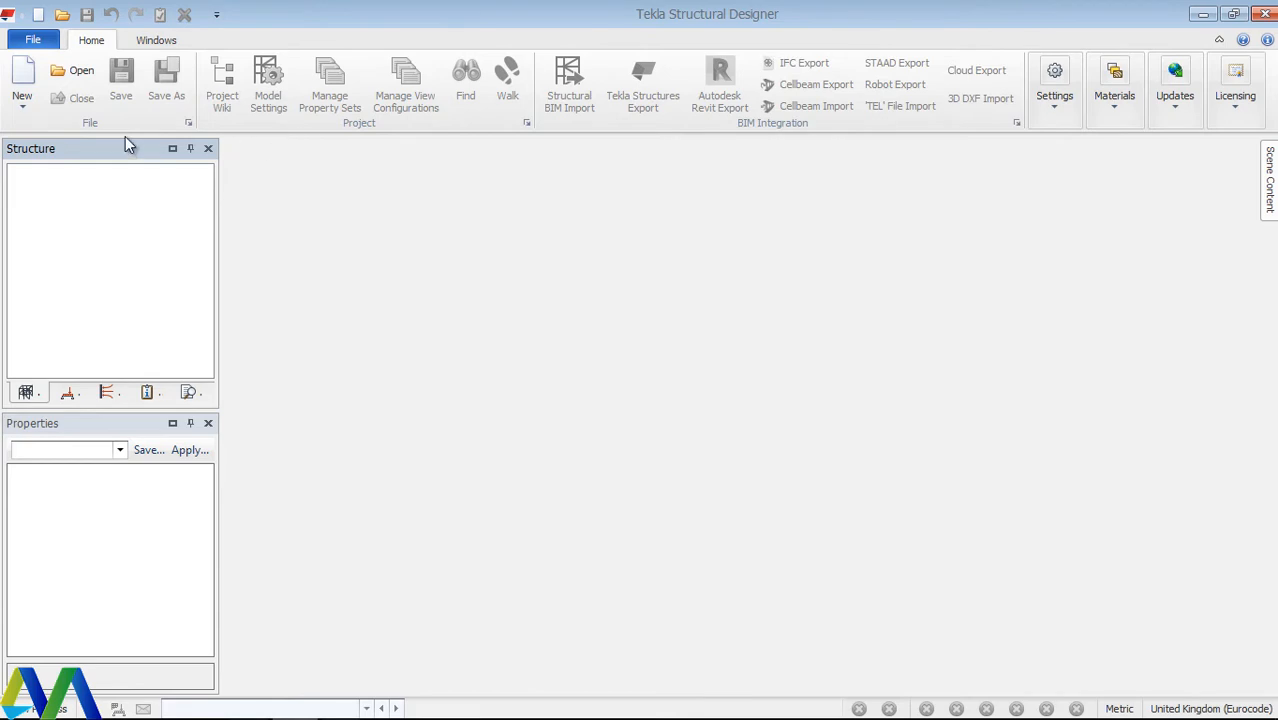
# Create new project TSD1, review the Structure properties and its Structure 3D view.
pyautogui.click(18, 76)
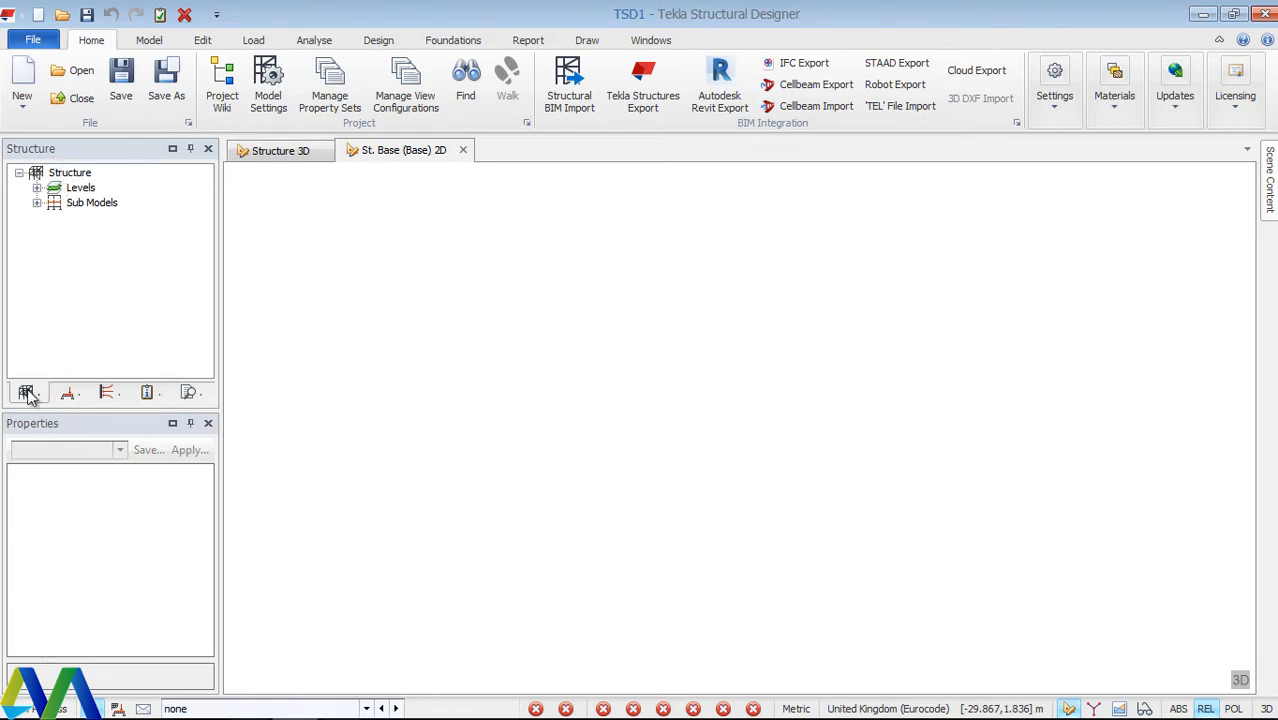
pyautogui.click(72, 172)
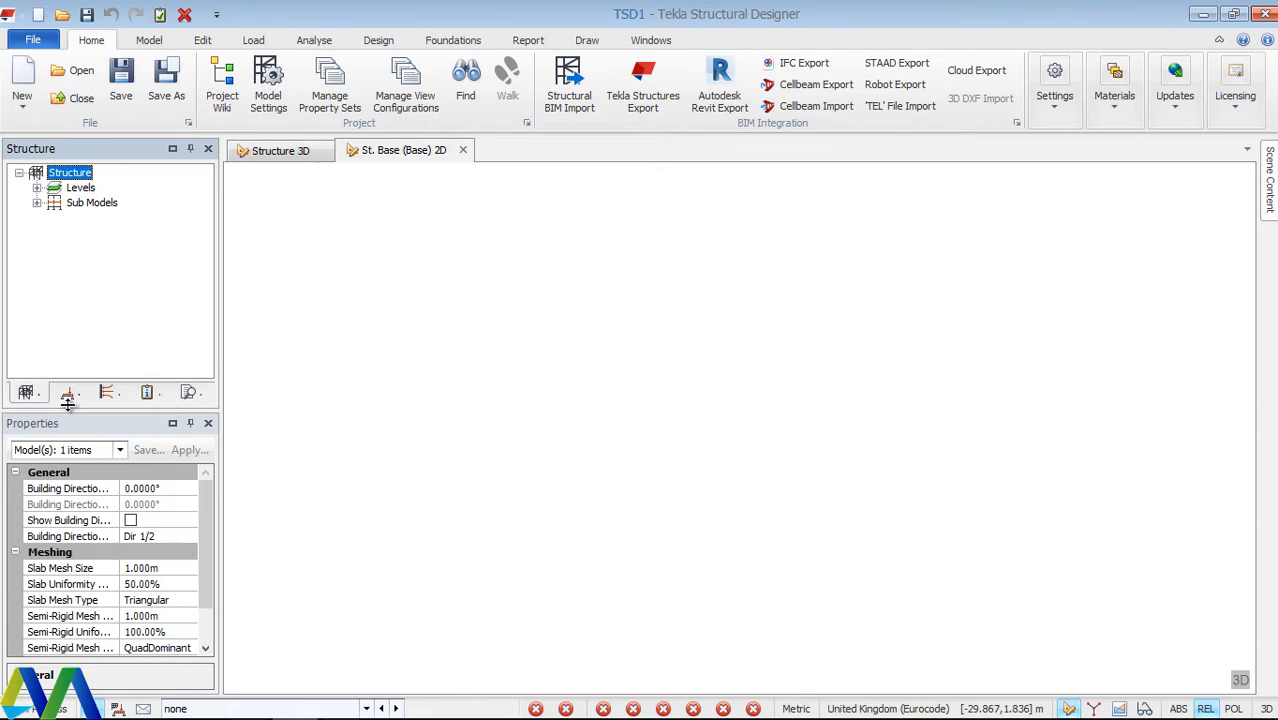
pyautogui.click(64, 392)
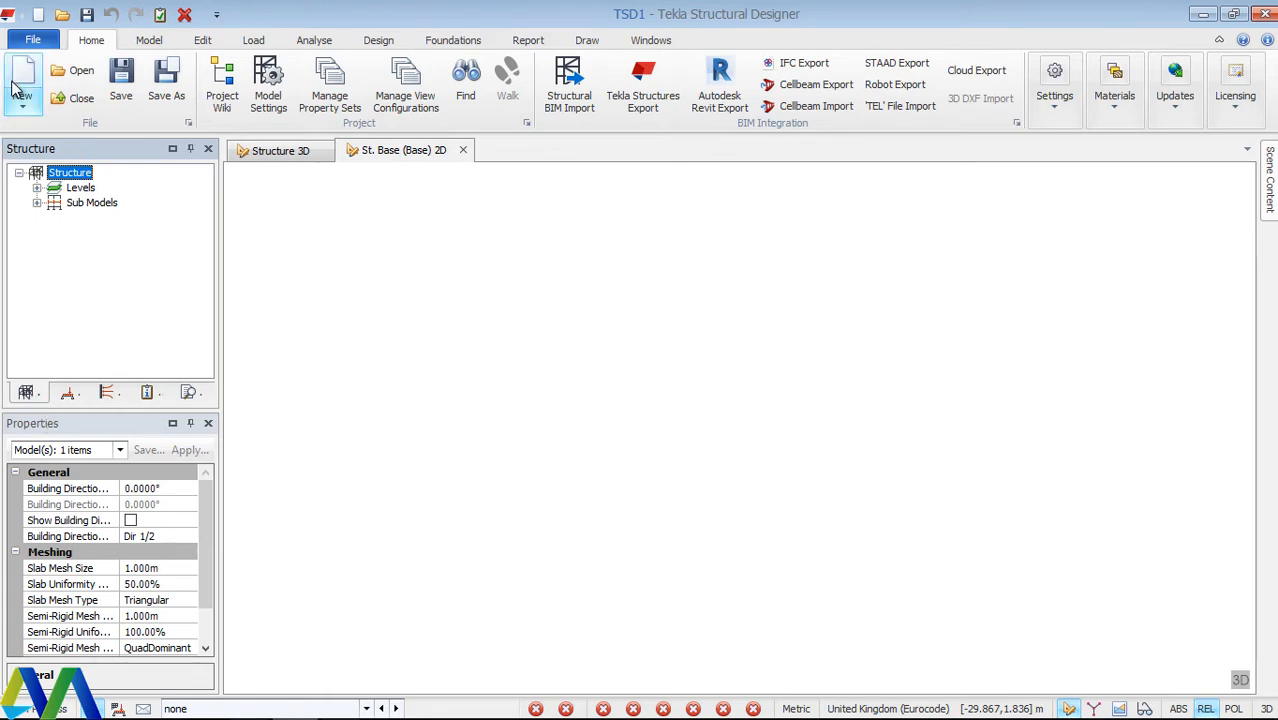
pyautogui.moveTo(32, 78)
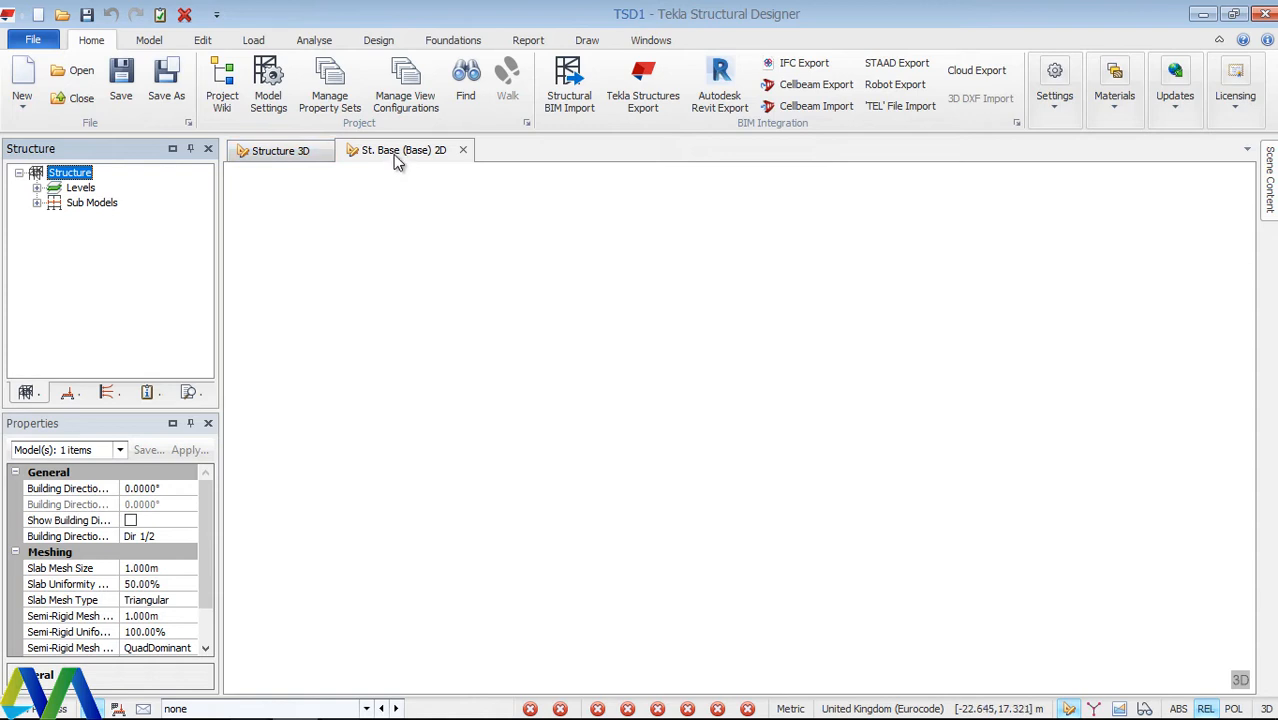
pyautogui.click(278, 150)
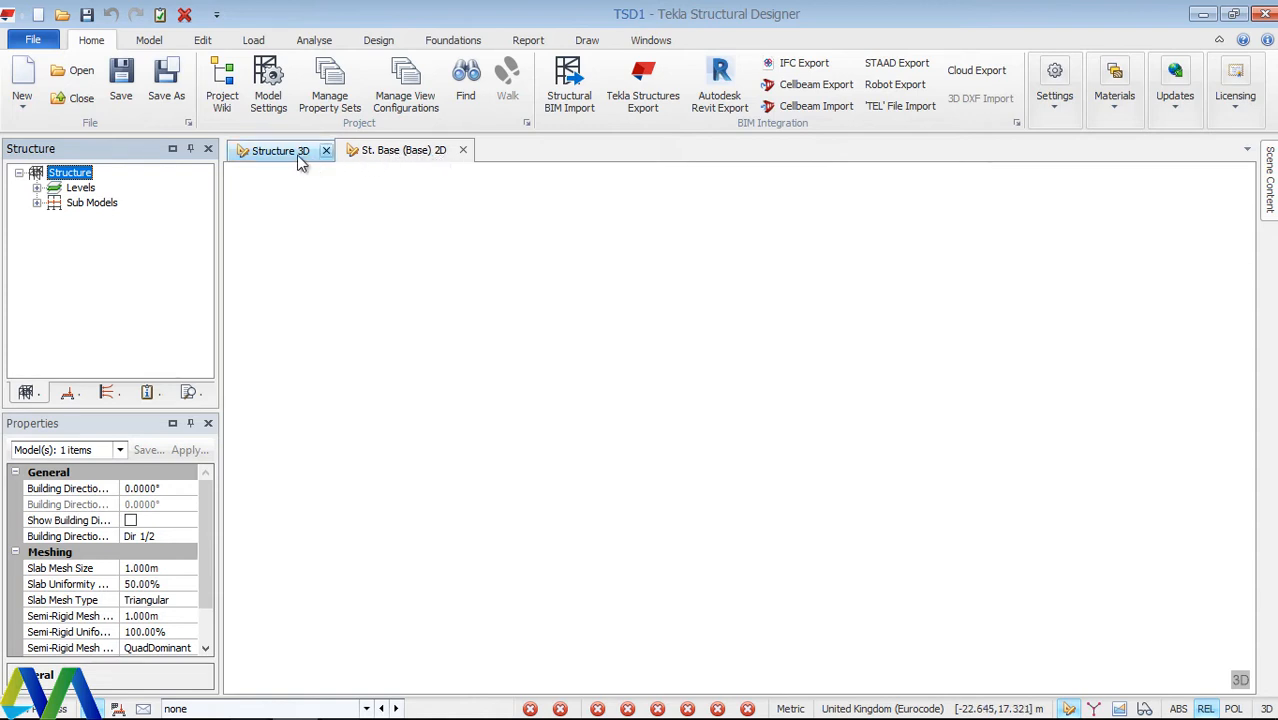
pyautogui.moveTo(336, 162)
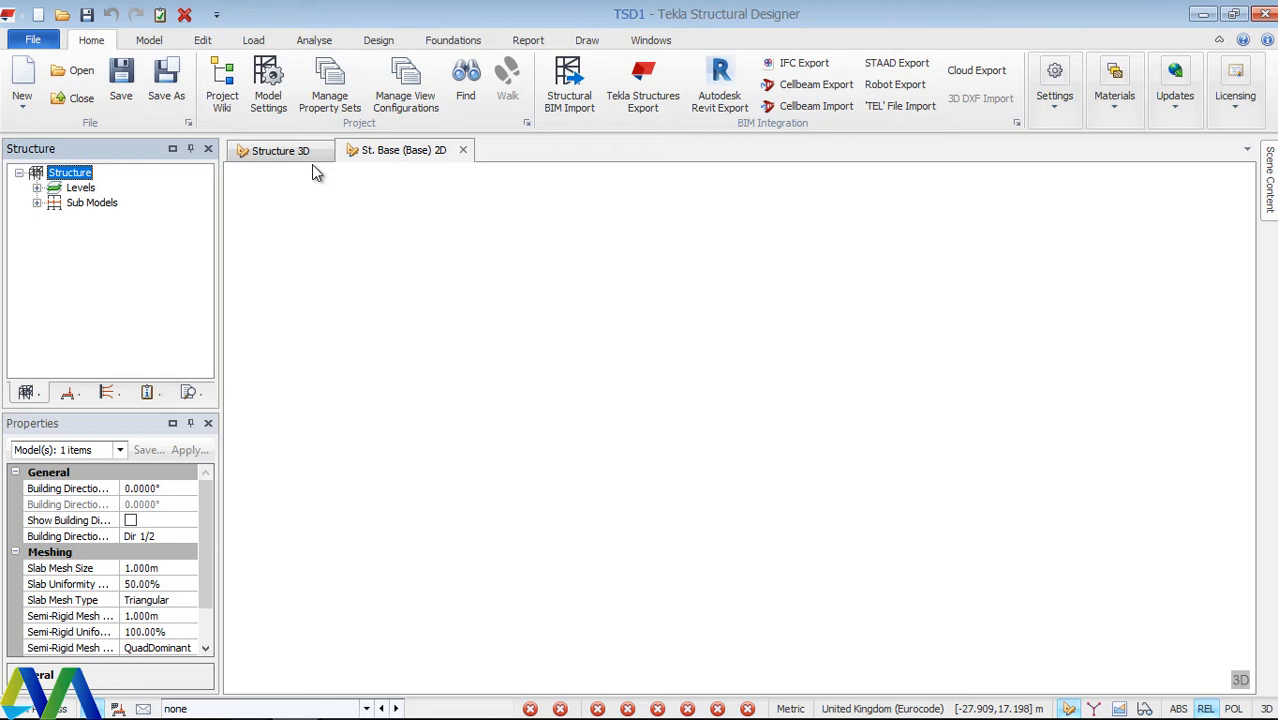
pyautogui.moveTo(344, 196)
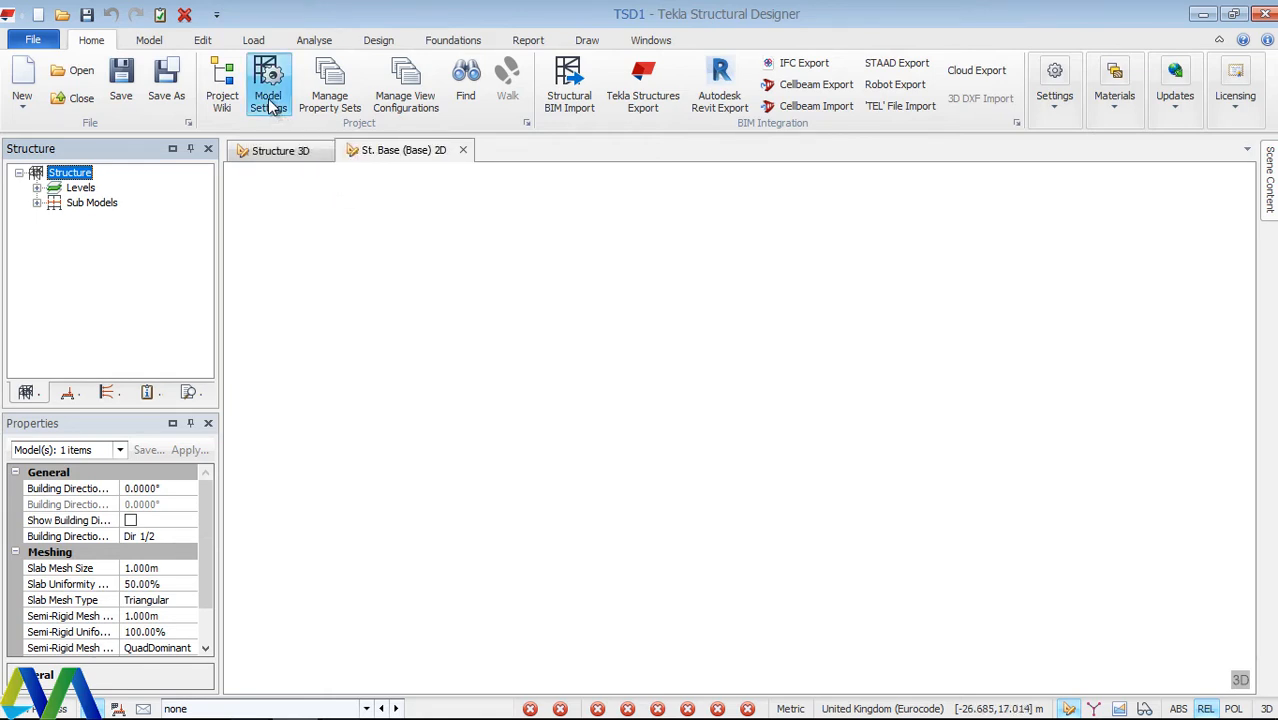
# Review Model Settings > Units, toggling US Customary back to Metric and checking Fine Dimension precision.
pyautogui.click(268, 82)
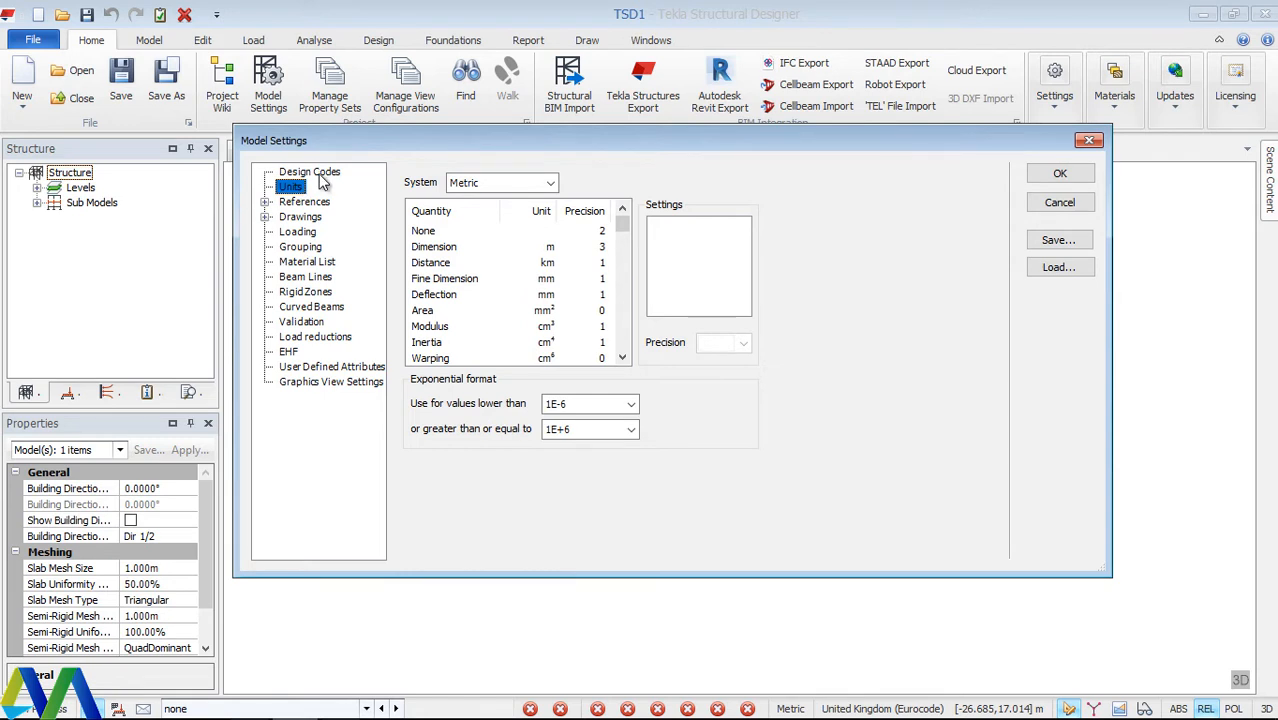
pyautogui.moveTo(300, 232)
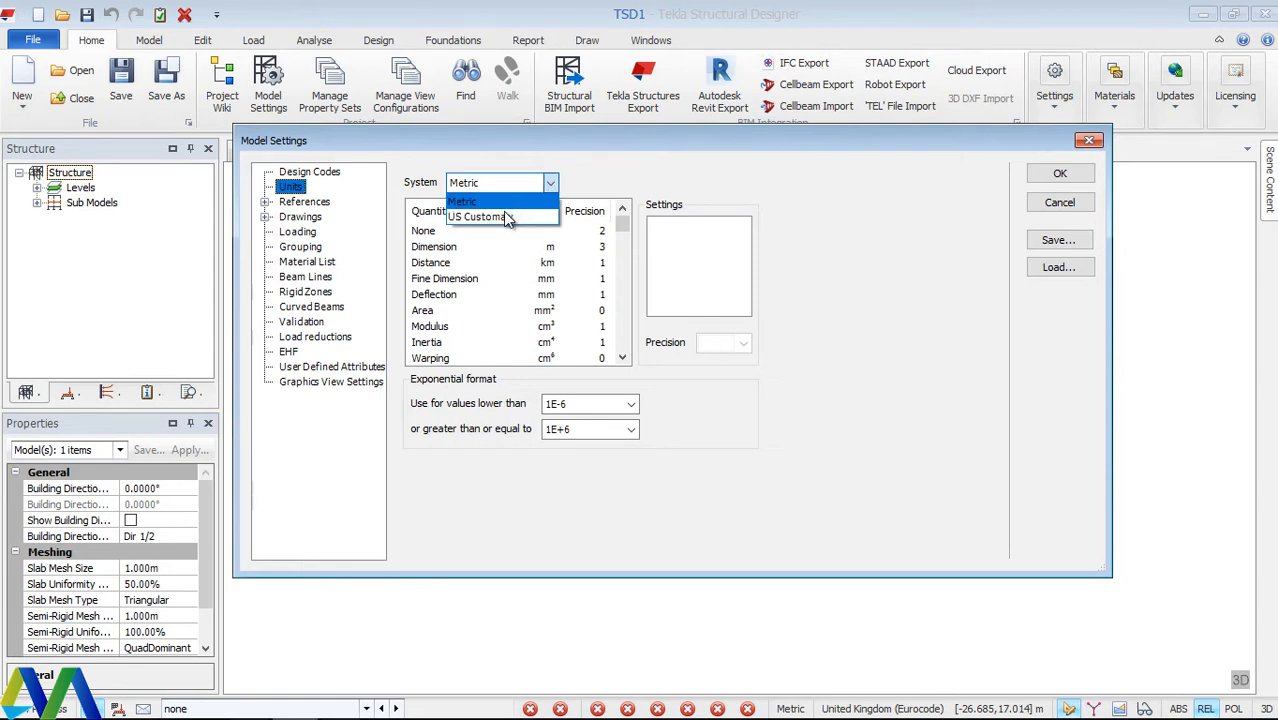
pyautogui.moveTo(480, 224)
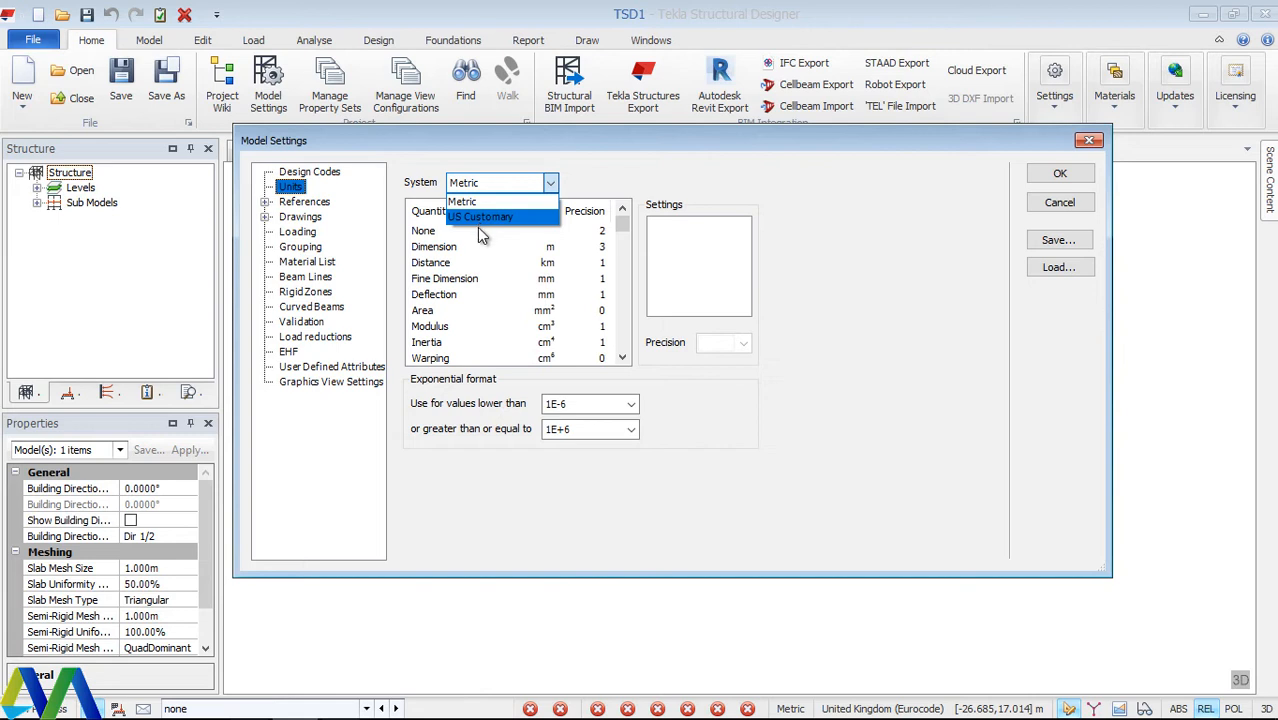
pyautogui.click(472, 216)
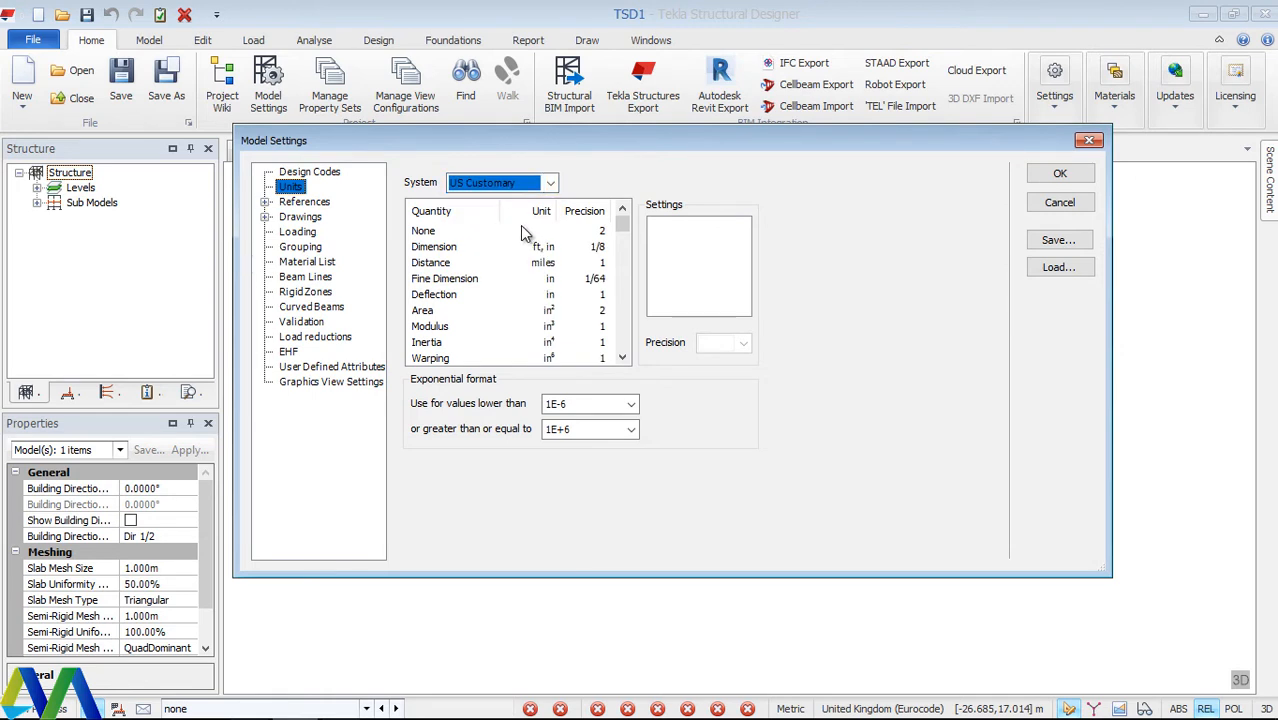
pyautogui.moveTo(536, 358)
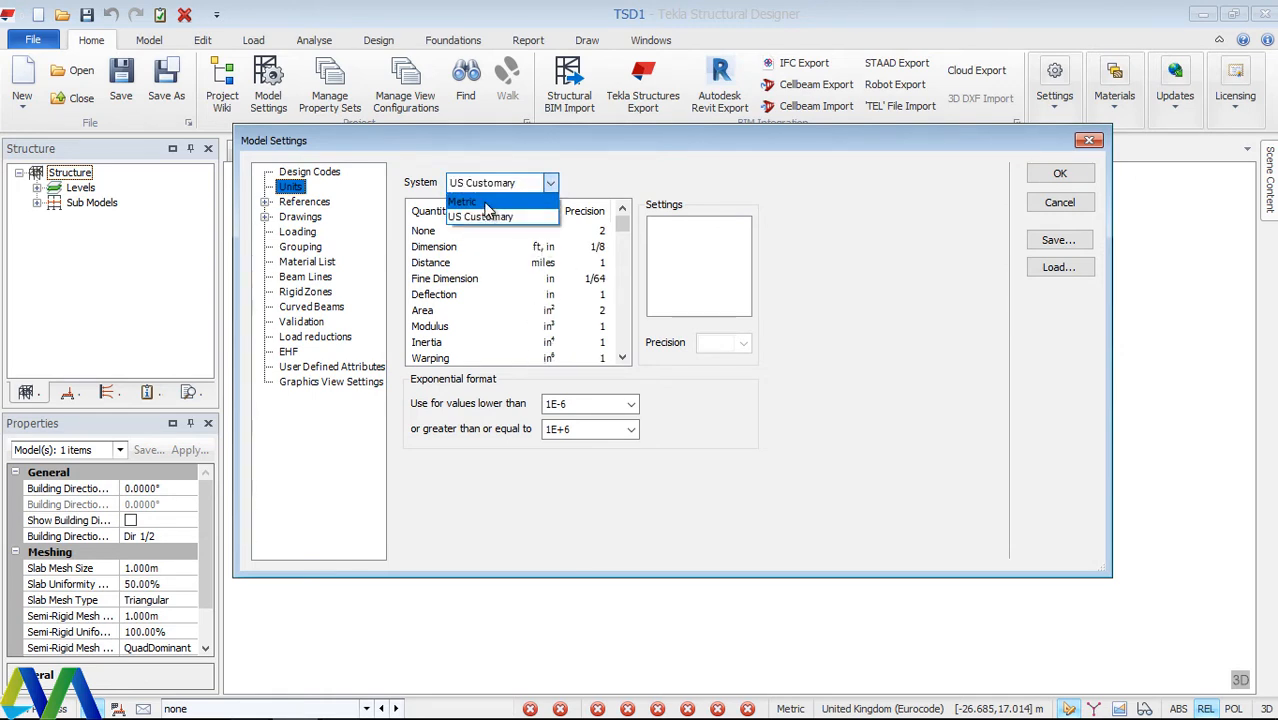
pyautogui.click(462, 200)
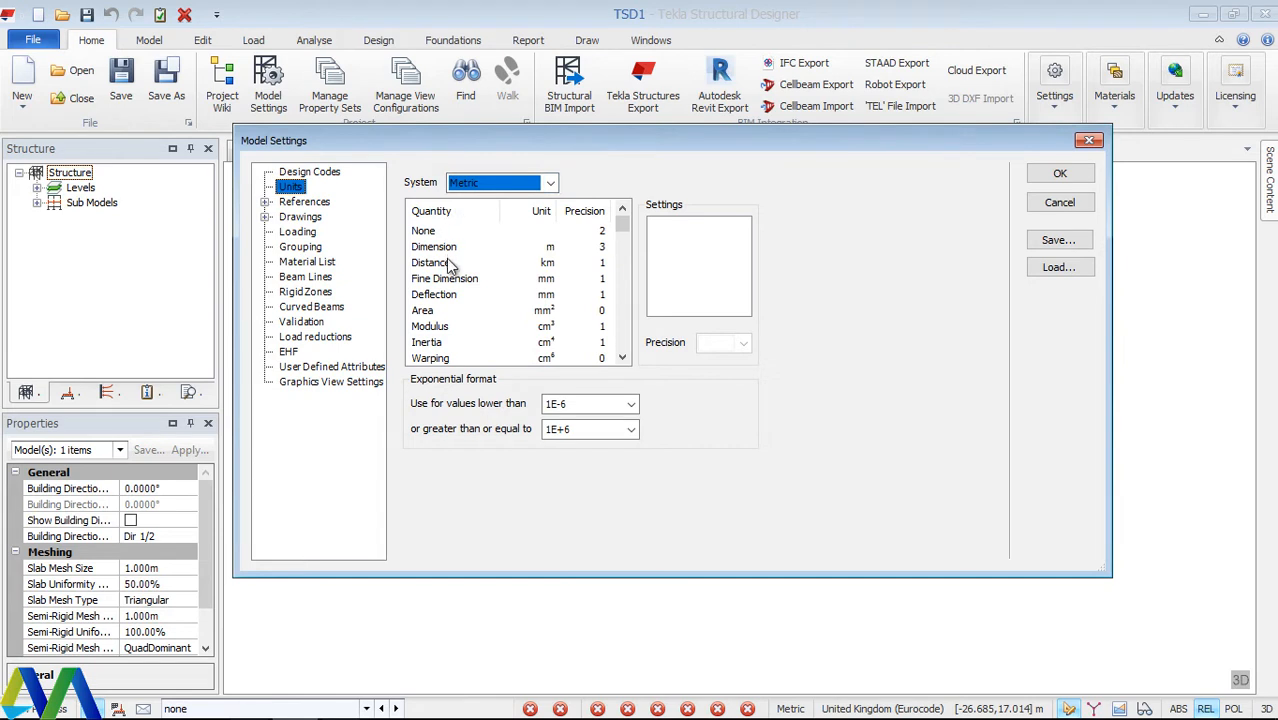
pyautogui.moveTo(492, 278)
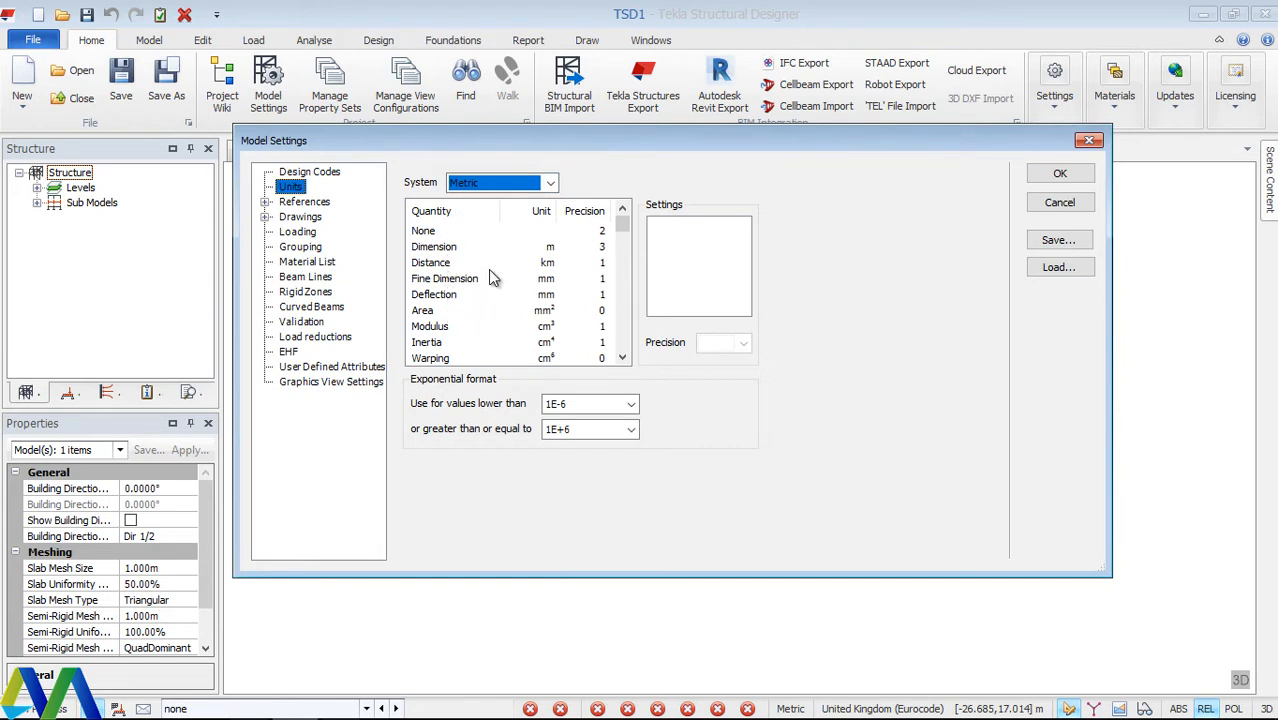
pyautogui.moveTo(470, 288)
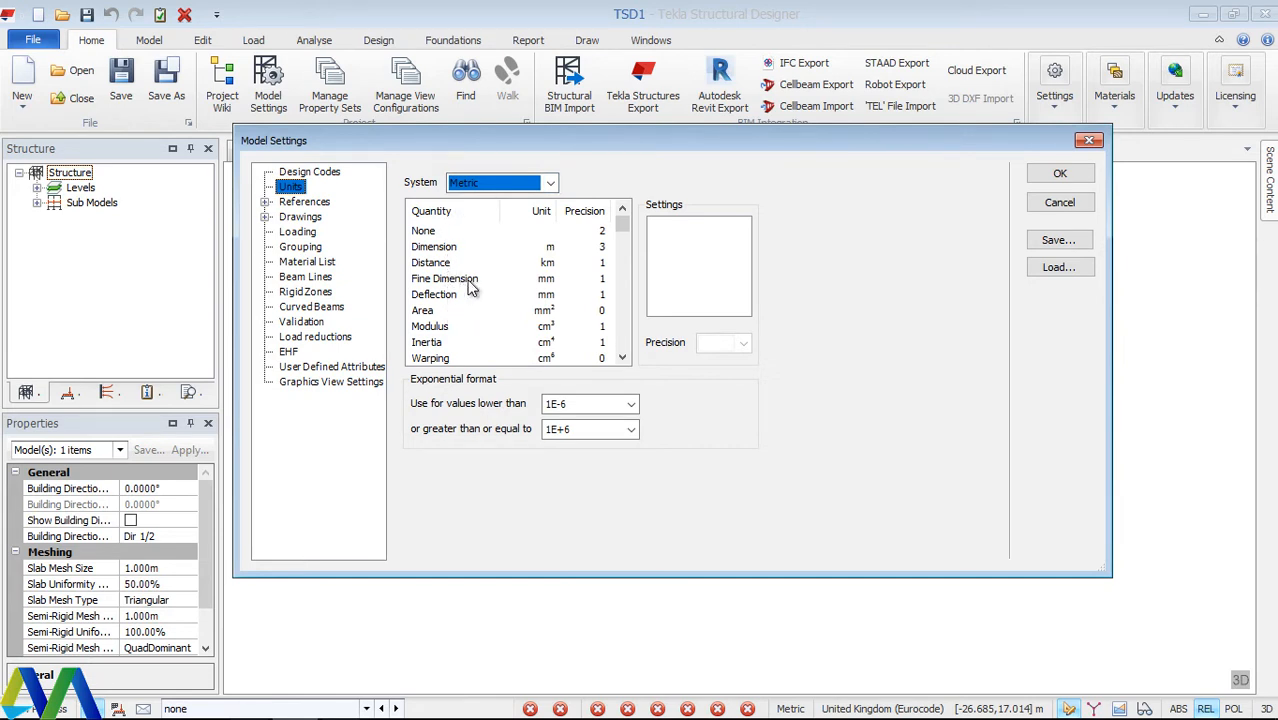
pyautogui.click(444, 278)
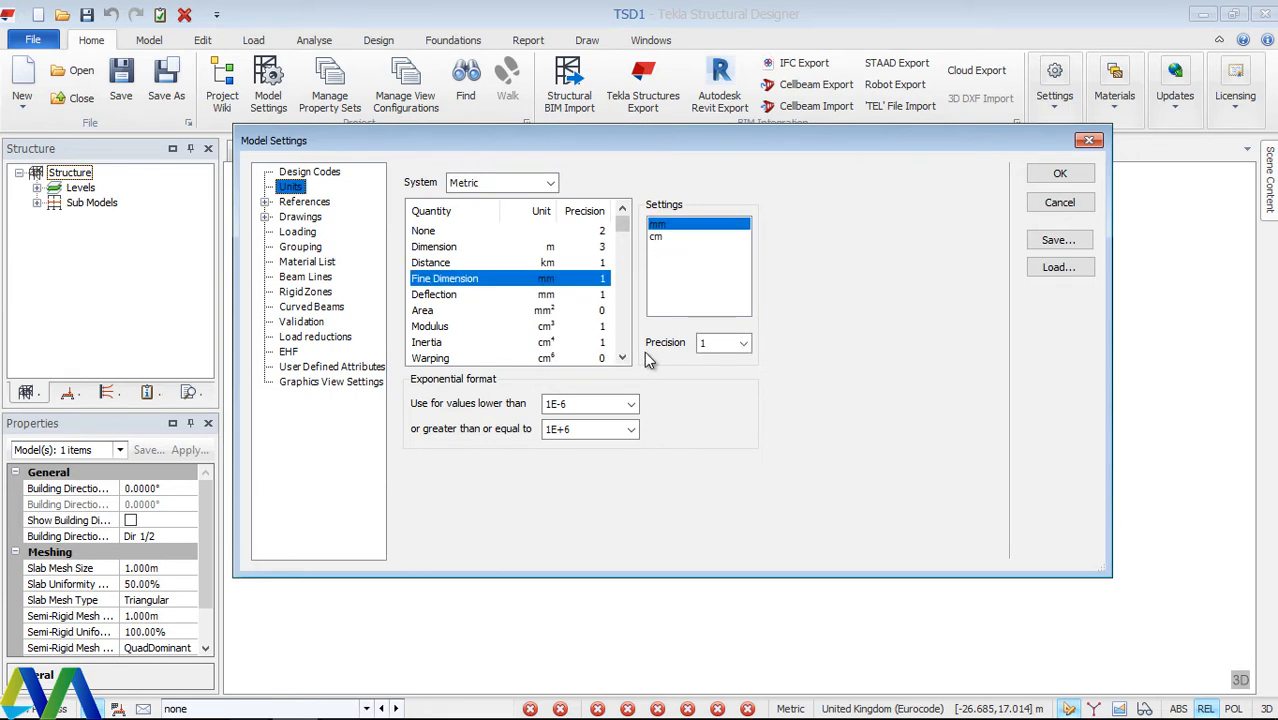
pyautogui.moveTo(470, 336)
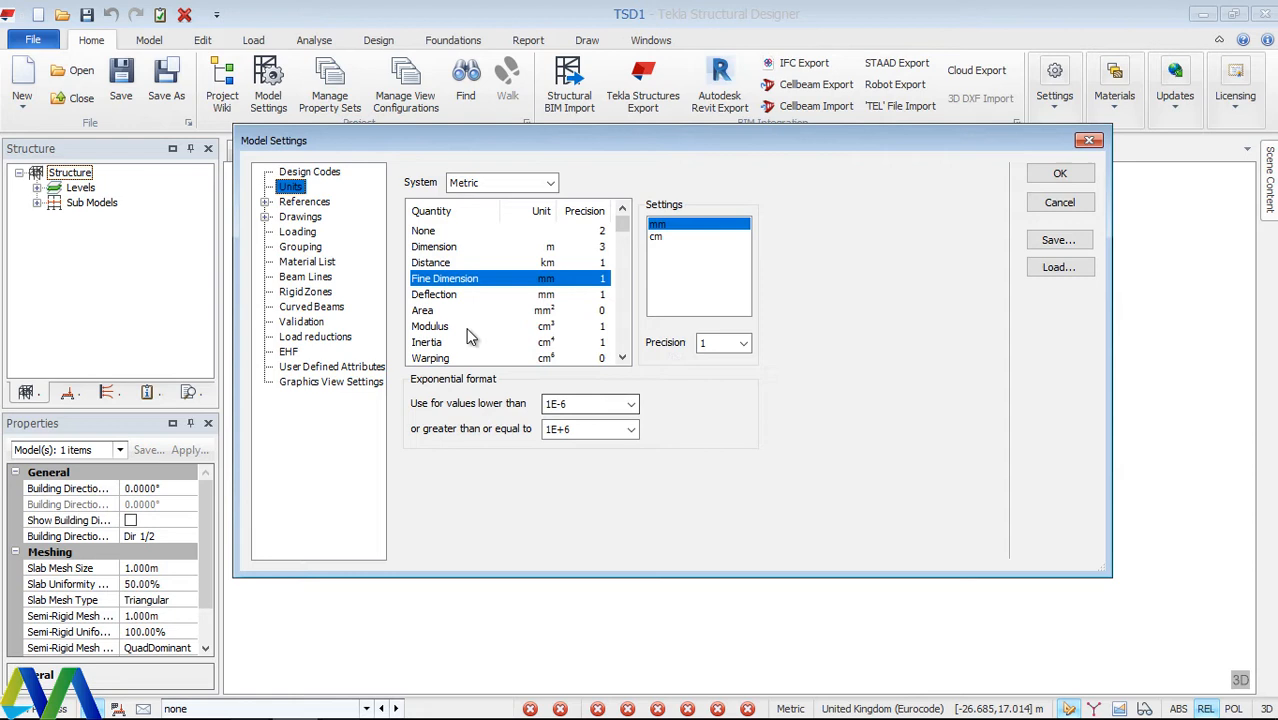
pyautogui.moveTo(488, 268)
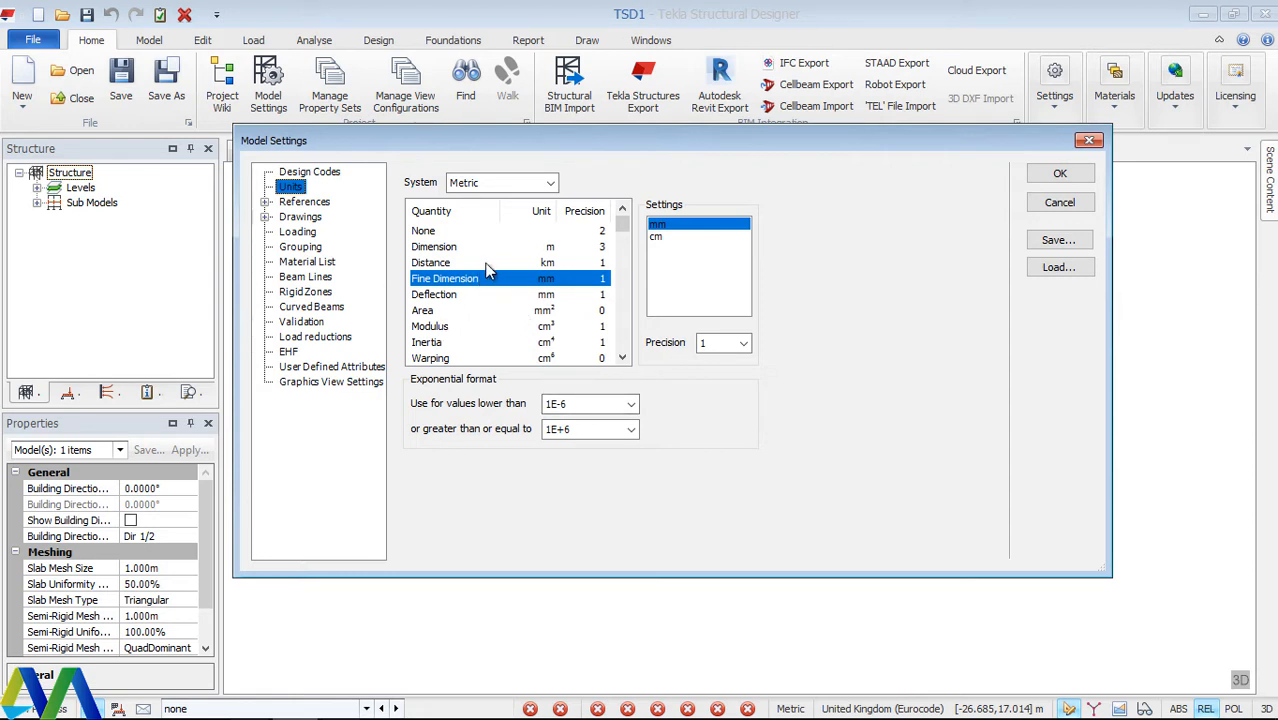
pyautogui.scroll(-3)
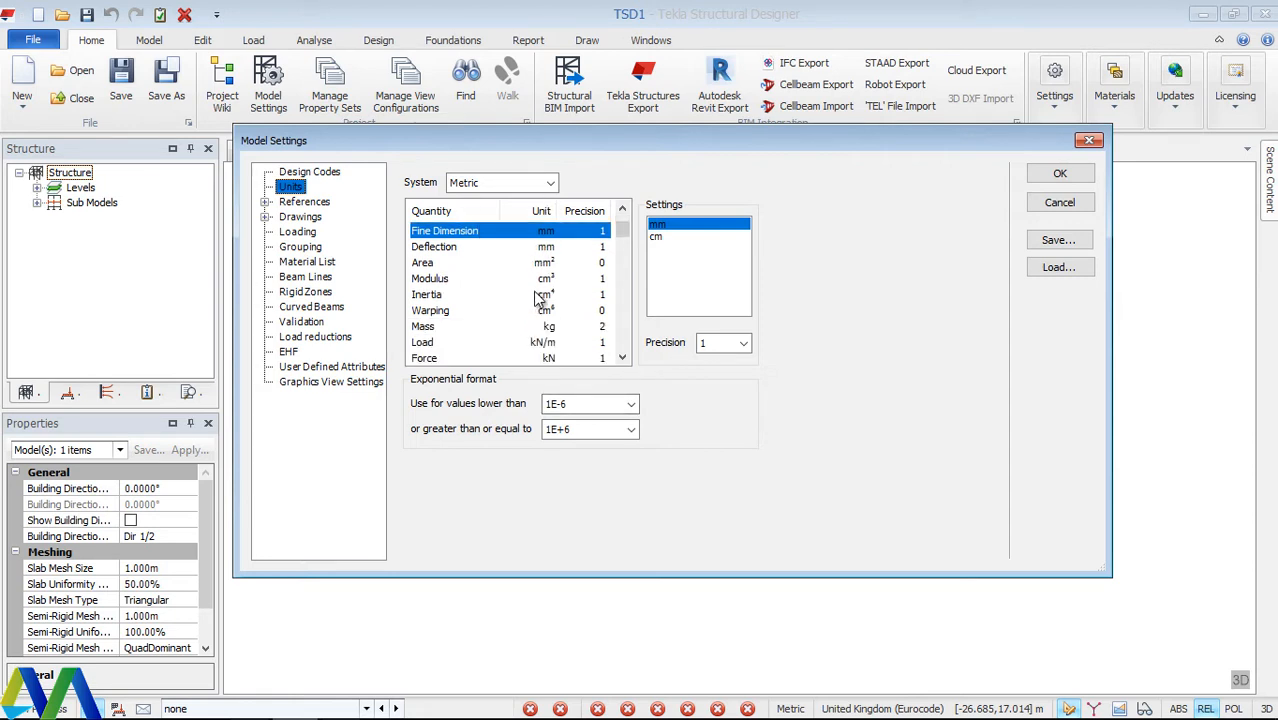
pyautogui.scroll(-3)
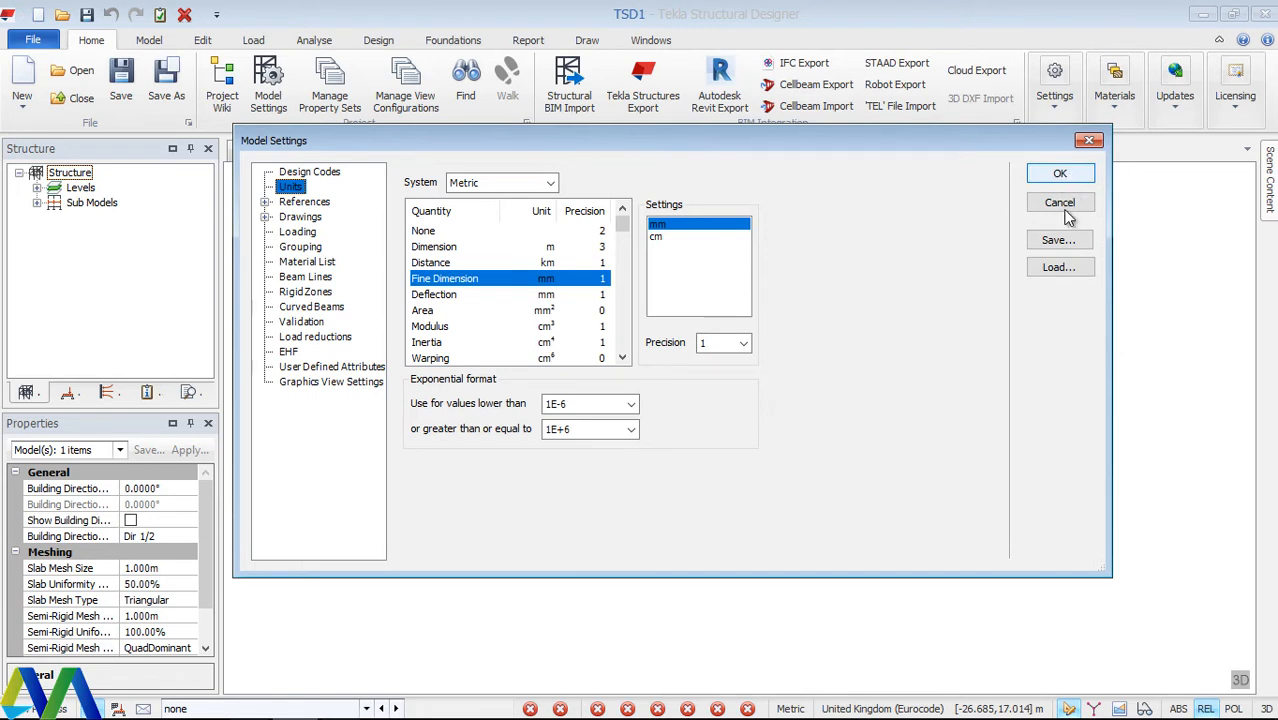
# Save TSD1's metric settings to the active global settings and close Model Settings.
pyautogui.click(1060, 240)
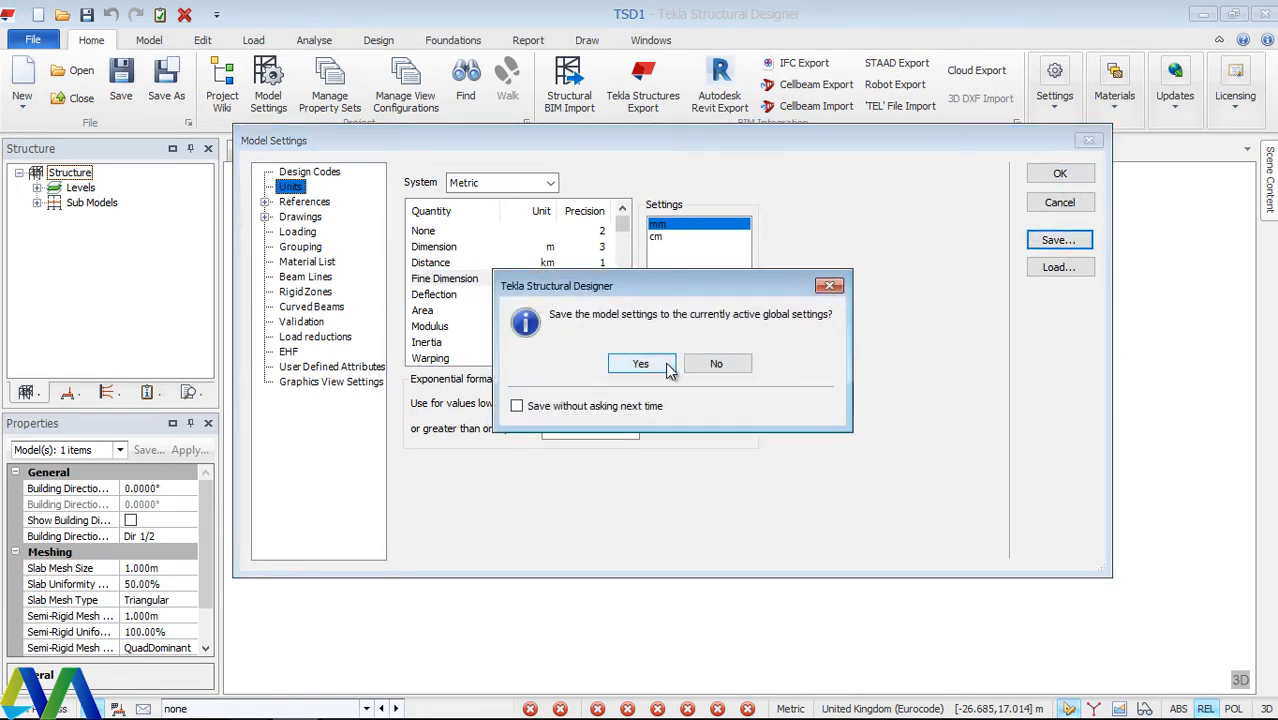
pyautogui.click(640, 364)
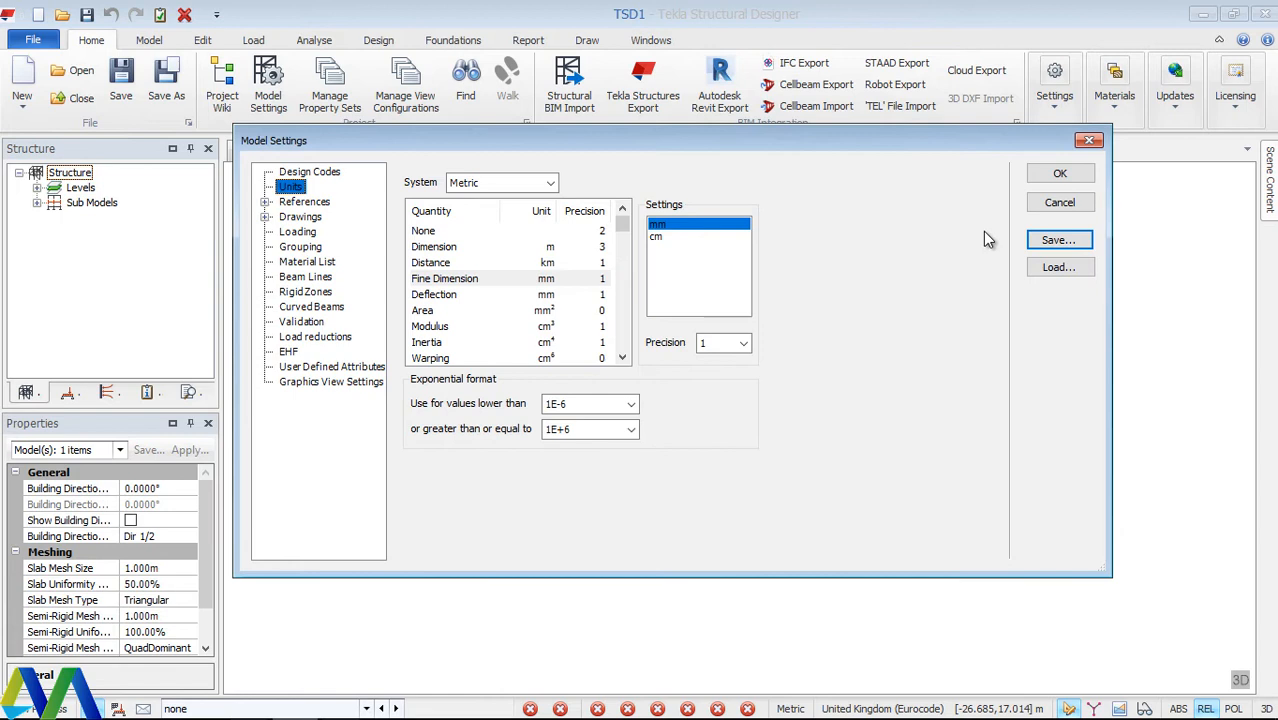
pyautogui.click(1060, 172)
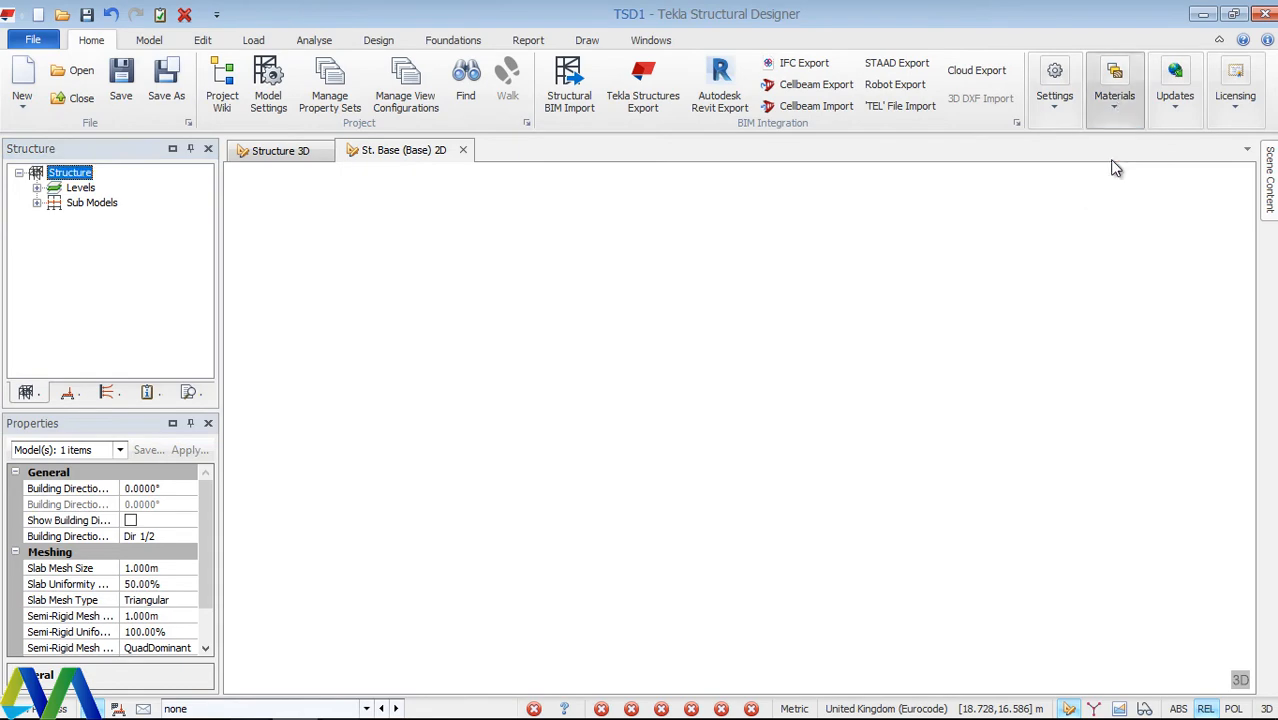
# In the Materials database, set the Sections head code to United Kingdom (BS).
pyautogui.click(1114, 84)
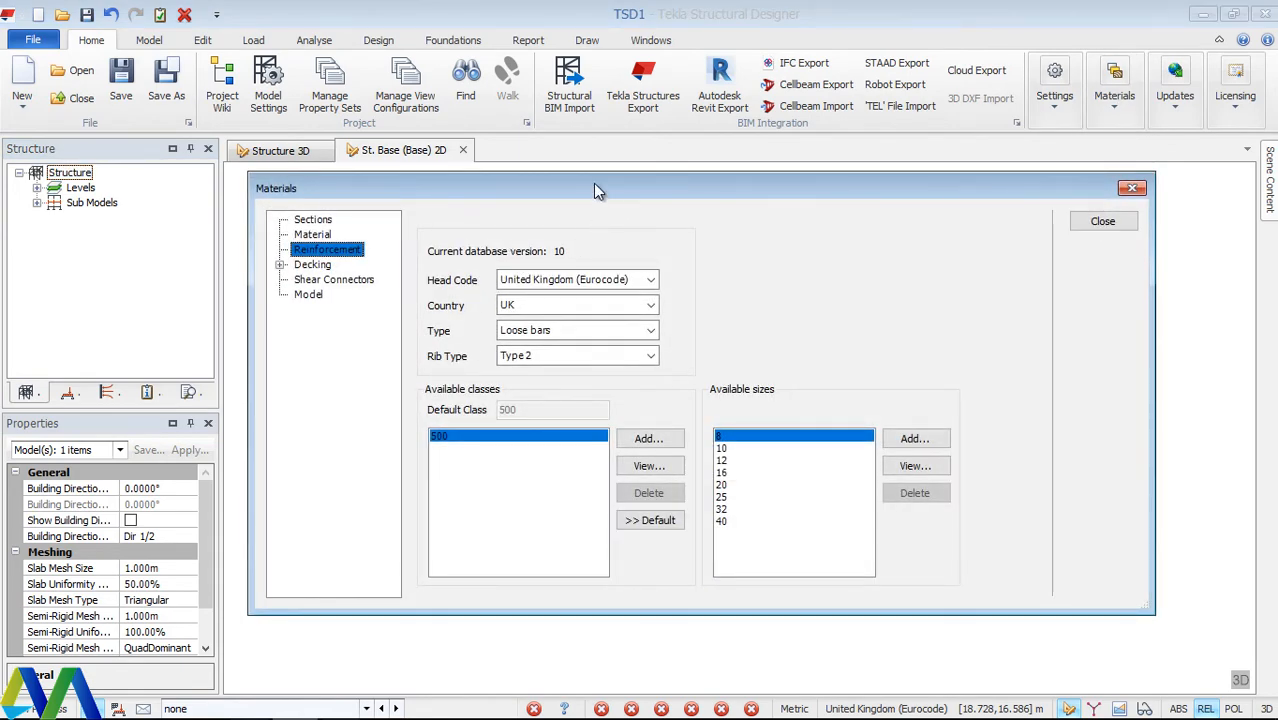
pyautogui.moveTo(598, 188); pyautogui.dragTo(564, 124)
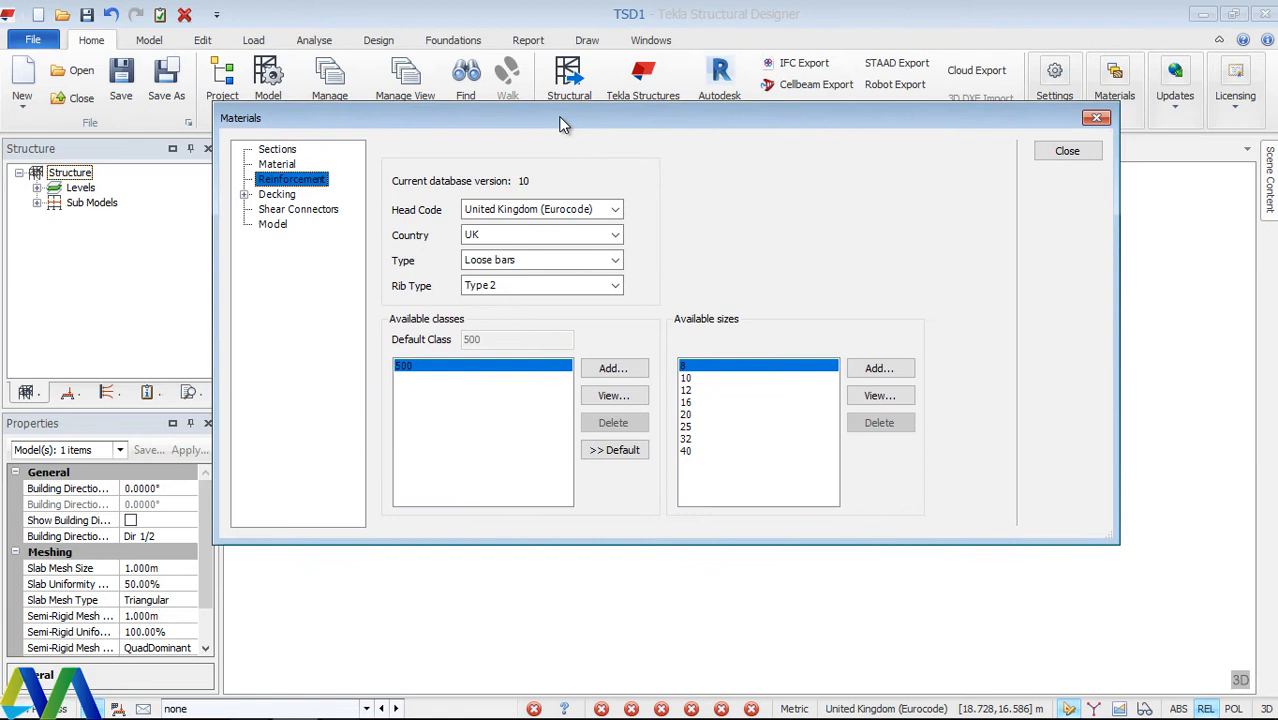
pyautogui.click(276, 164)
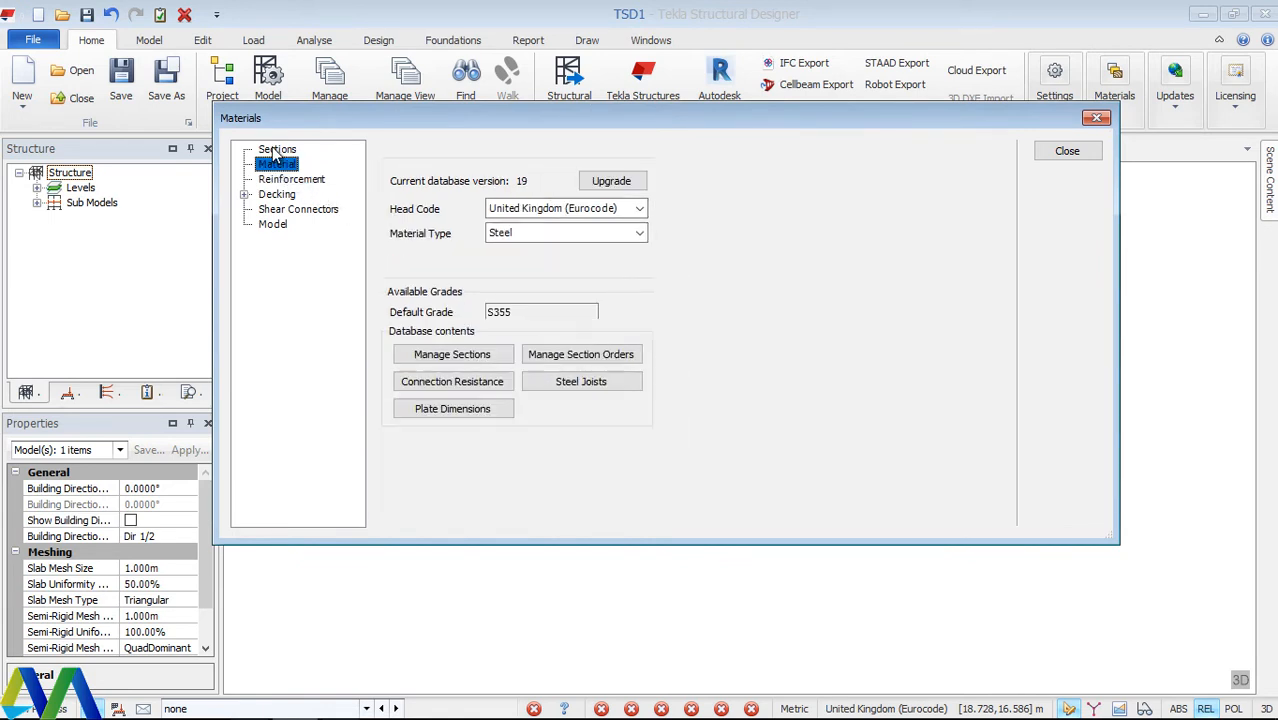
pyautogui.click(276, 148)
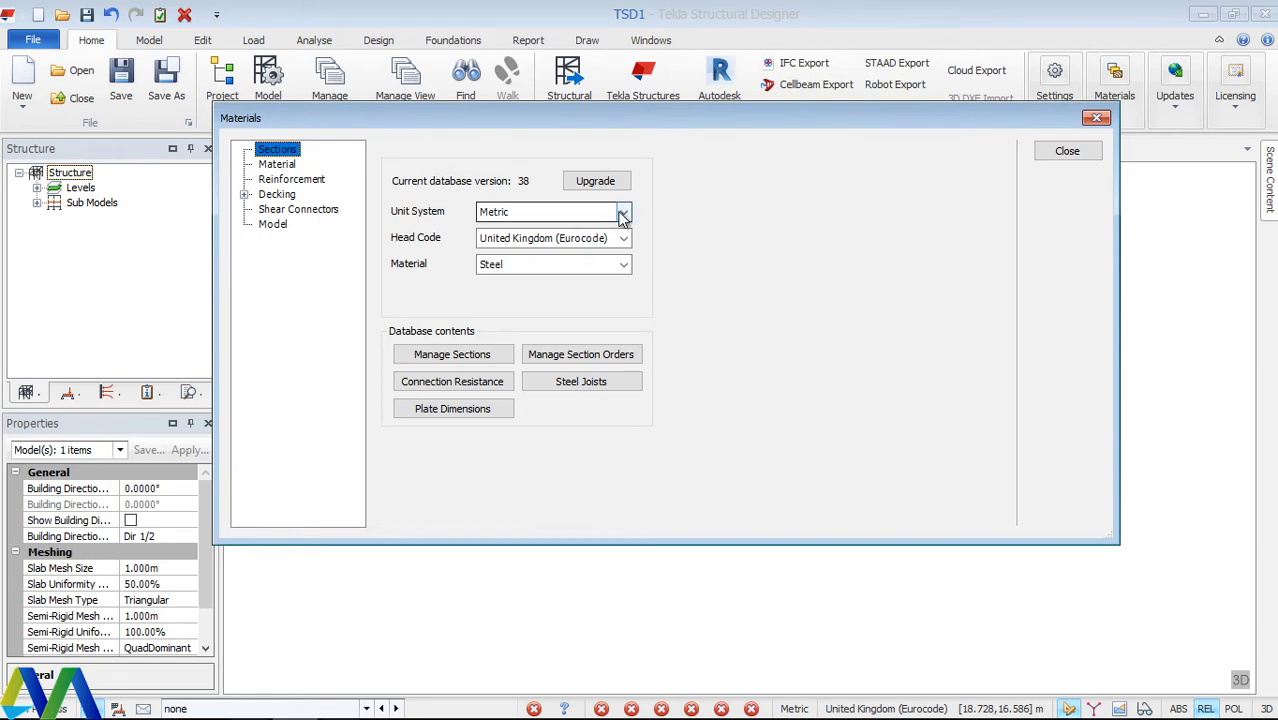
pyautogui.click(622, 238)
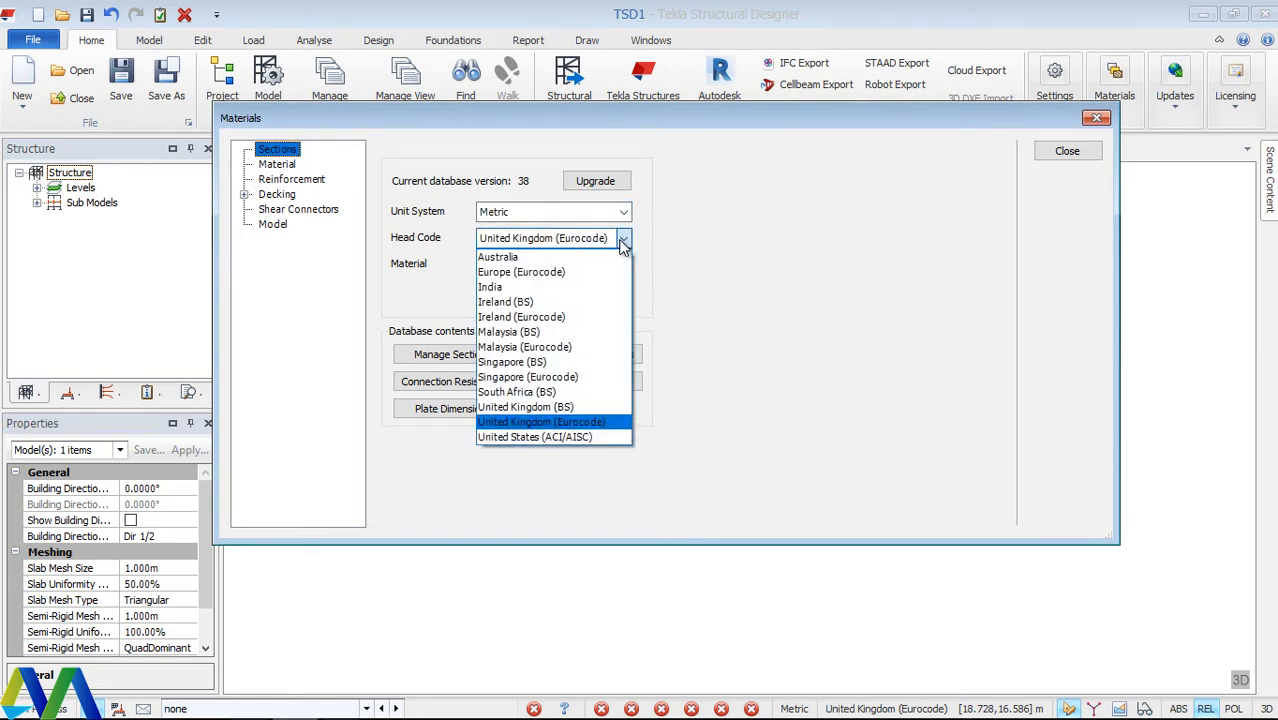
pyautogui.moveTo(524, 408)
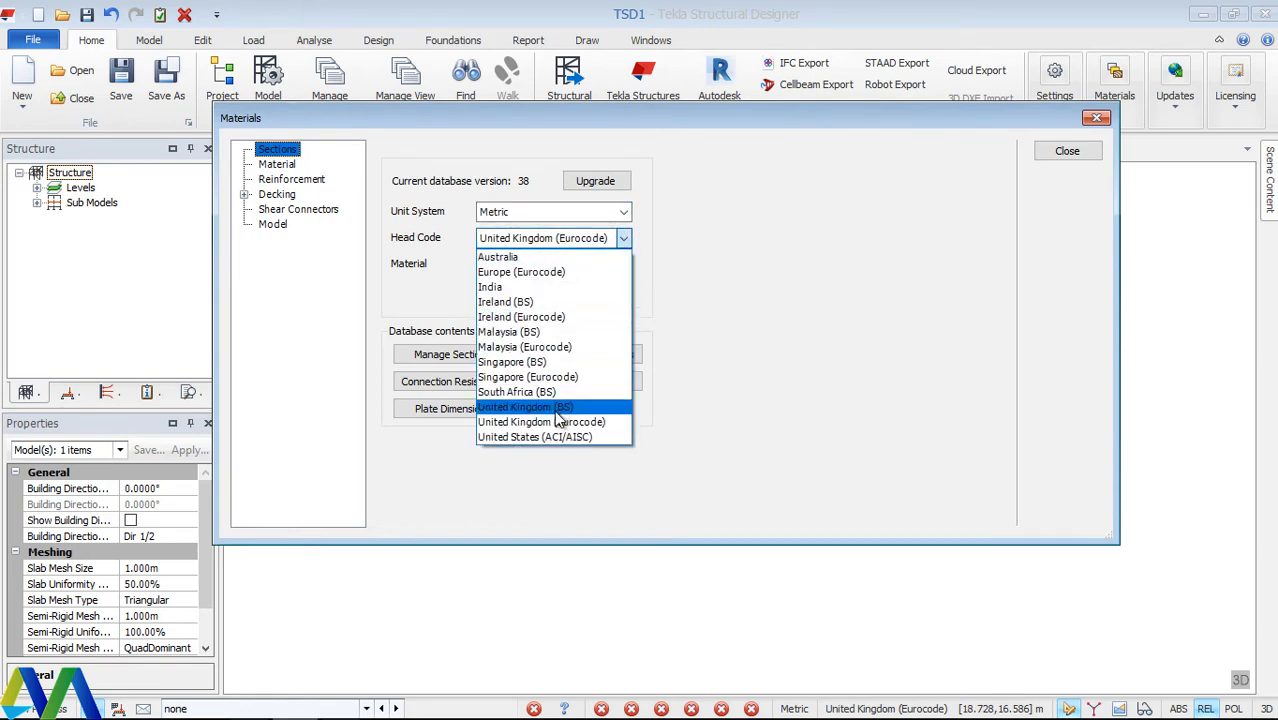
pyautogui.click(524, 408)
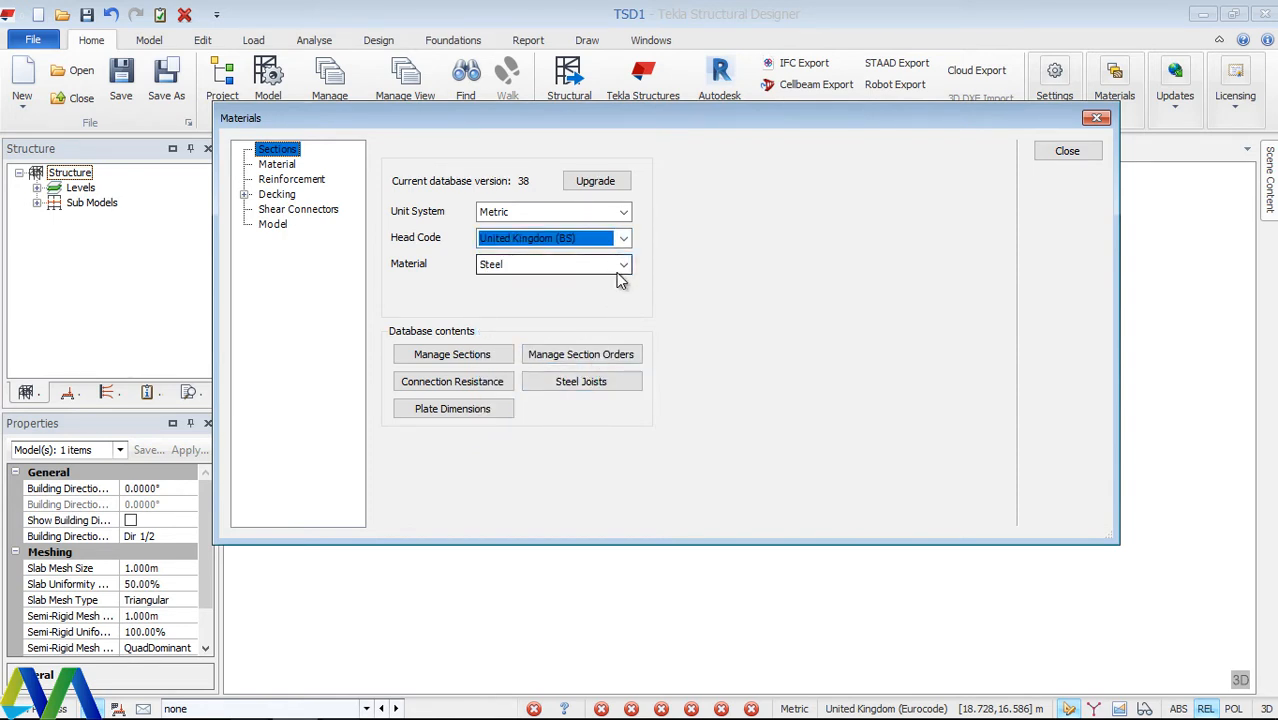
pyautogui.moveTo(388, 256)
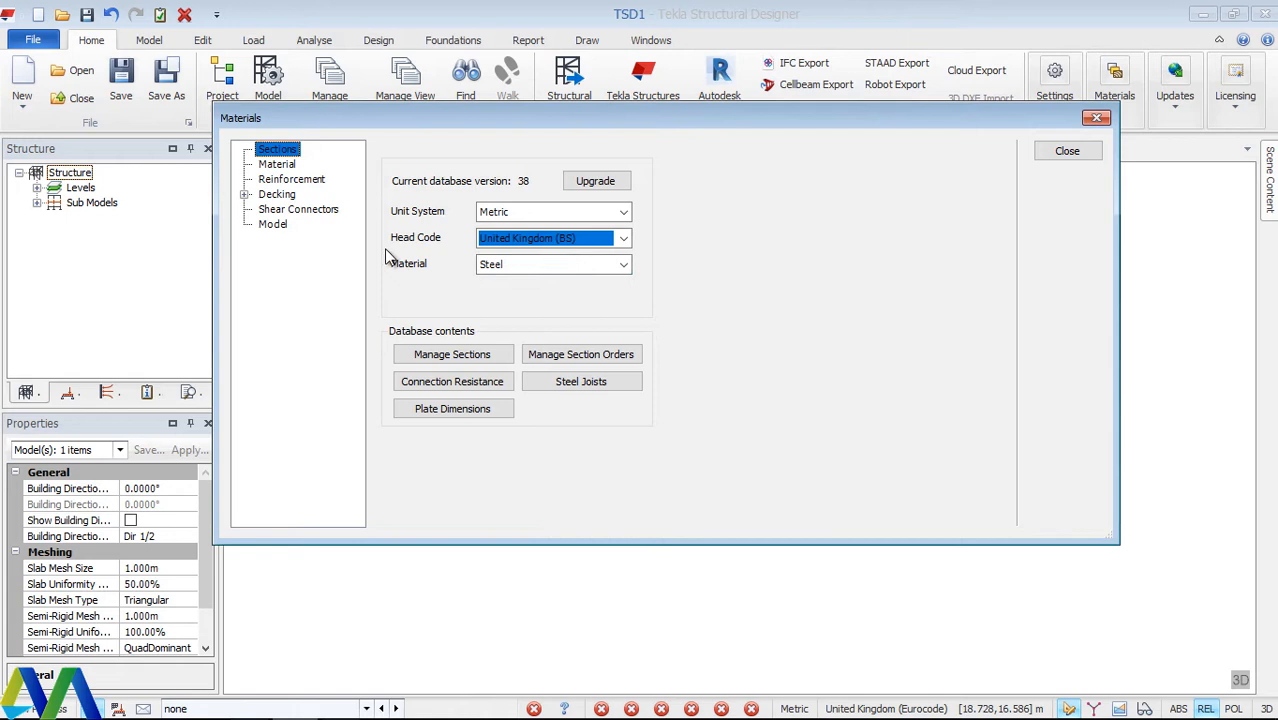
# Keep the steel Material head code as United Kingdom (BS) and show the Reinforcement page.
pyautogui.click(276, 164)
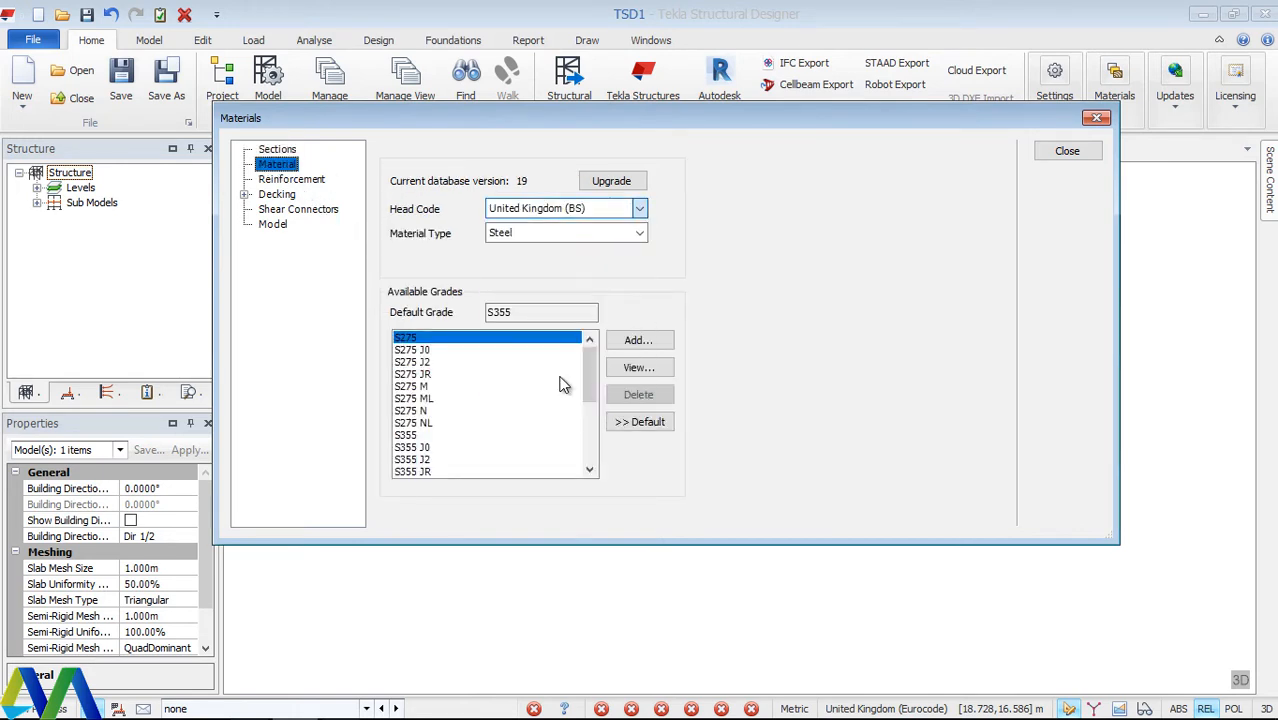
pyautogui.click(640, 208)
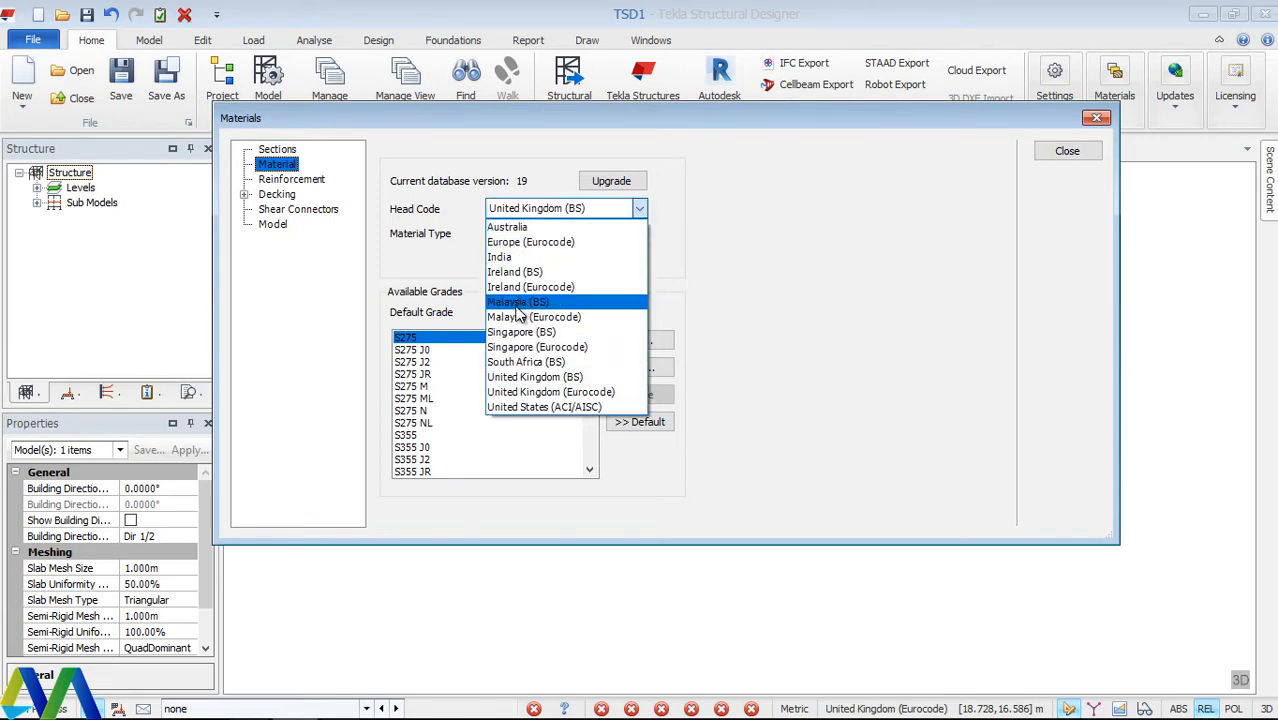
pyautogui.moveTo(536, 348)
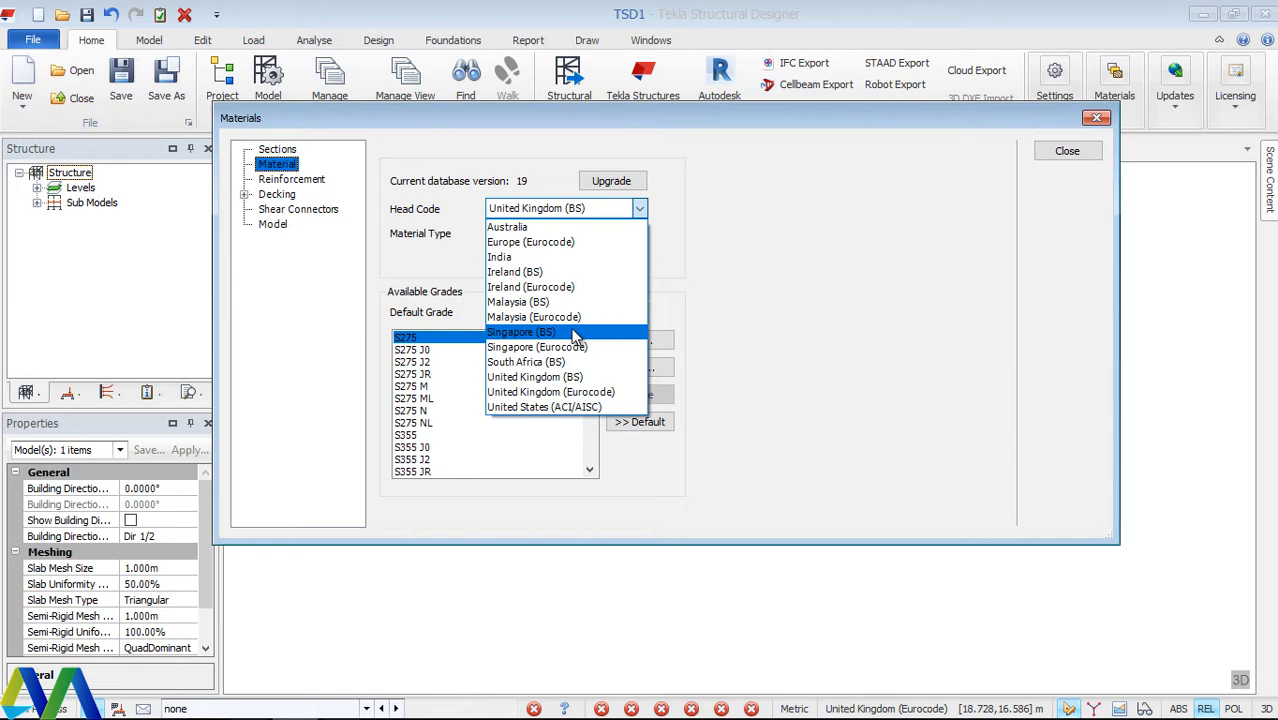
pyautogui.moveTo(554, 376)
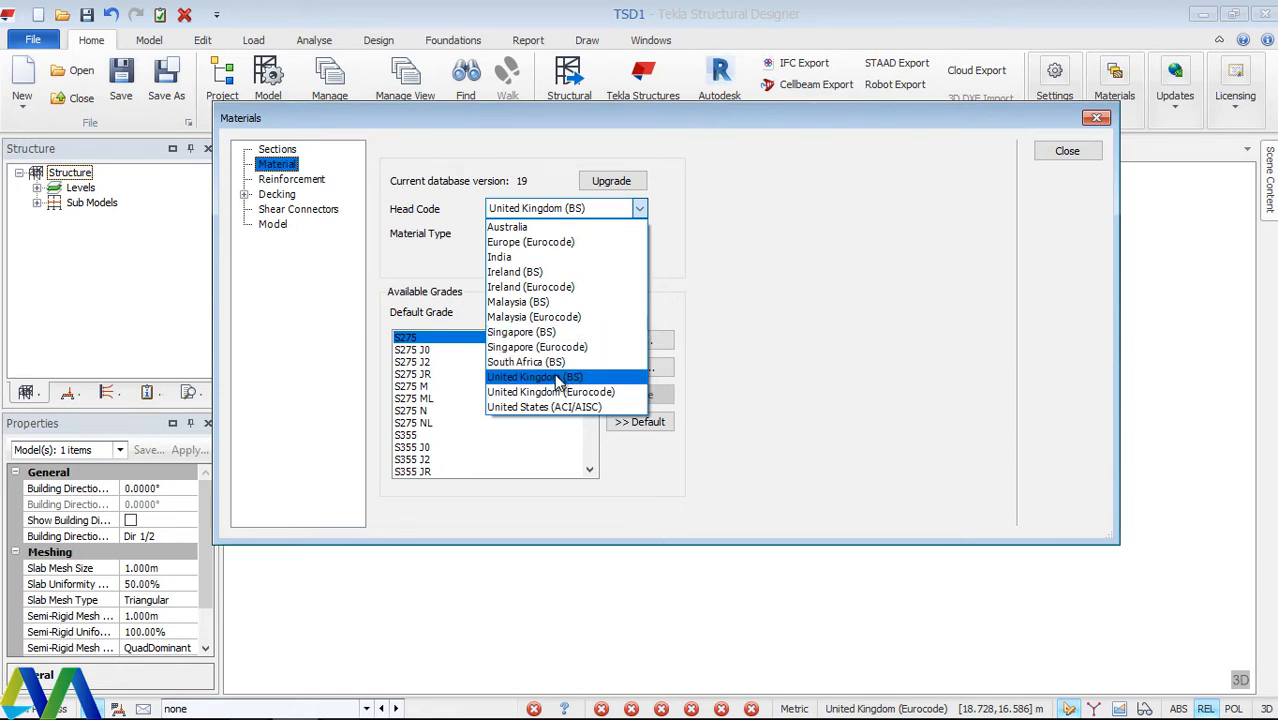
pyautogui.click(536, 376)
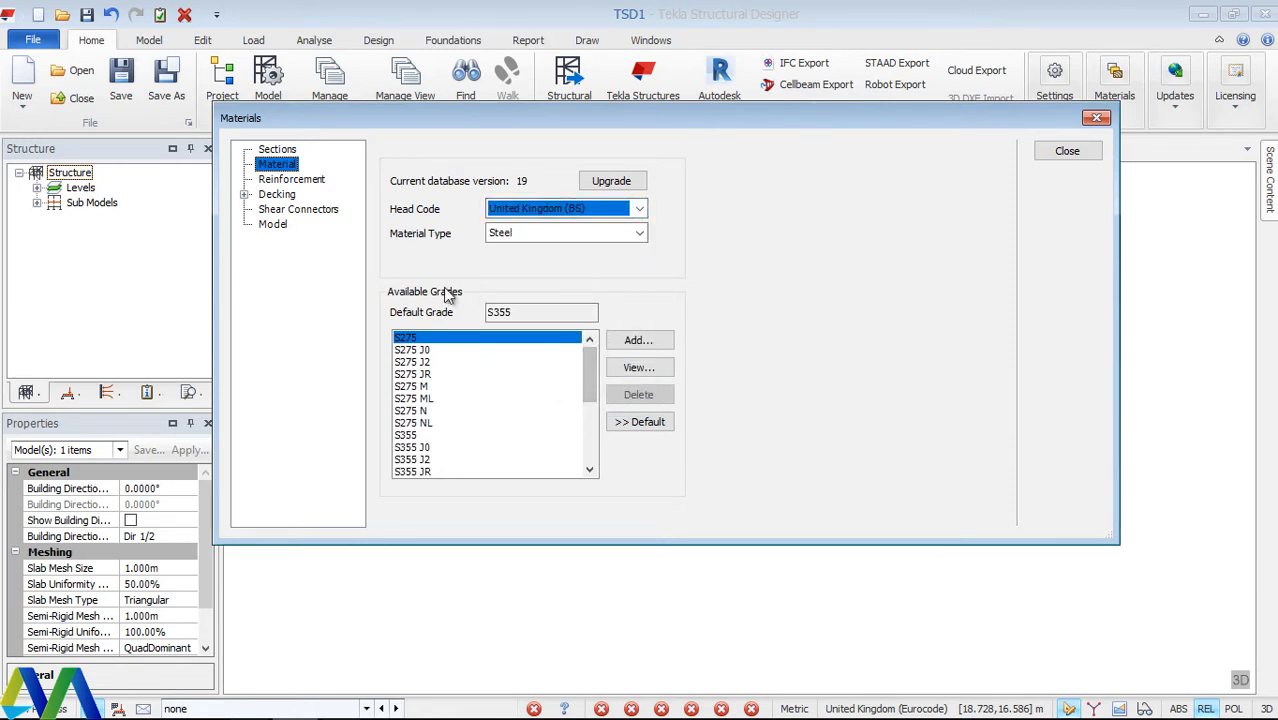
pyautogui.click(292, 178)
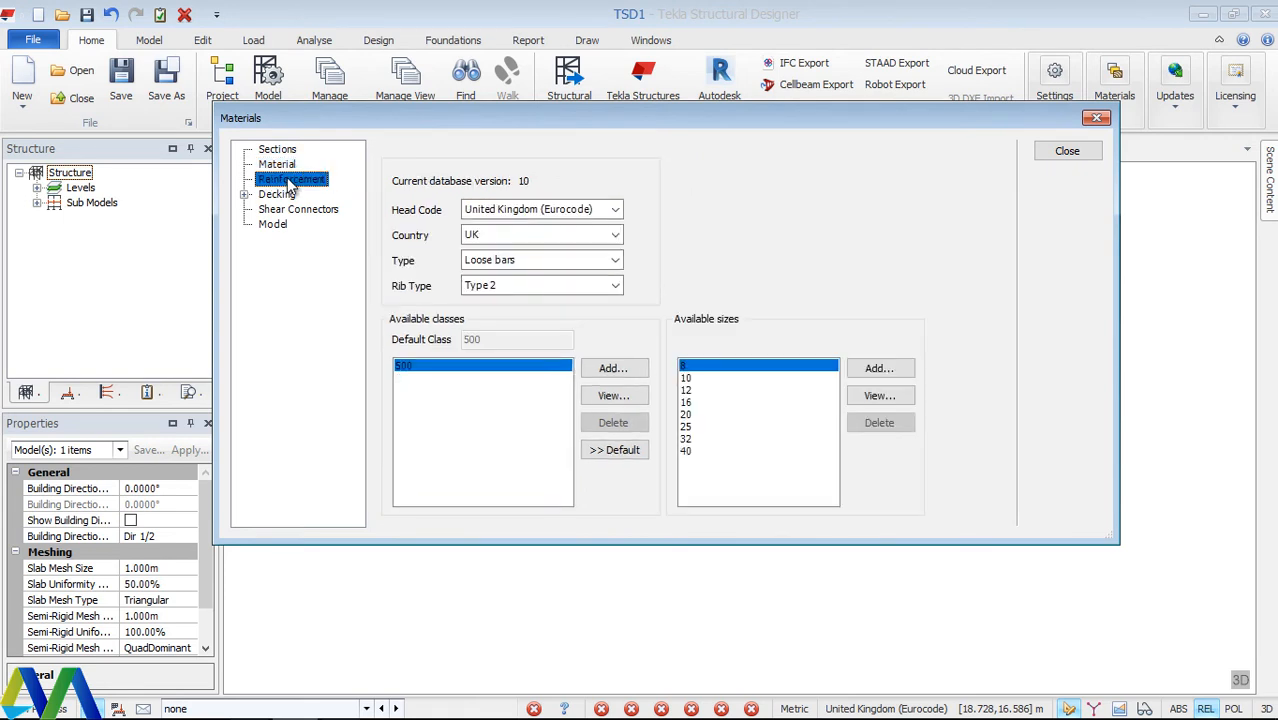
# Set reinforcement to United Kingdom (BS) head code with Loose bars and Type 2 ribs.
pyautogui.click(612, 210)
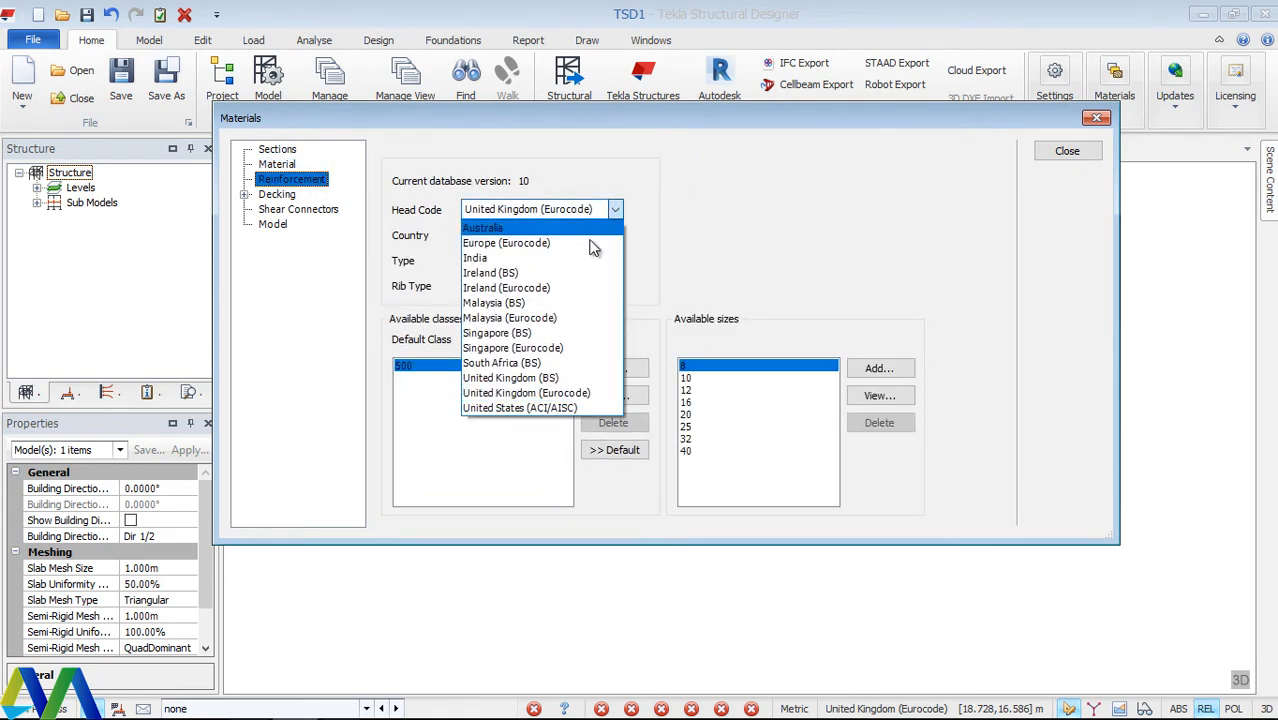
pyautogui.click(504, 376)
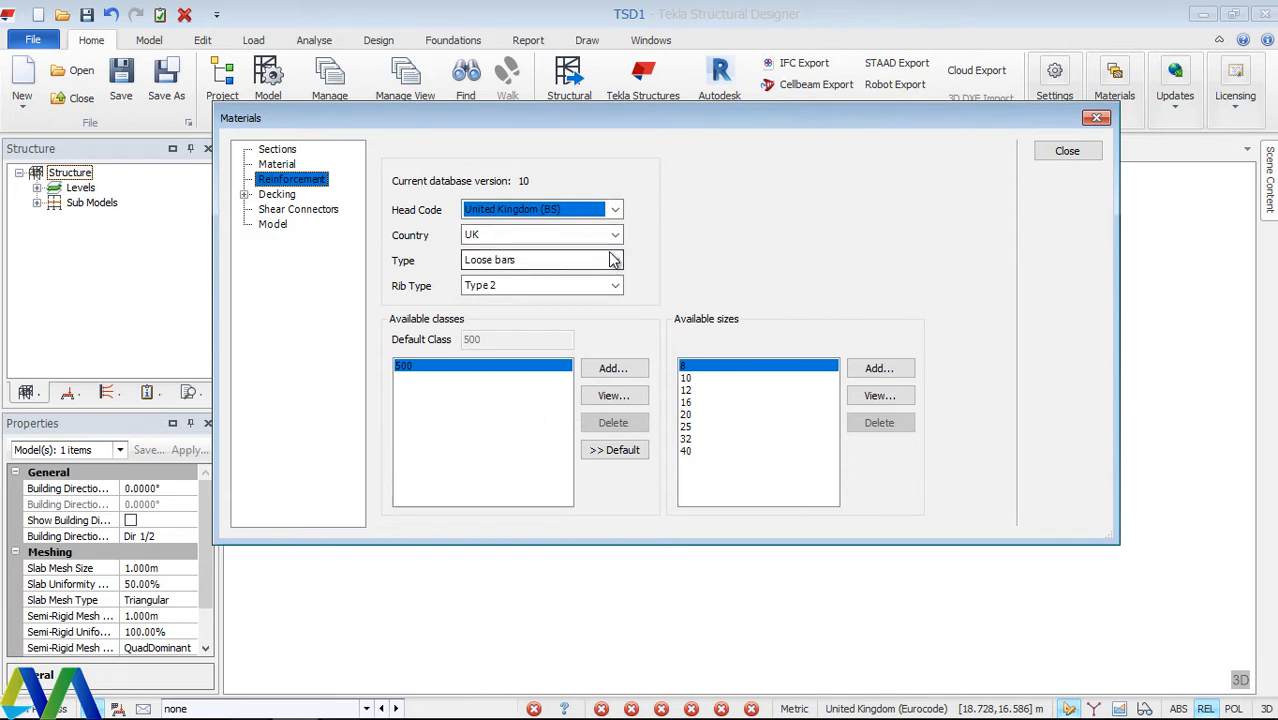
pyautogui.click(612, 260)
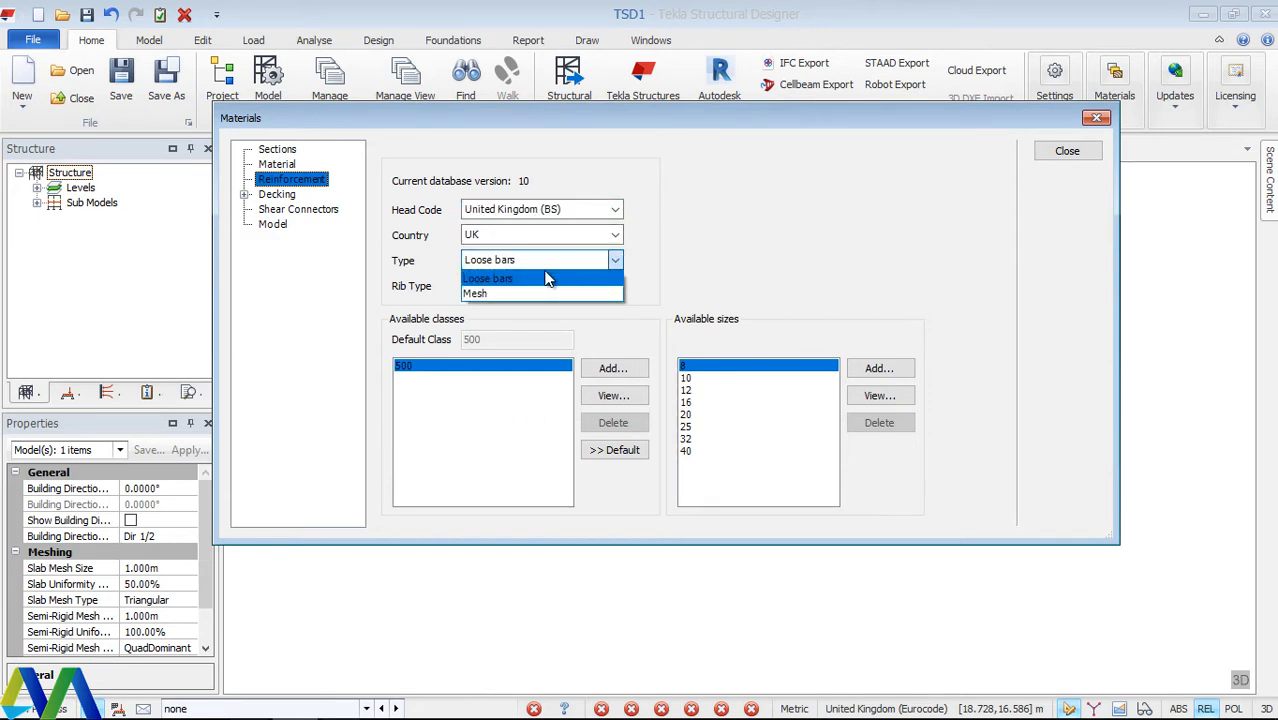
pyautogui.click(492, 278)
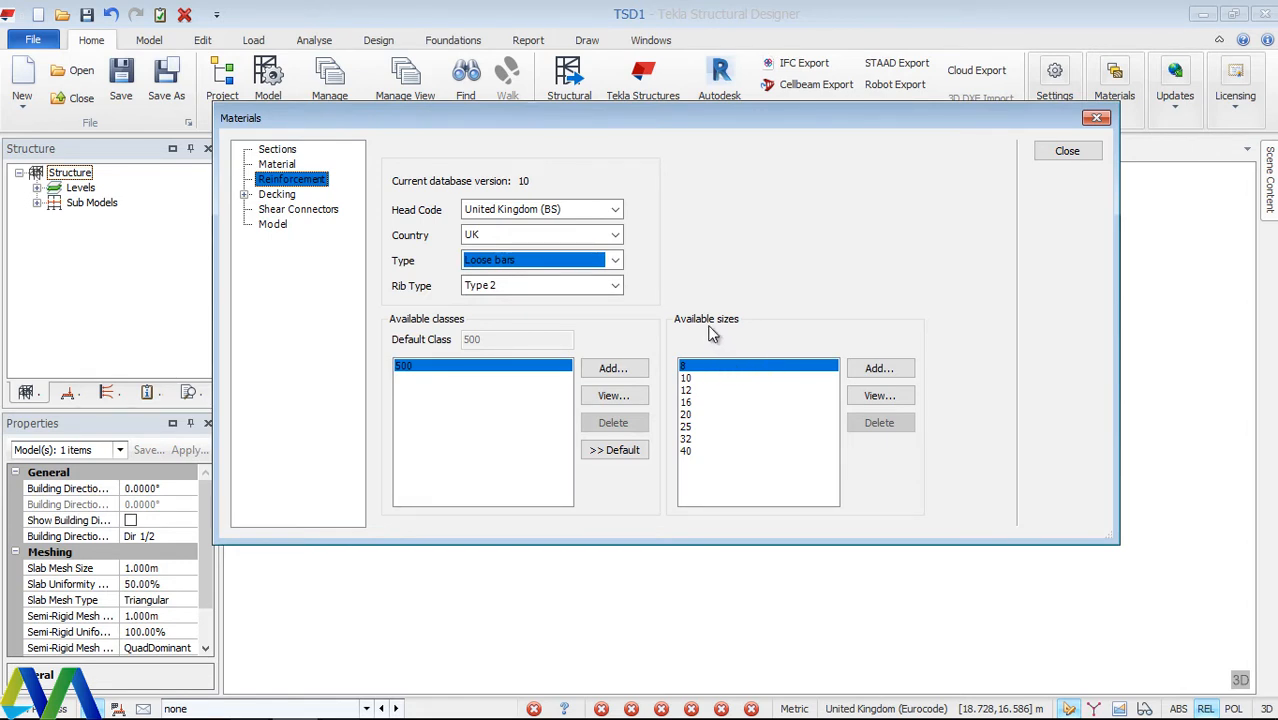
pyautogui.moveTo(726, 330)
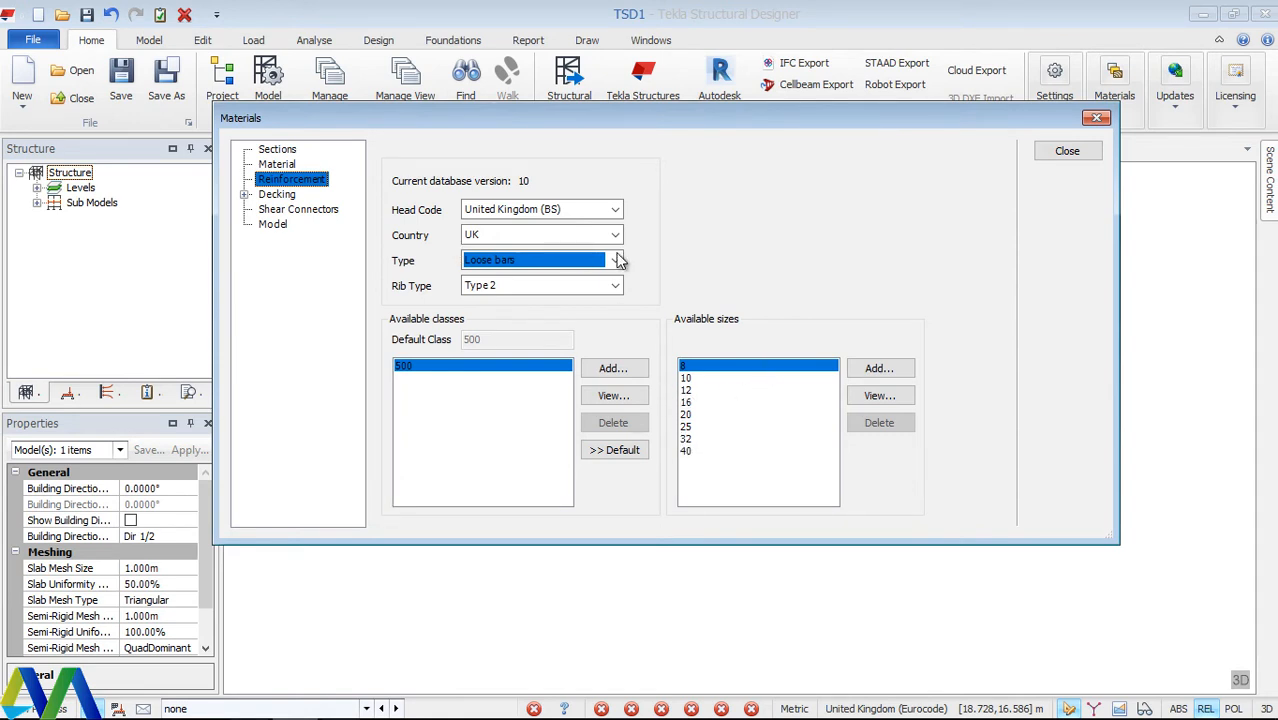
pyautogui.moveTo(696, 320)
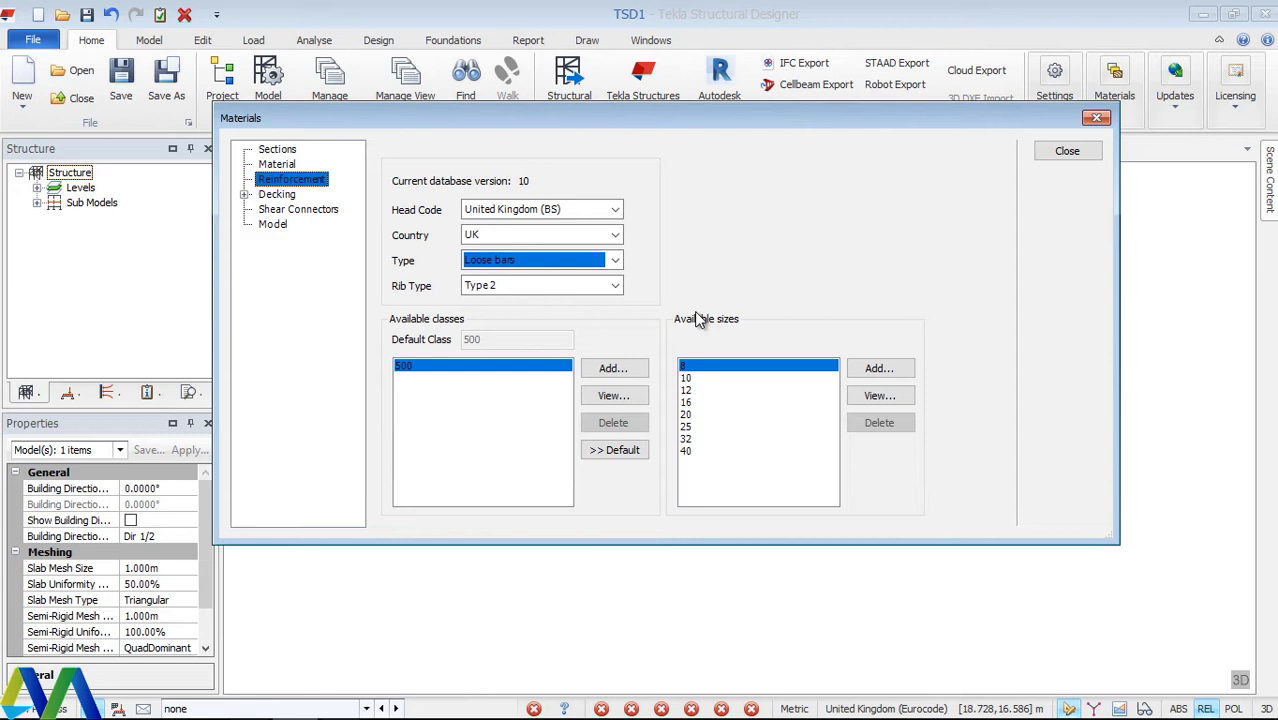
pyautogui.moveTo(454, 296)
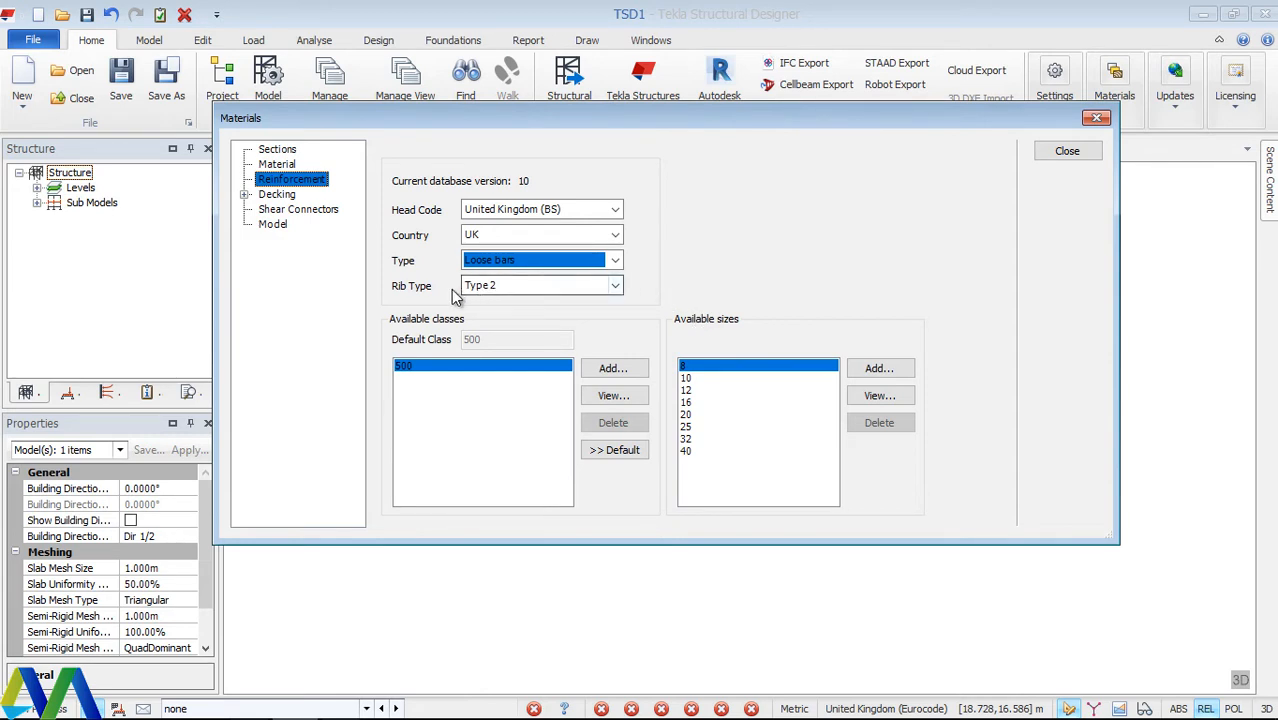
pyautogui.click(614, 284)
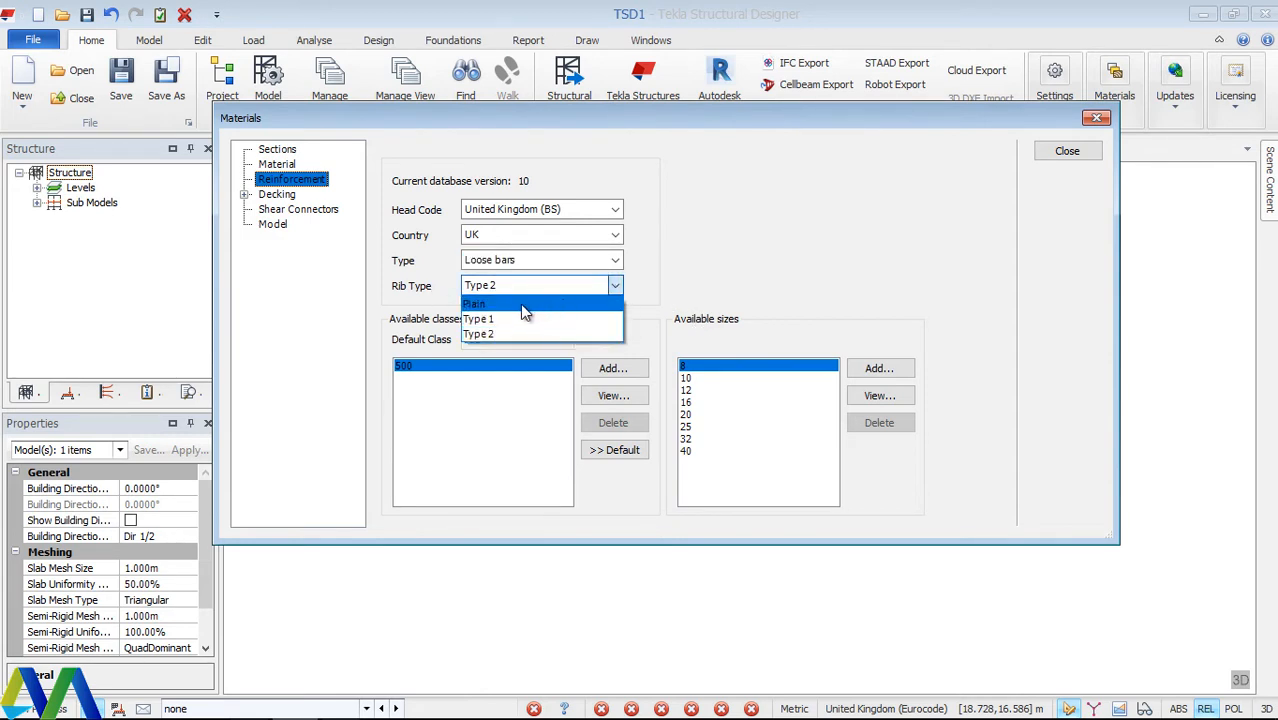
pyautogui.moveTo(692, 288)
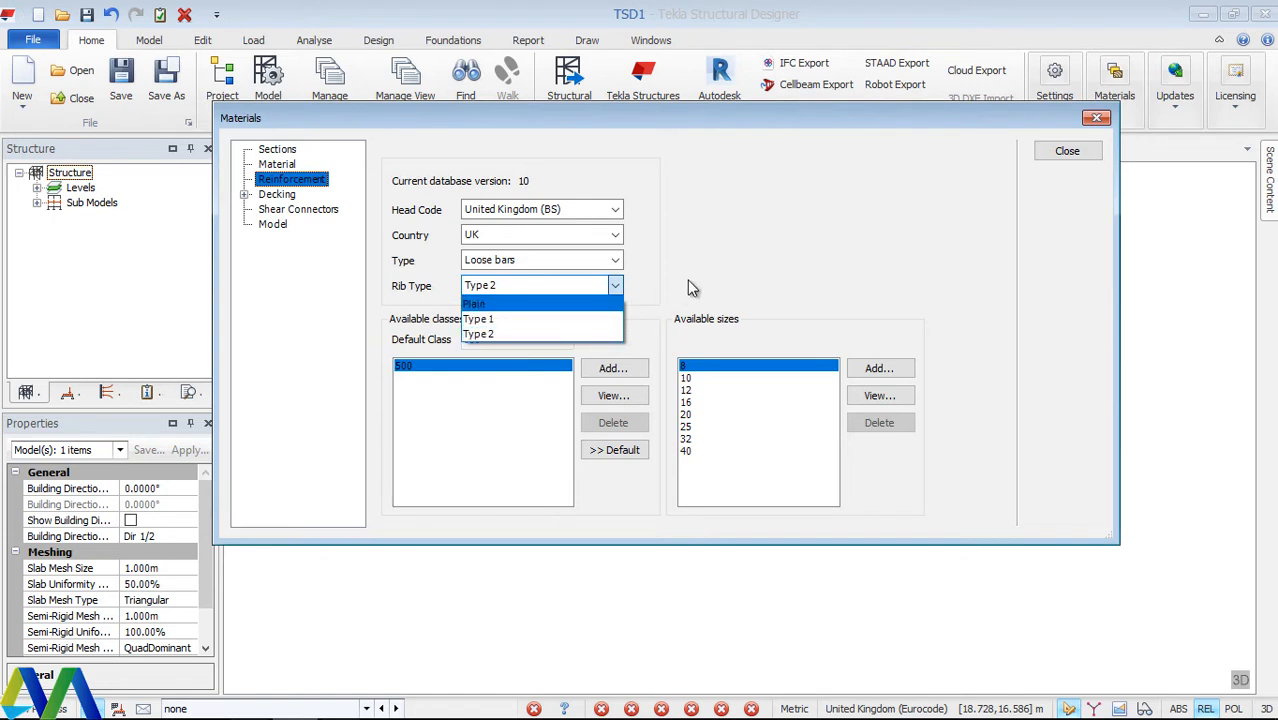
pyautogui.click(476, 334)
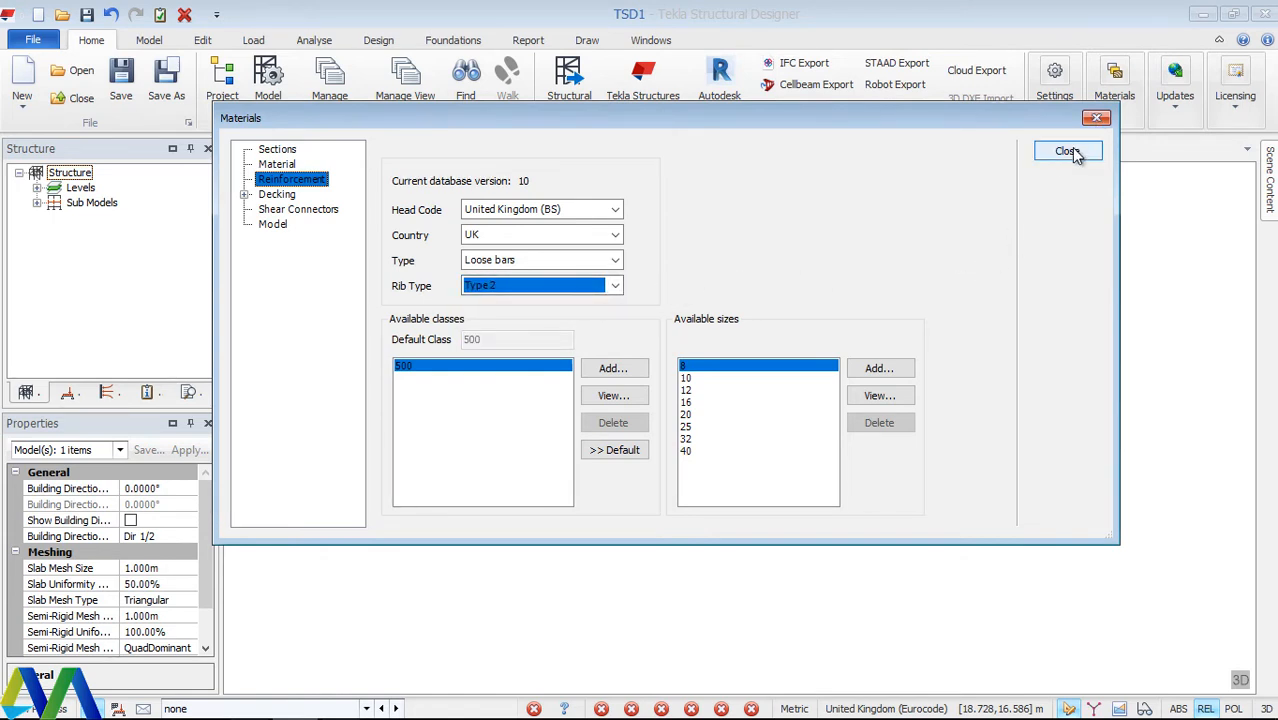
# Close Materials and list the Construction Line options on the Model ribbon.
pyautogui.click(1068, 152)
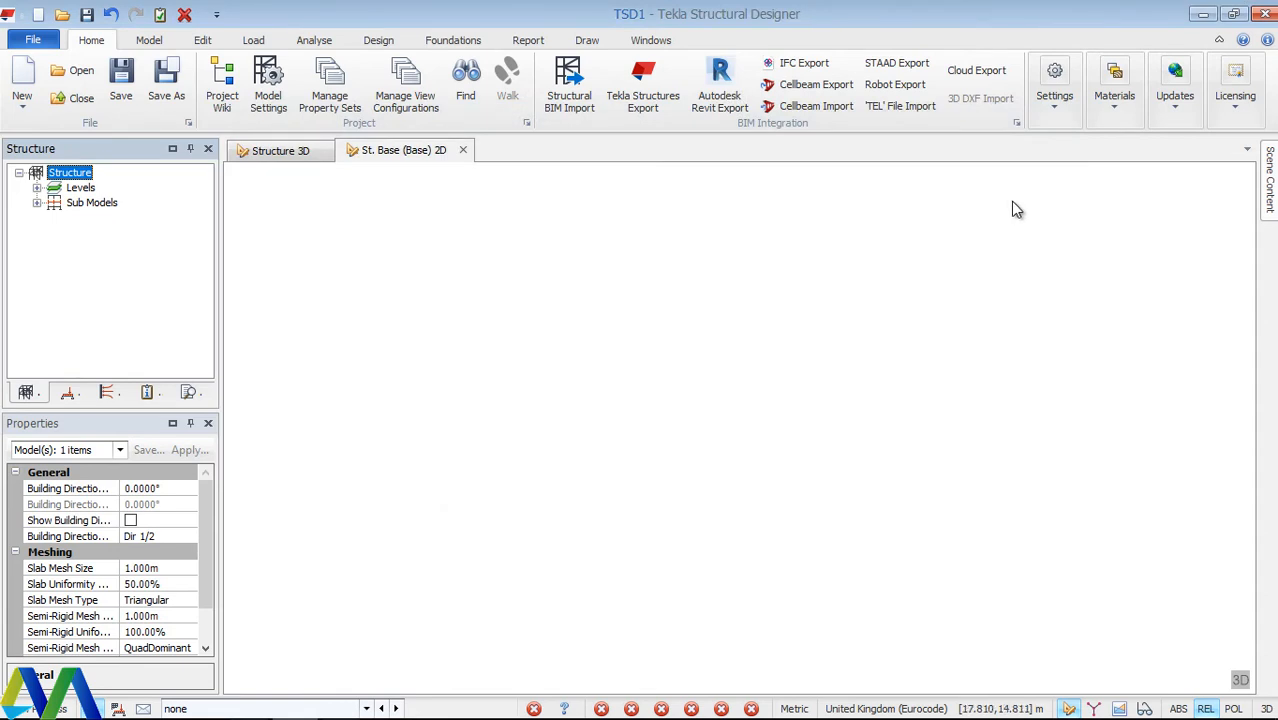
pyautogui.moveTo(1016, 224)
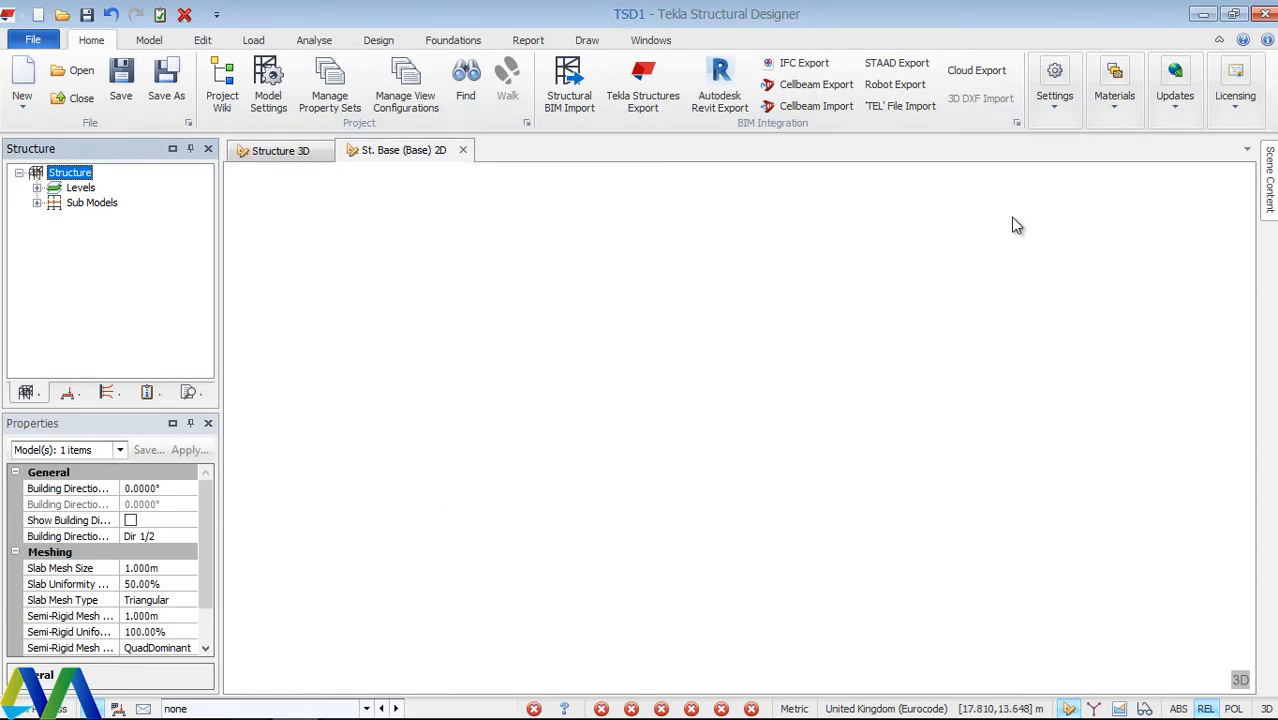
pyautogui.moveTo(958, 224)
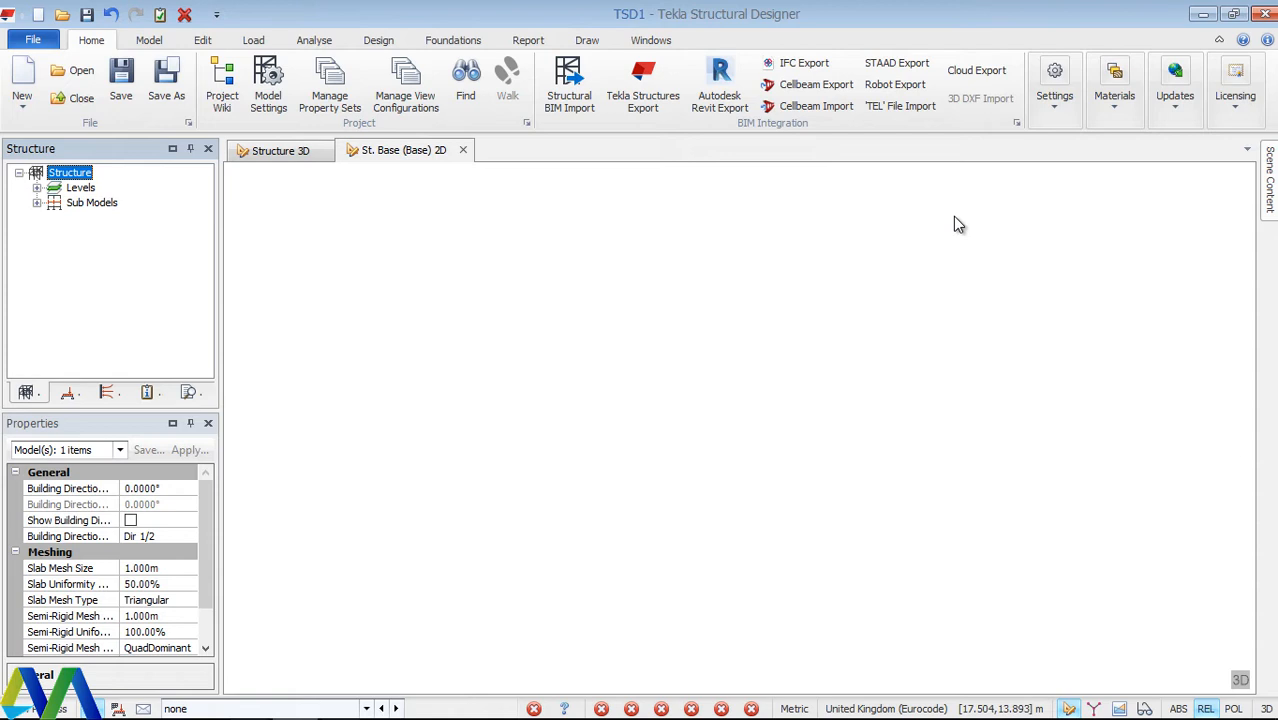
pyautogui.moveTo(968, 216)
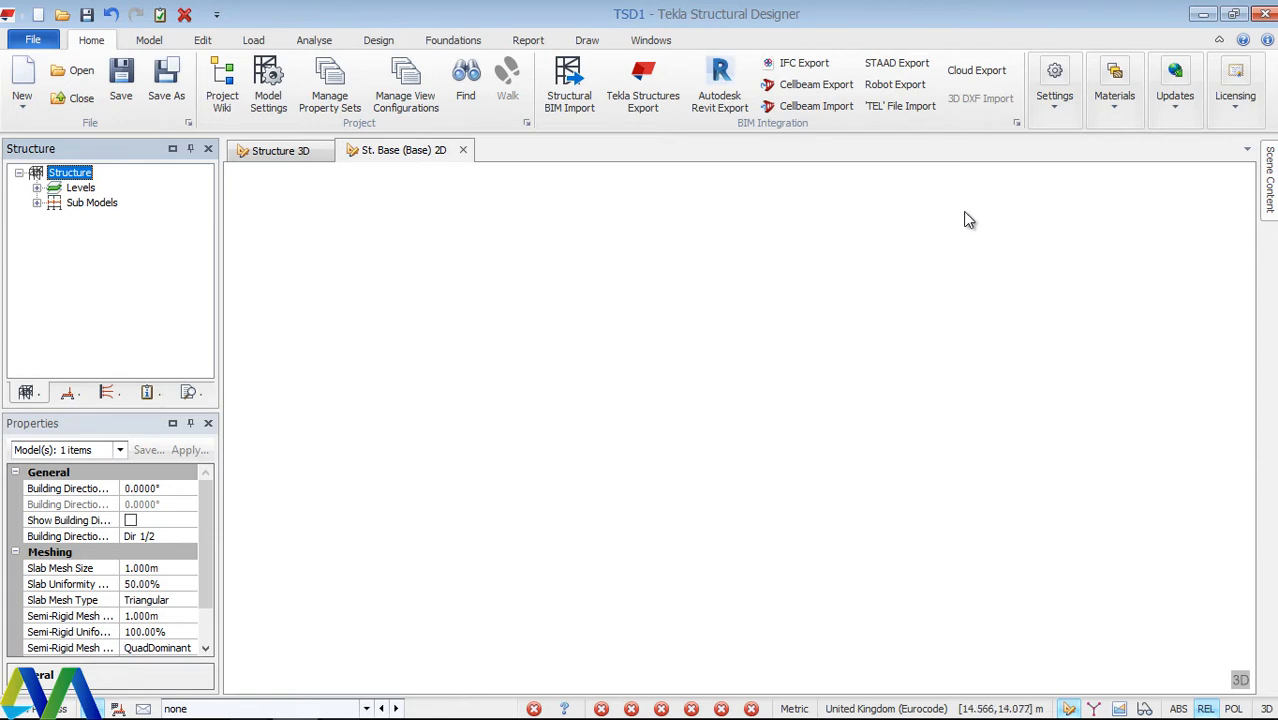
pyautogui.click(150, 40)
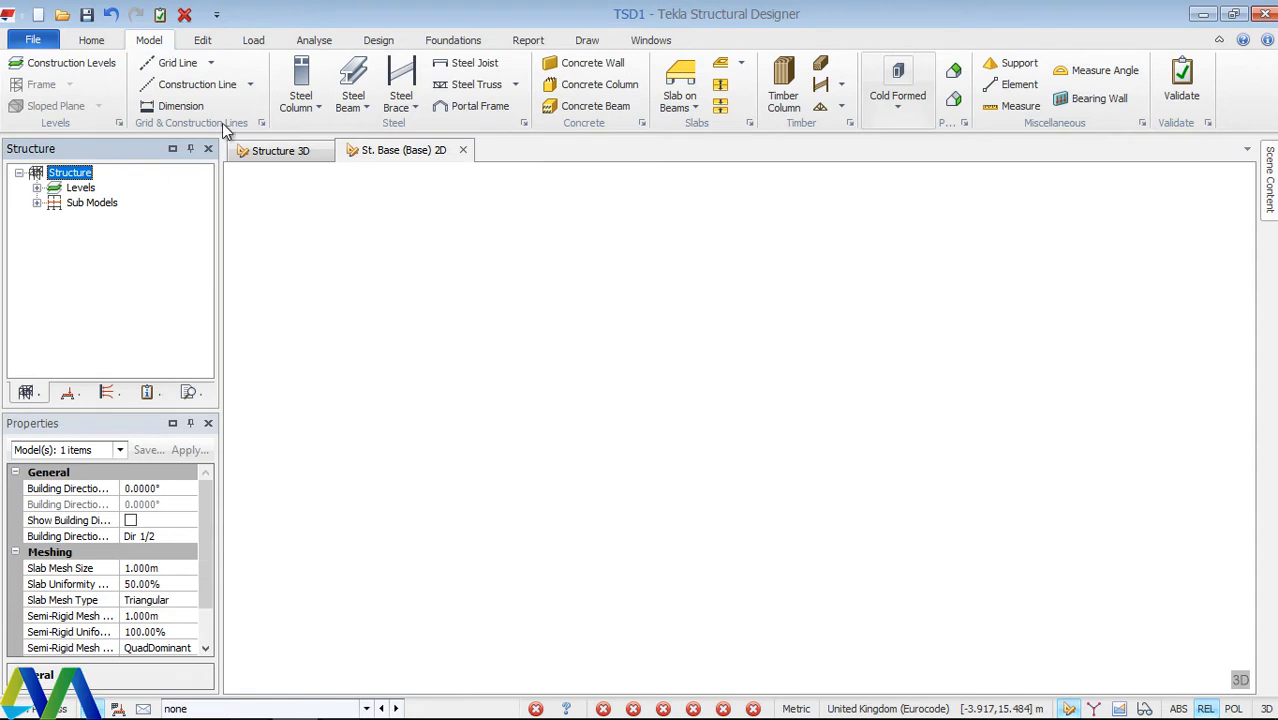
pyautogui.moveTo(190, 84)
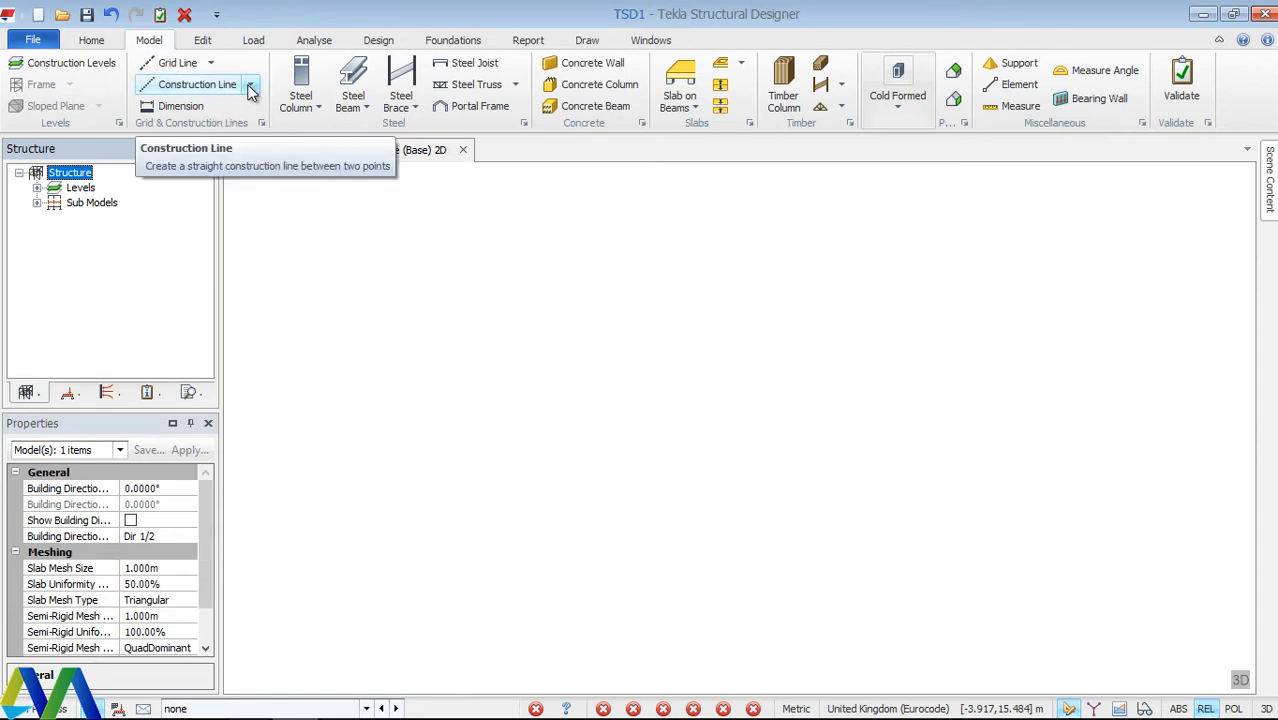
pyautogui.click(252, 84)
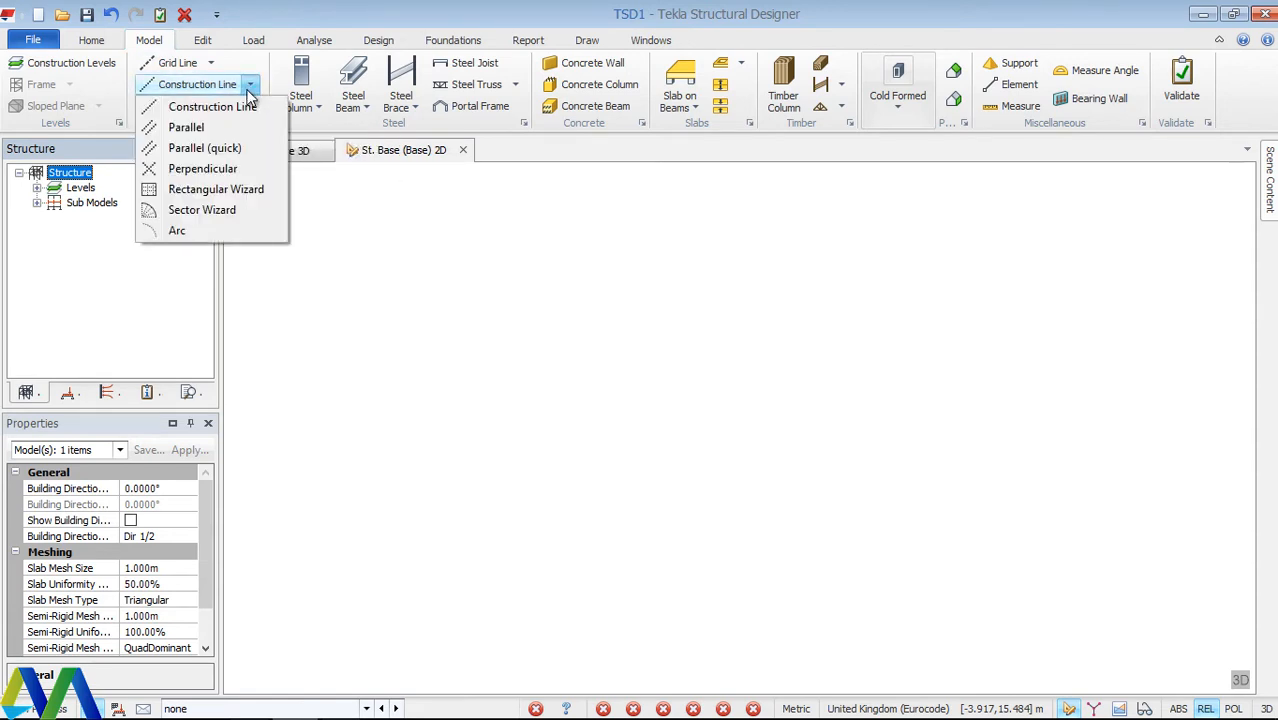
pyautogui.moveTo(200, 192)
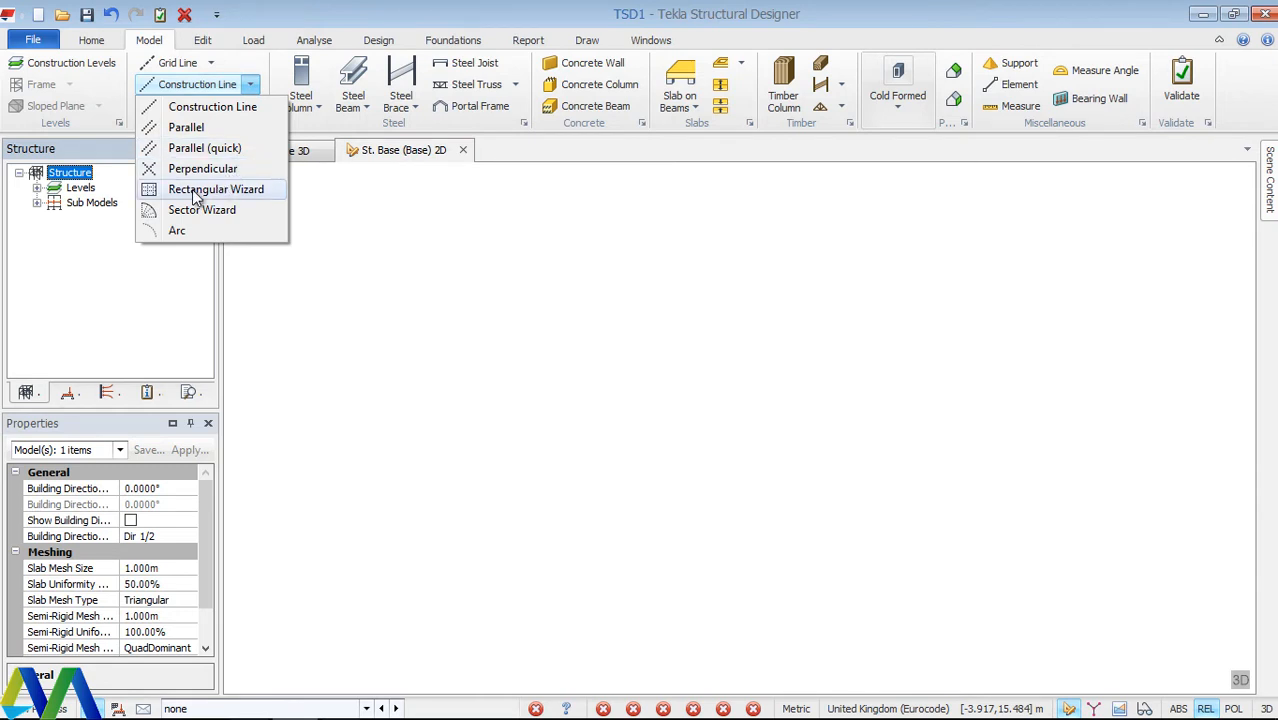
pyautogui.click(216, 188)
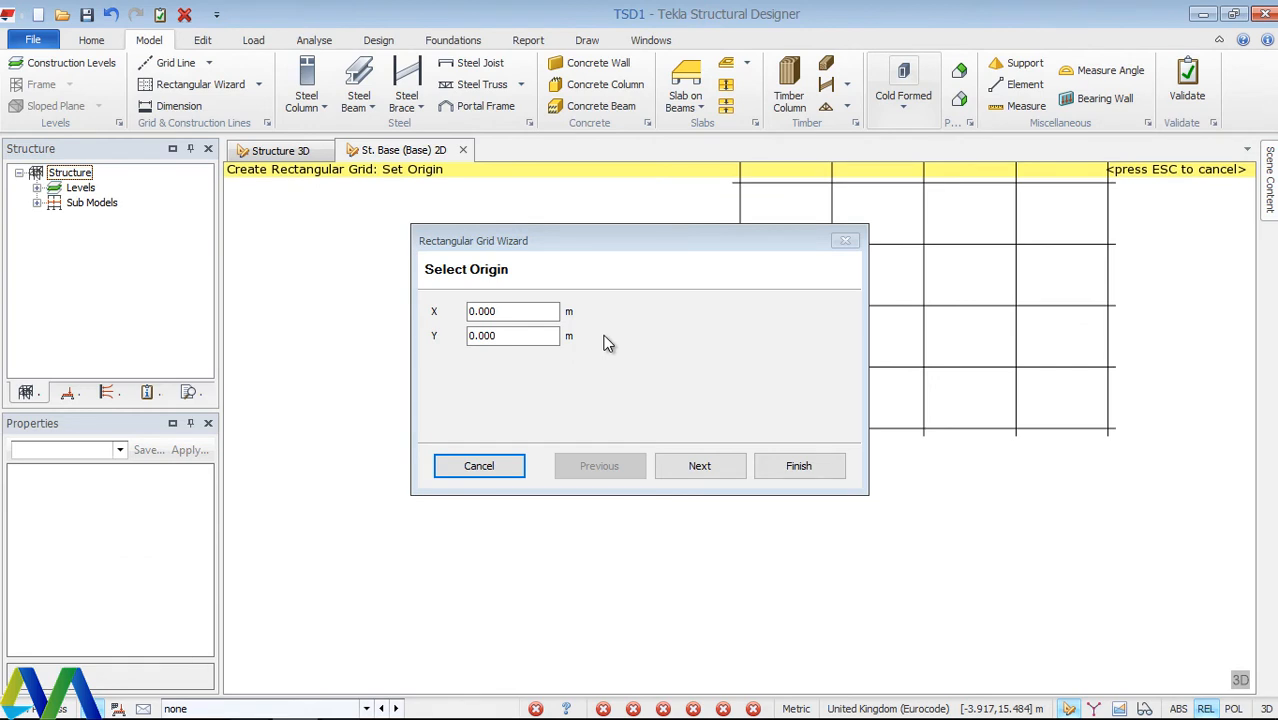
pyautogui.moveTo(608, 362)
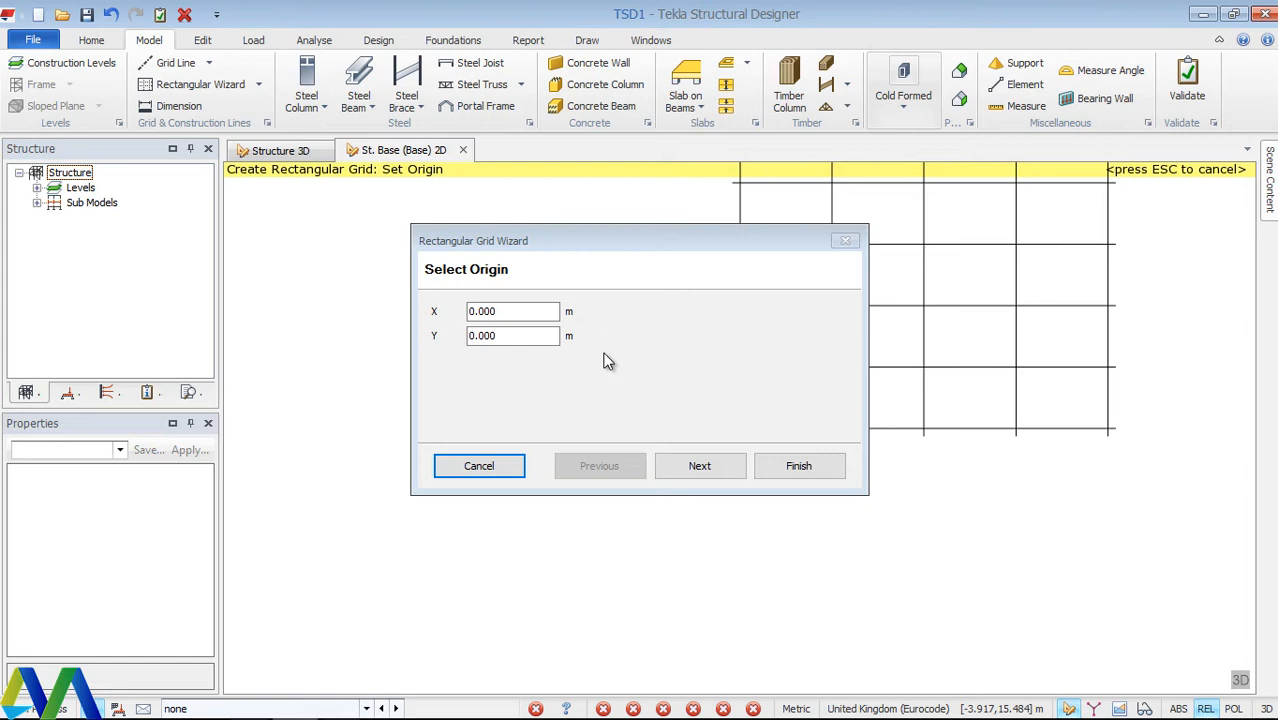
pyautogui.moveTo(584, 438)
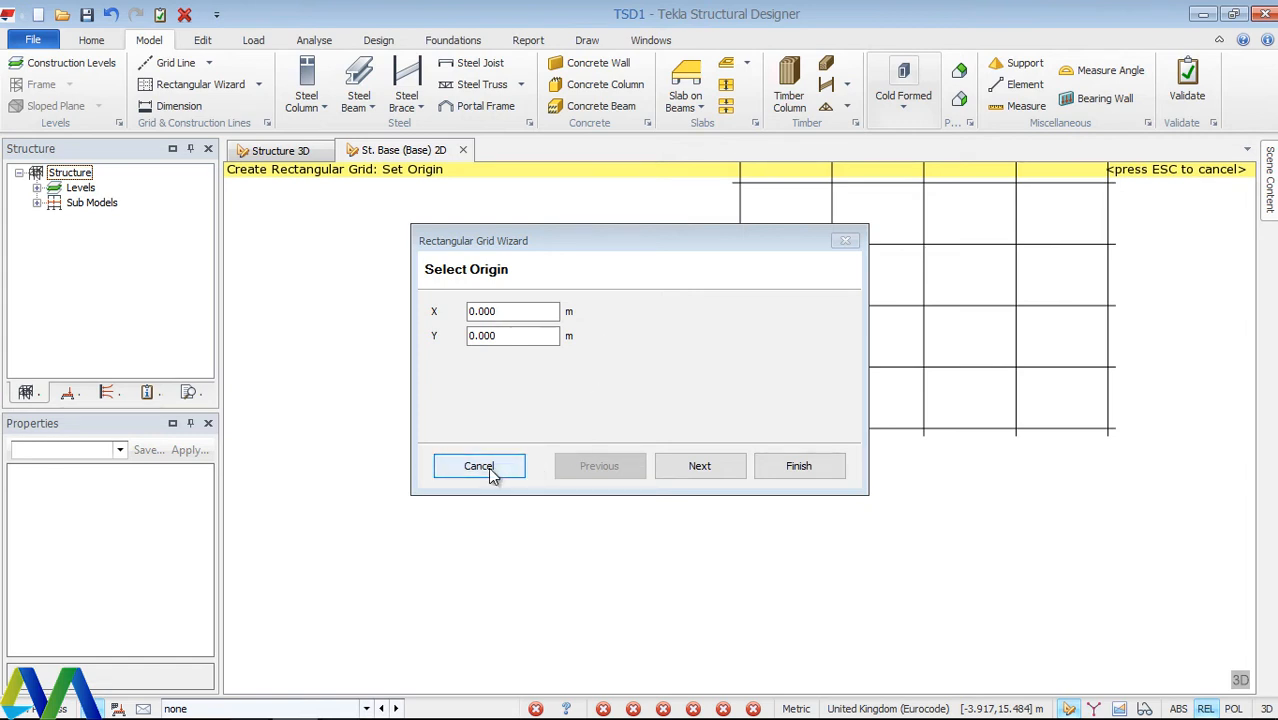
pyautogui.click(480, 466)
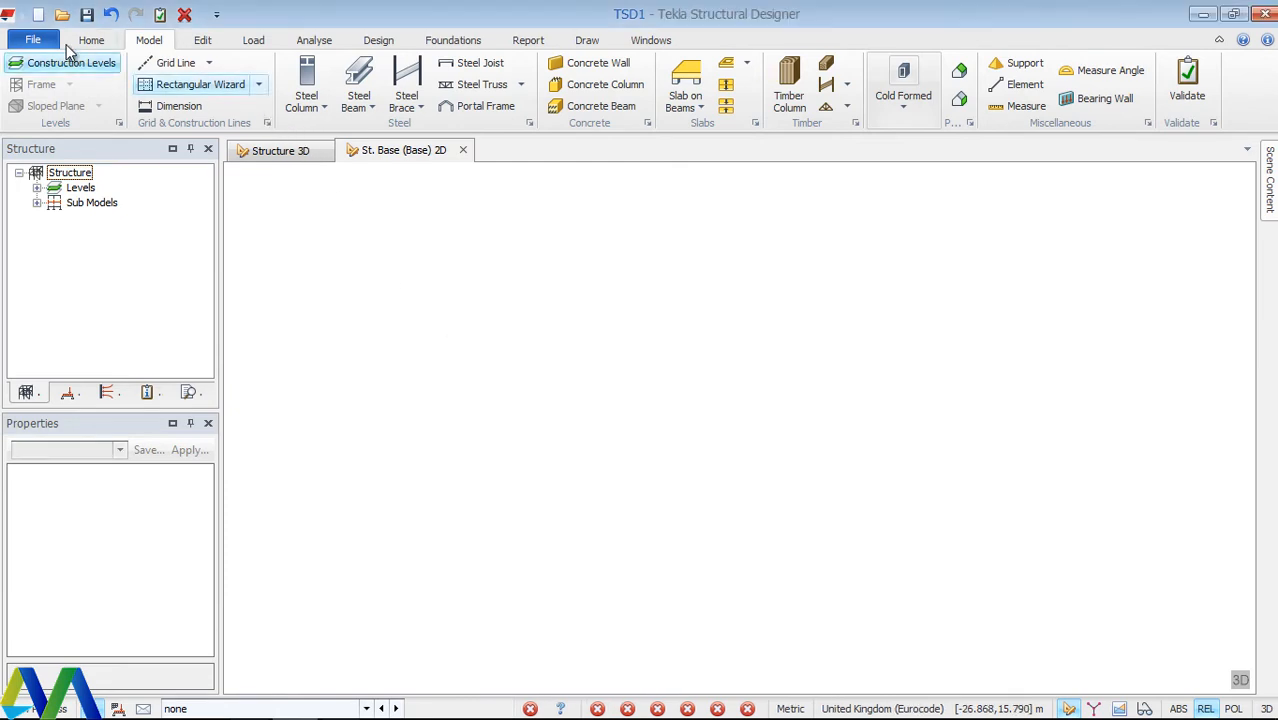
pyautogui.click(108, 40)
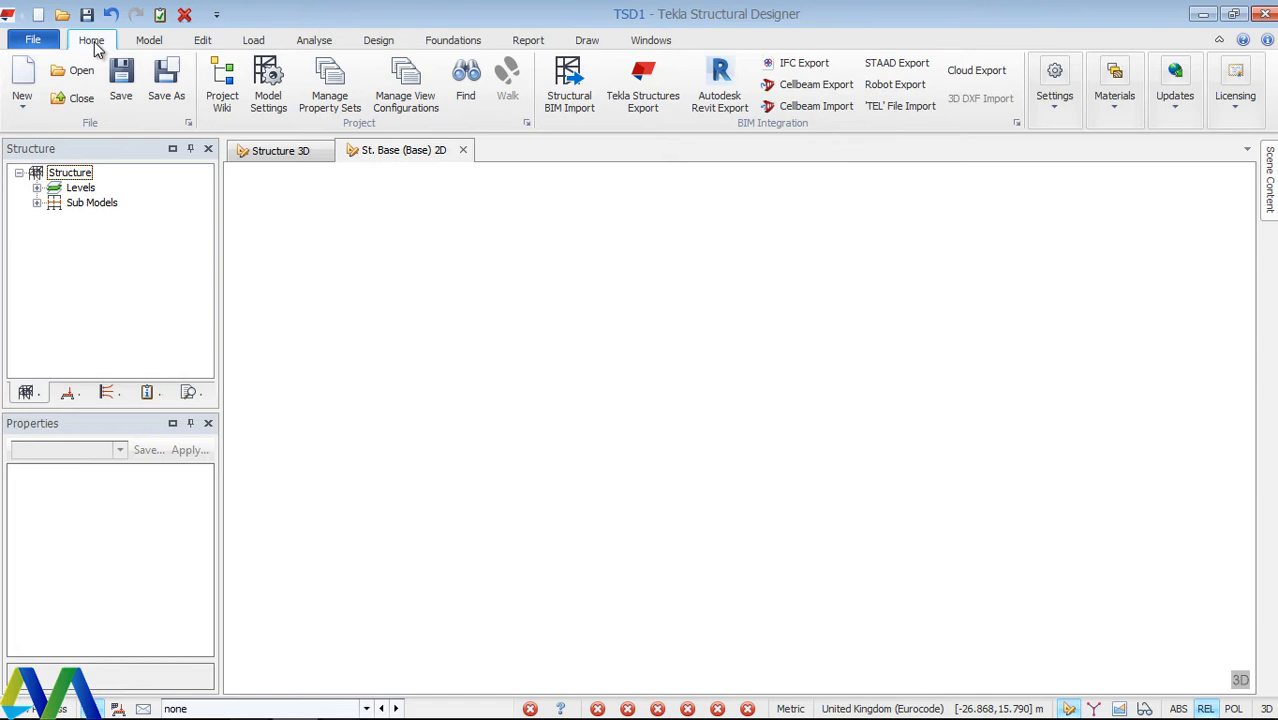
pyautogui.click(148, 40)
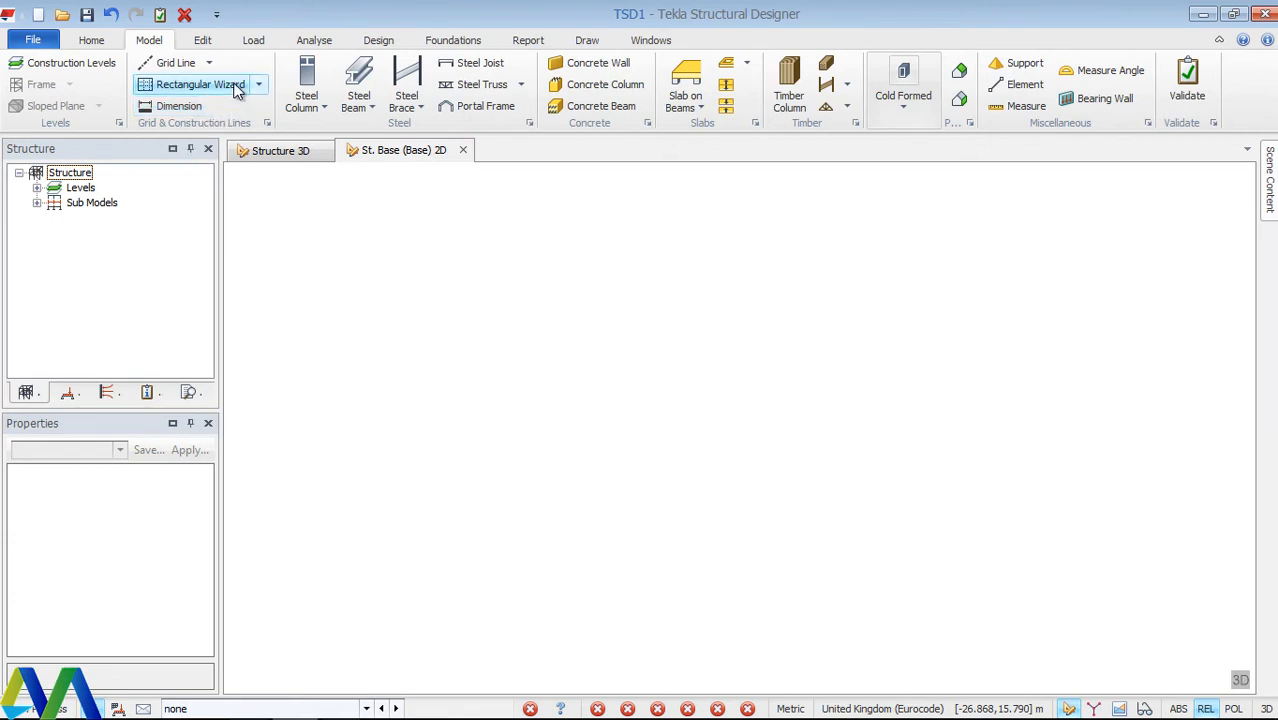
pyautogui.click(202, 40)
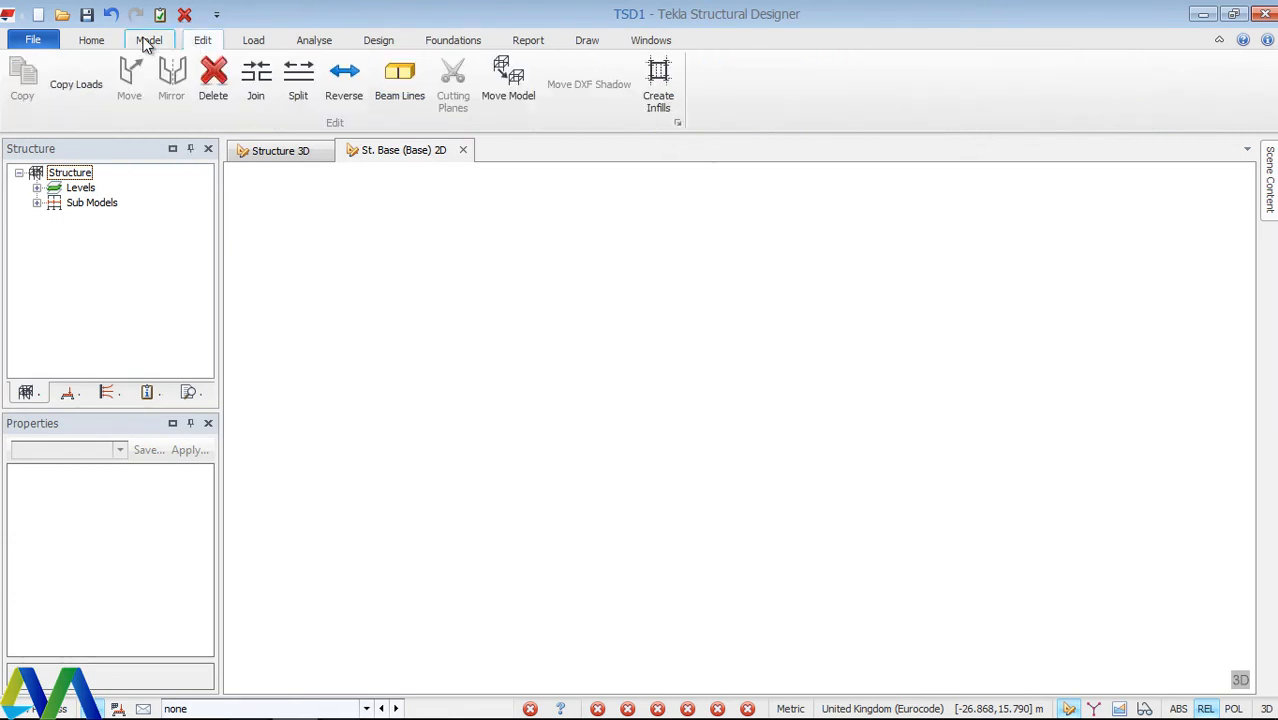
pyautogui.click(92, 40)
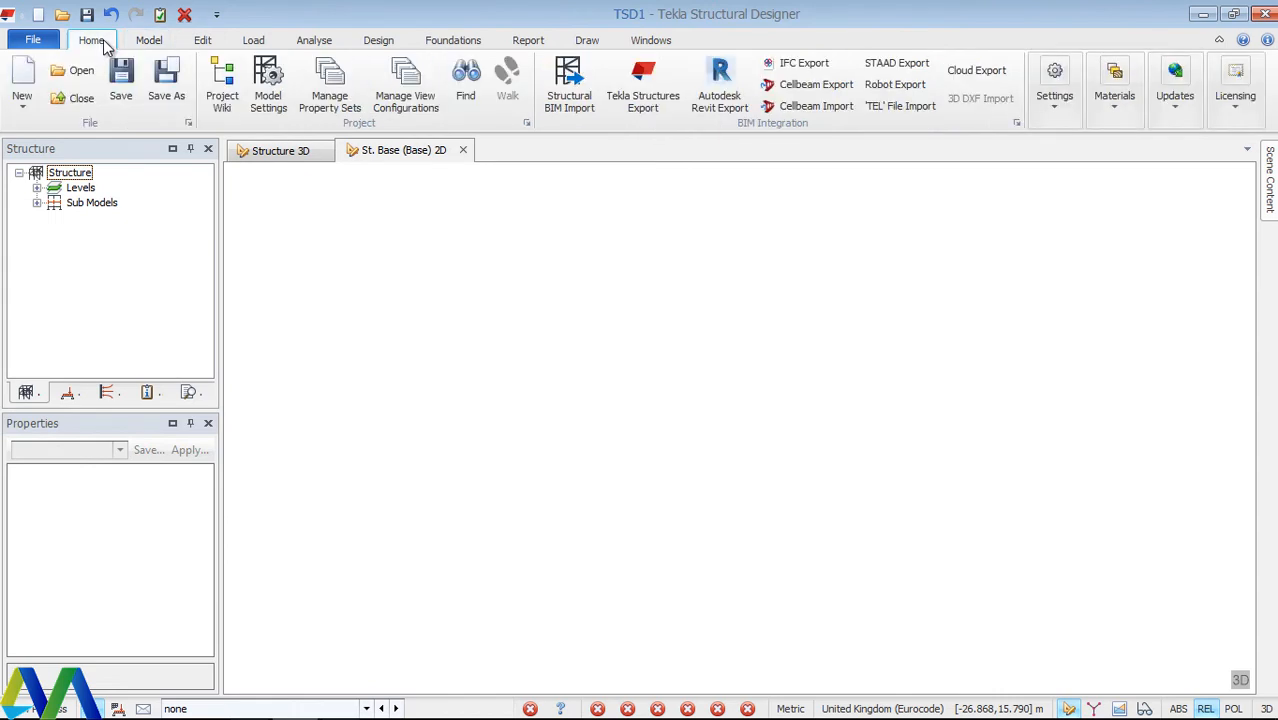
pyautogui.moveTo(268, 80)
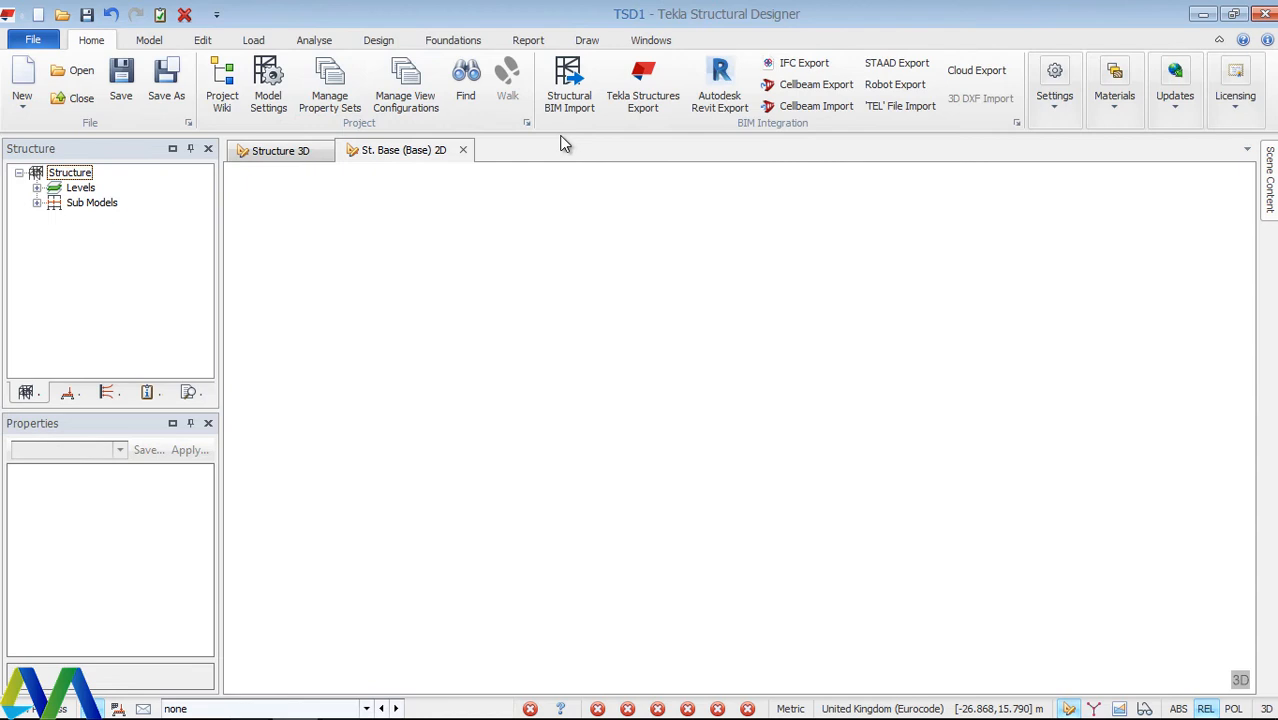
pyautogui.moveTo(1054, 104)
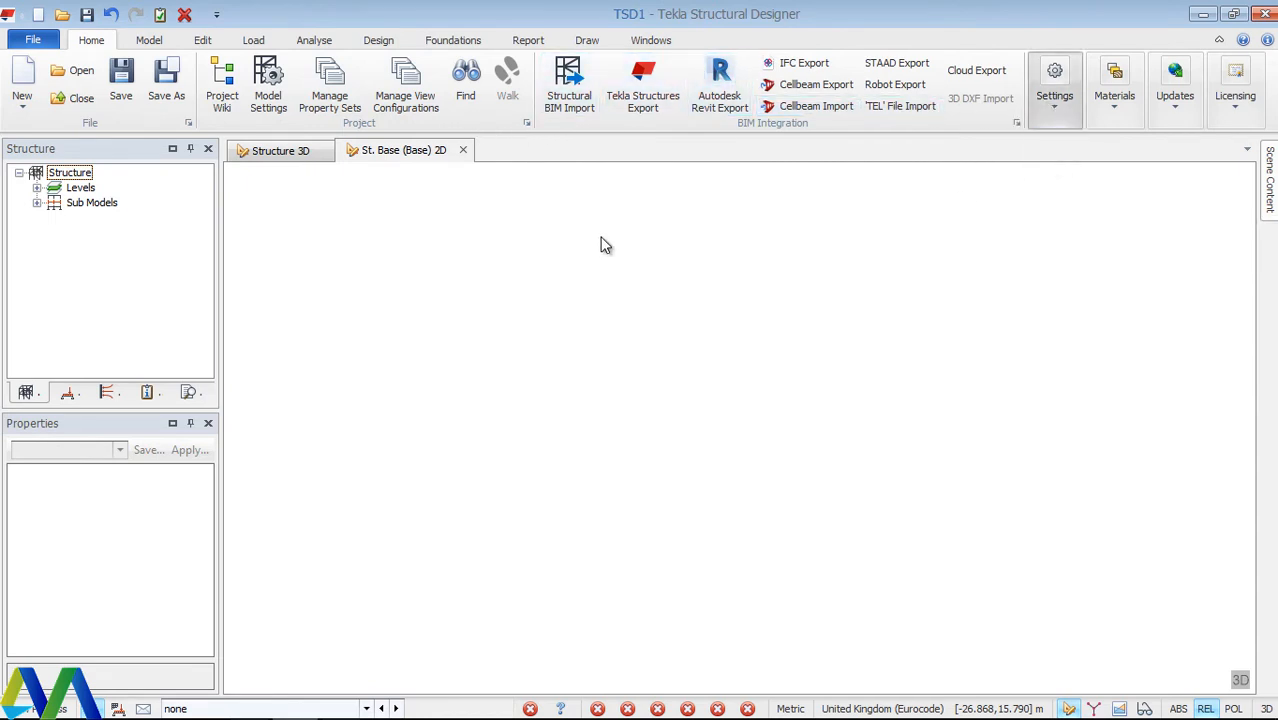
# Check the active UK Settings set, then bring up the Construction Levels table showing Base at 0.000 m.
pyautogui.click(1054, 78)
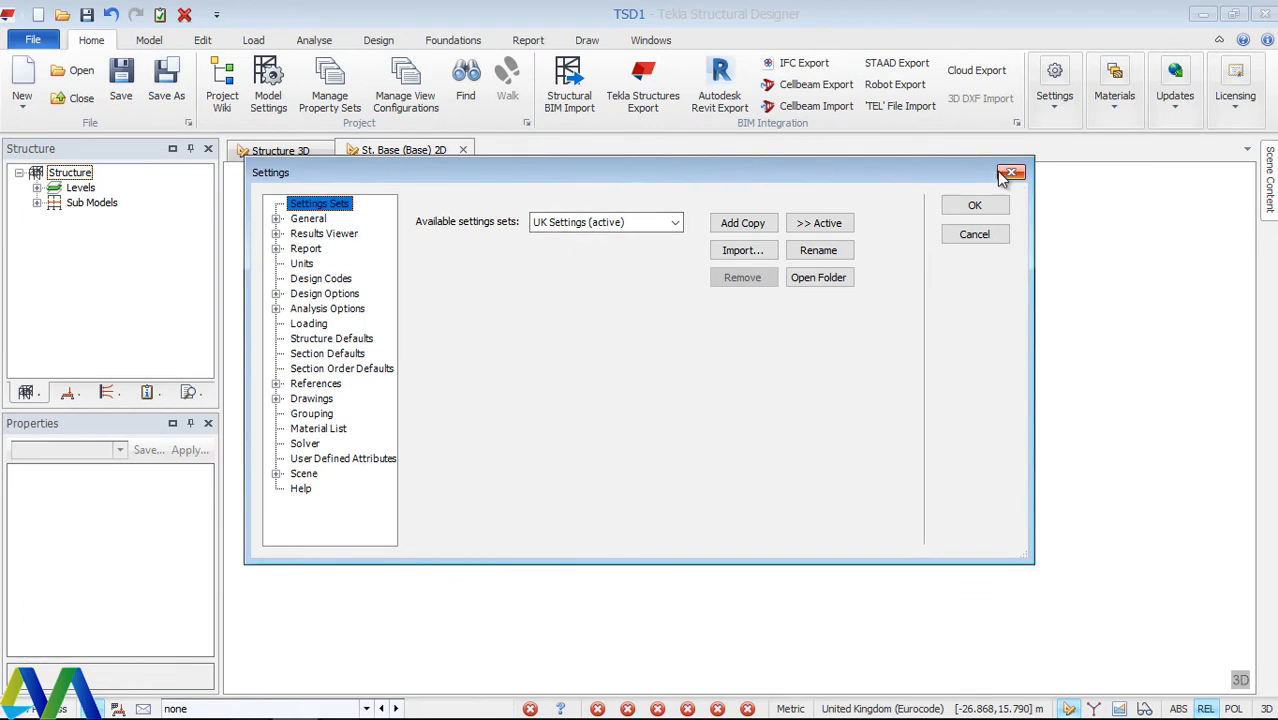
pyautogui.moveTo(740, 208)
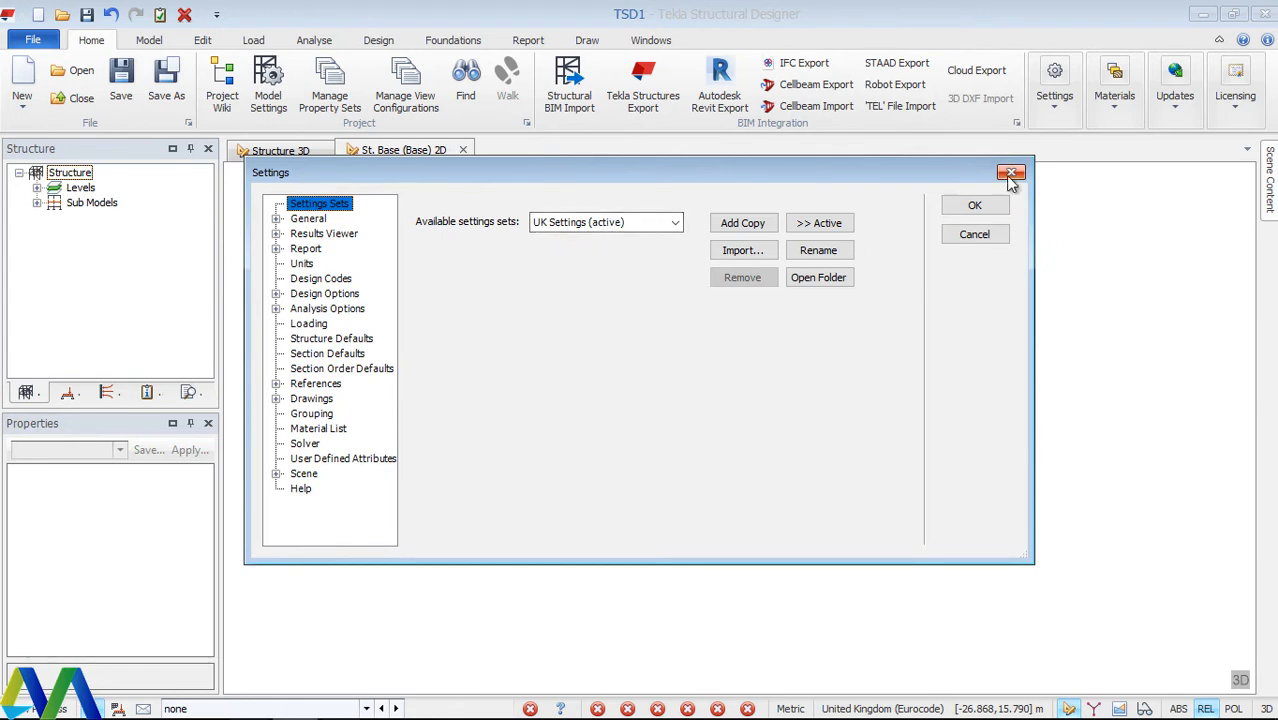
pyautogui.click(1012, 172)
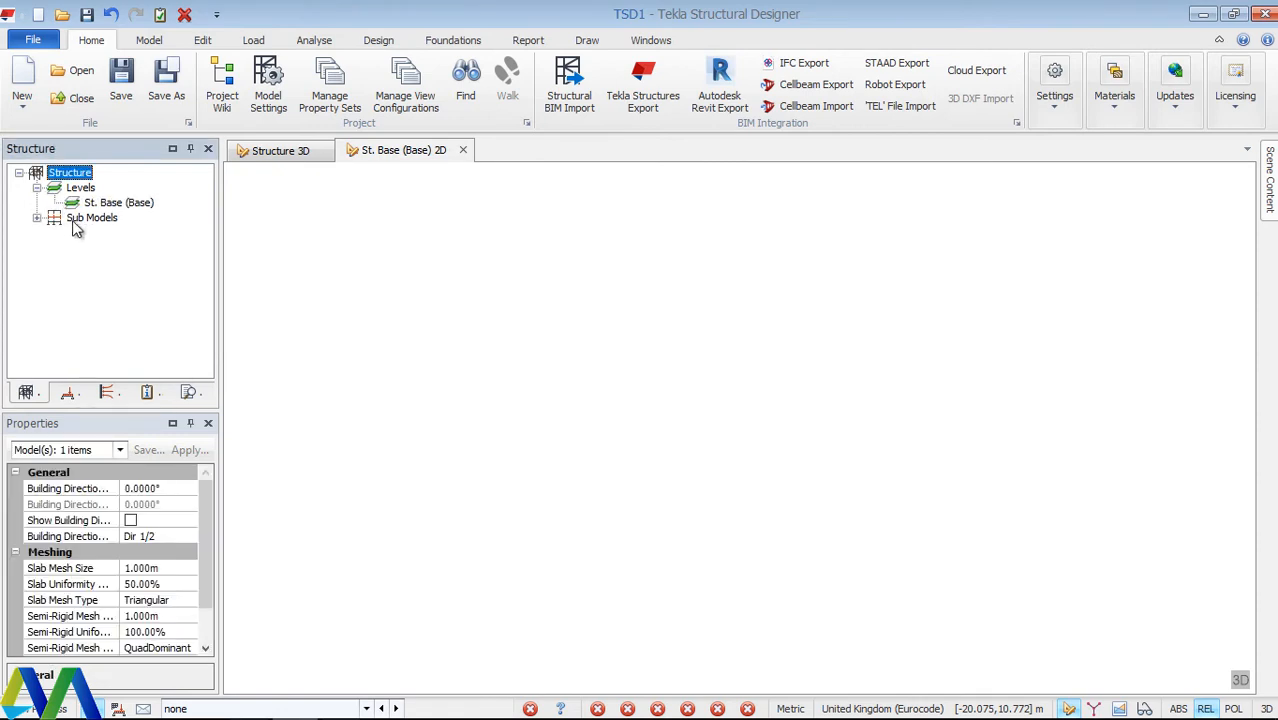
pyautogui.click(52, 186)
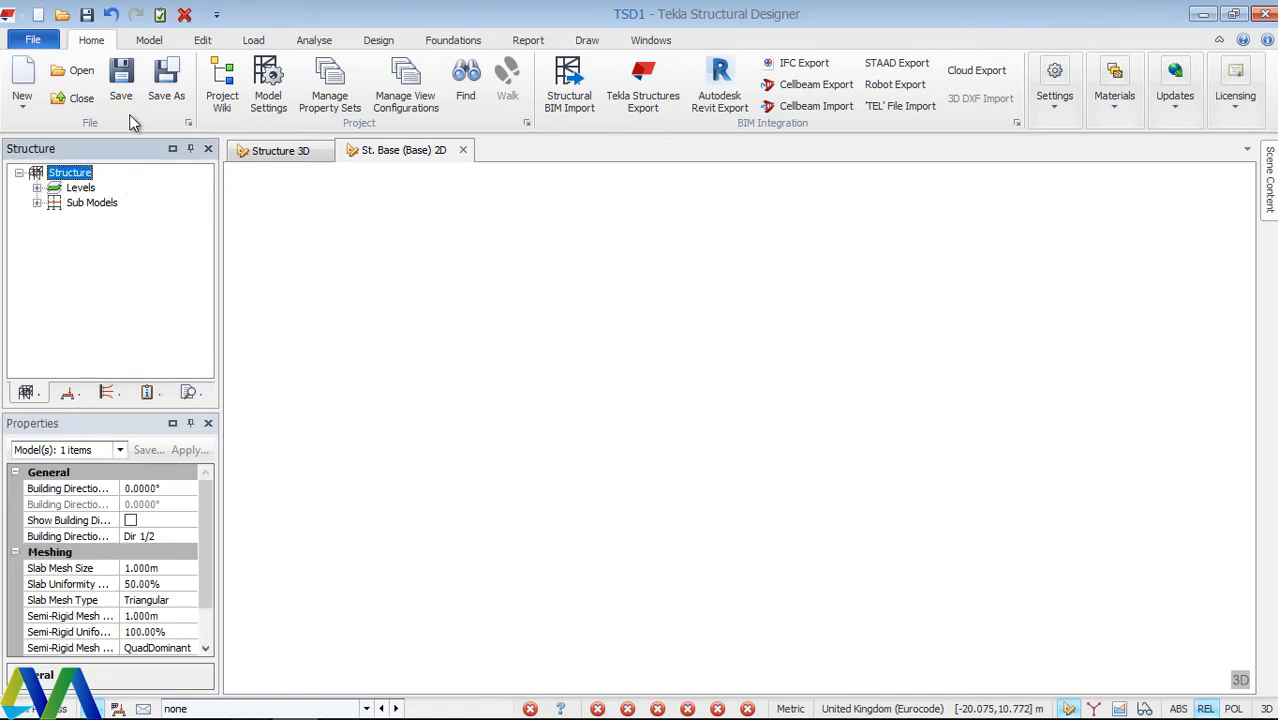
pyautogui.click(160, 40)
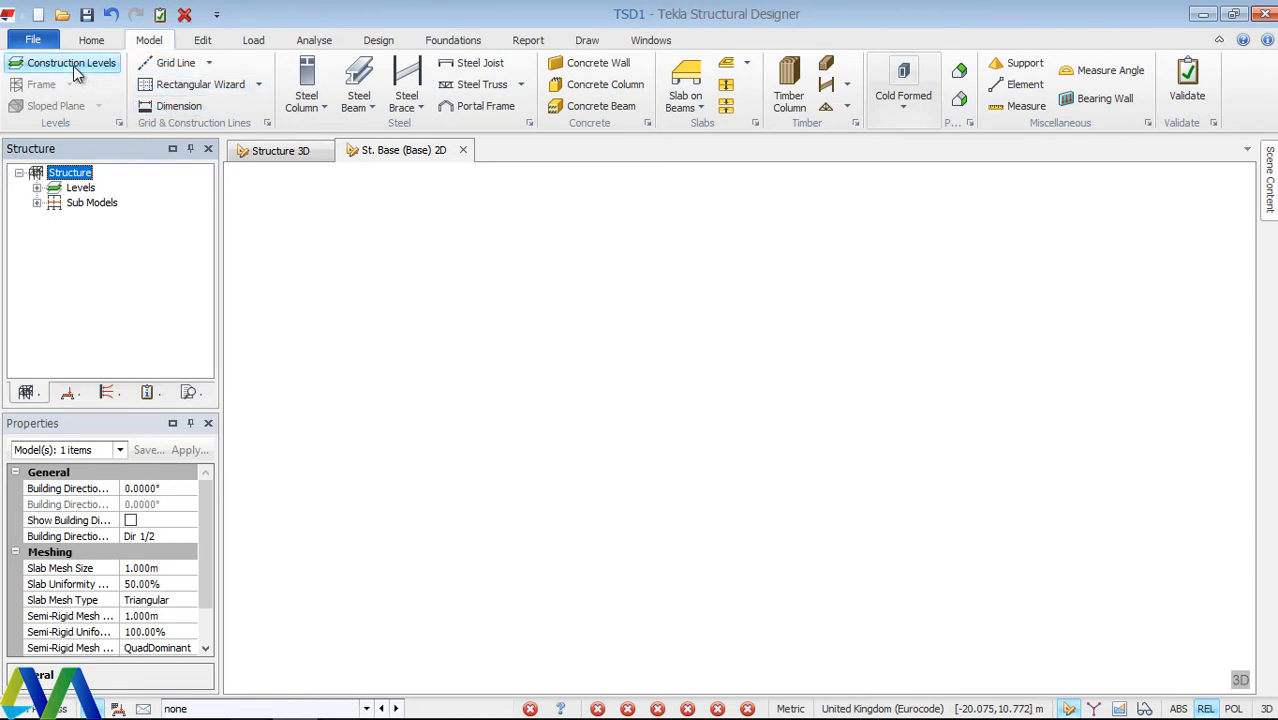
pyautogui.click(72, 62)
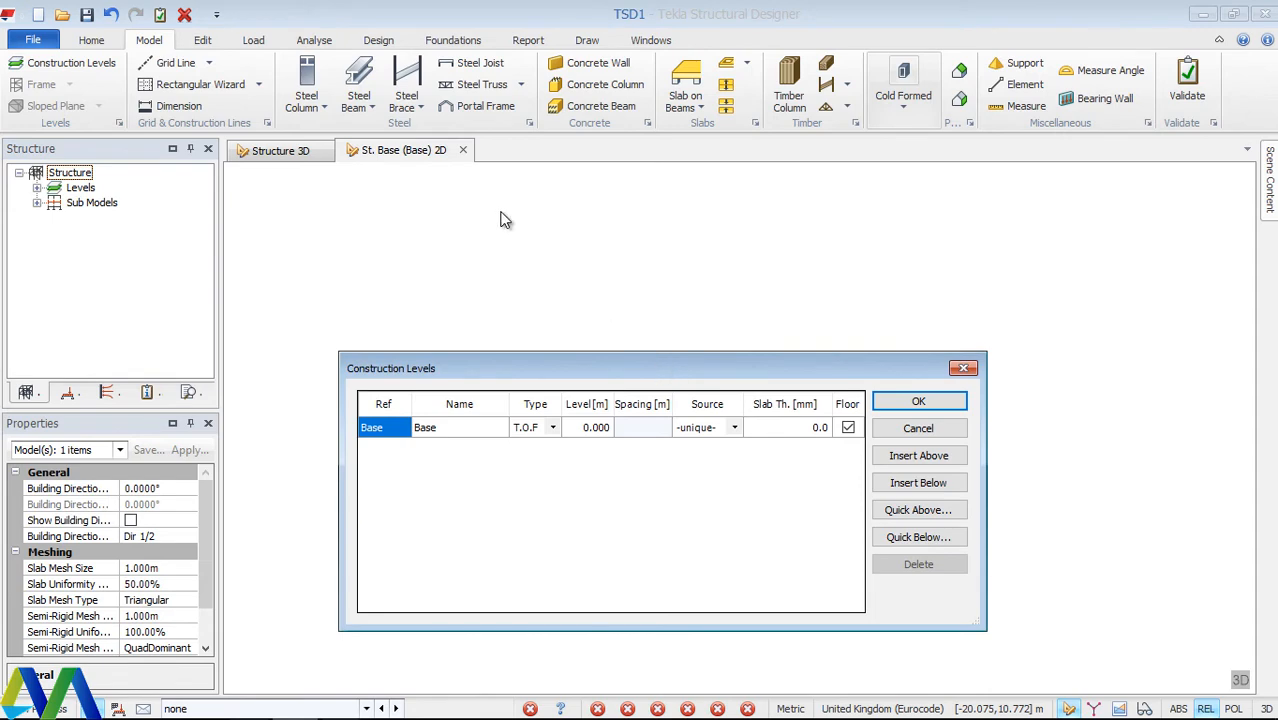
pyautogui.moveTo(548, 372)
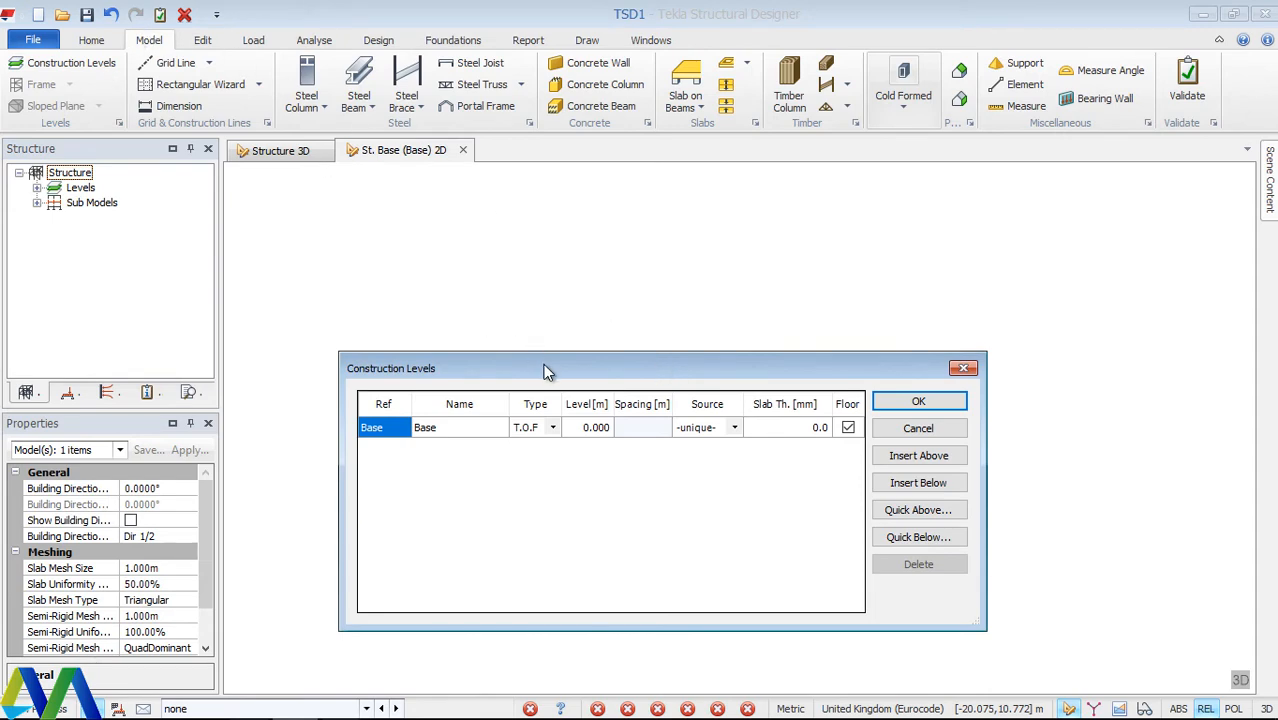
# Keep Base as T.O.F at 0.000 m and insert a new level 1 above it.
pyautogui.moveTo(548, 368); pyautogui.dragTo(518, 236)
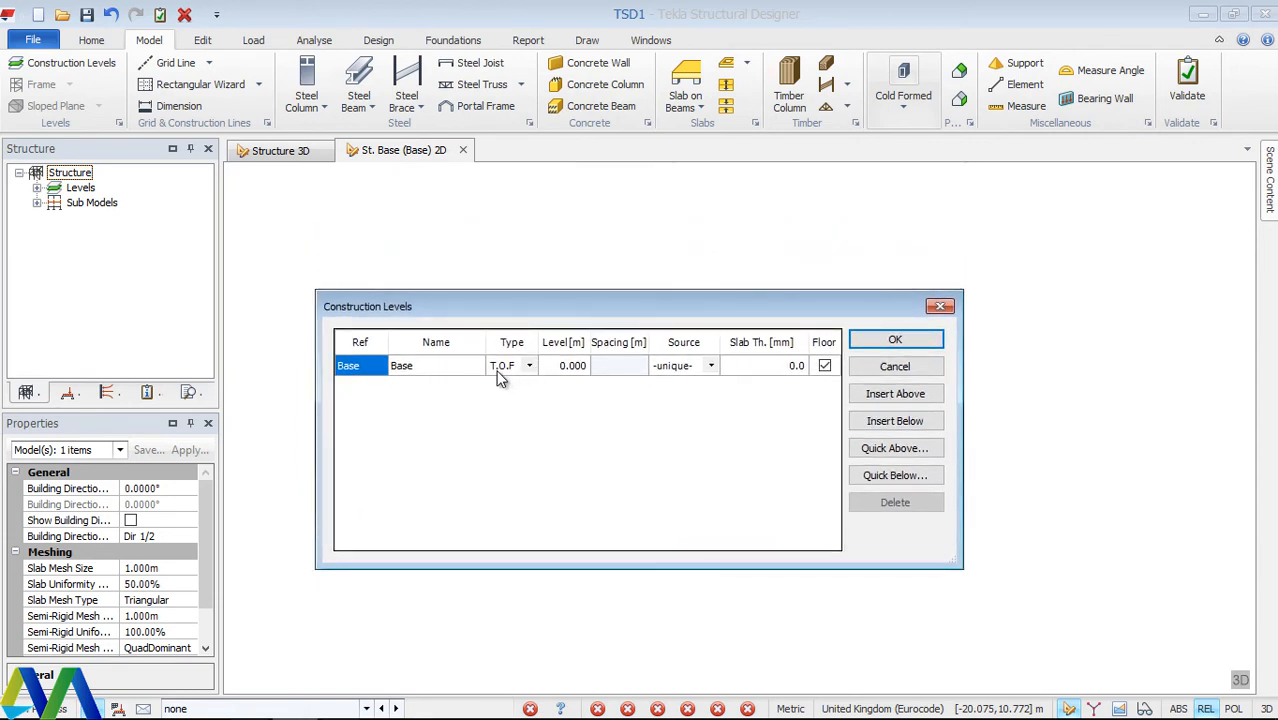
pyautogui.moveTo(540, 316)
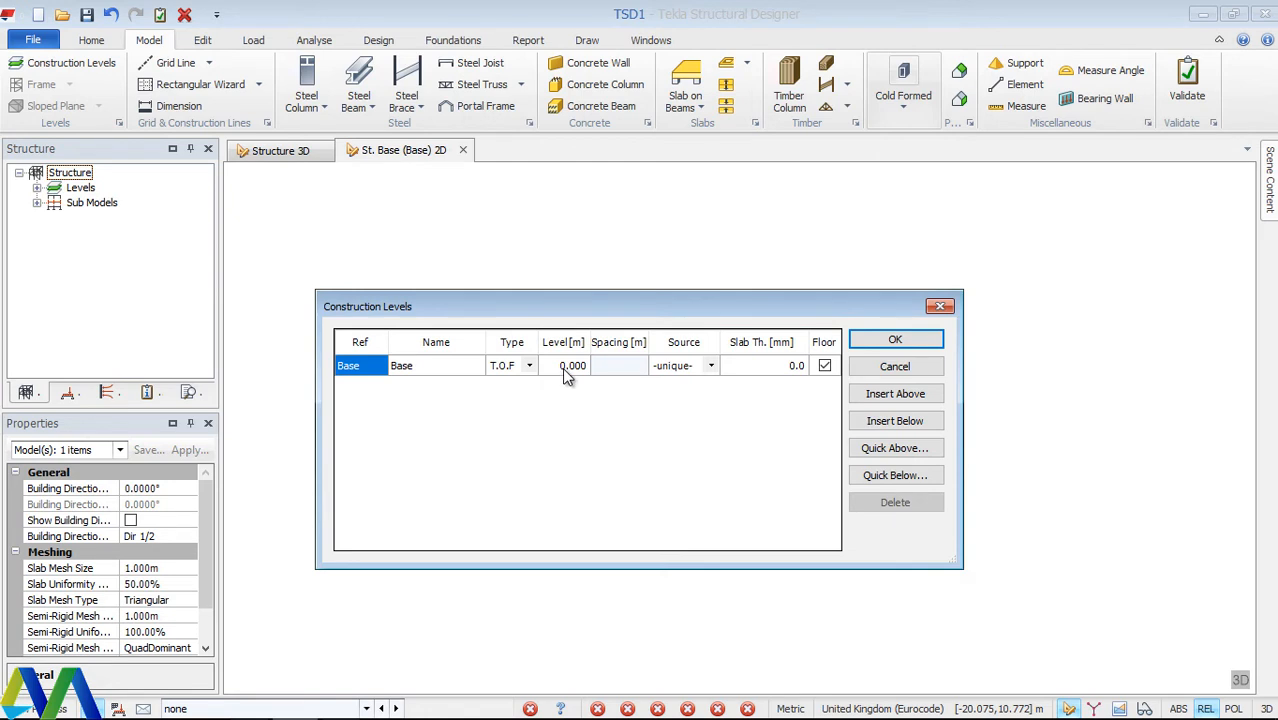
pyautogui.moveTo(622, 380)
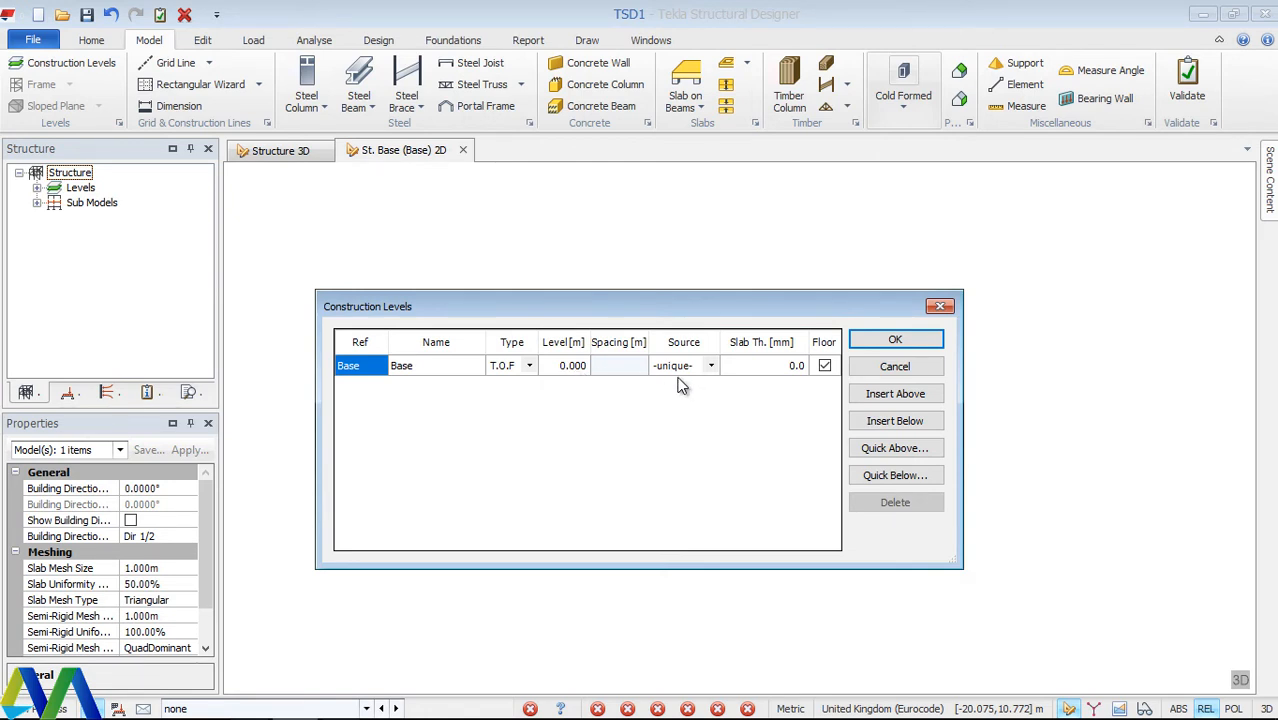
pyautogui.moveTo(624, 390)
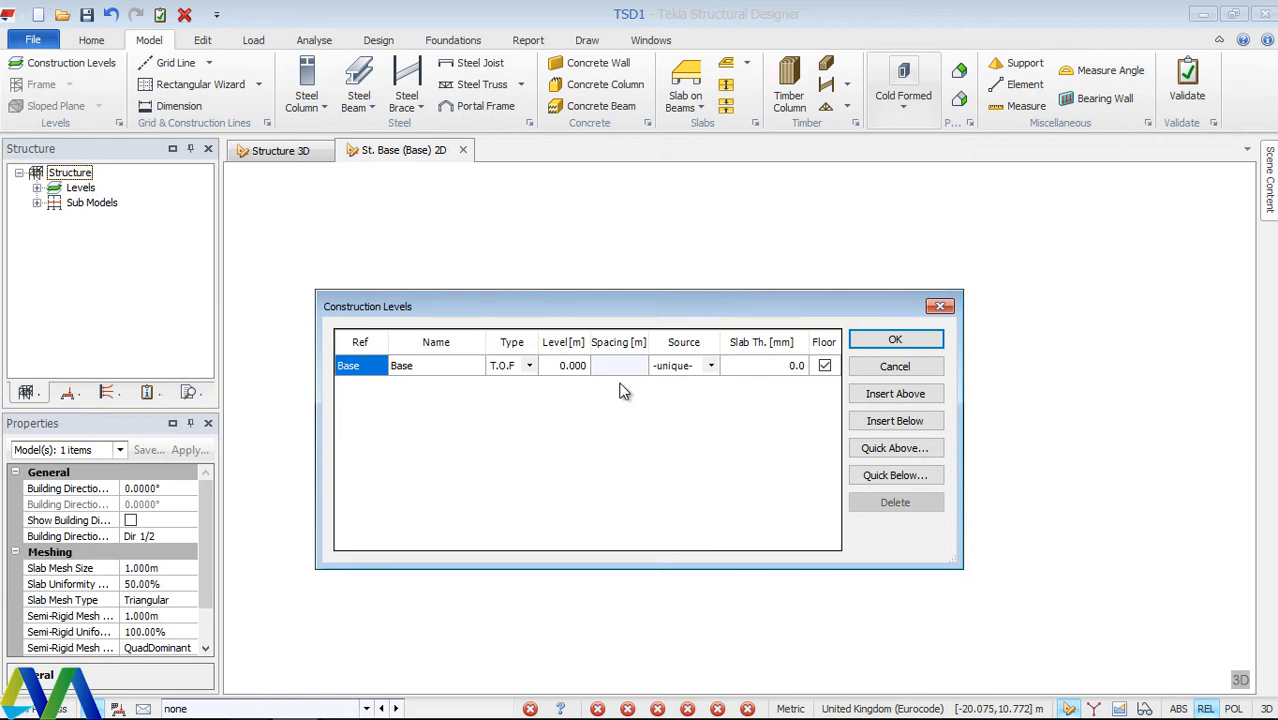
pyautogui.click(528, 364)
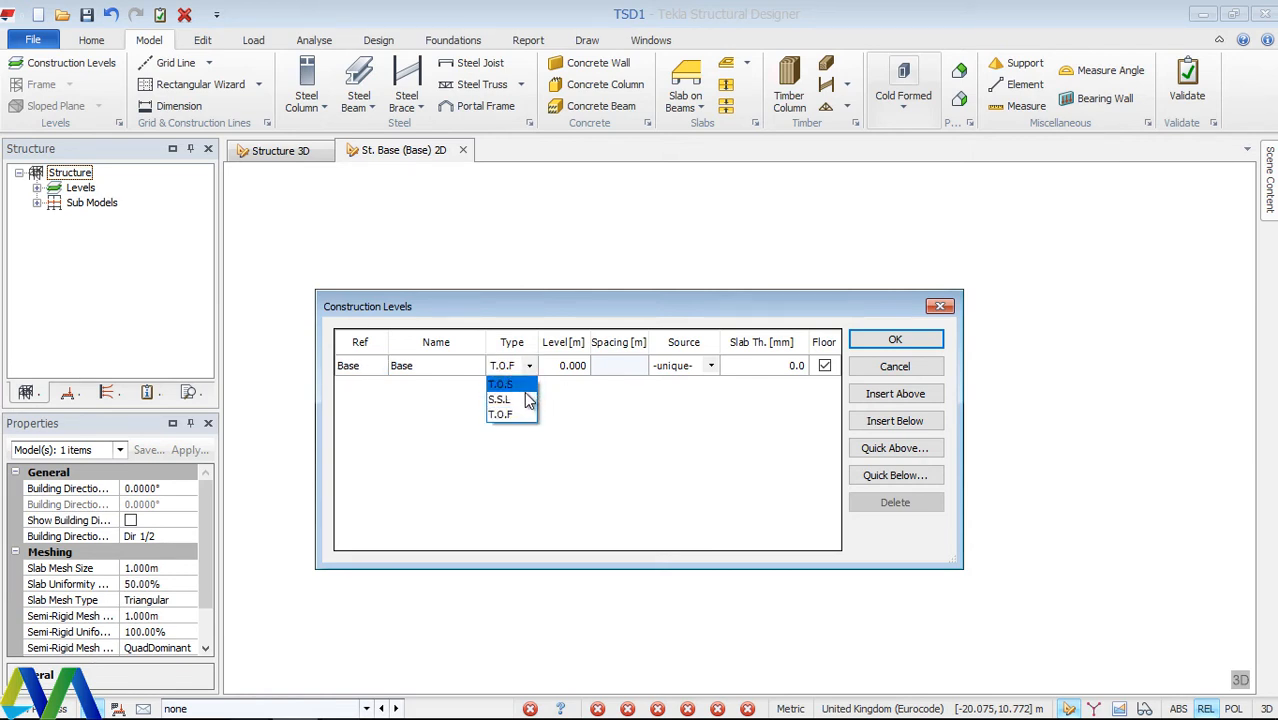
pyautogui.moveTo(510, 400)
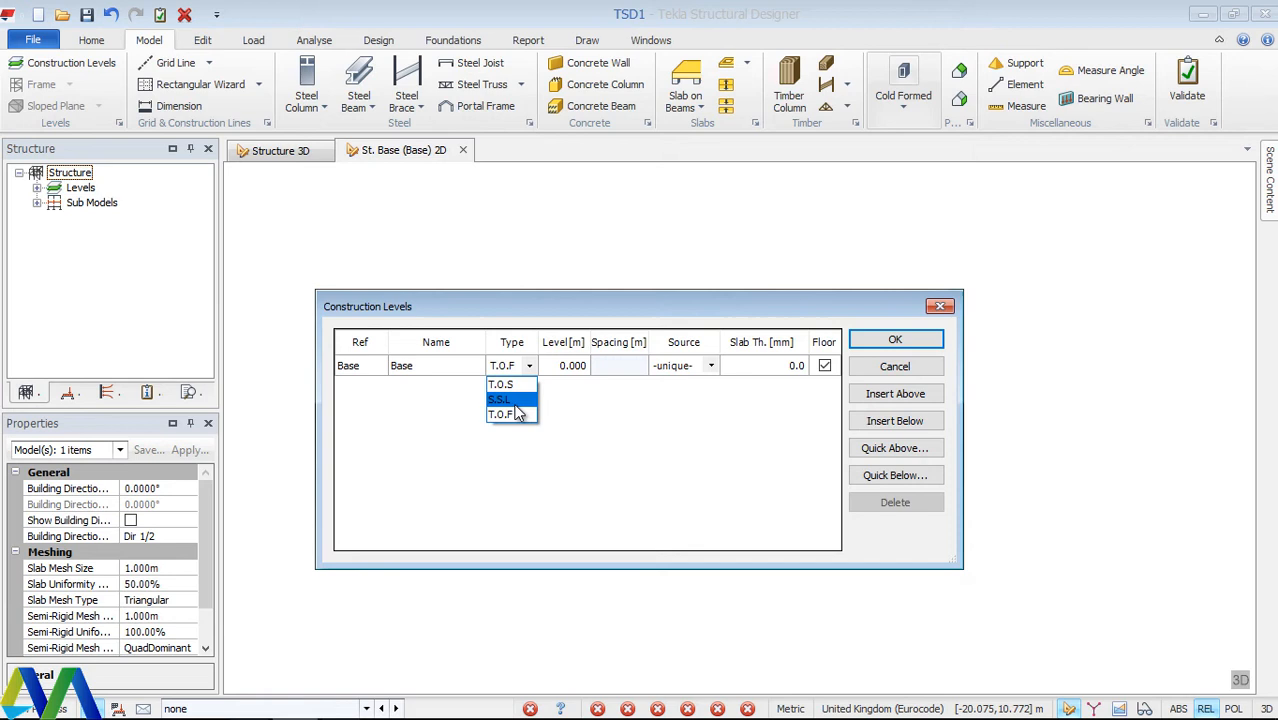
pyautogui.moveTo(516, 412)
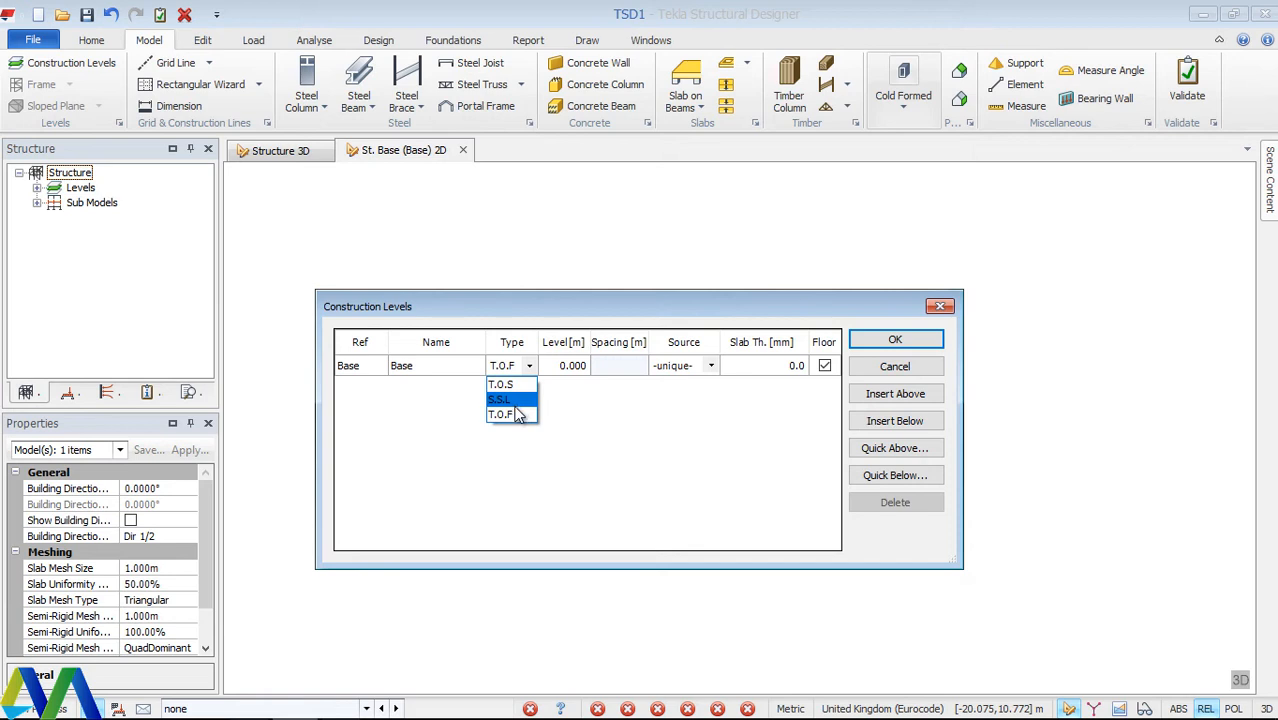
pyautogui.moveTo(536, 404)
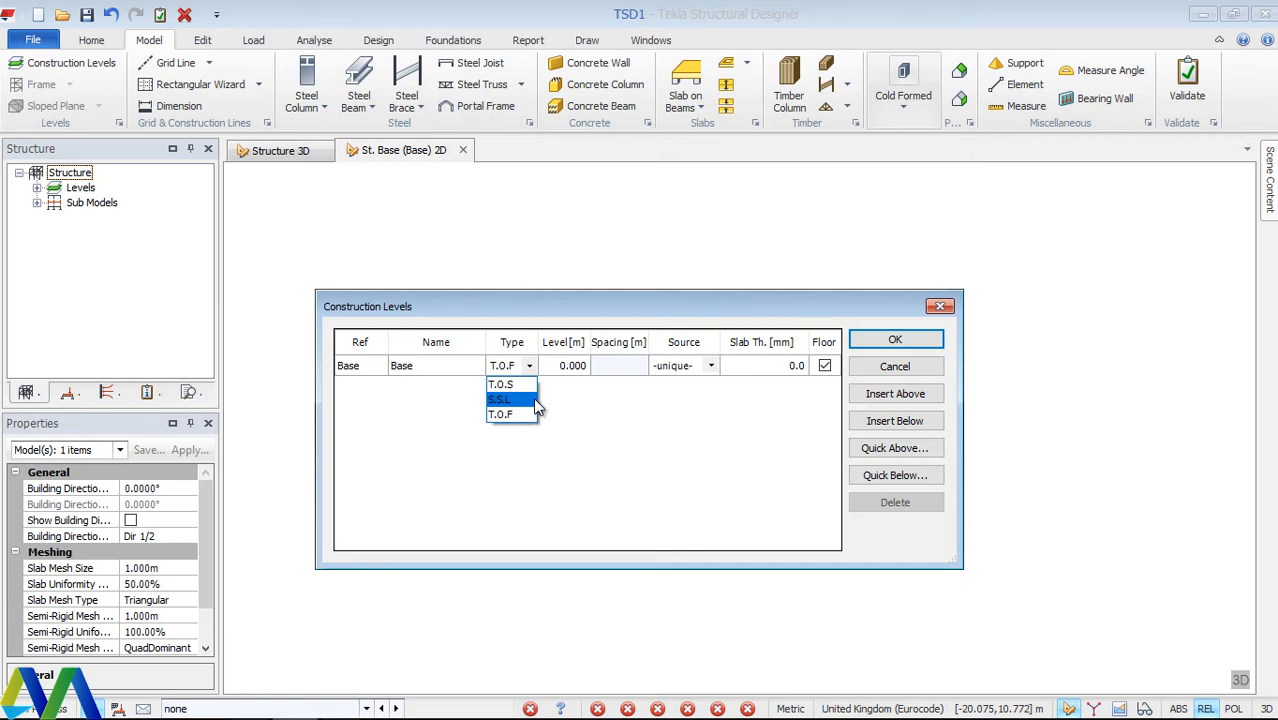
pyautogui.click(502, 400)
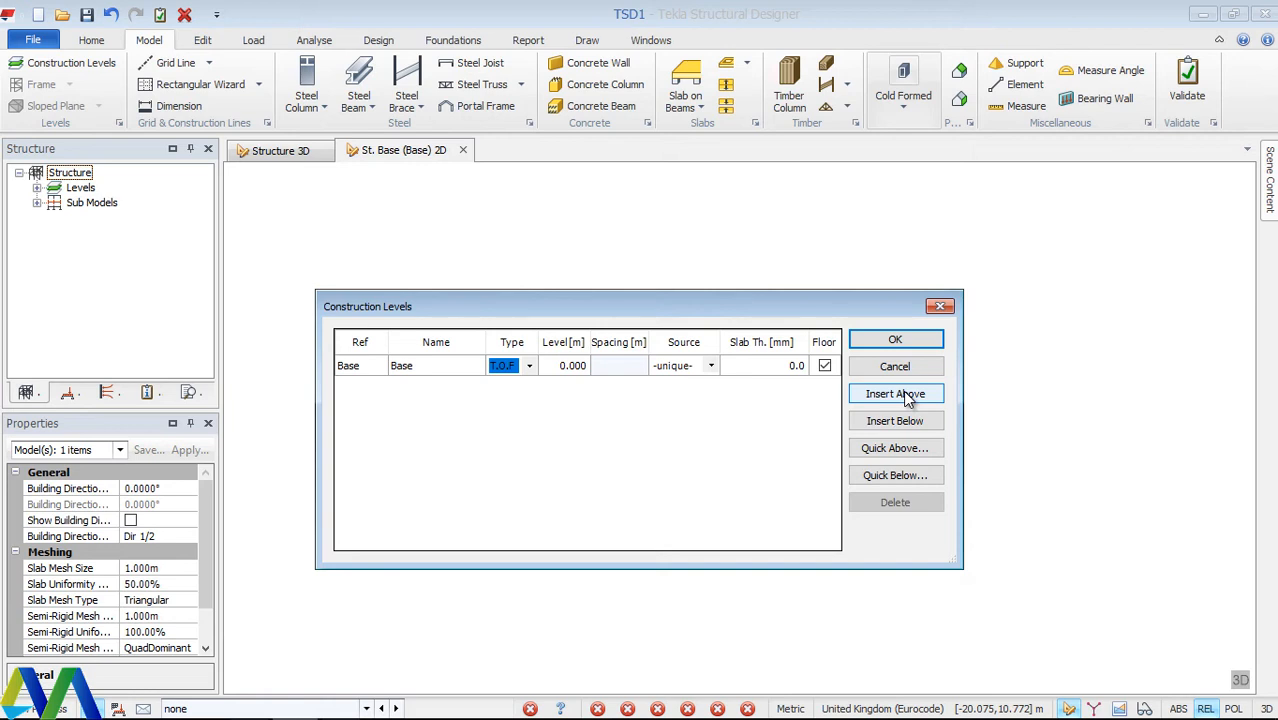
pyautogui.click(896, 392)
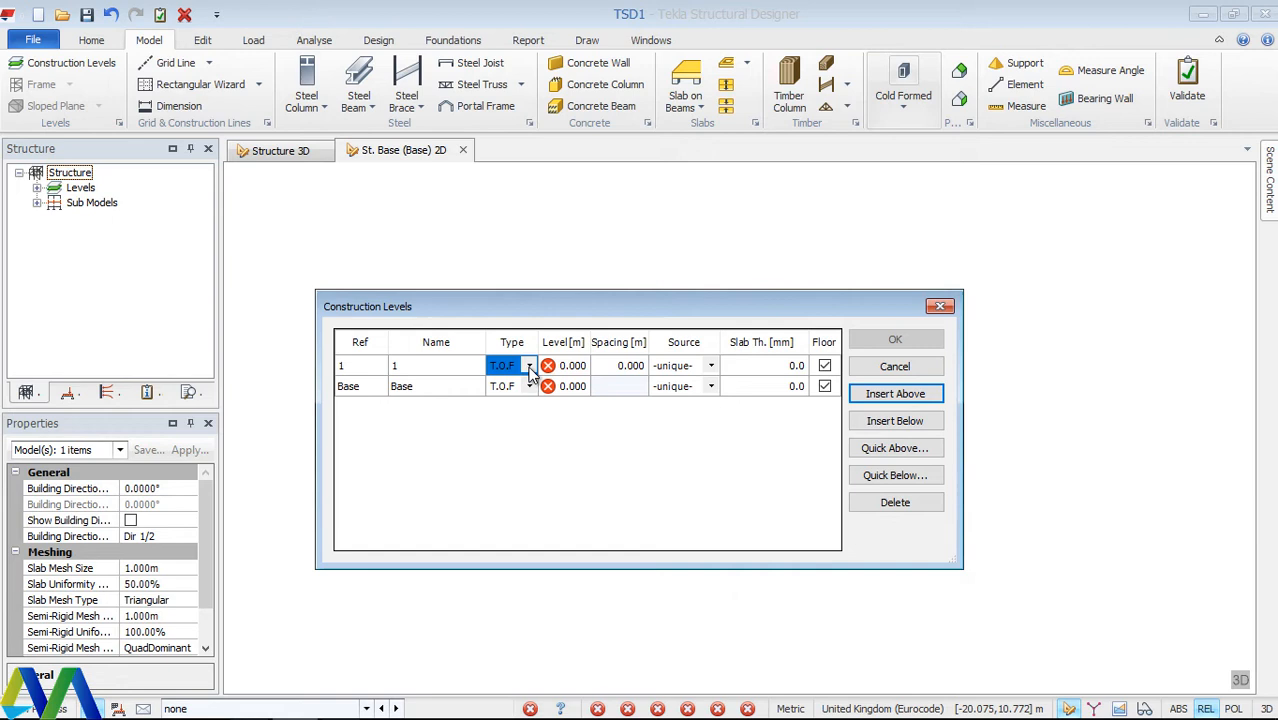
# Make level 1 an S.S.L level at 3.000 m with 3 m spacing and insert level 2 at 6.000 m.
pyautogui.click(528, 384)
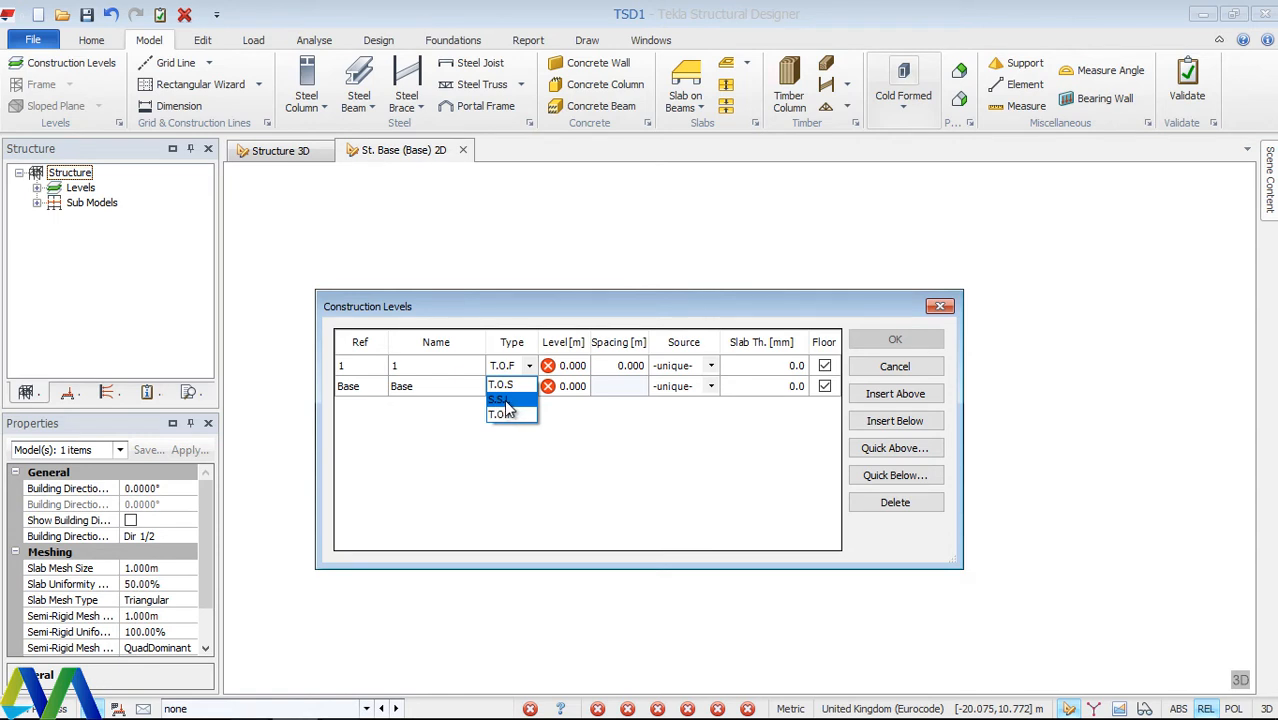
pyautogui.click(496, 400)
pyautogui.write('3')
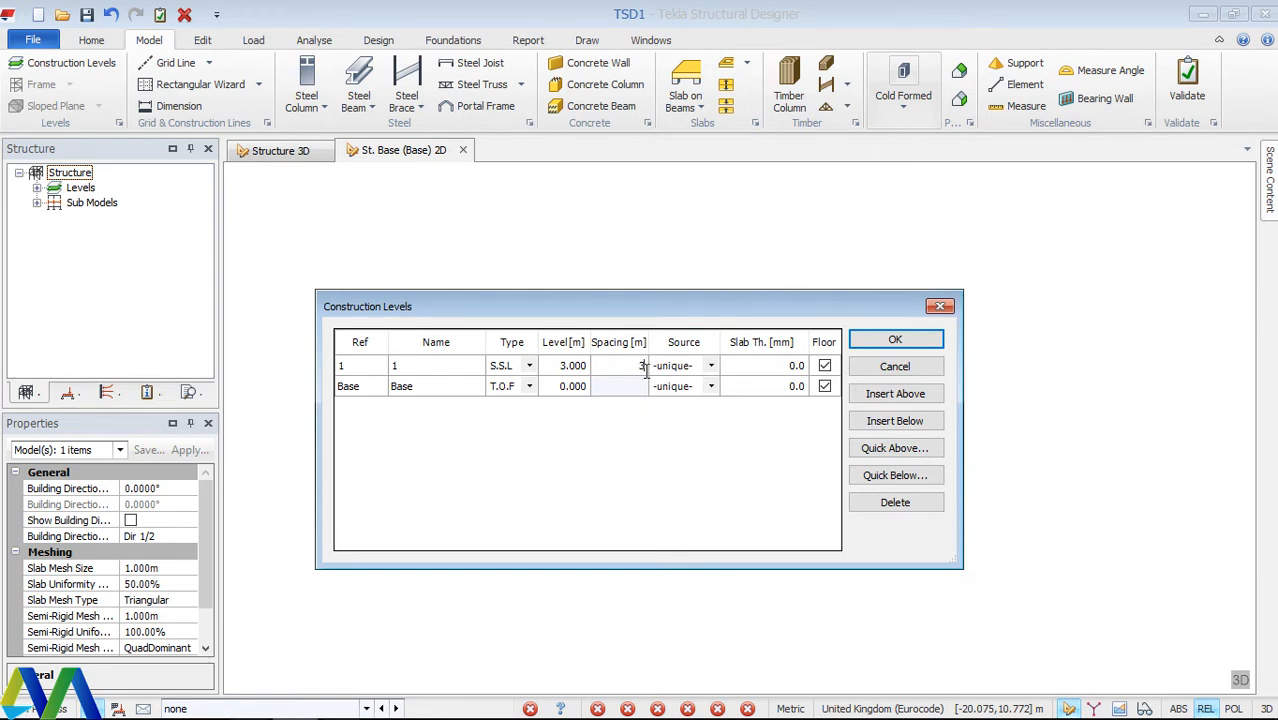
pyautogui.moveTo(896, 394)
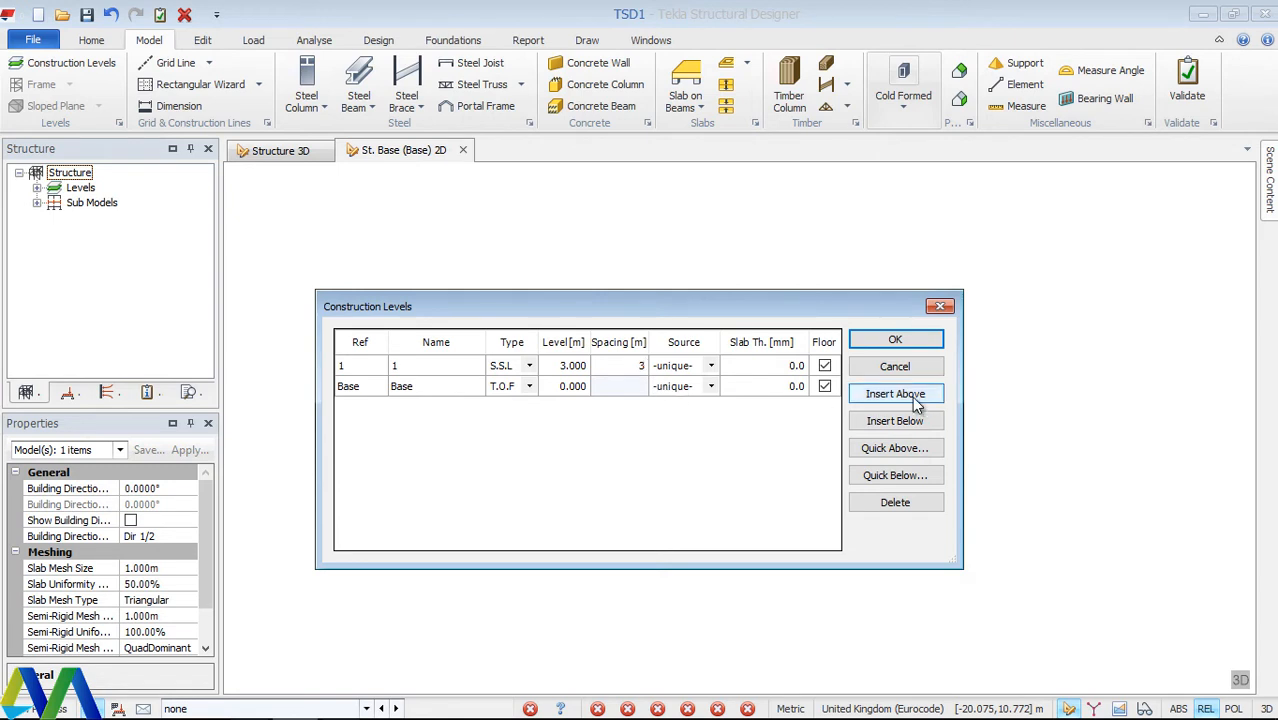
pyautogui.moveTo(912, 400)
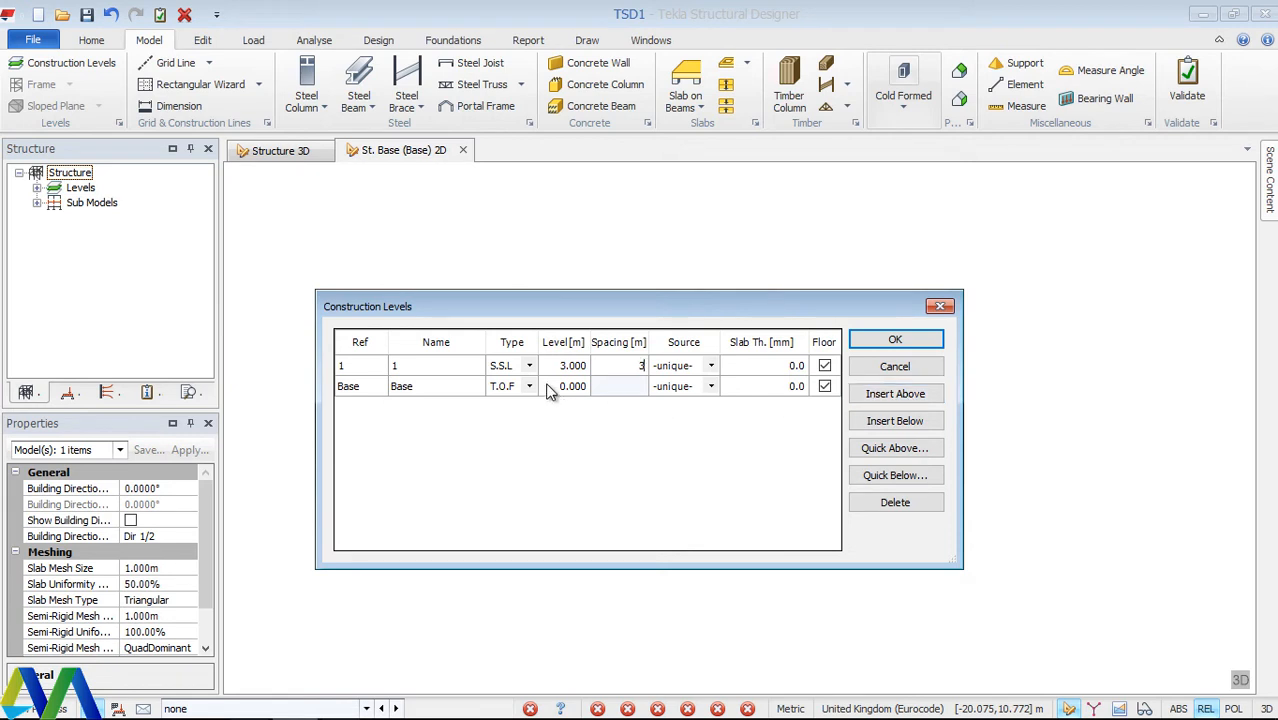
pyautogui.moveTo(512, 368)
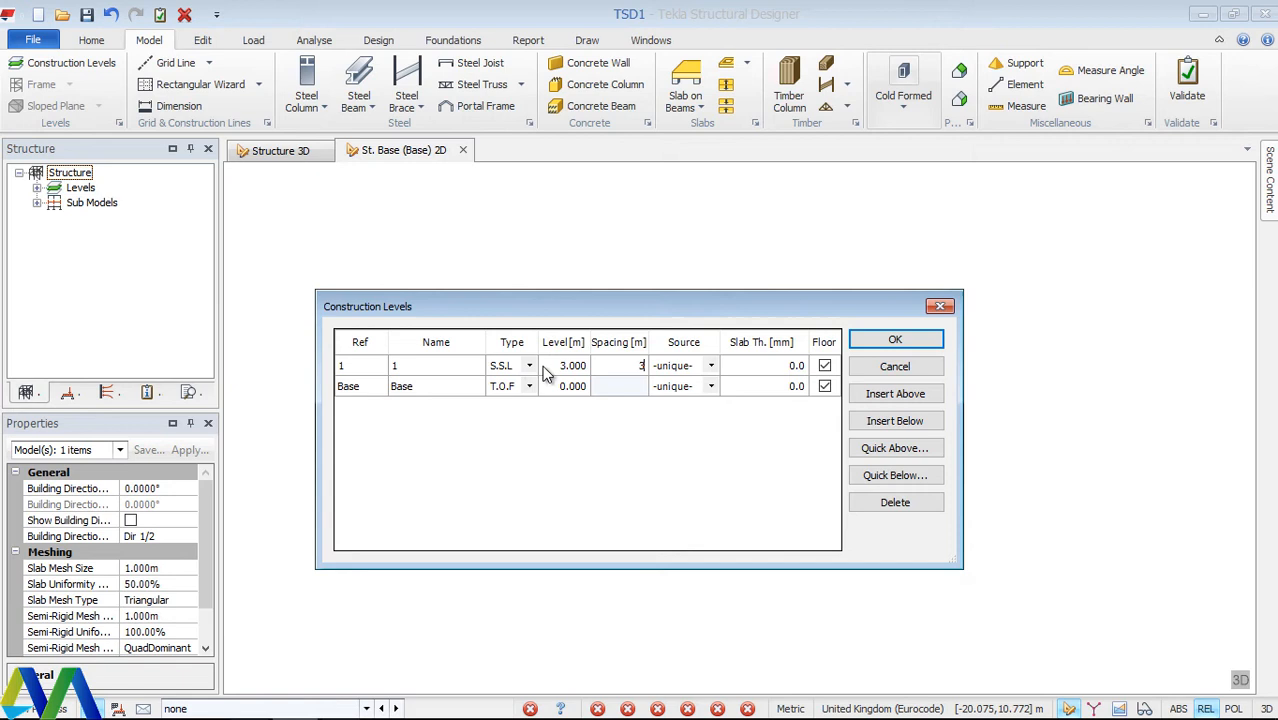
pyautogui.click(896, 392)
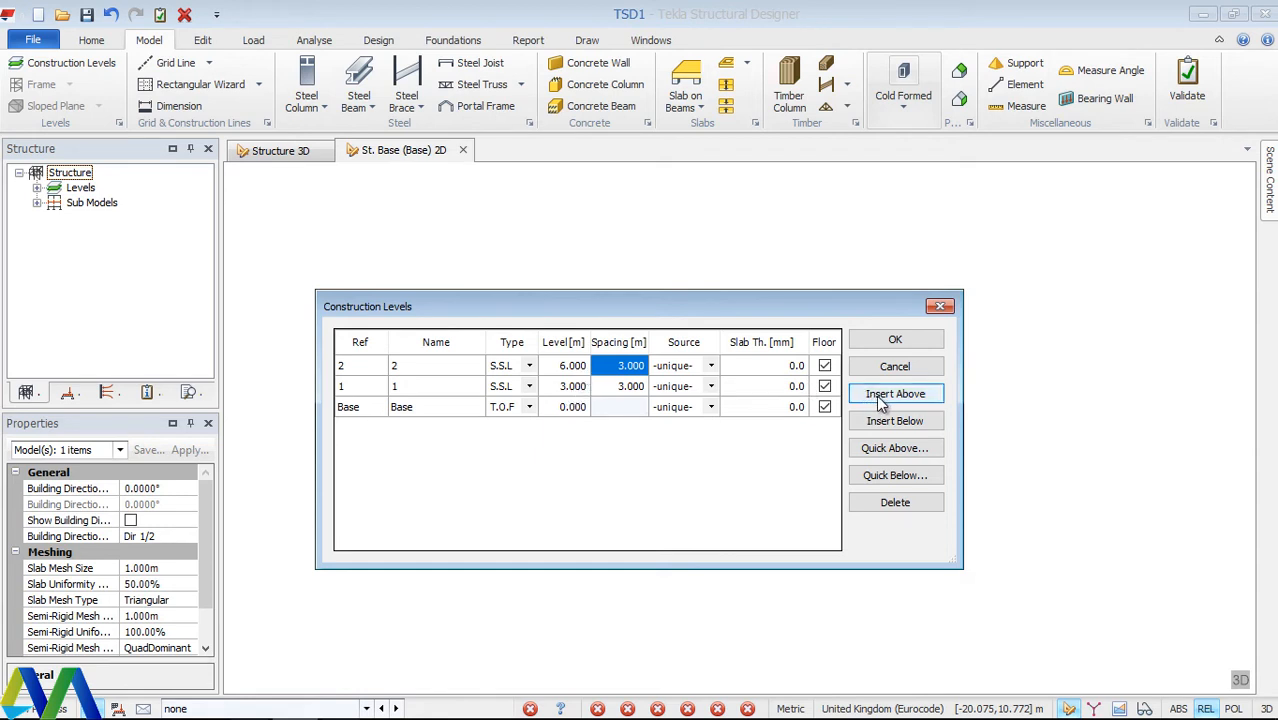
# Add levels 3, 4 and 5 at 9, 12 and 15 m and confirm the five-level setup.
pyautogui.click(896, 392)
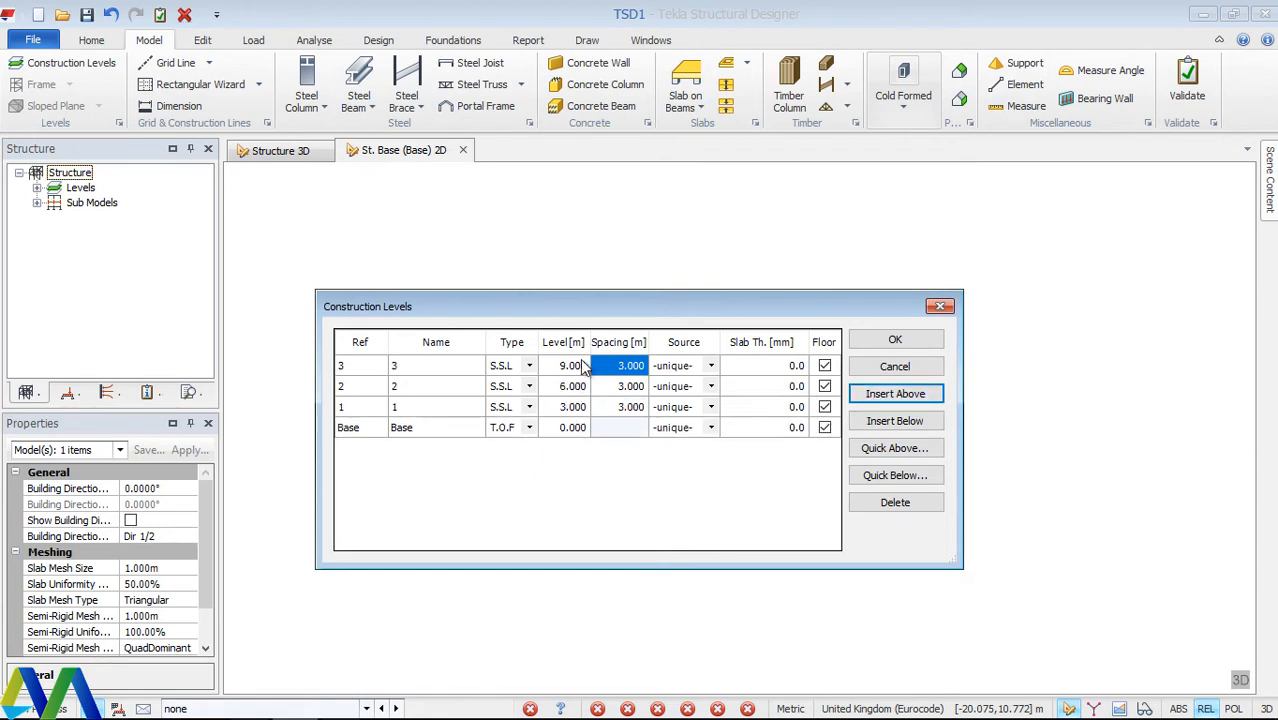
pyautogui.click(896, 392)
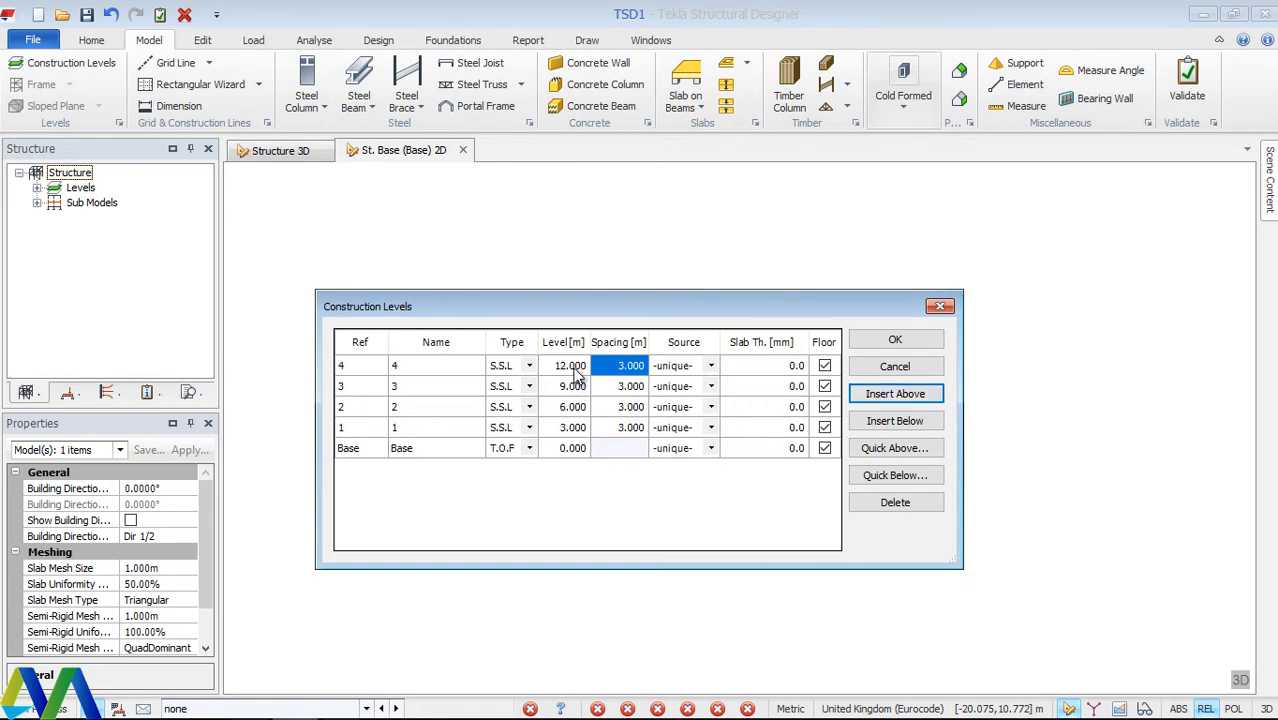
pyautogui.moveTo(878, 396)
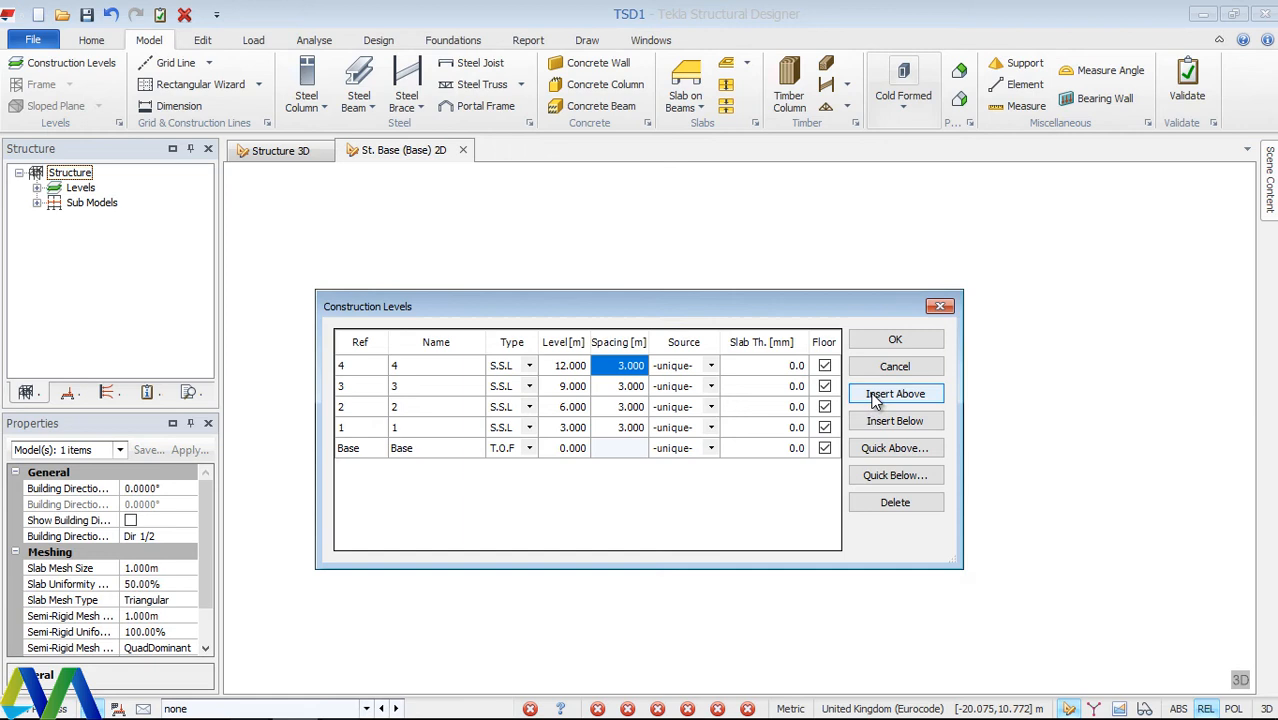
pyautogui.click(896, 392)
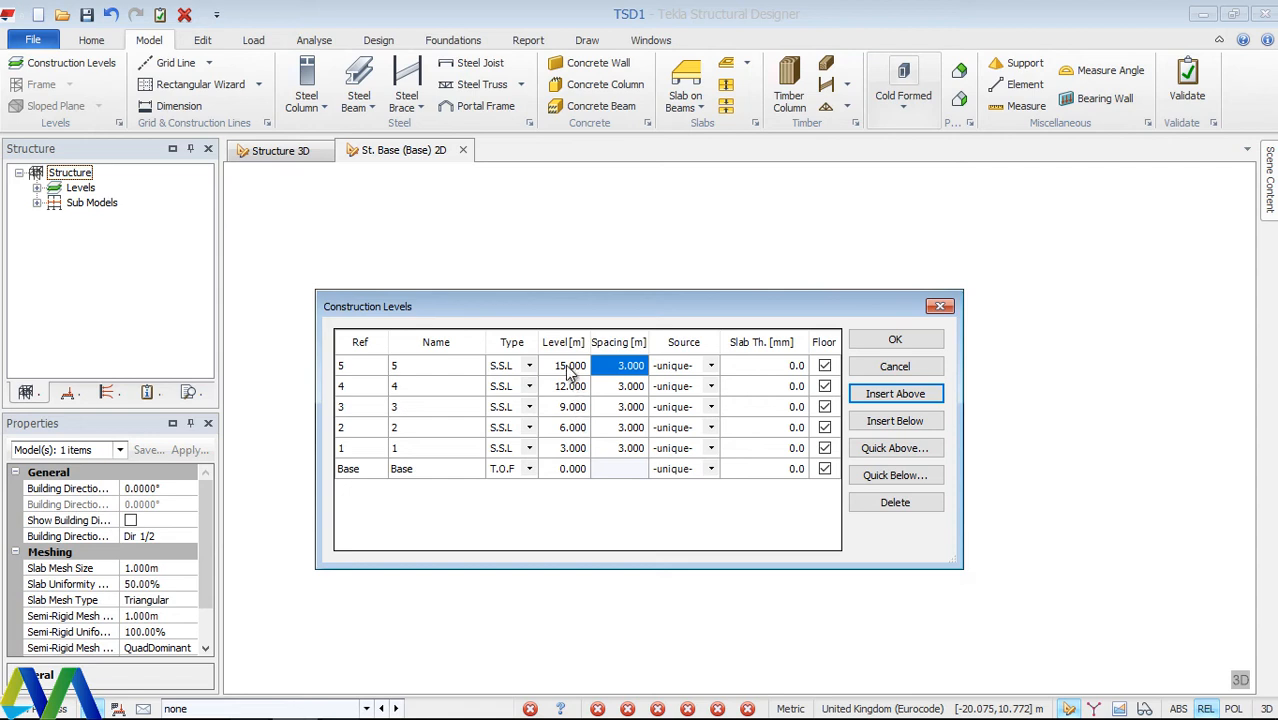
pyautogui.moveTo(904, 360)
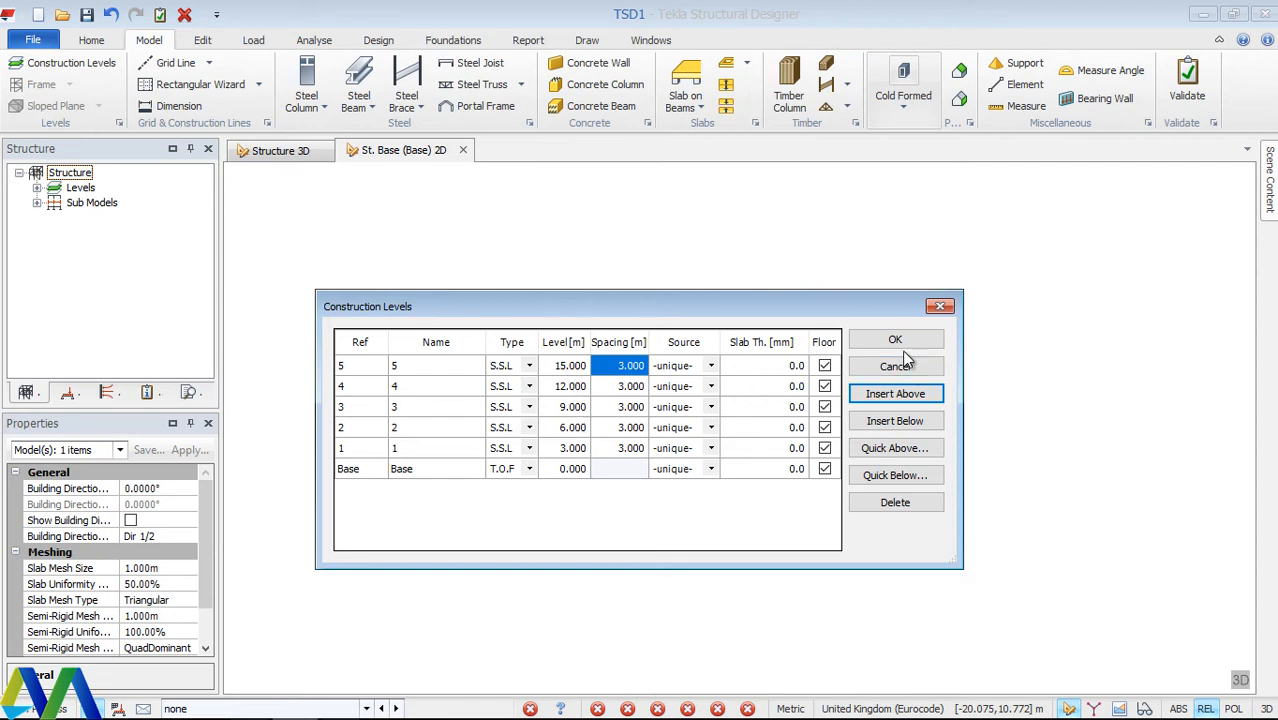
pyautogui.click(896, 340)
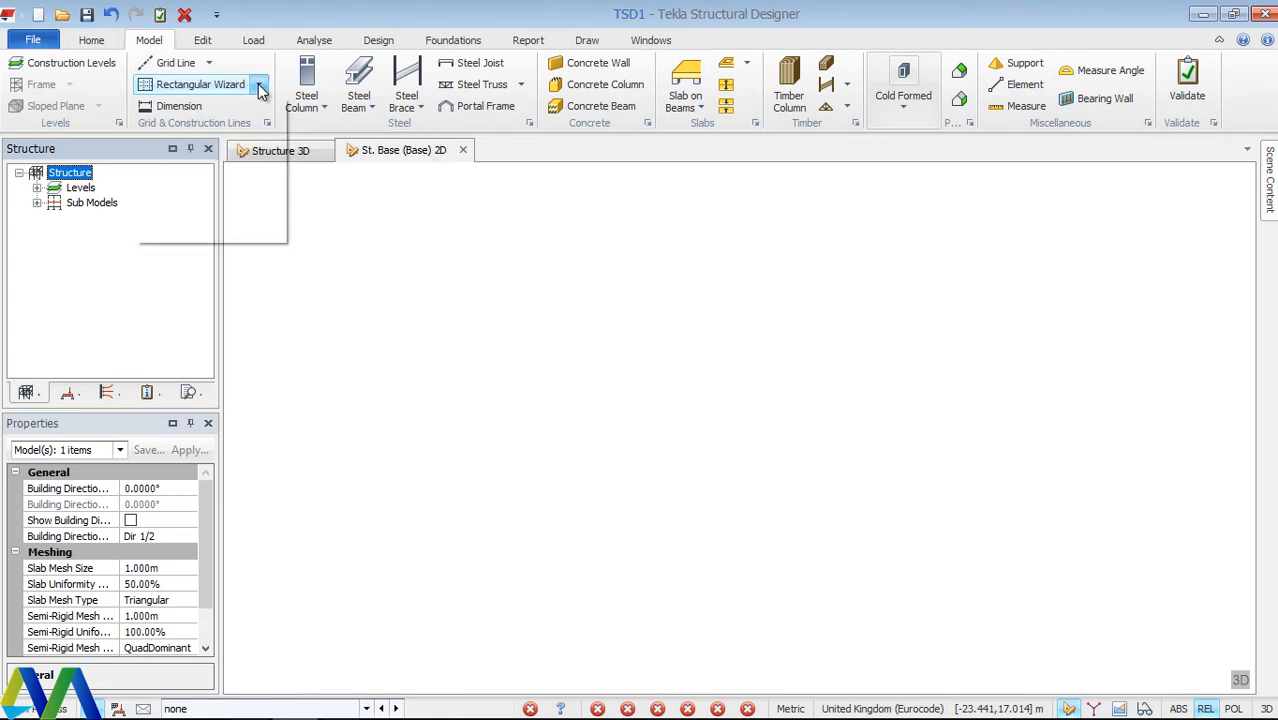
# Launch the Rectangular Wizard from the Grid Line options, starting at origin X 0.000, Y 0.000 m.
pyautogui.click(260, 84)
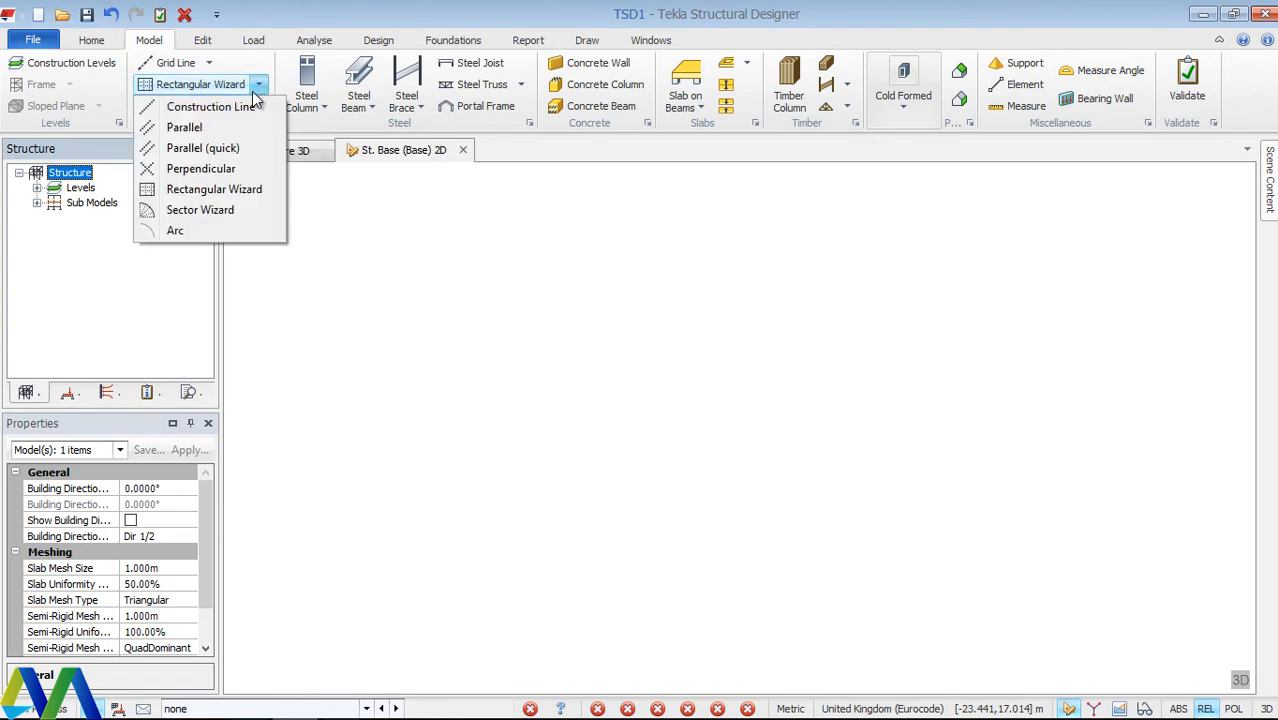
pyautogui.moveTo(256, 96)
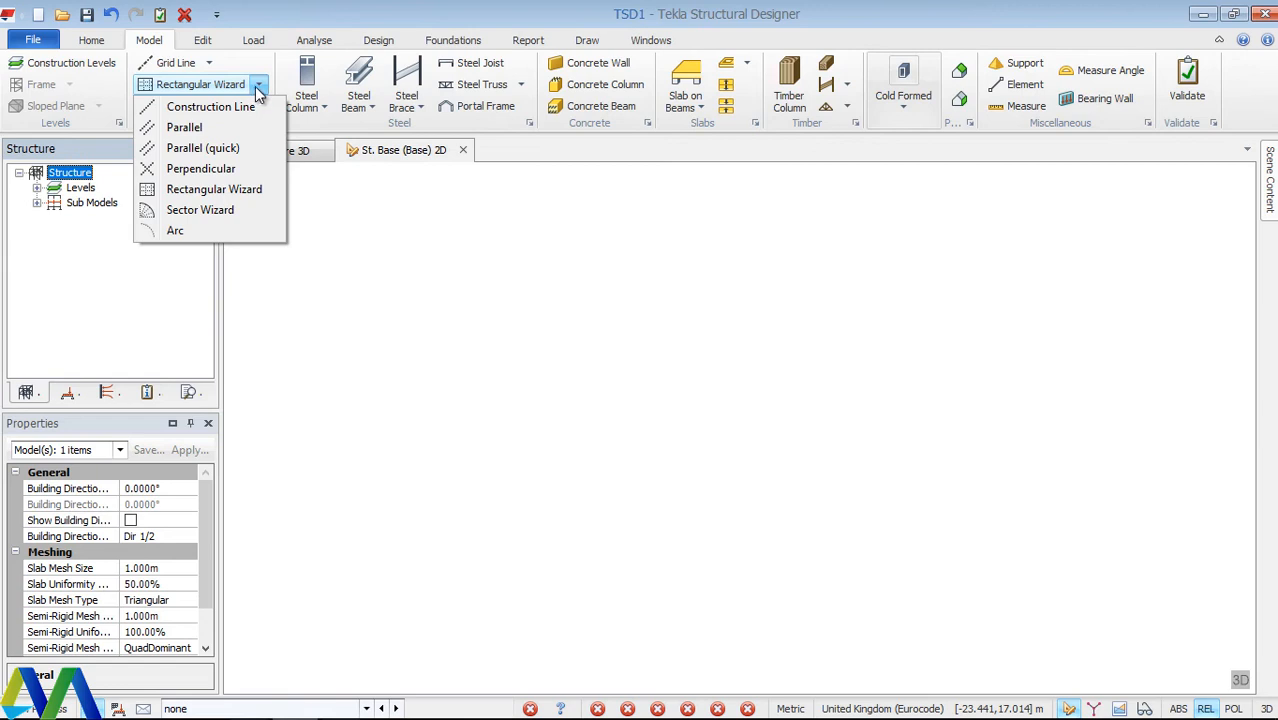
pyautogui.moveTo(214, 188)
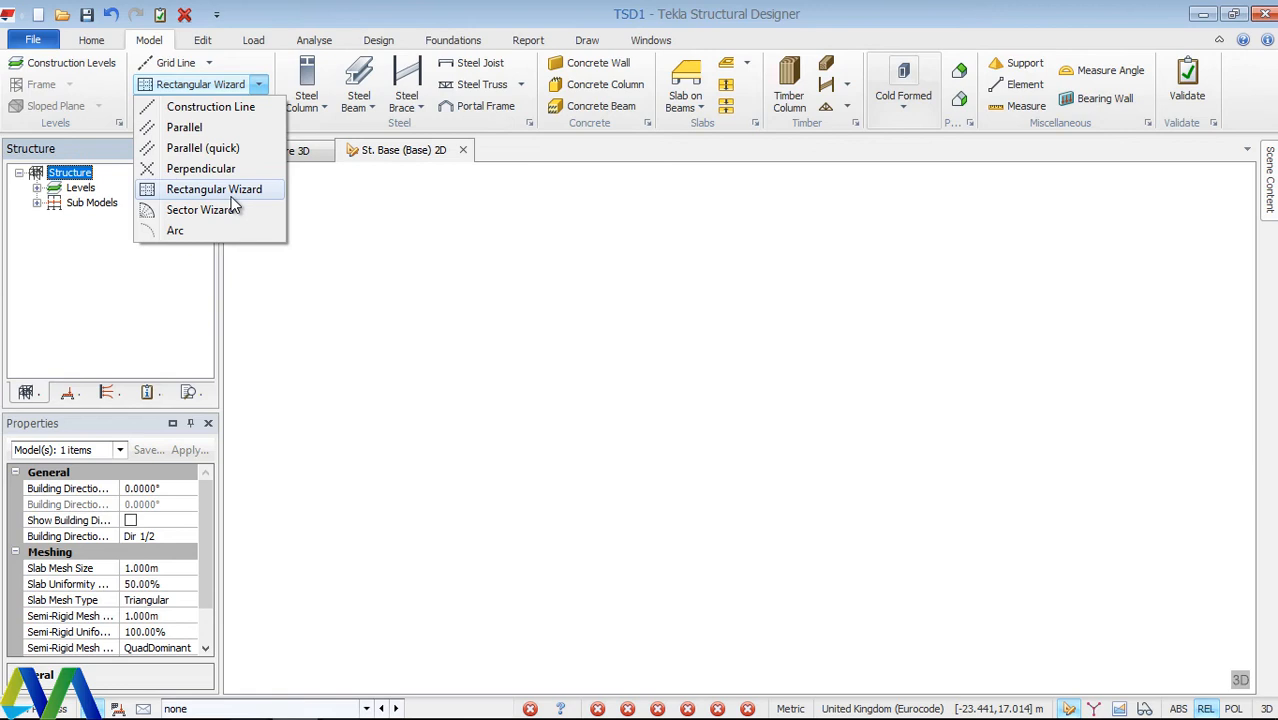
pyautogui.moveTo(200, 210)
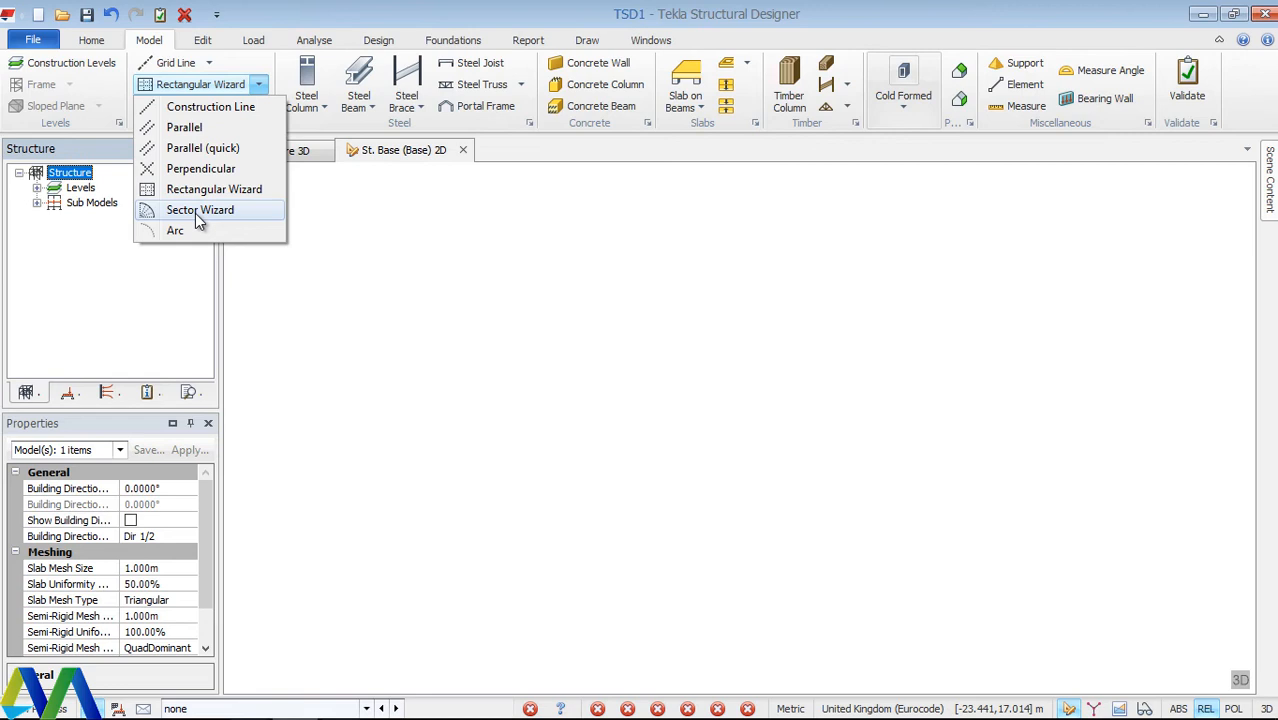
pyautogui.moveTo(196, 218)
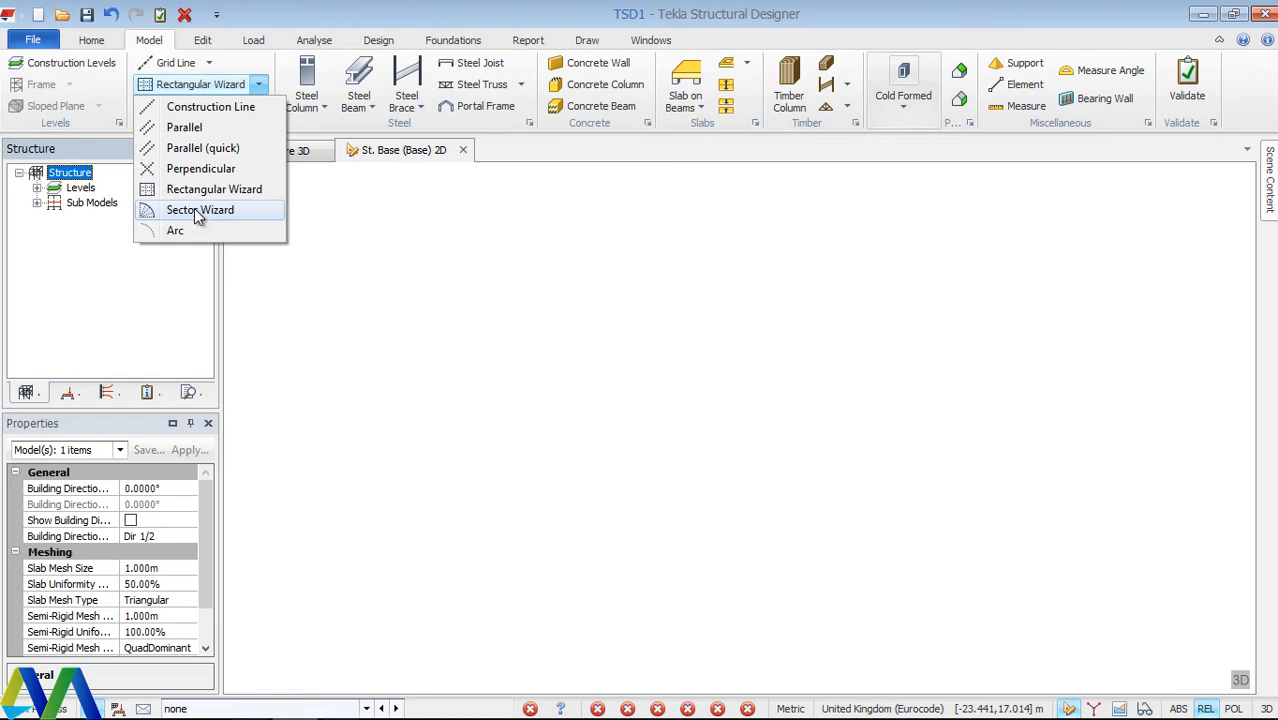
pyautogui.moveTo(200, 210)
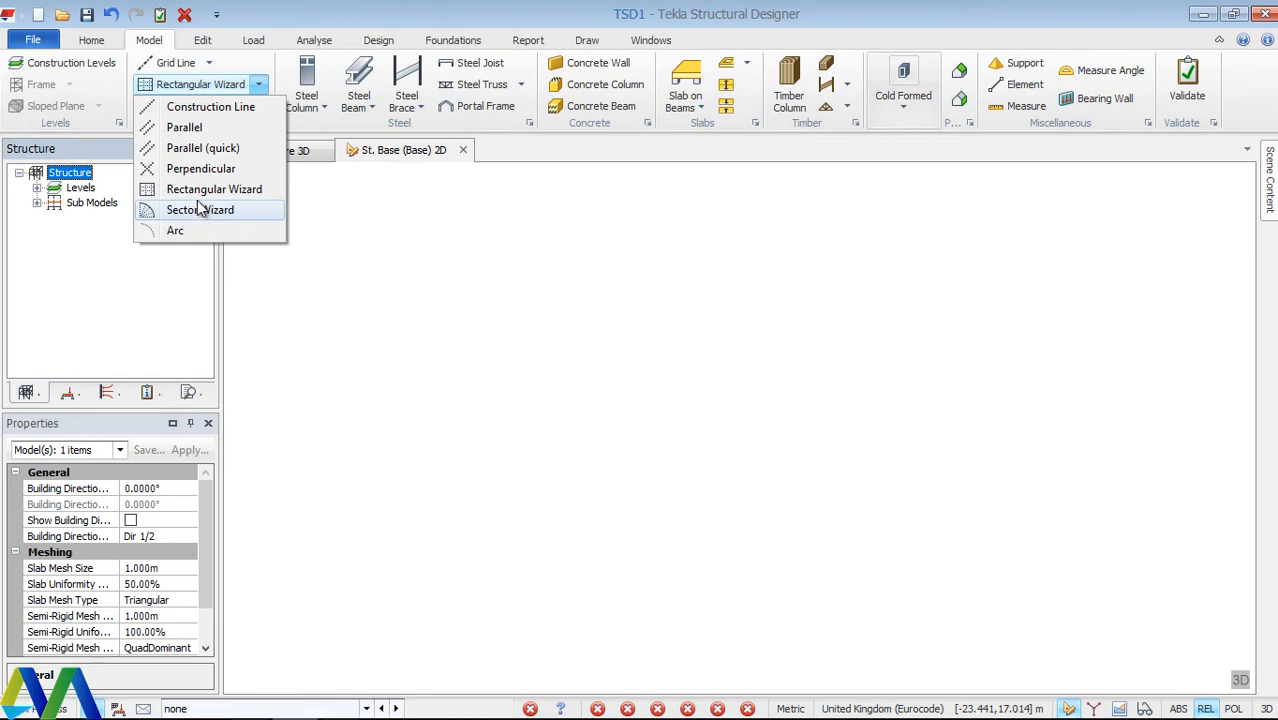
pyautogui.moveTo(208, 188)
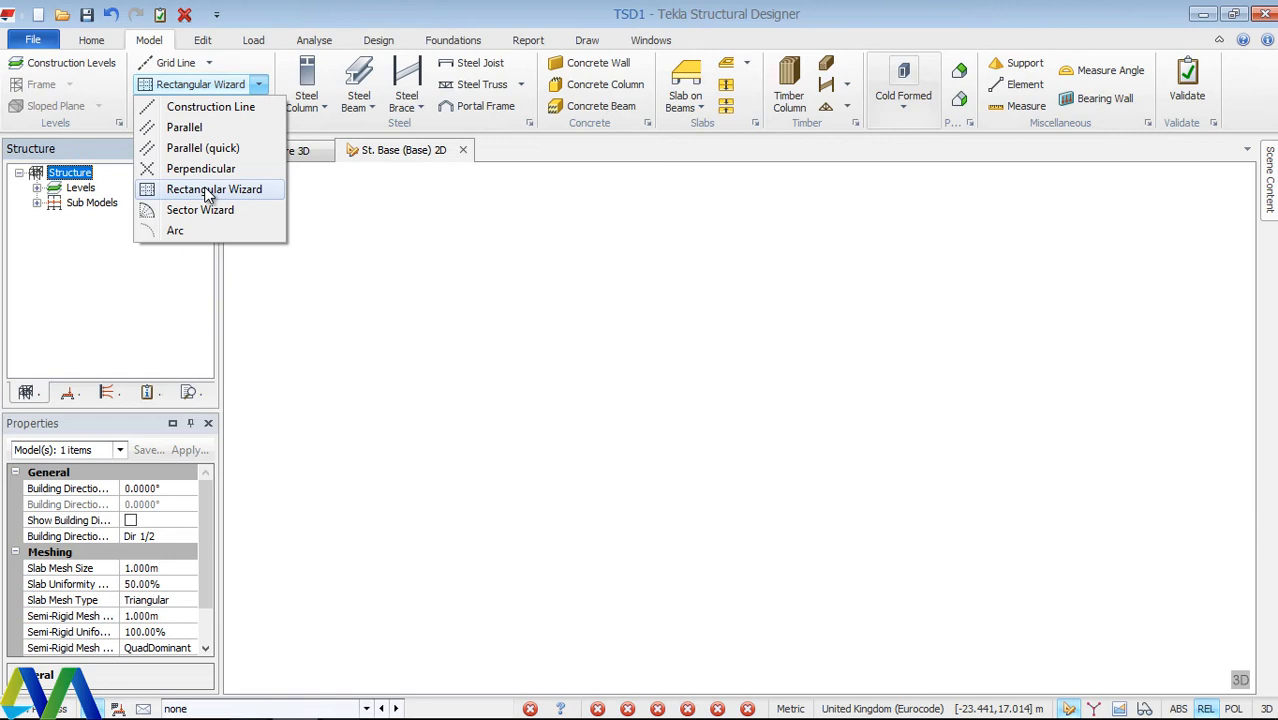
pyautogui.moveTo(232, 190)
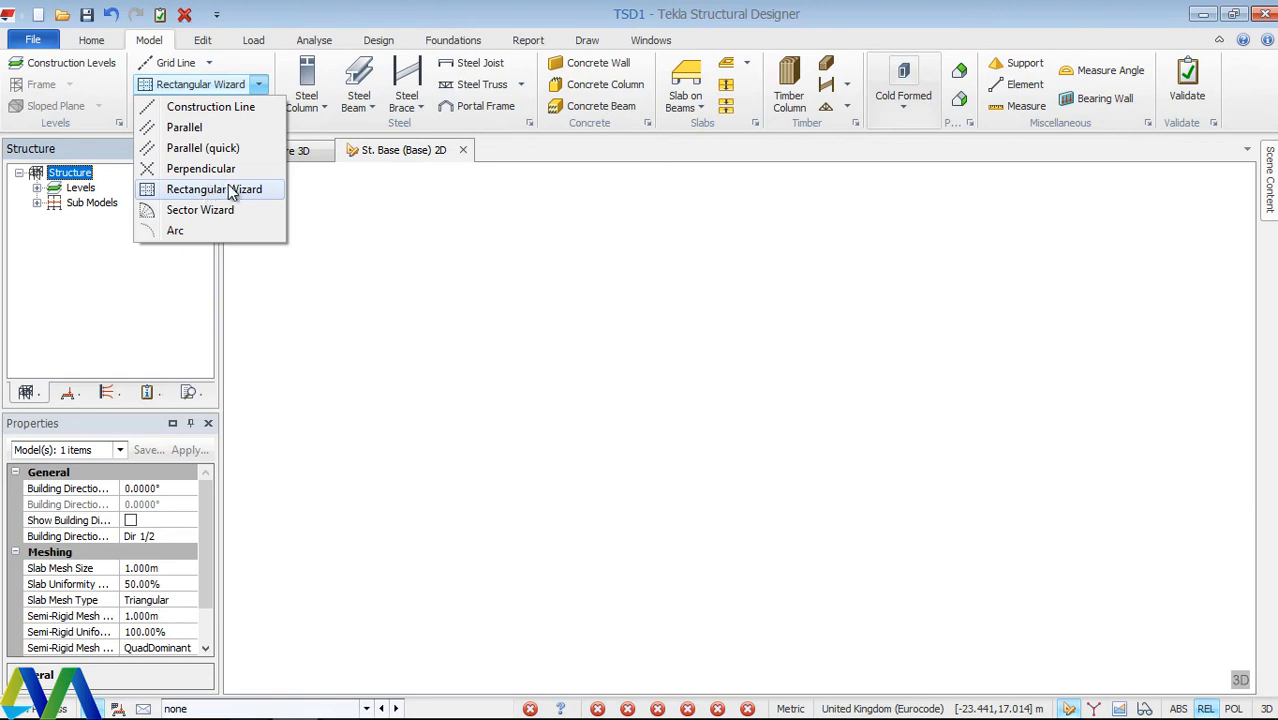
pyautogui.moveTo(226, 198)
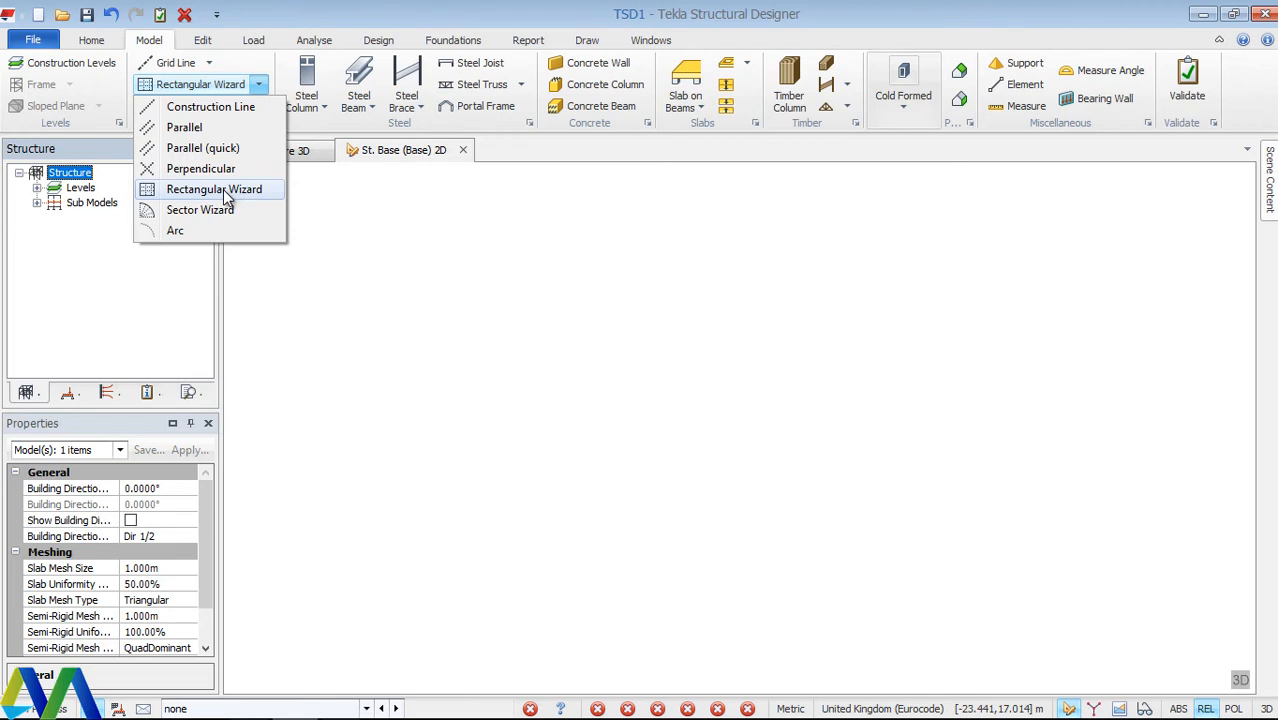
pyautogui.click(214, 188)
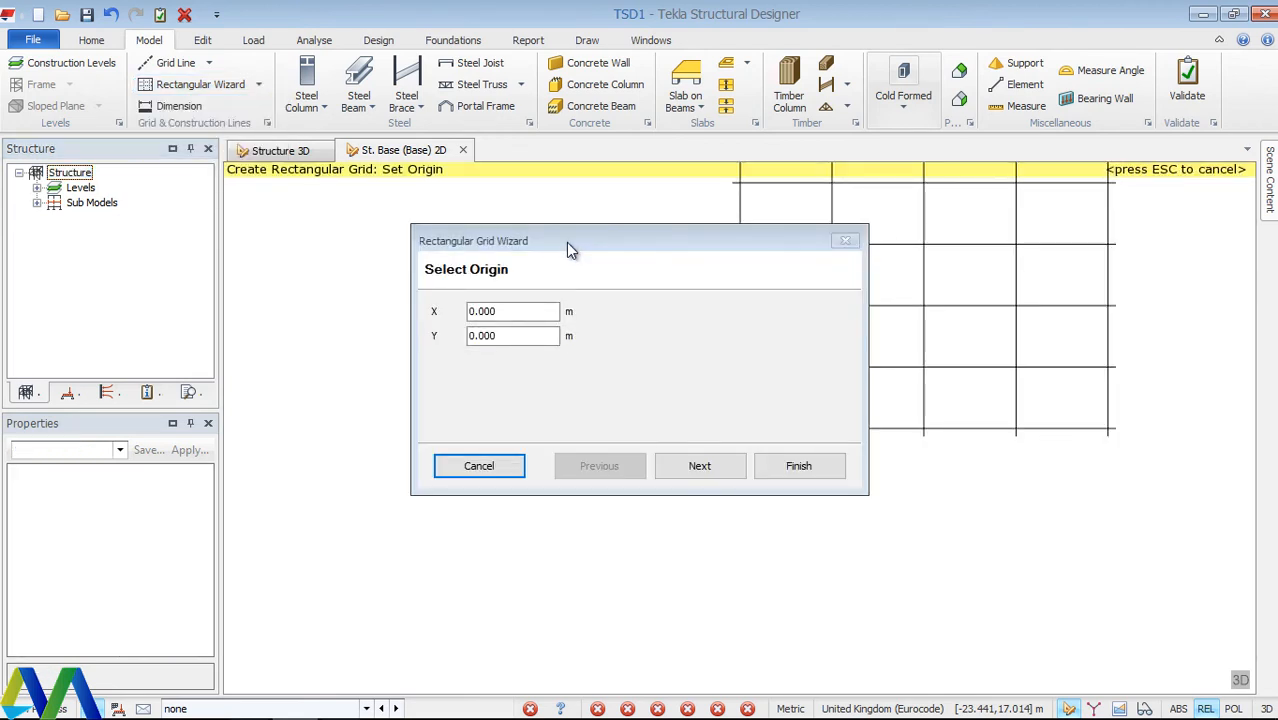
pyautogui.moveTo(452, 244)
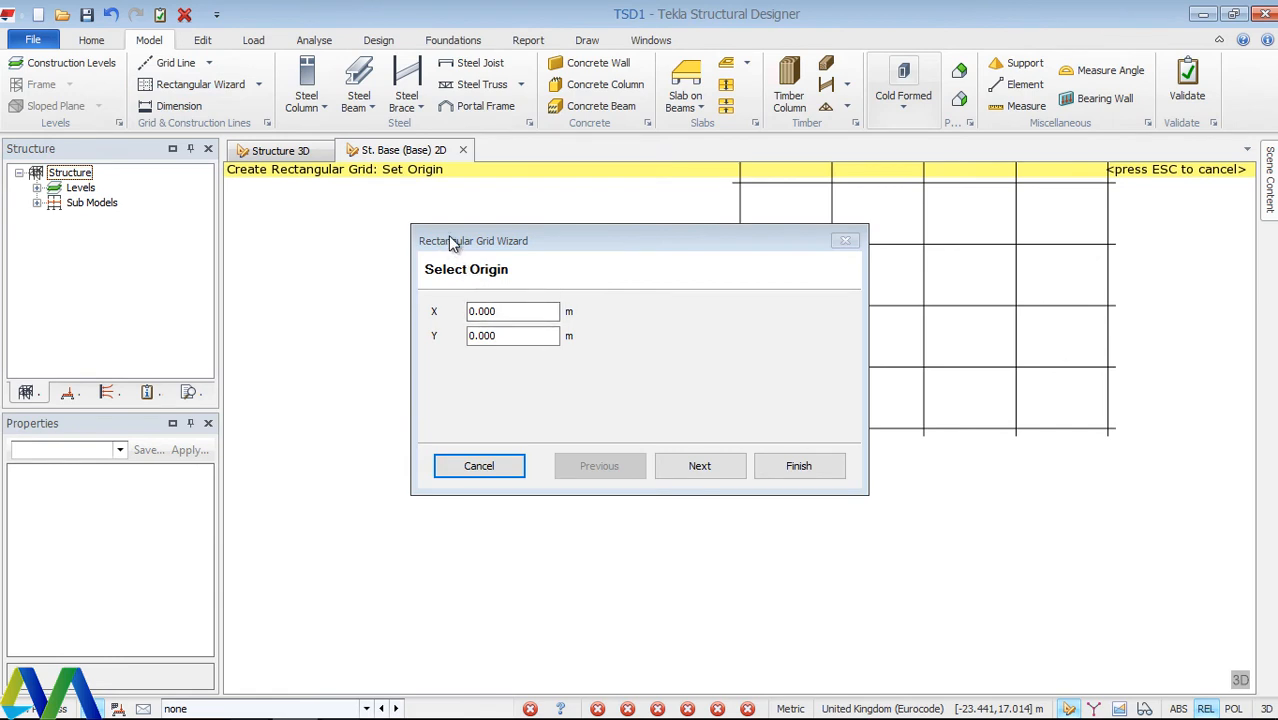
pyautogui.moveTo(728, 400)
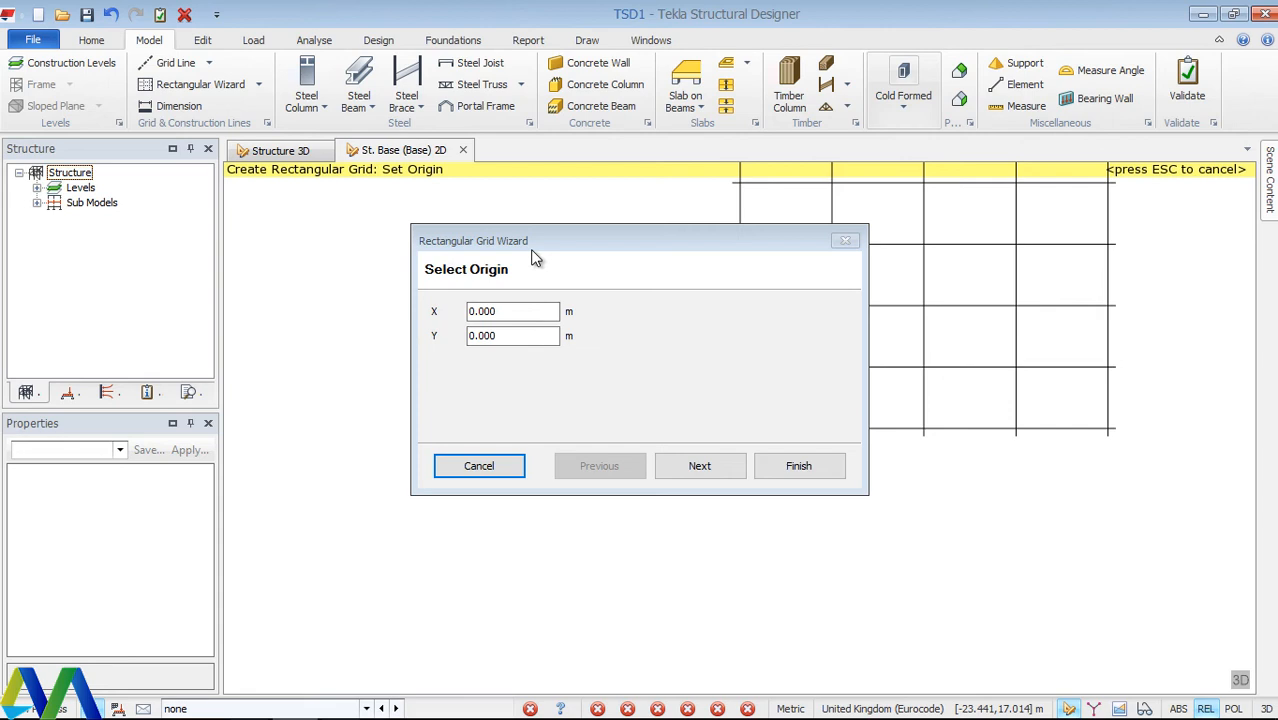
pyautogui.moveTo(448, 340)
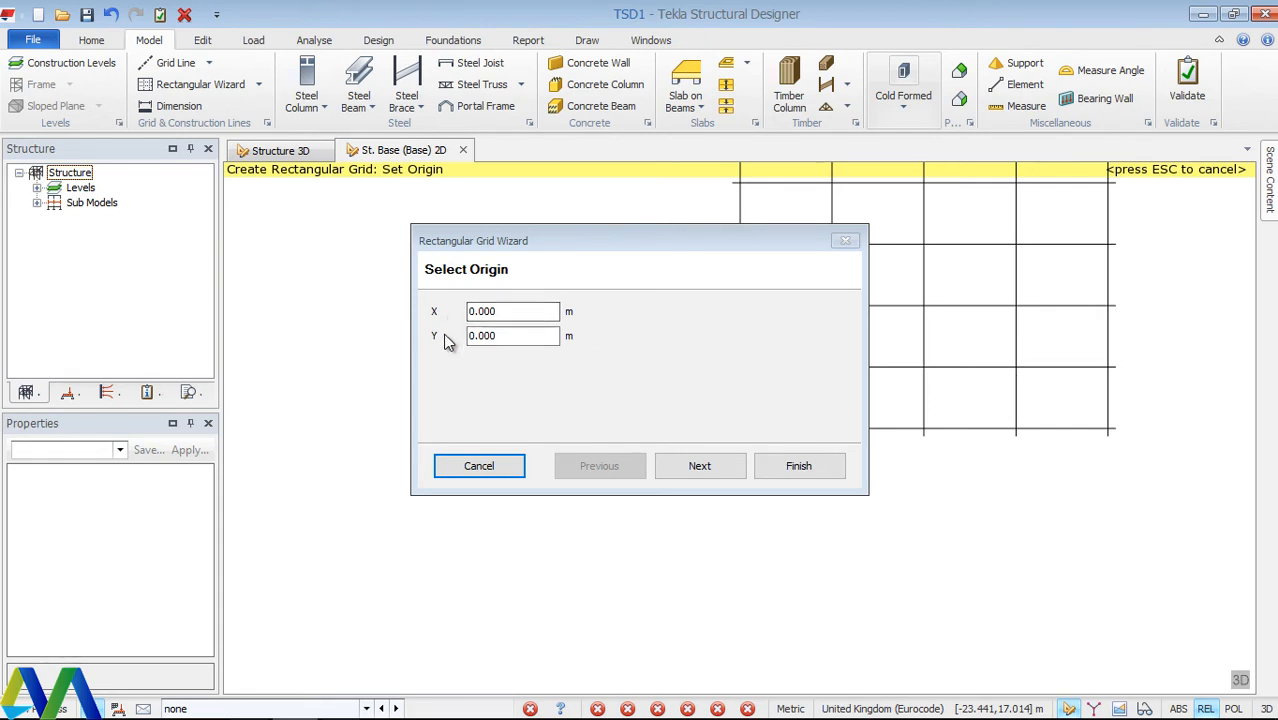
pyautogui.moveTo(602, 352)
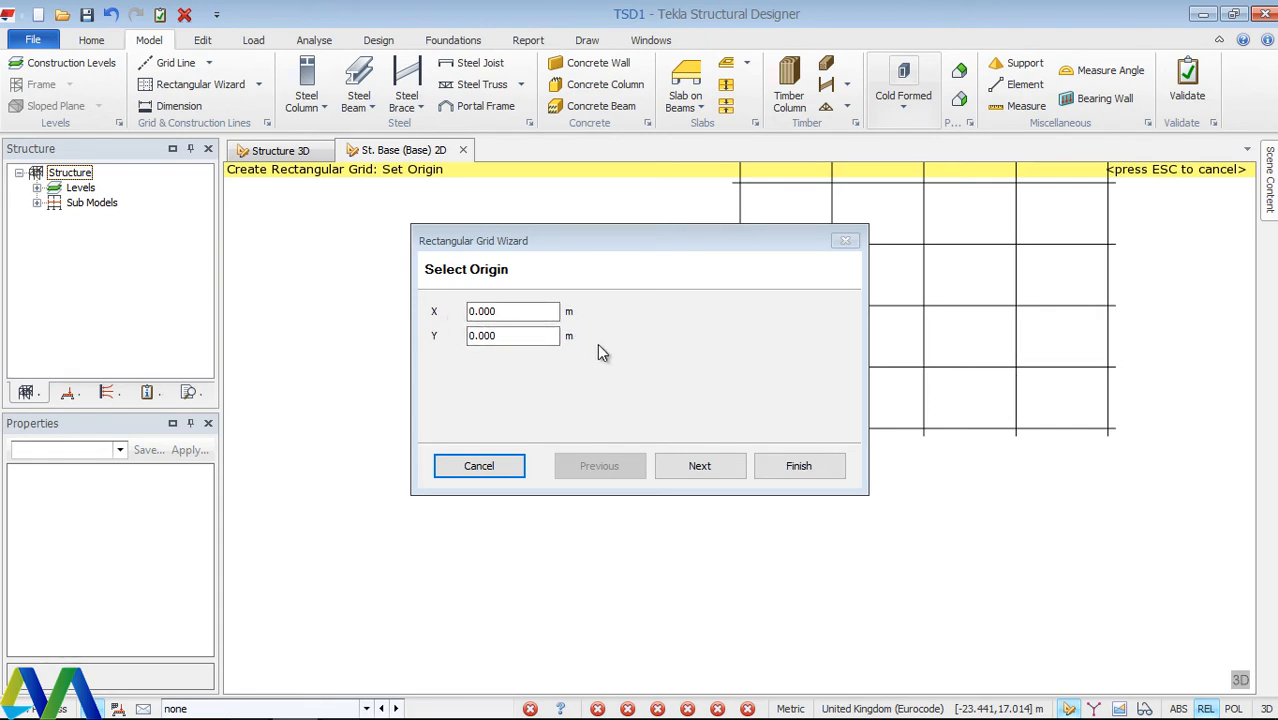
pyautogui.moveTo(628, 452)
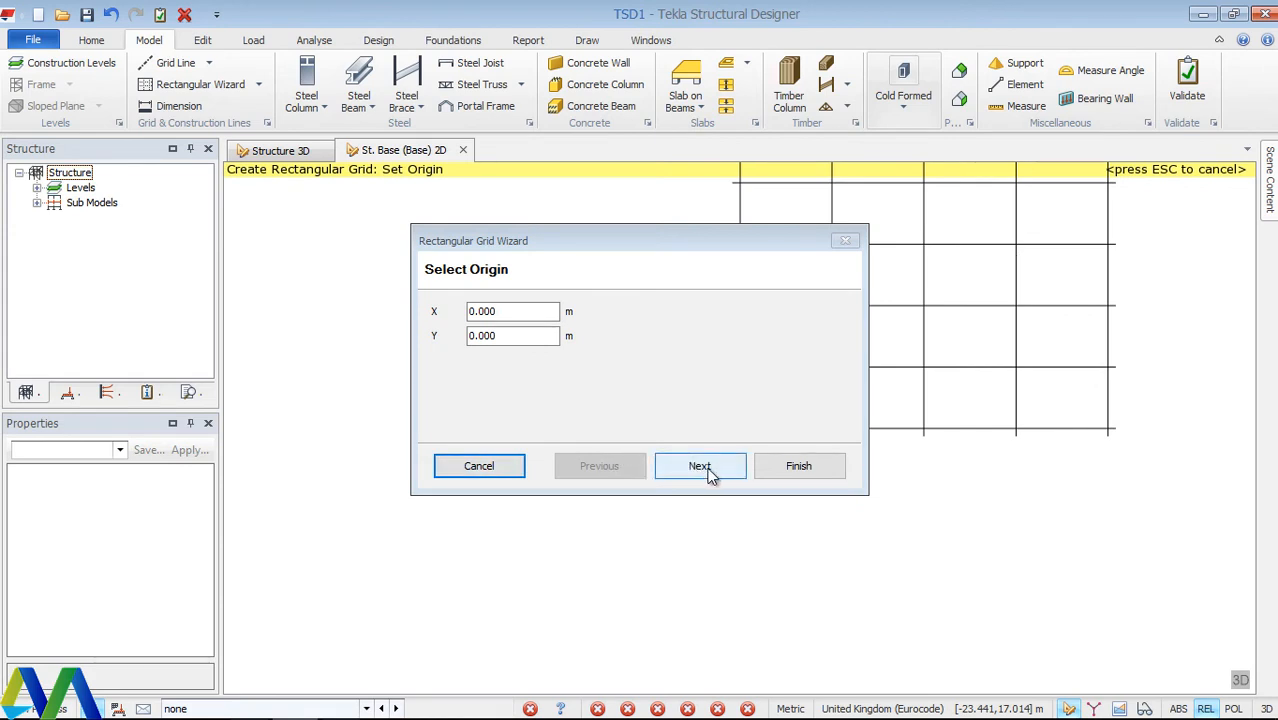
# Accept the origin and set all grid lines to DashDot style, continuing to the X extents.
pyautogui.click(700, 466)
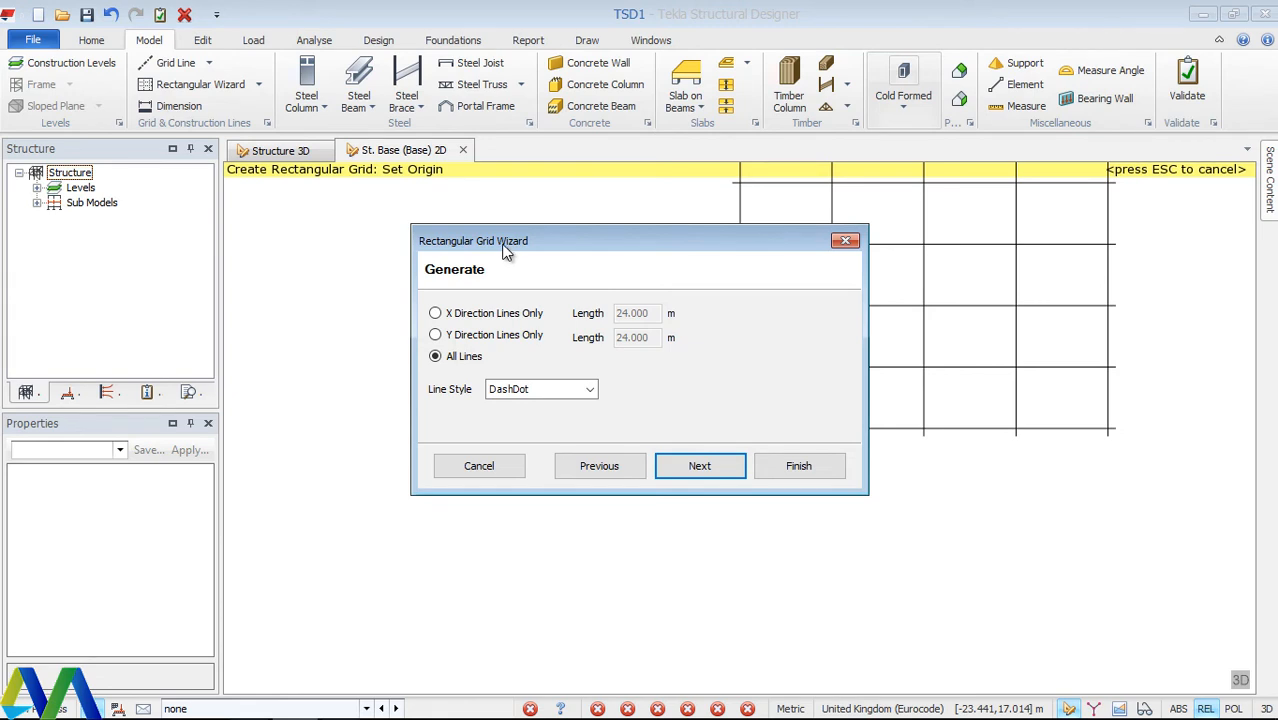
pyautogui.moveTo(470, 324)
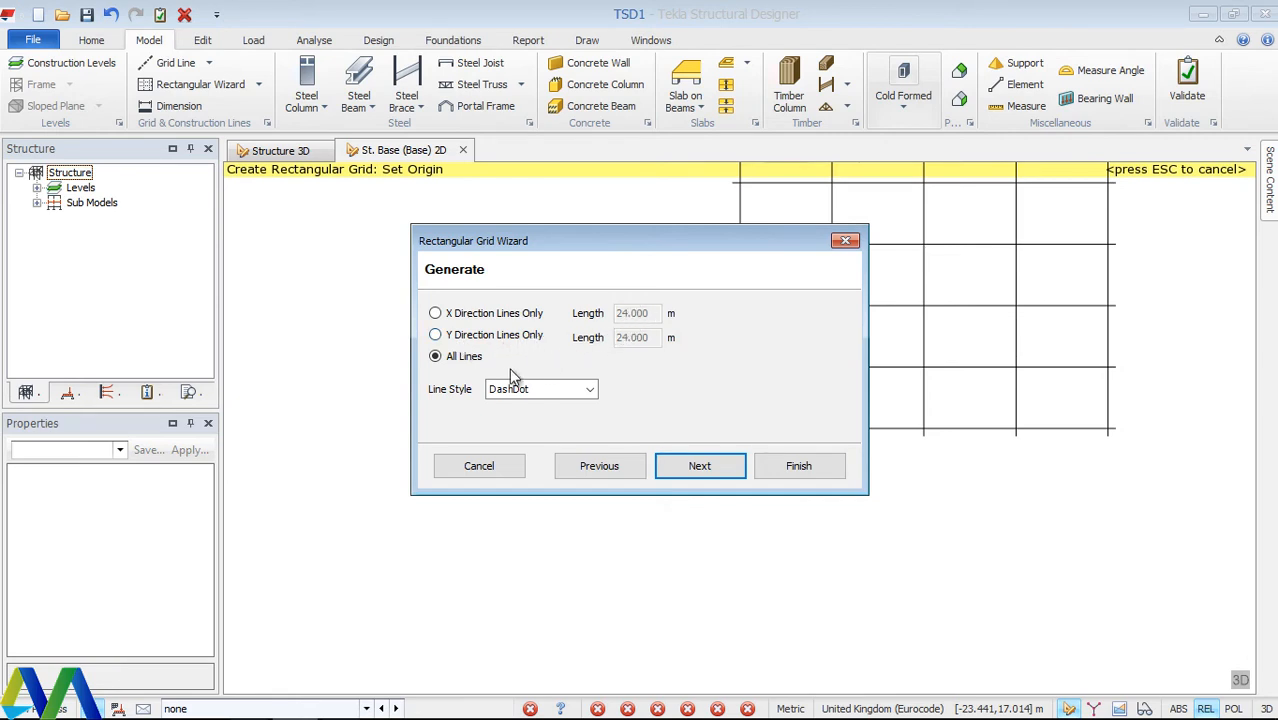
pyautogui.moveTo(444, 396)
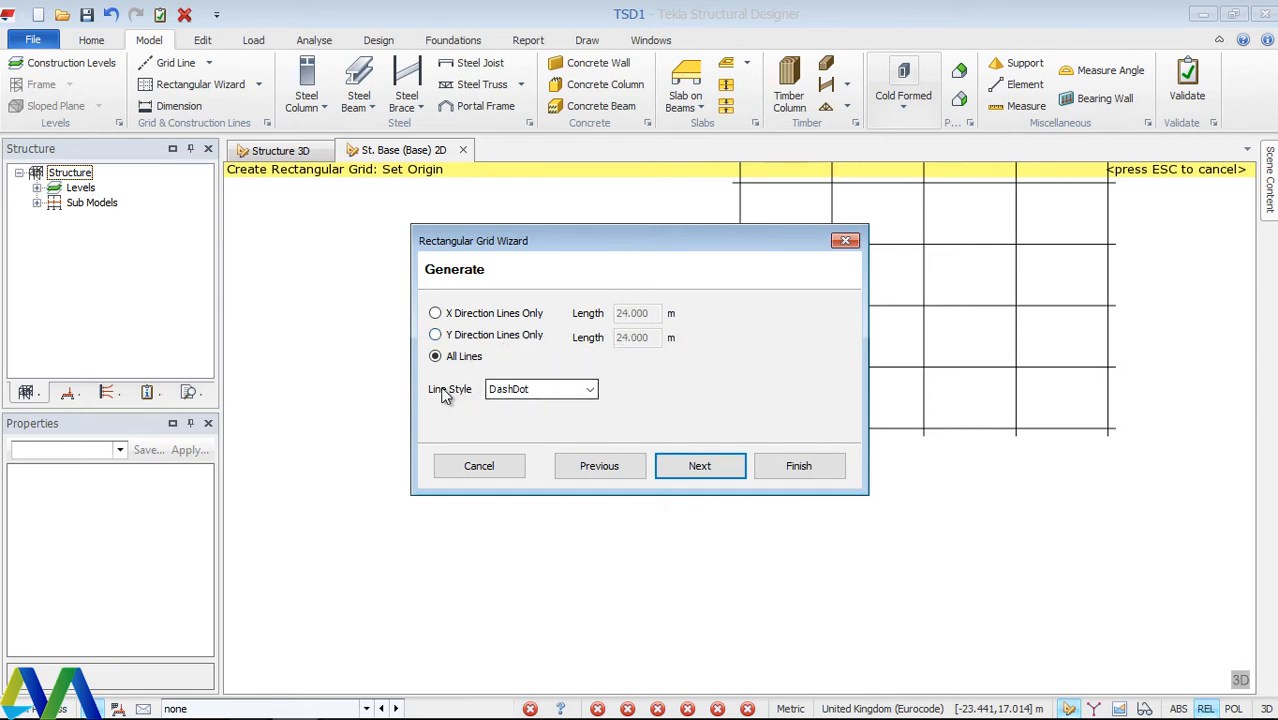
pyautogui.click(588, 388)
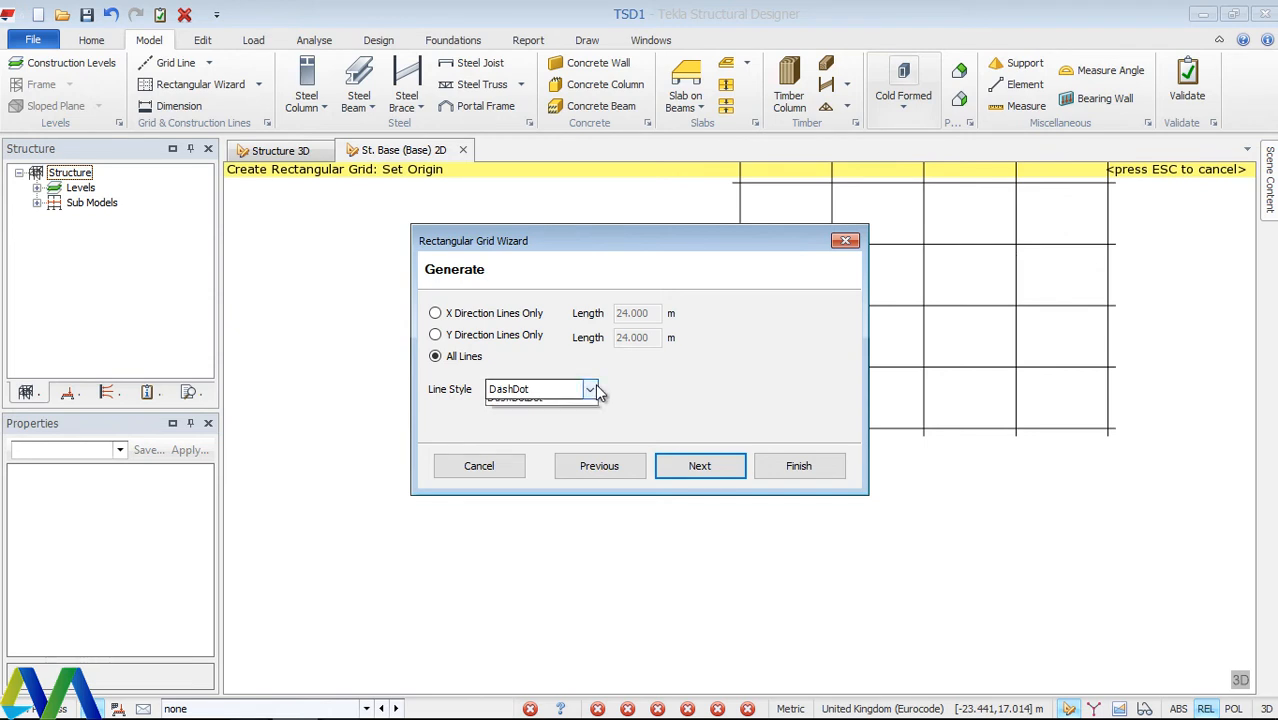
pyautogui.click(588, 388)
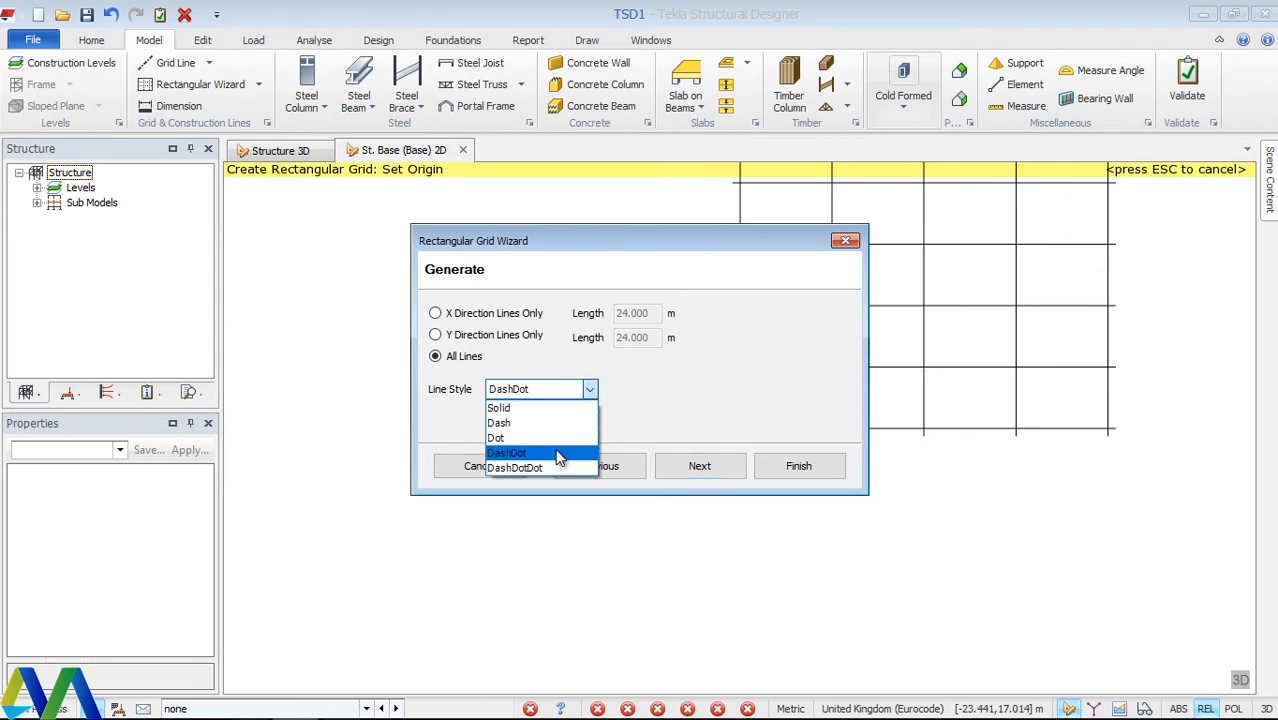
pyautogui.moveTo(540, 408)
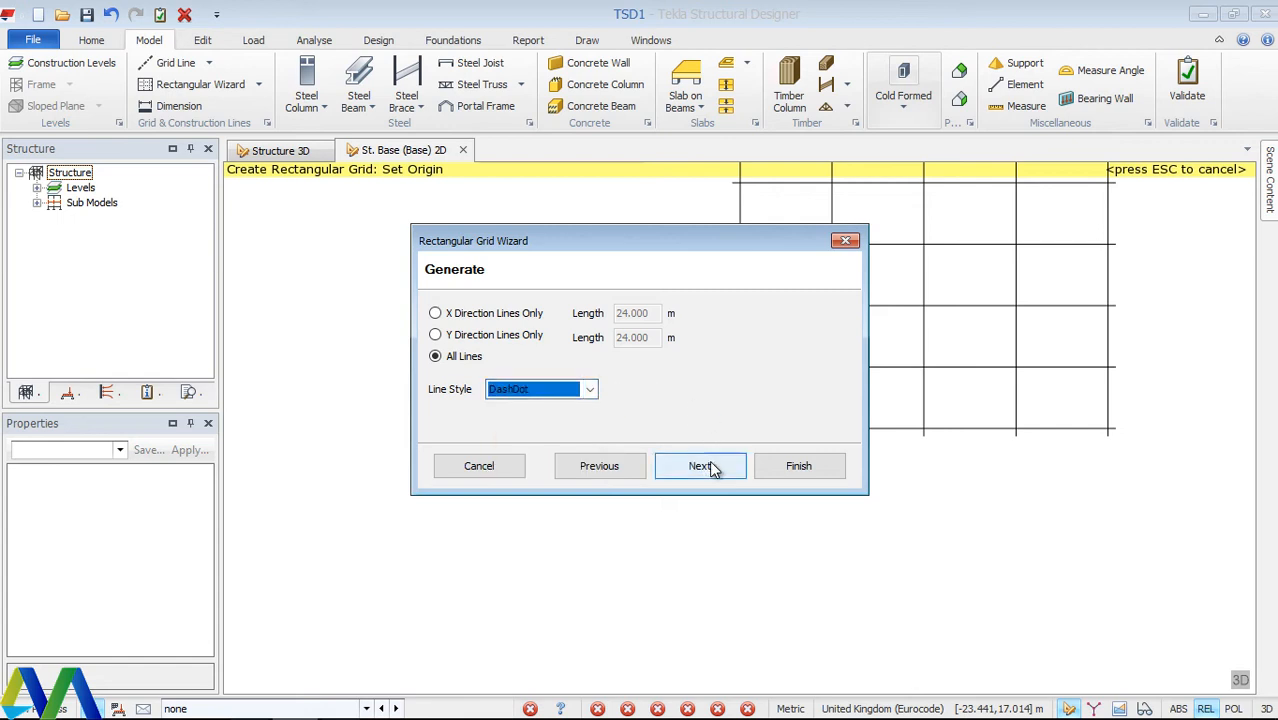
pyautogui.click(700, 466)
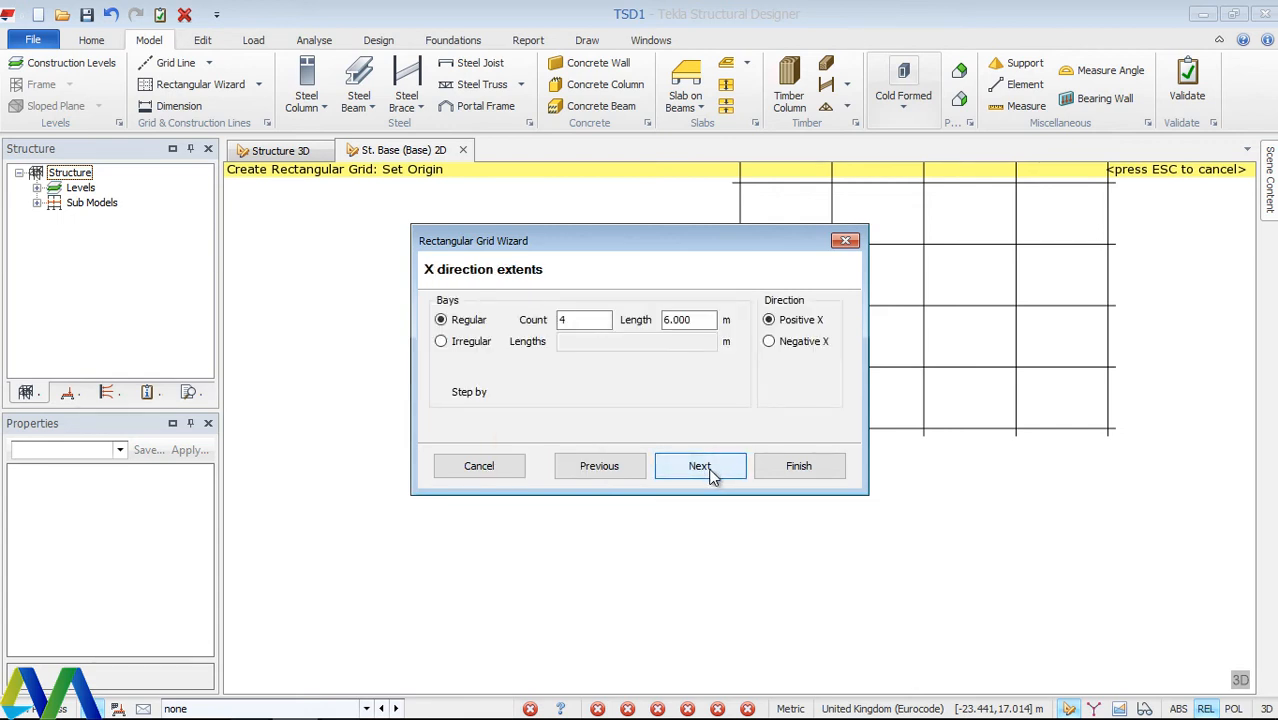
pyautogui.moveTo(624, 420)
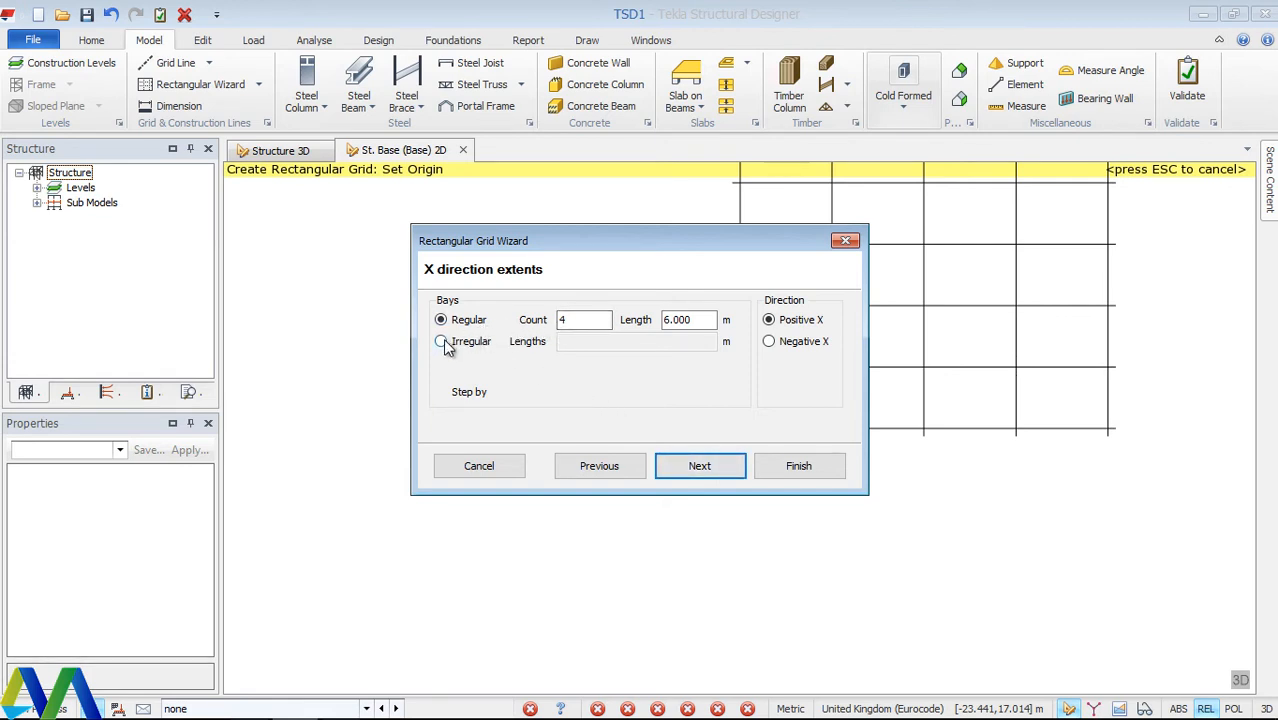
# Choose irregular spacing for the X direction bays and focus the Lengths box.
pyautogui.click(440, 340)
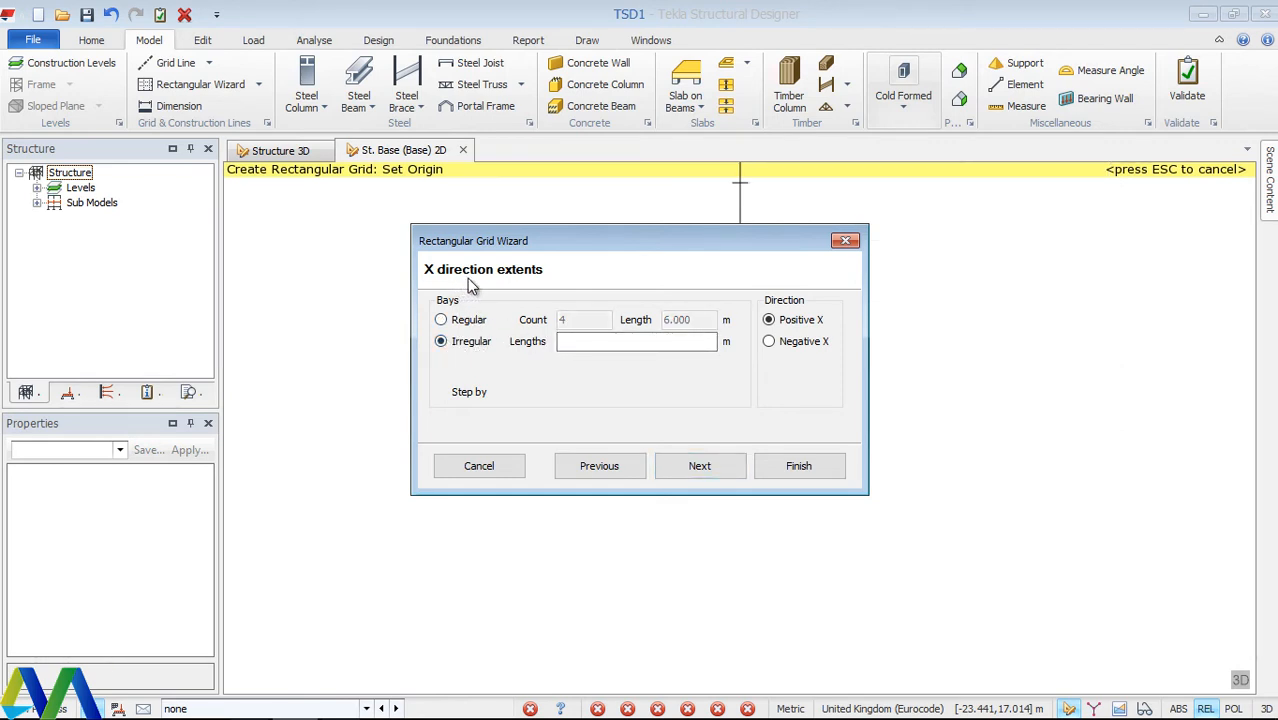
pyautogui.moveTo(456, 286)
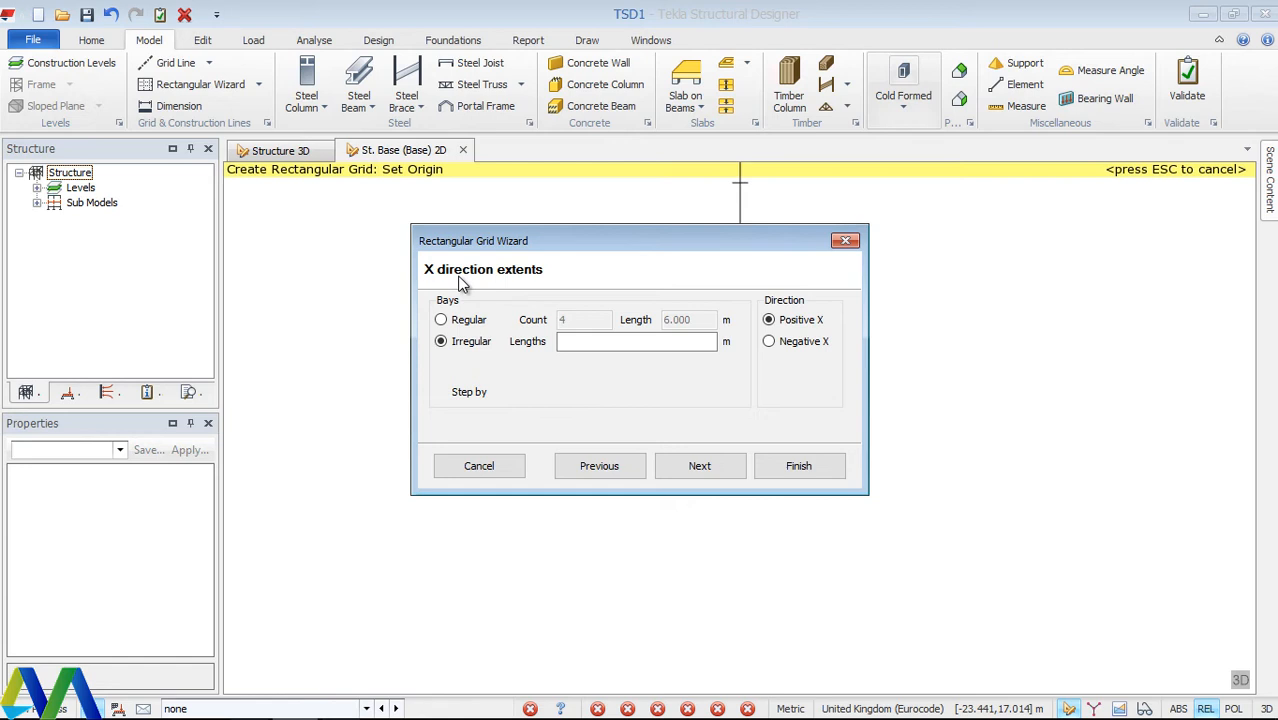
pyautogui.click(636, 340)
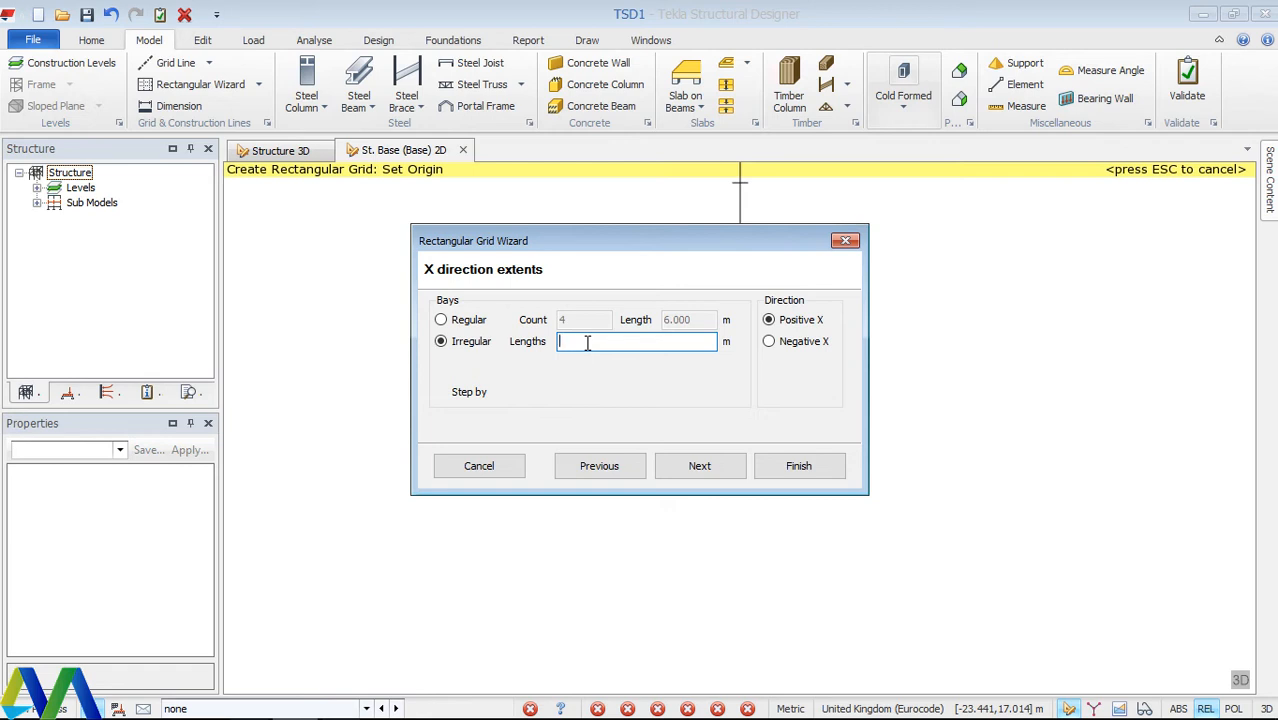
# Enter the irregular X bay lengths 6,6,3,5,6,8,6.
pyautogui.write('6')
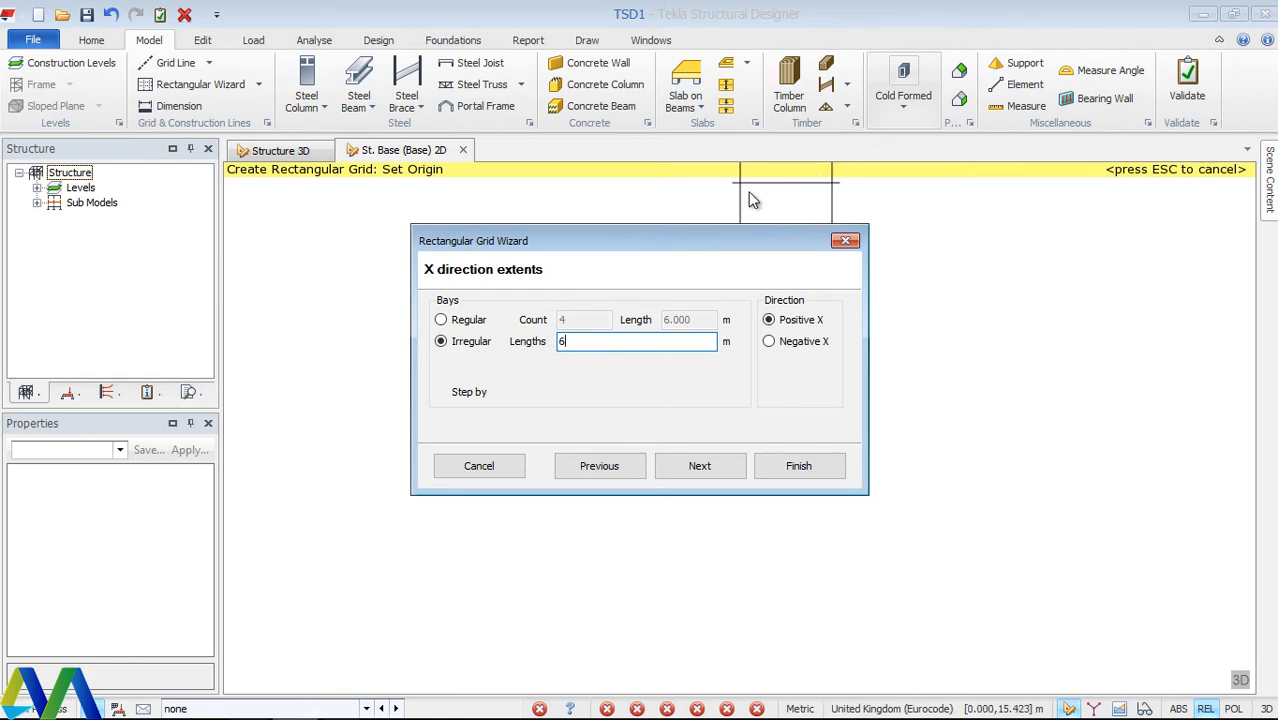
pyautogui.moveTo(836, 210)
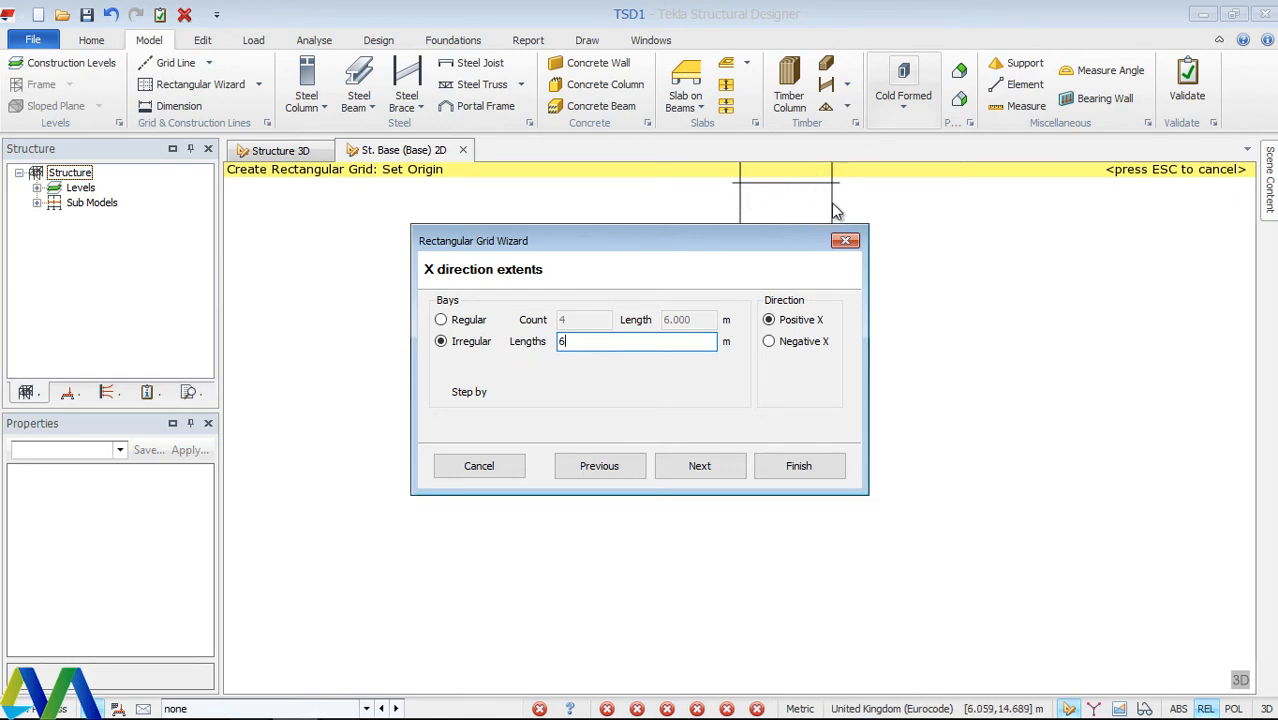
pyautogui.write(',6')
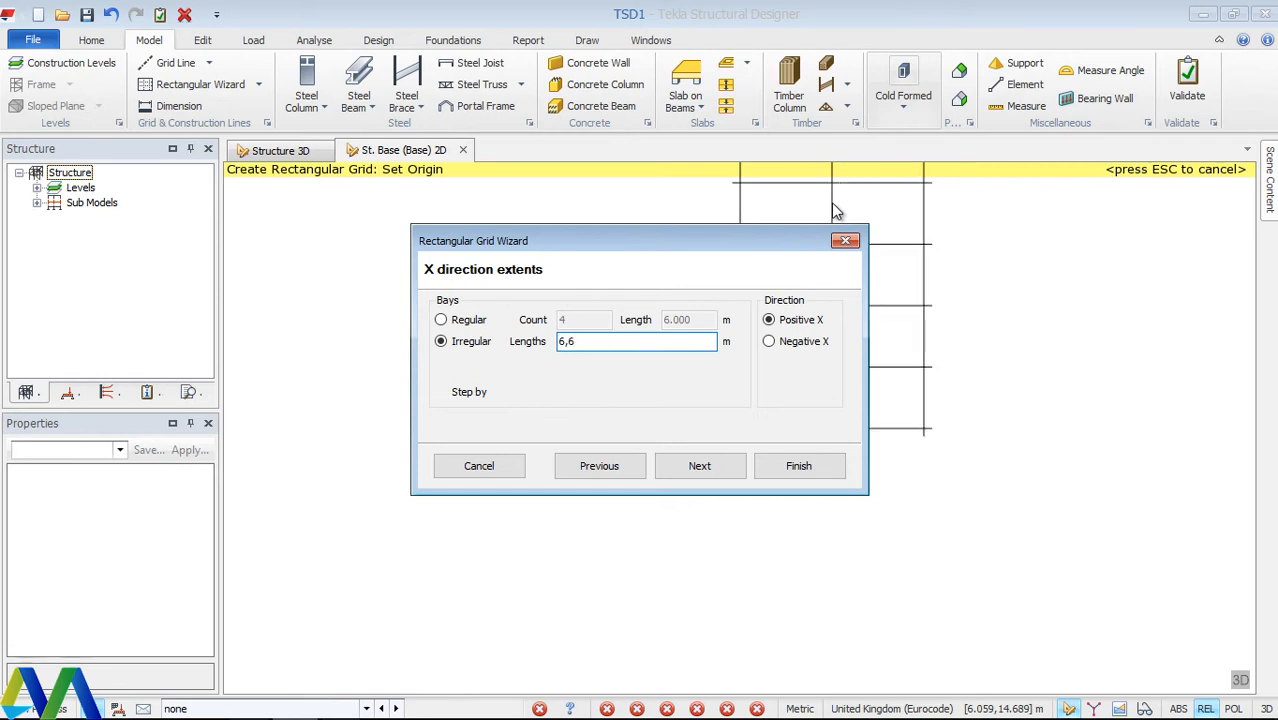
pyautogui.write(',')
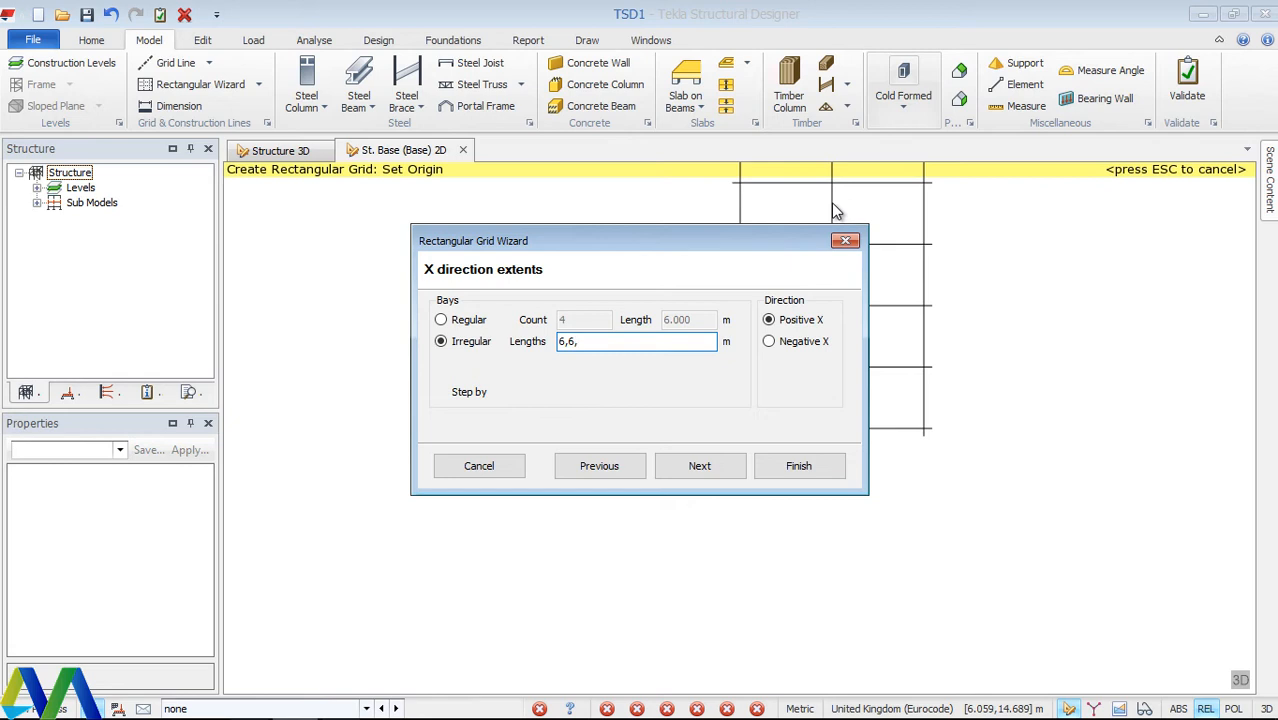
pyautogui.write('3')
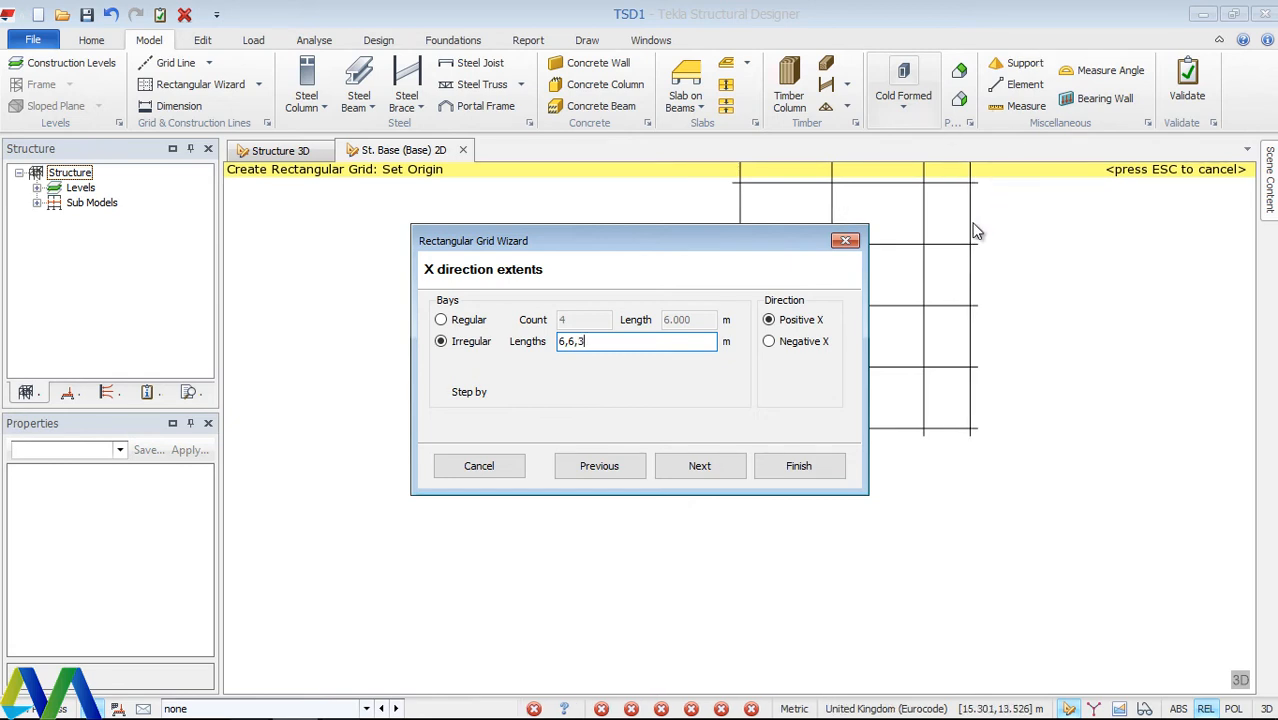
pyautogui.moveTo(868, 200)
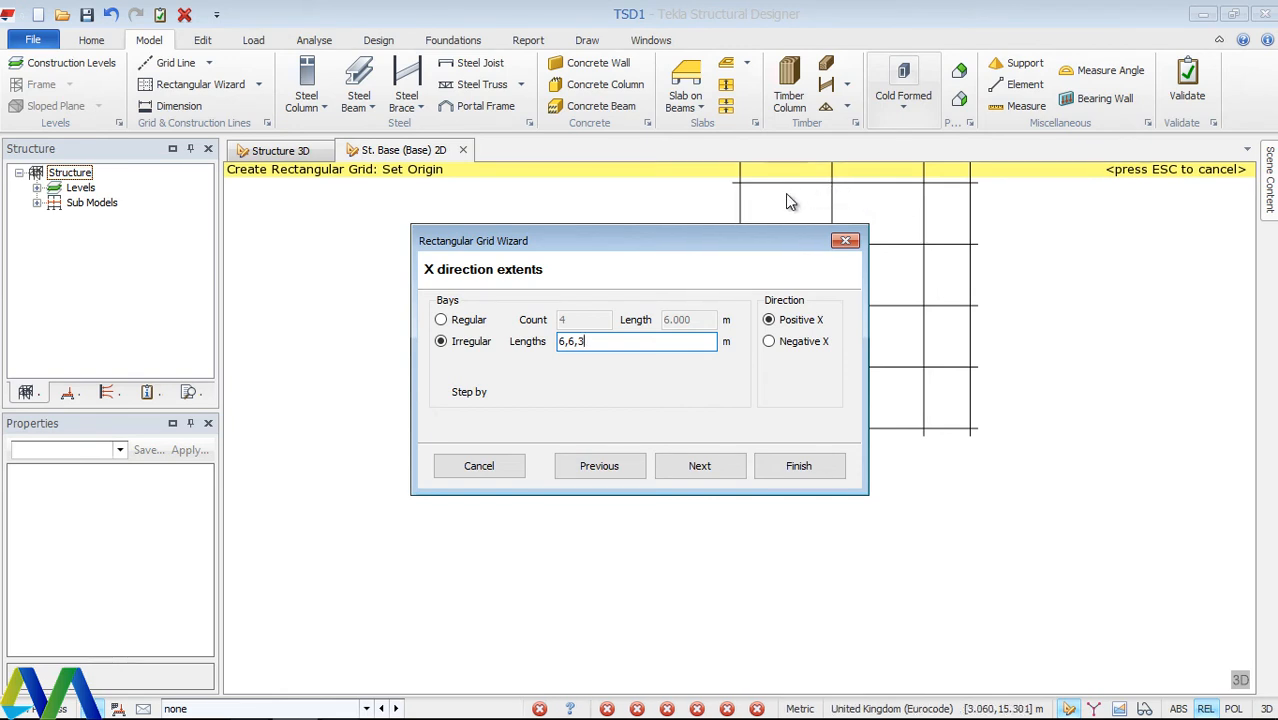
pyautogui.write(',')
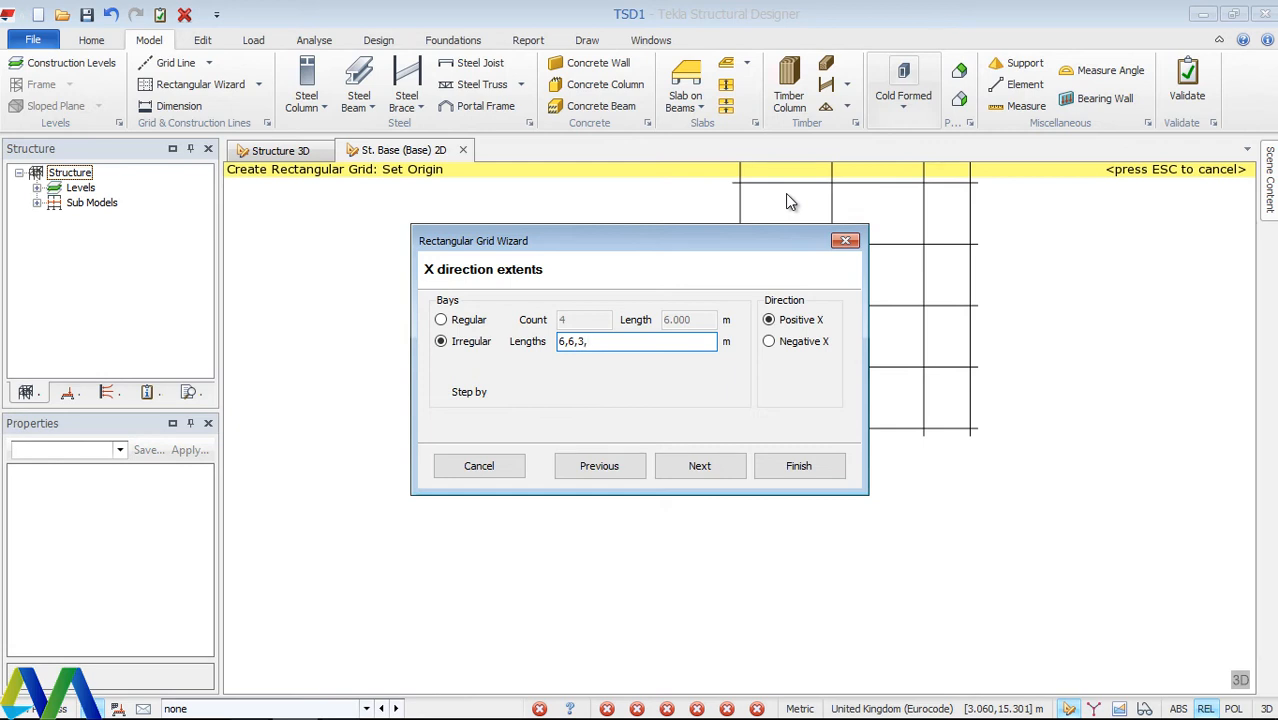
pyautogui.write('5')
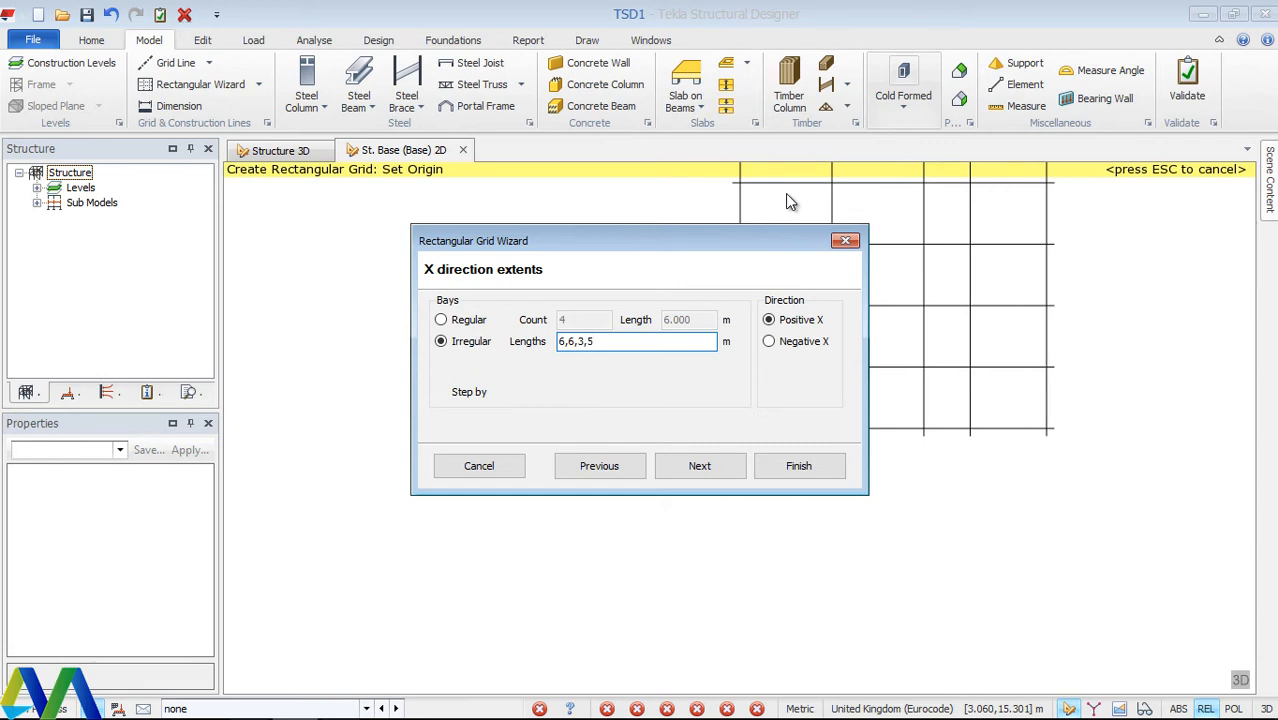
pyautogui.write(',')
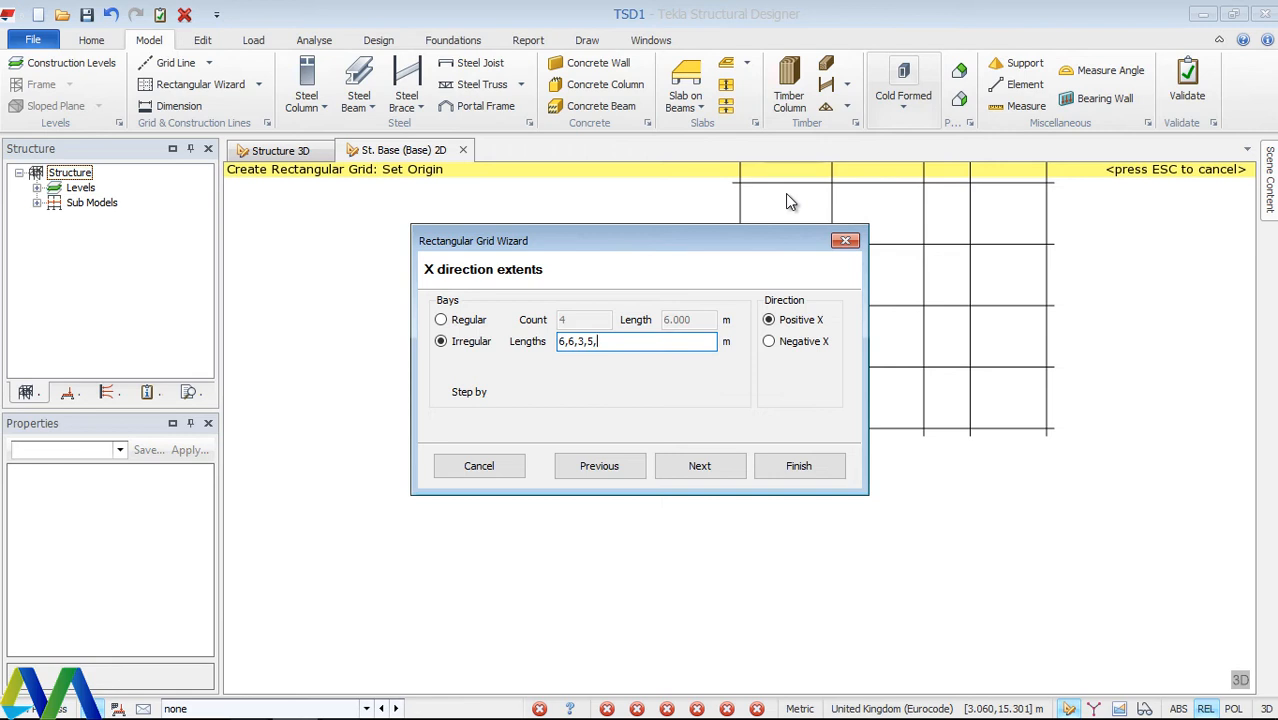
pyautogui.write('6')
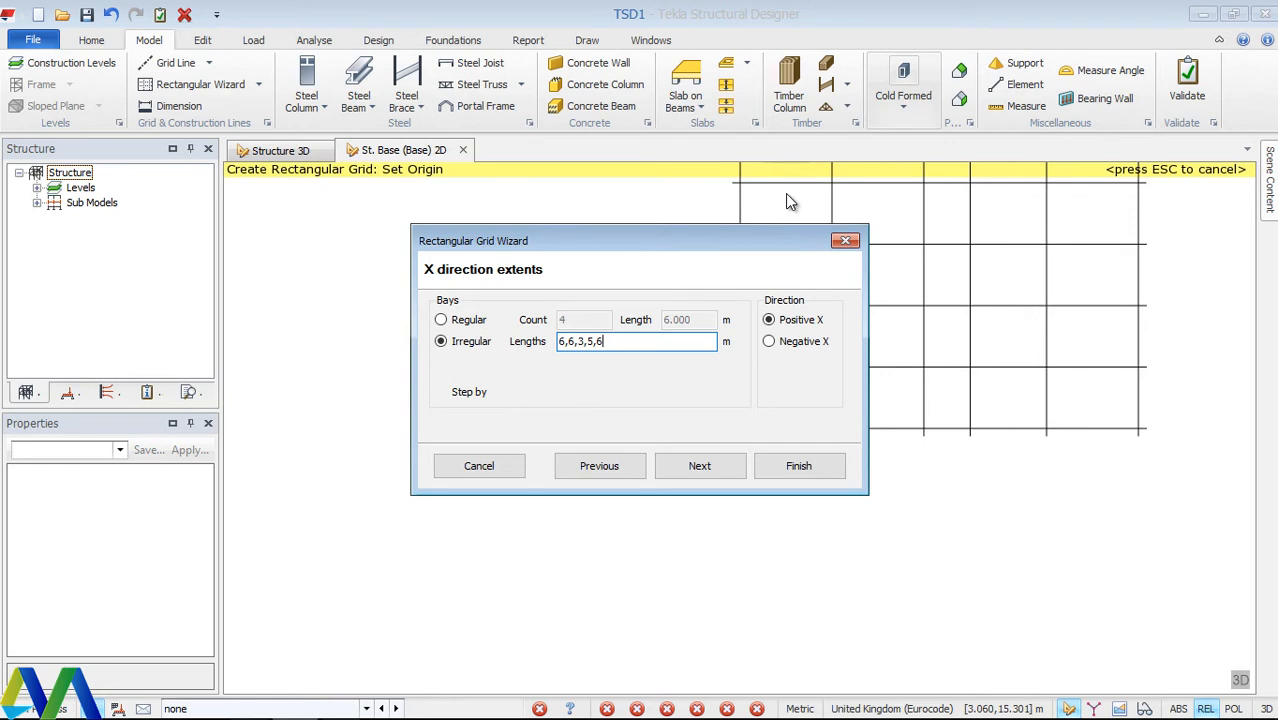
pyautogui.write(',')
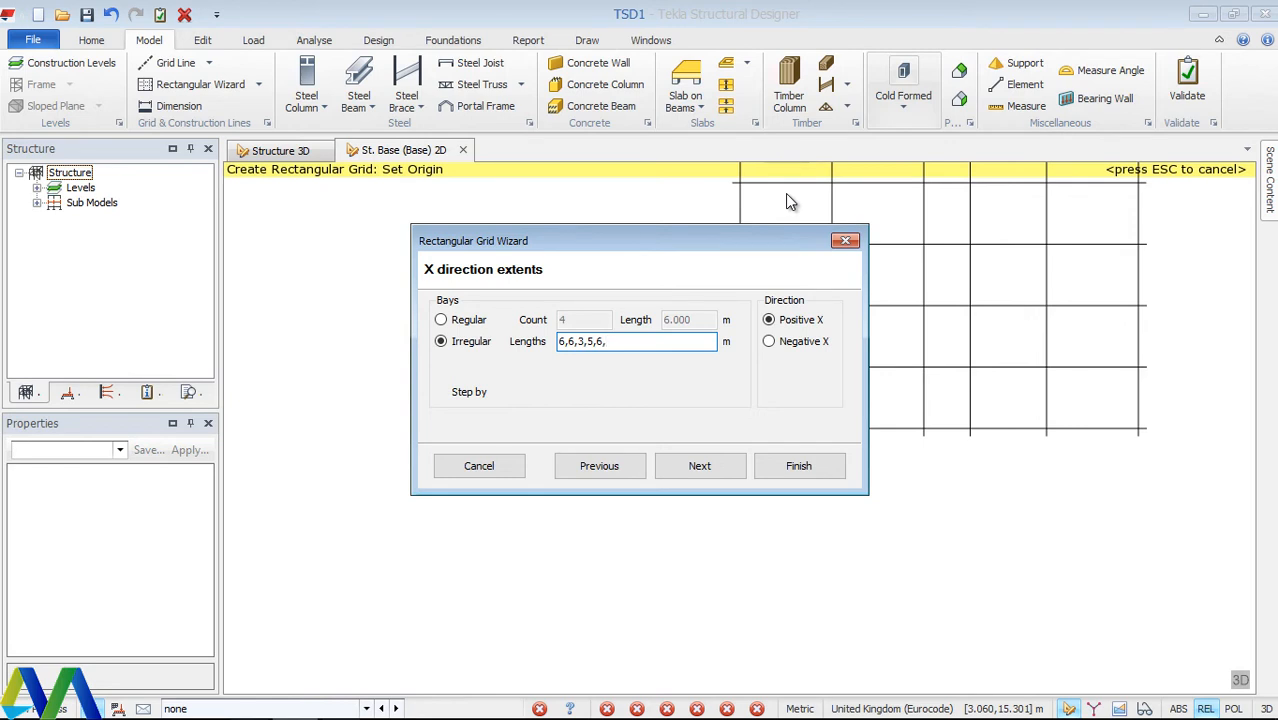
pyautogui.write('8')
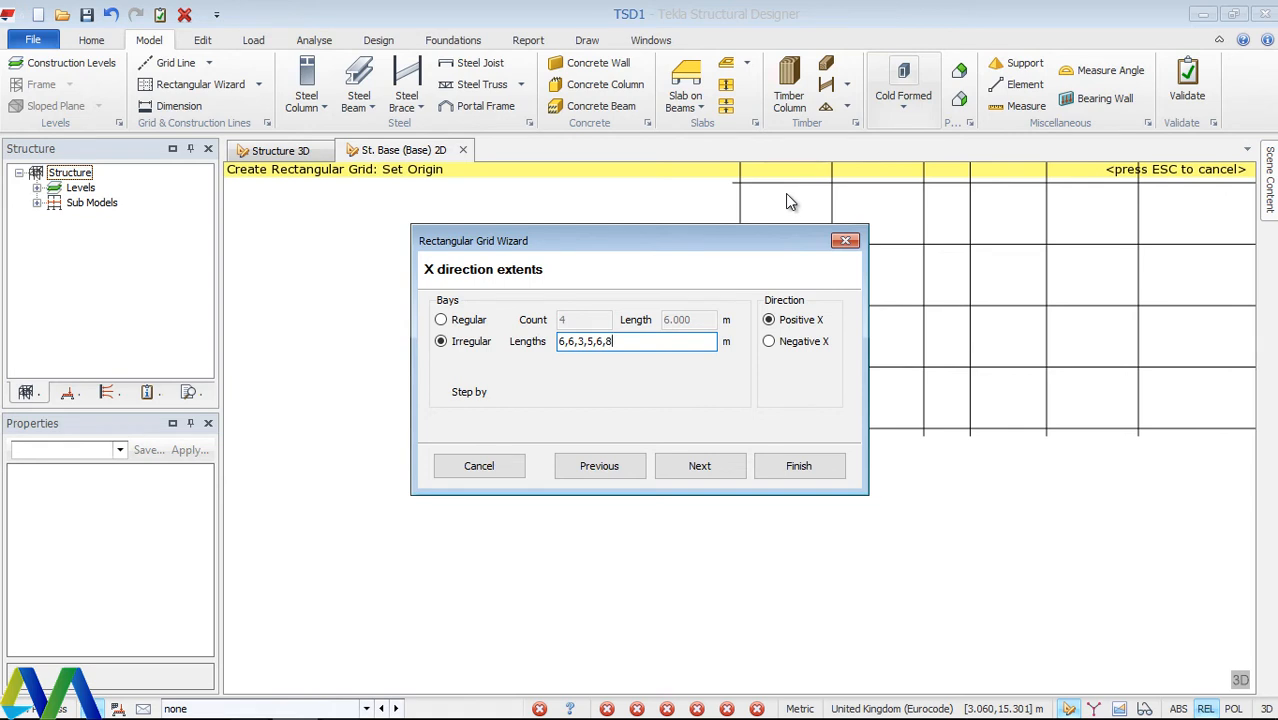
pyautogui.write(',')
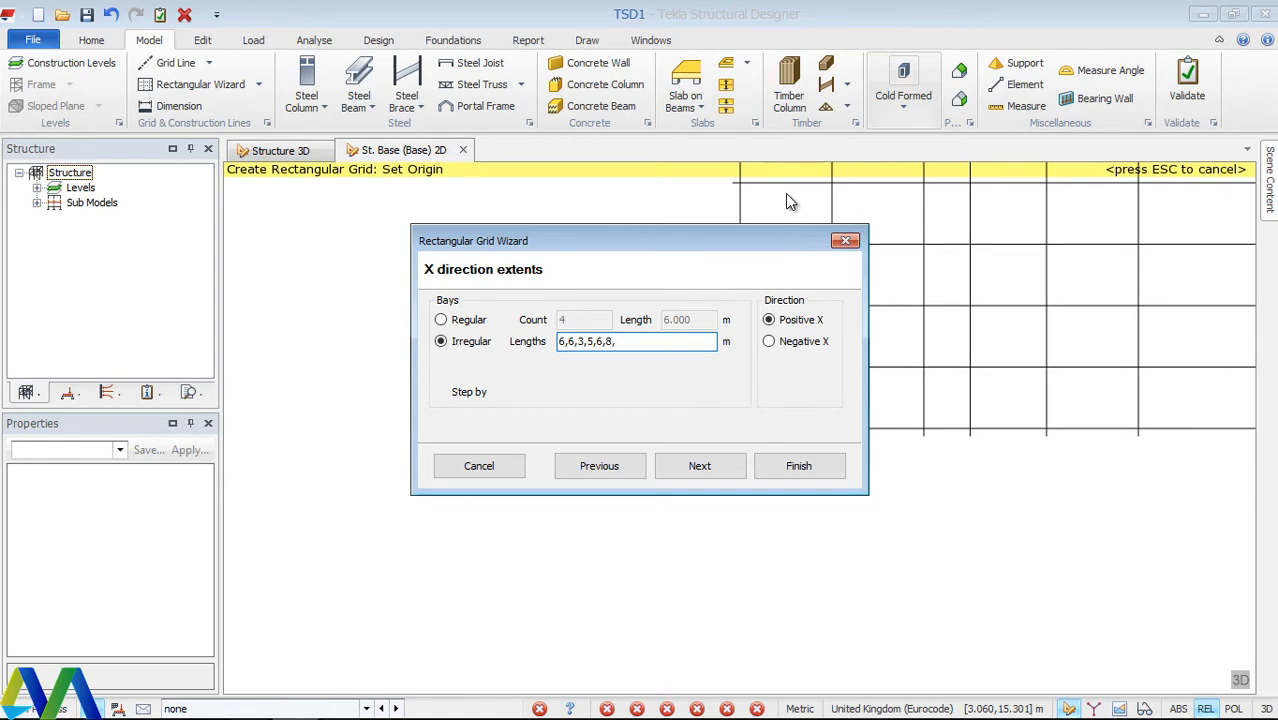
pyautogui.write('6')
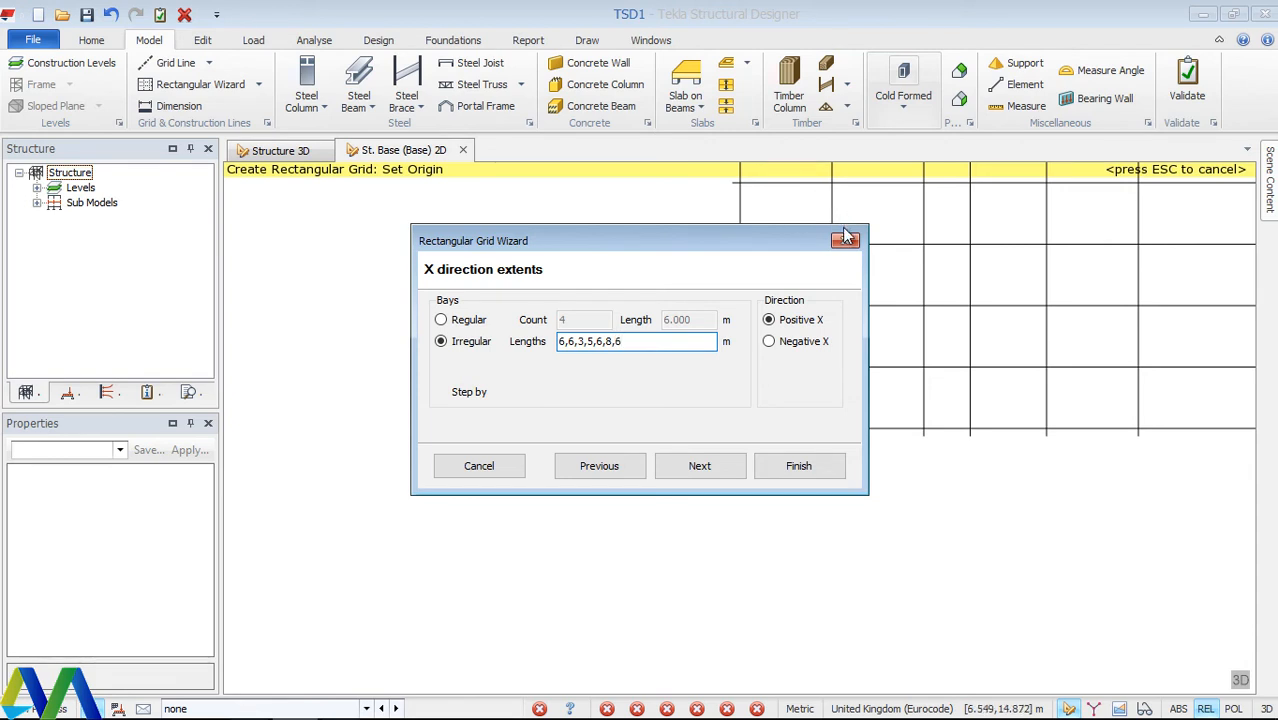
# Set the Y direction to irregular bays of five 6 m lengths (5x6.000).
pyautogui.click(700, 466)
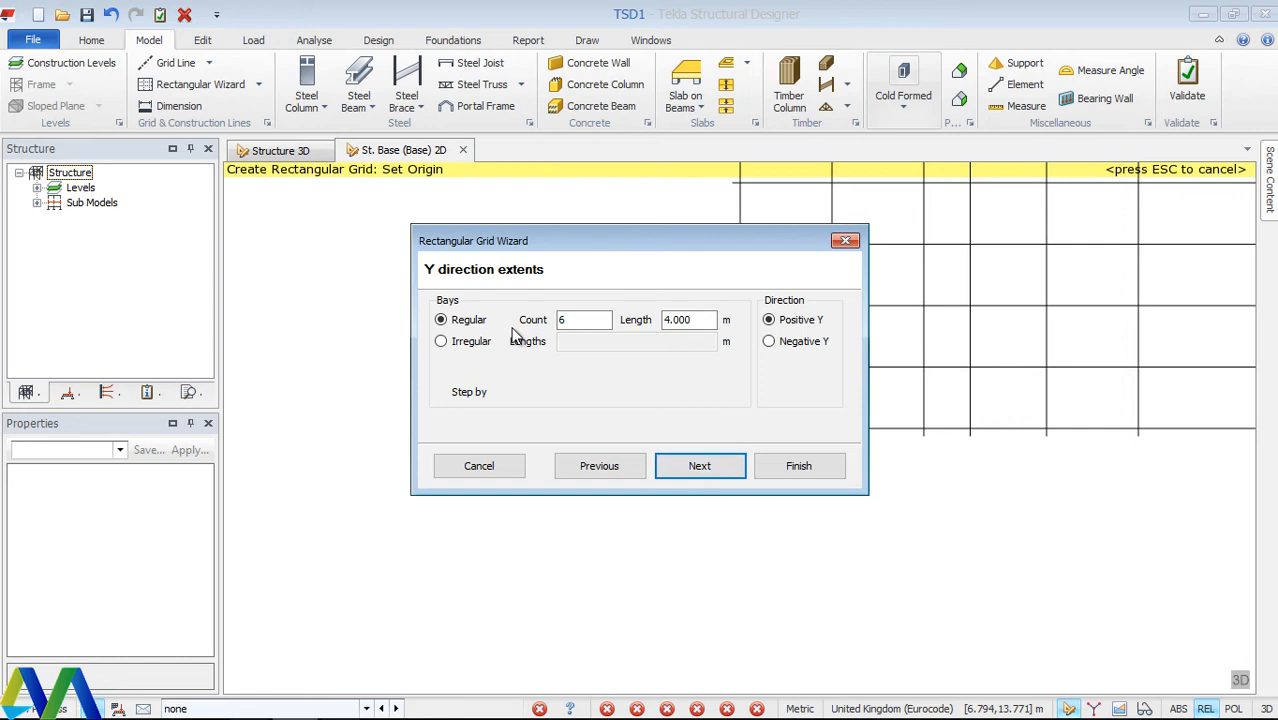
pyautogui.moveTo(512, 340)
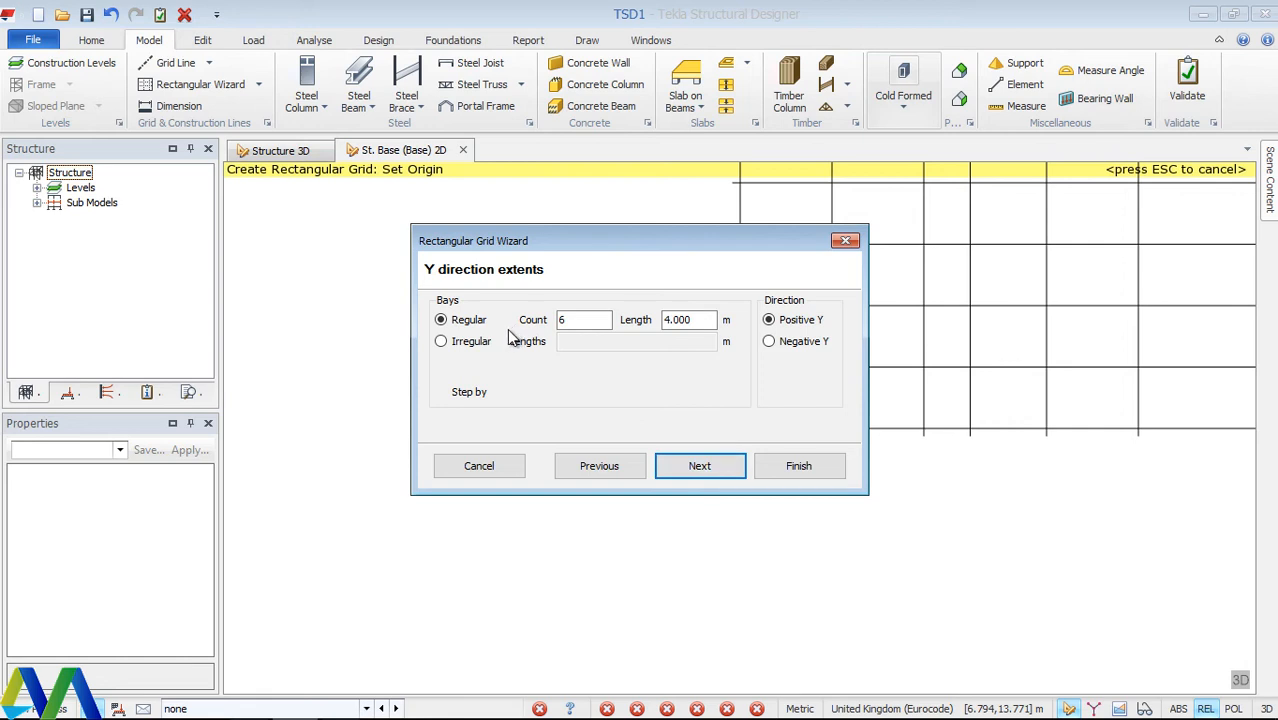
pyautogui.moveTo(460, 350)
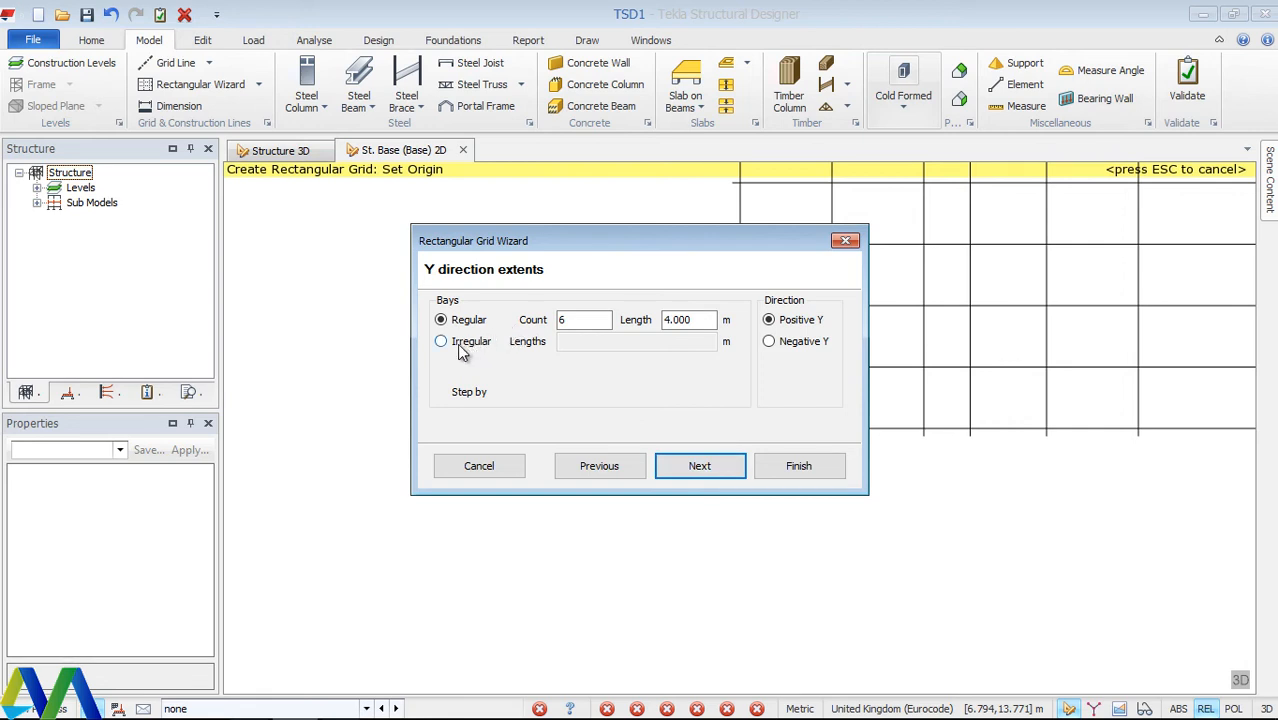
pyautogui.click(440, 340)
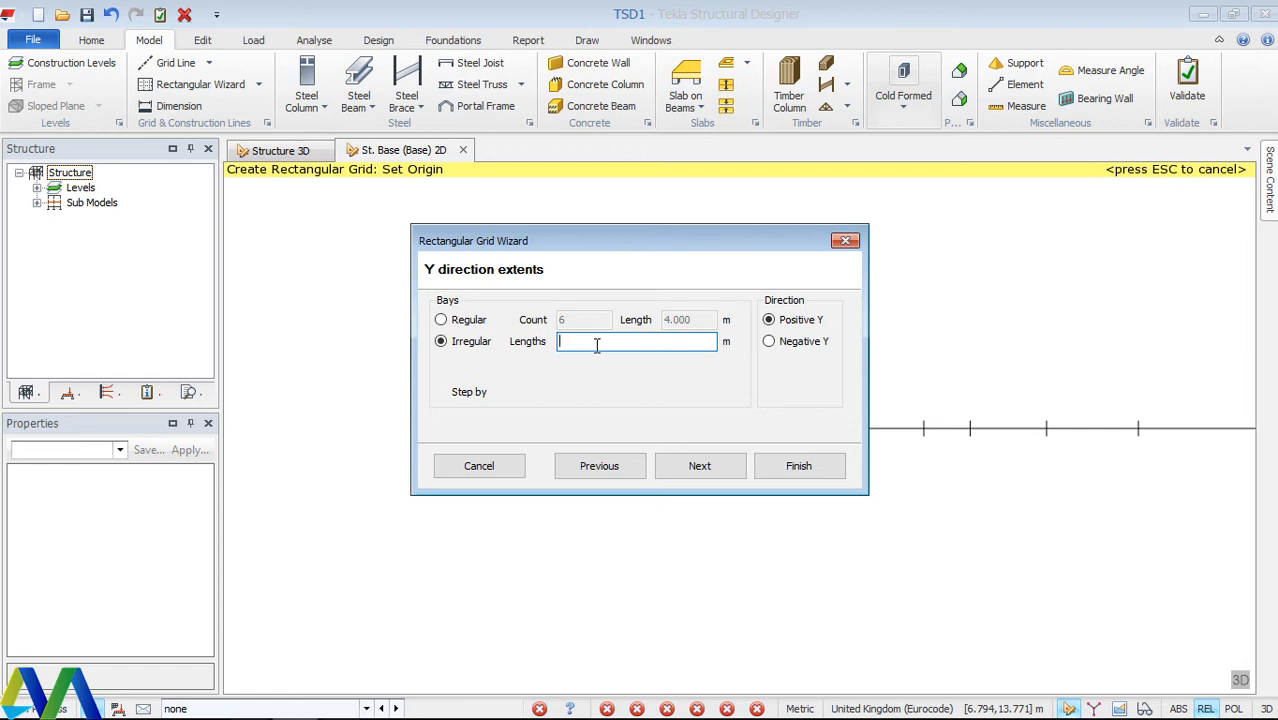
pyautogui.write('6,')
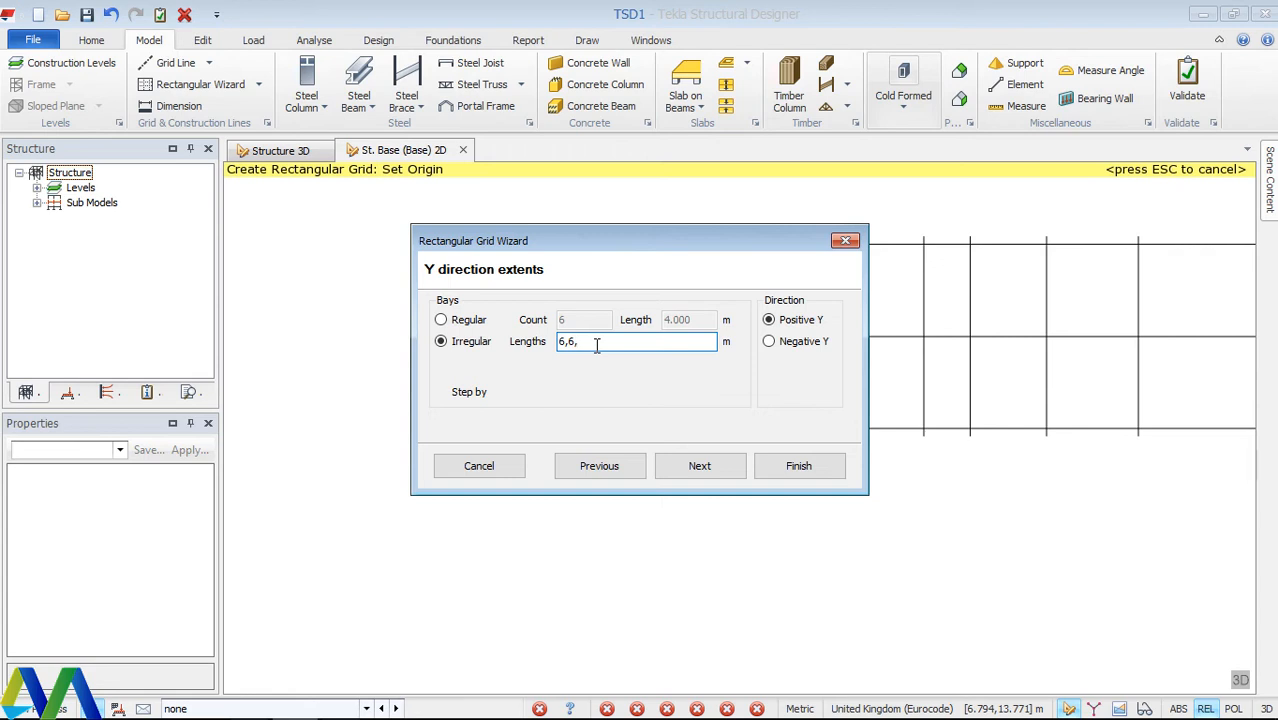
pyautogui.write('6,')
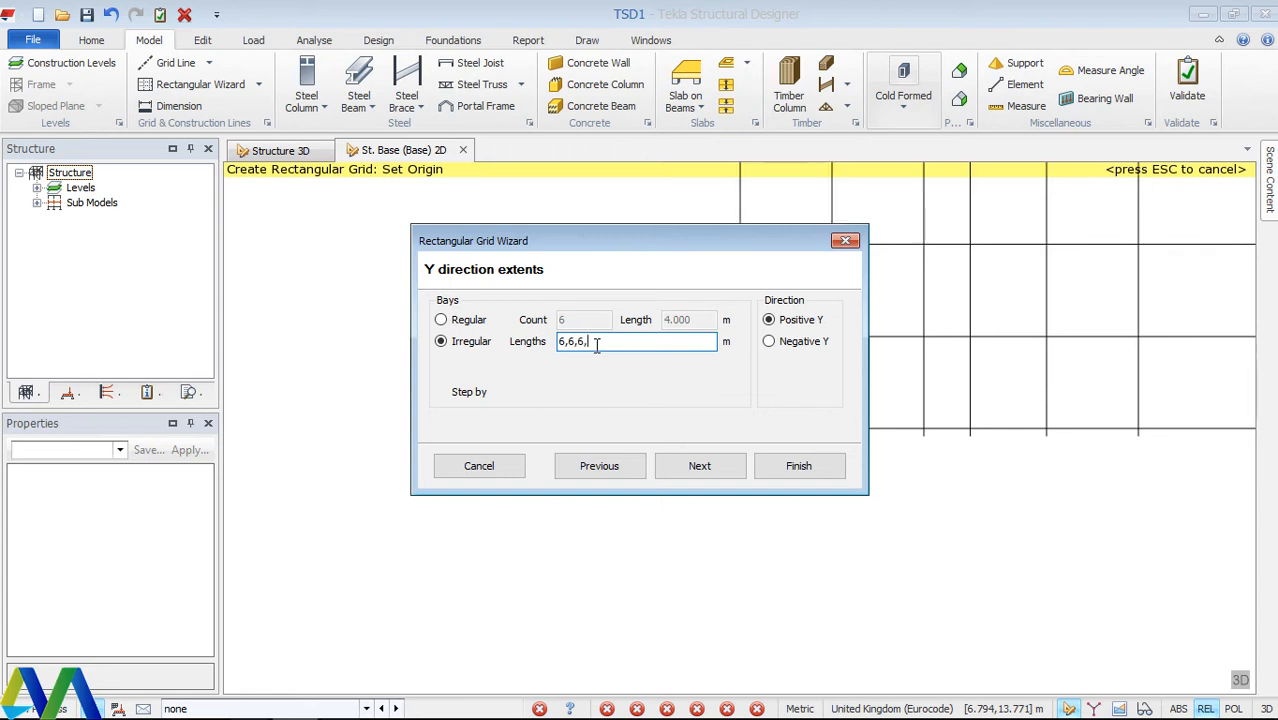
pyautogui.write('6,6')
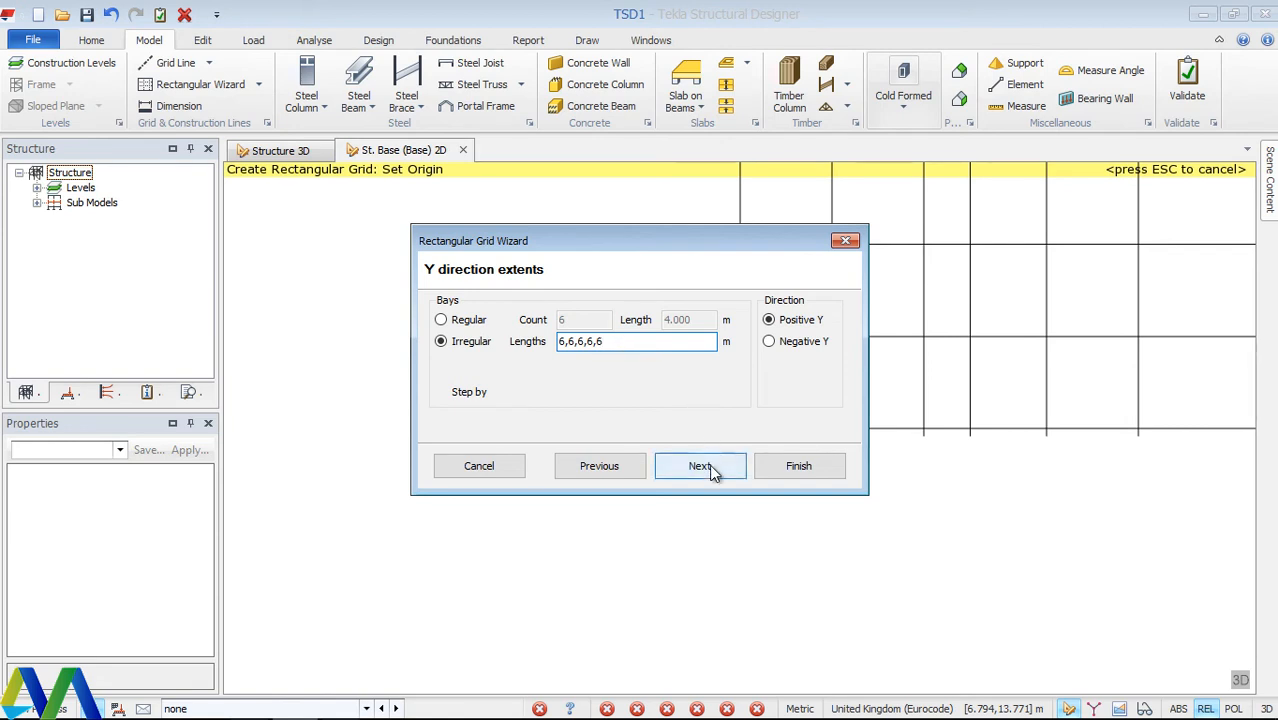
pyautogui.write('5x6.000')
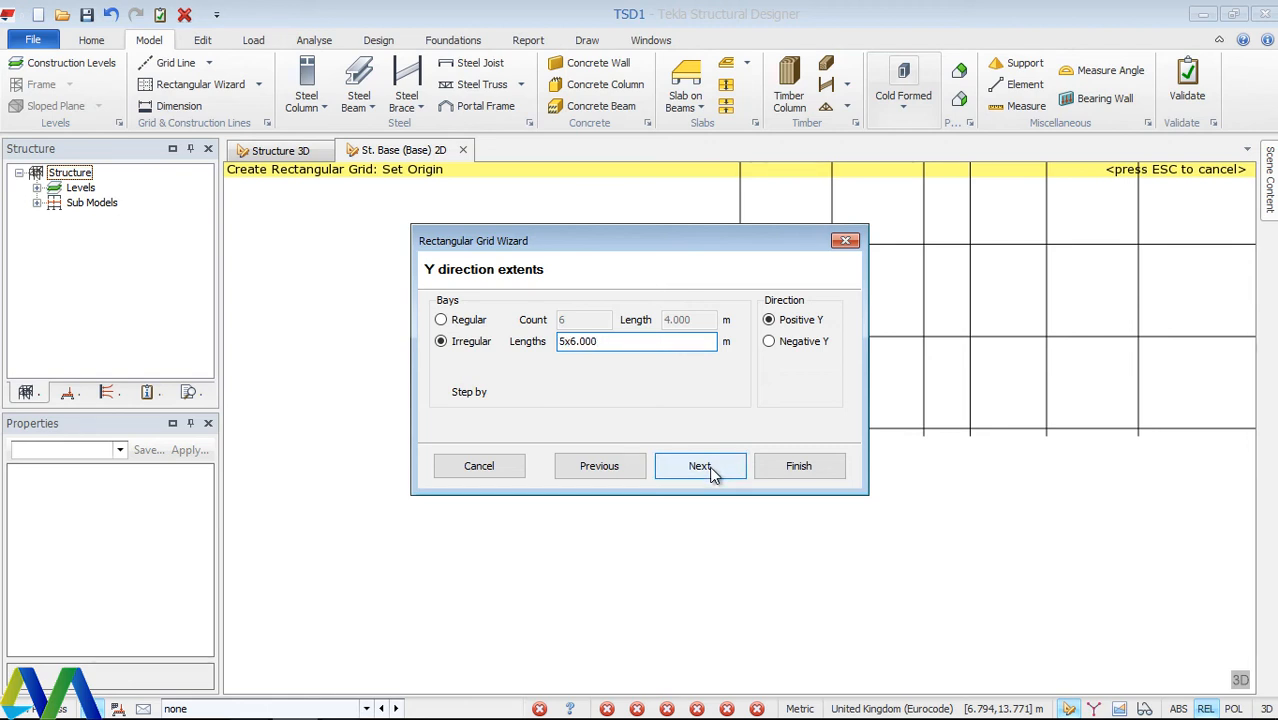
# Accept 0 grid rotation and 90° axis angle and finish the rectangular grid.
pyautogui.click(700, 466)
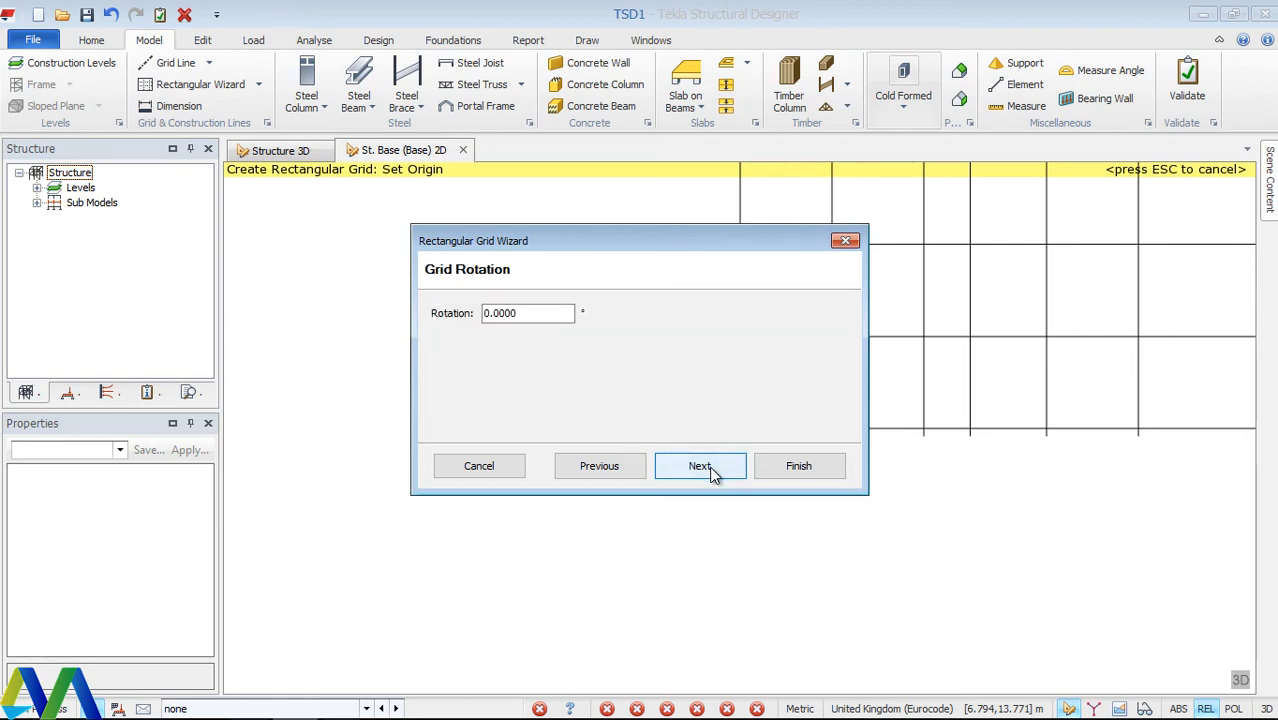
pyautogui.click(700, 466)
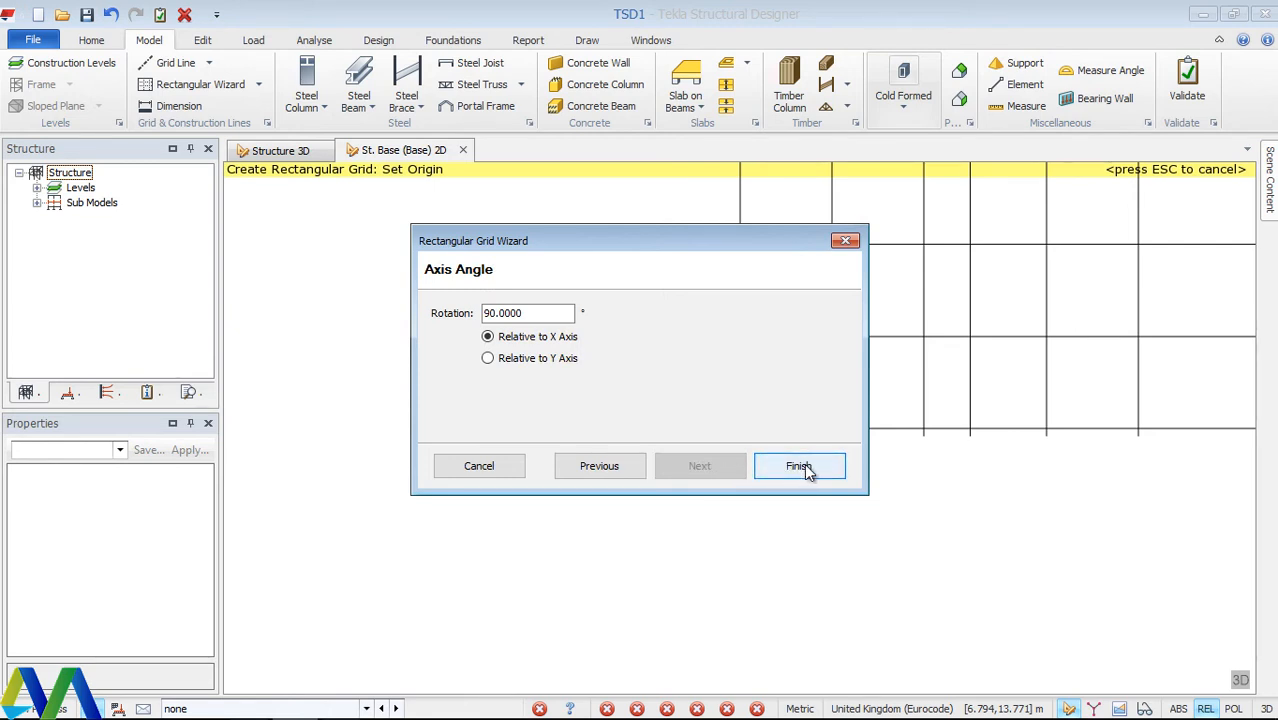
pyautogui.click(800, 466)
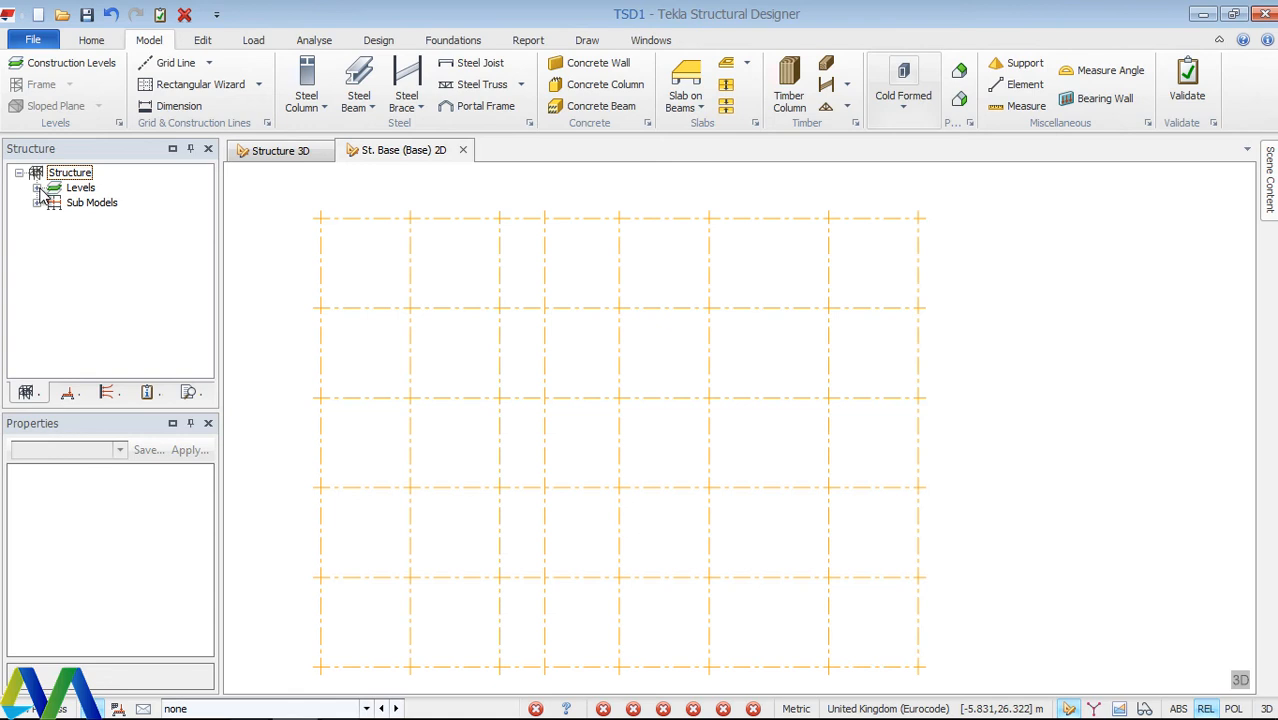
# Expand the Levels list in the Structure tree and select level St. 5 (15.000 m).
pyautogui.click(36, 188)
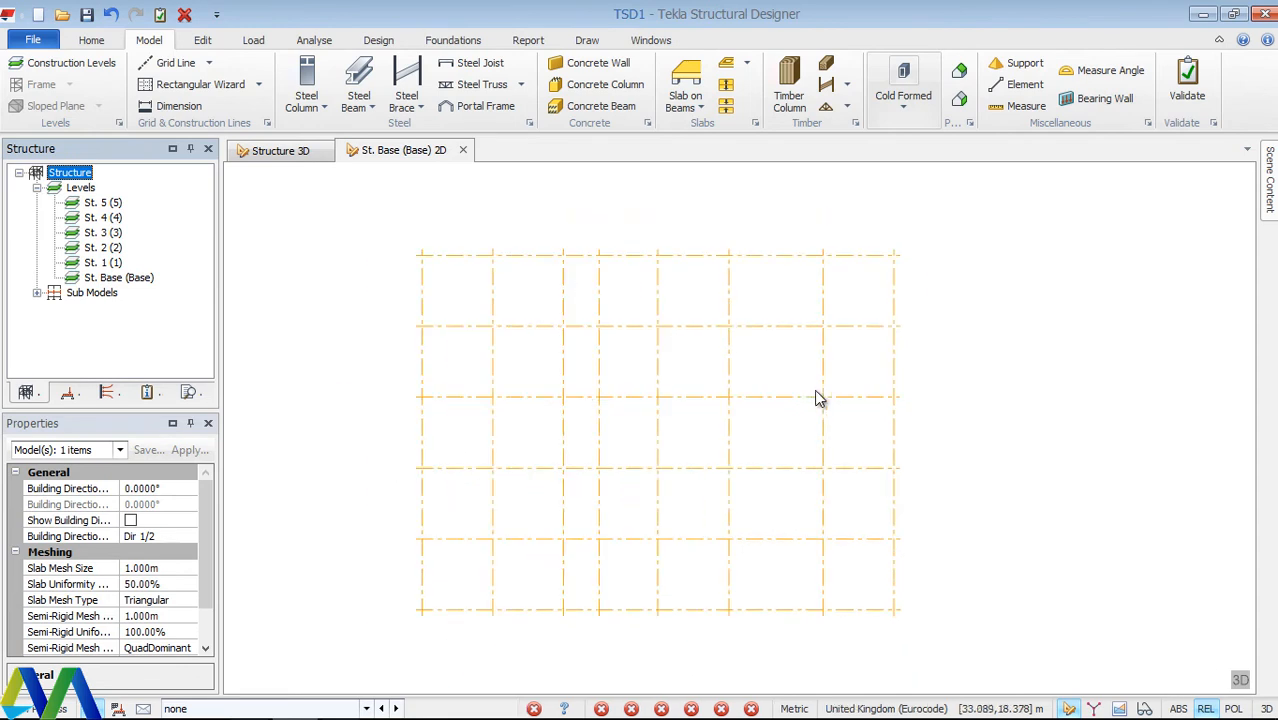
pyautogui.moveTo(220, 264)
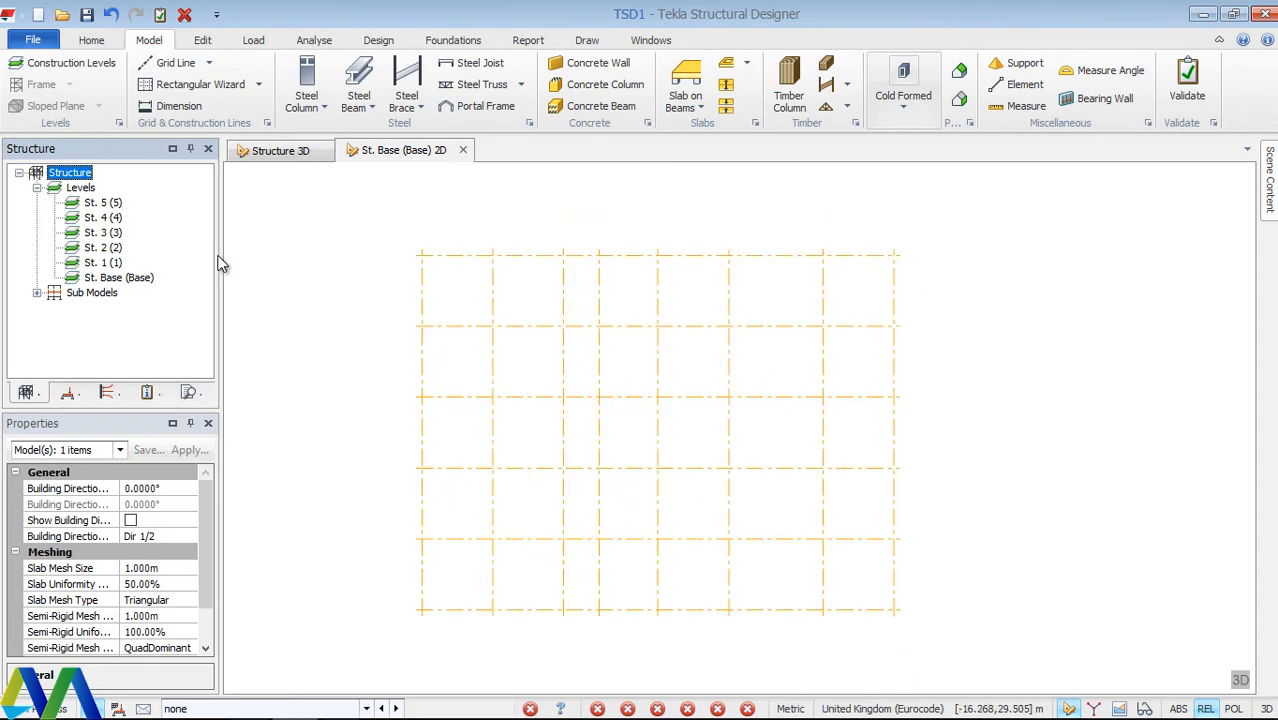
pyautogui.moveTo(200, 248)
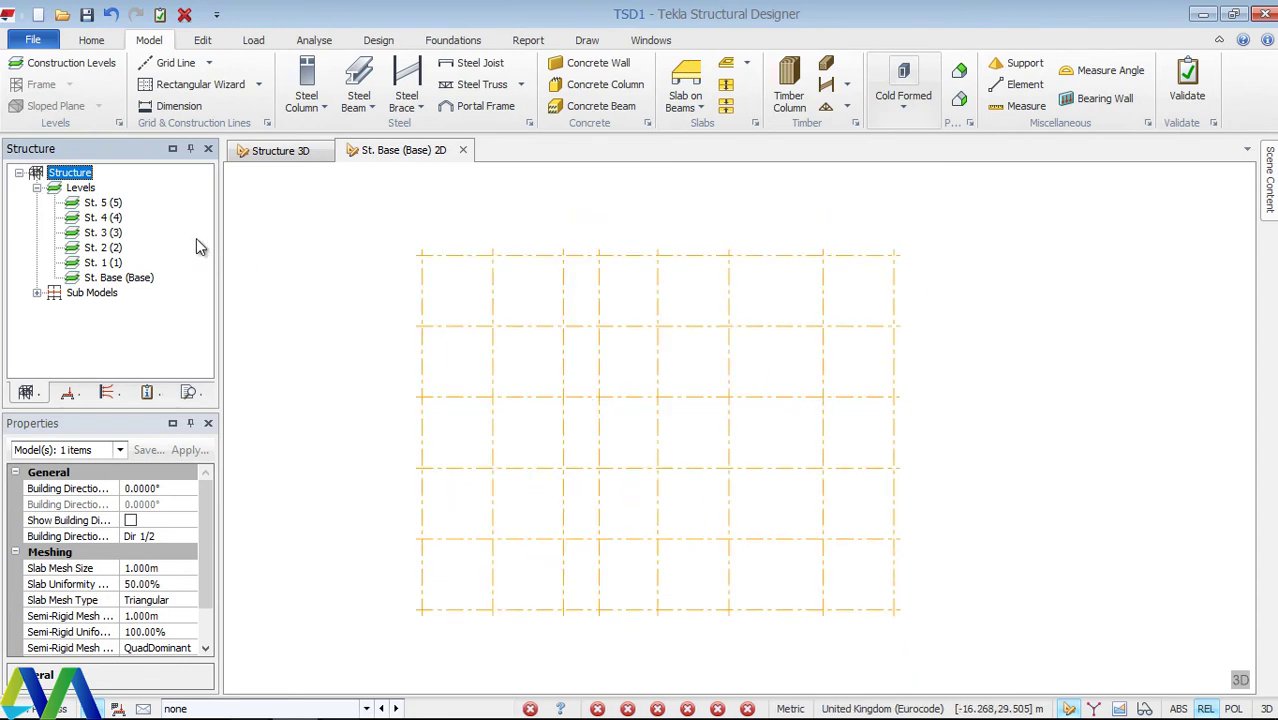
pyautogui.click(104, 204)
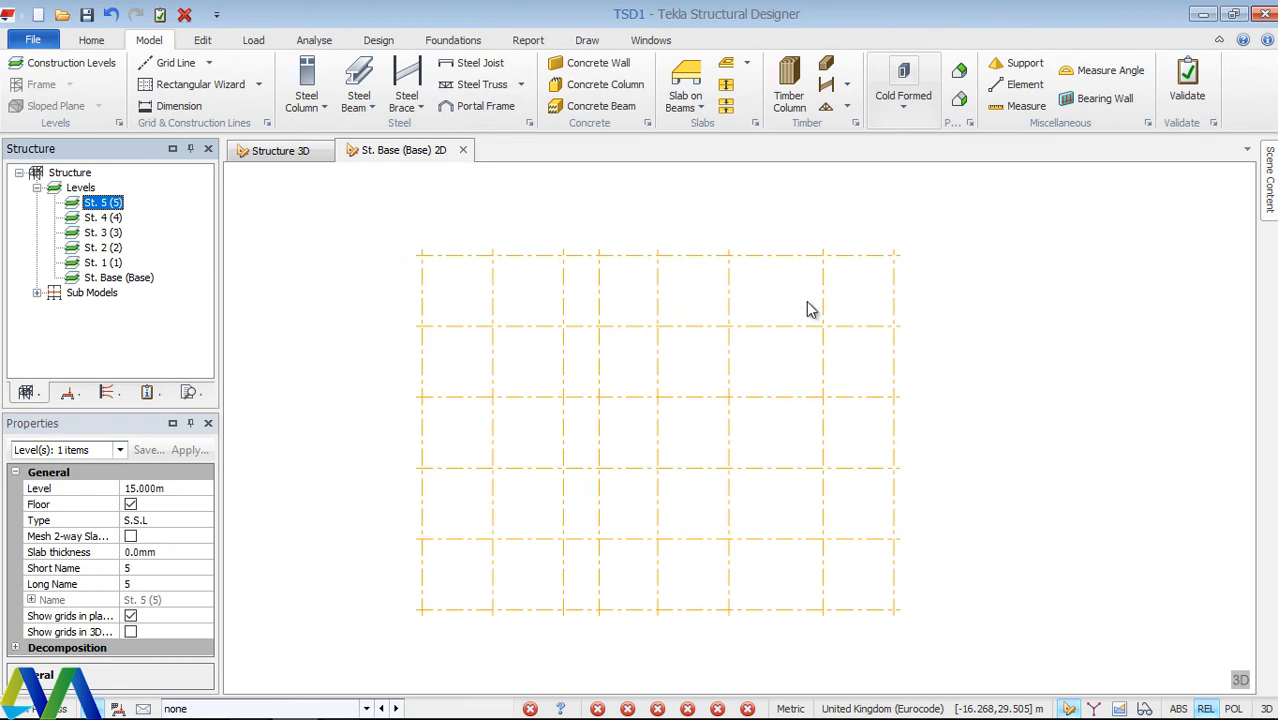
pyautogui.moveTo(610, 562)
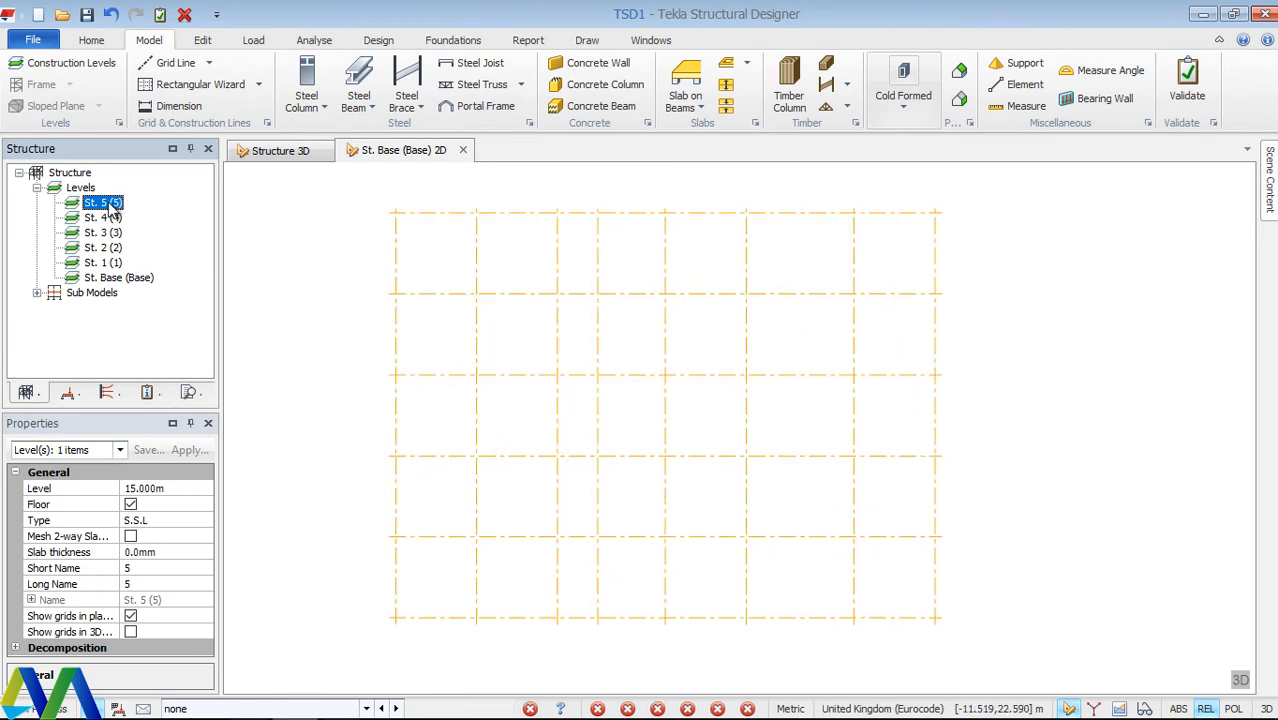
pyautogui.moveTo(138, 224)
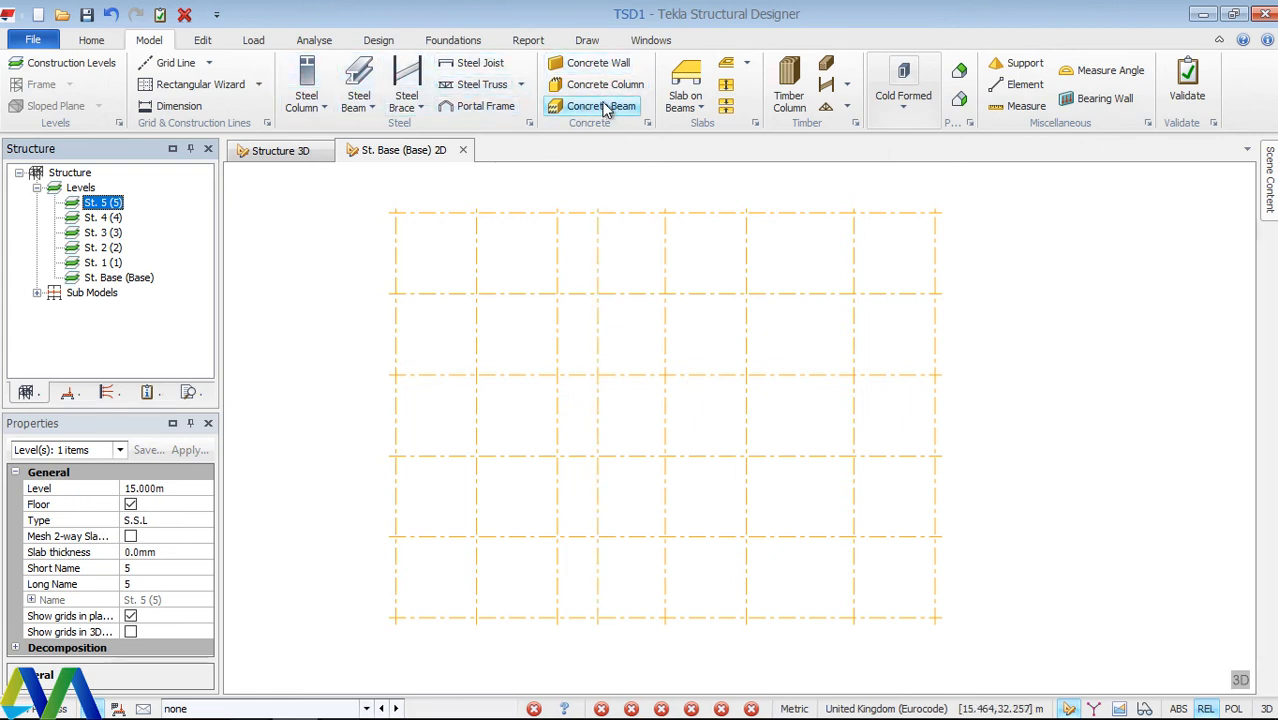
pyautogui.moveTo(596, 104)
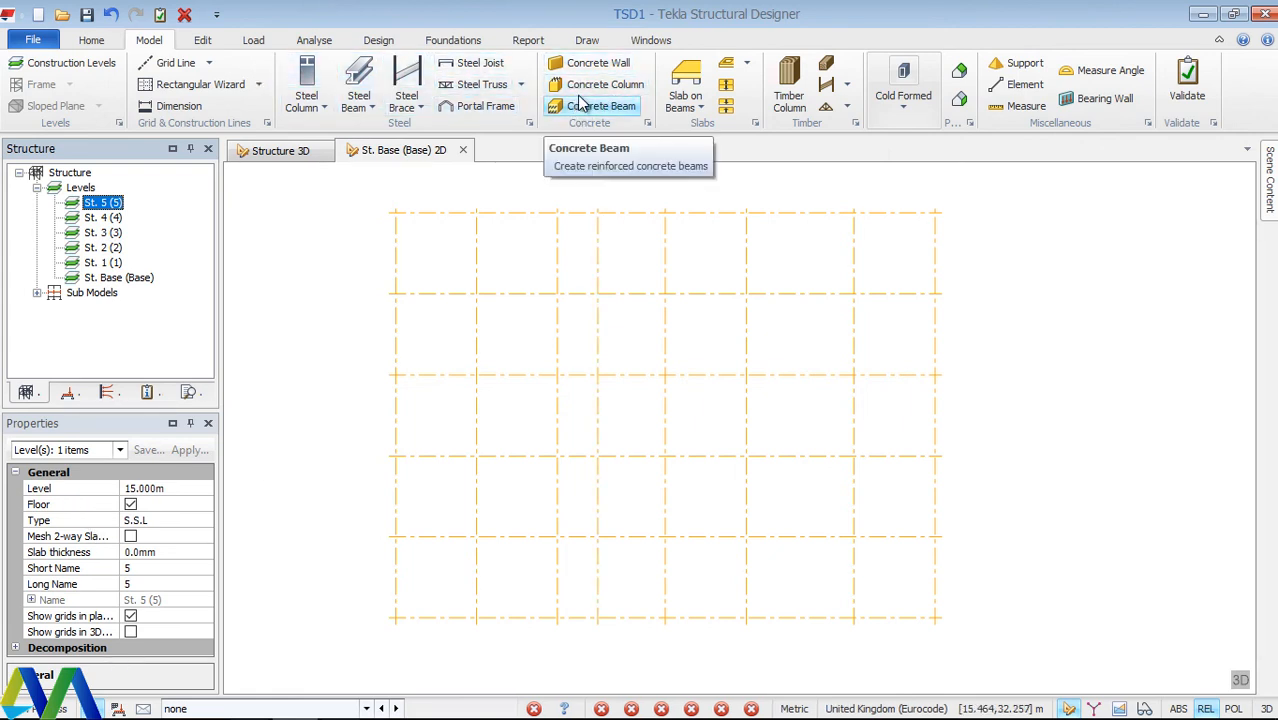
pyautogui.moveTo(94, 504)
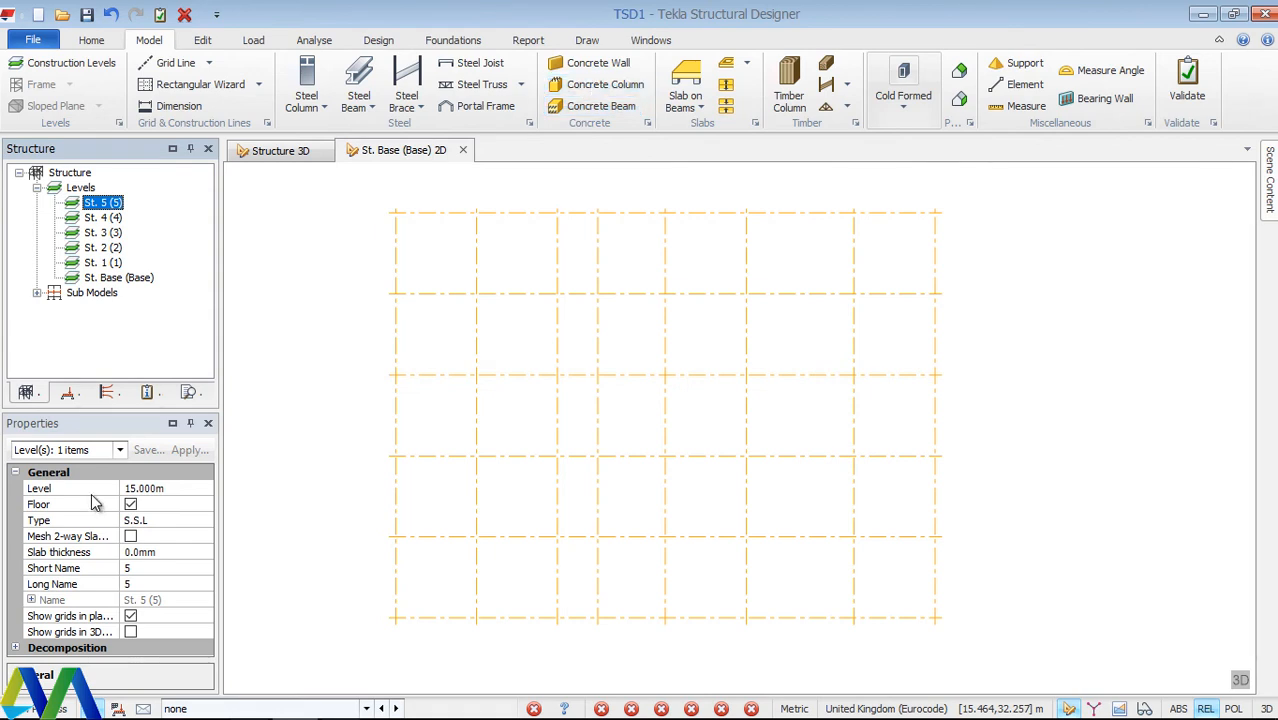
# Start reinforced concrete column placement and set its concrete class to C32/40.
pyautogui.click(600, 84)
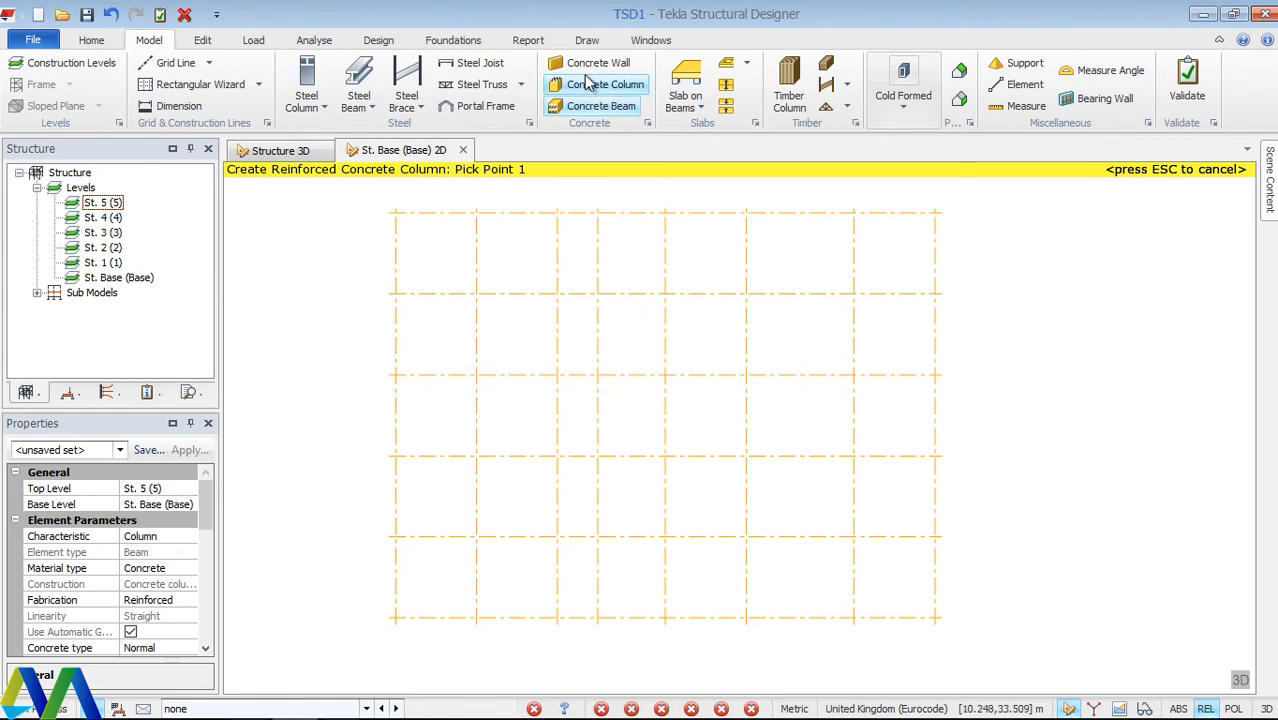
pyautogui.moveTo(604, 84)
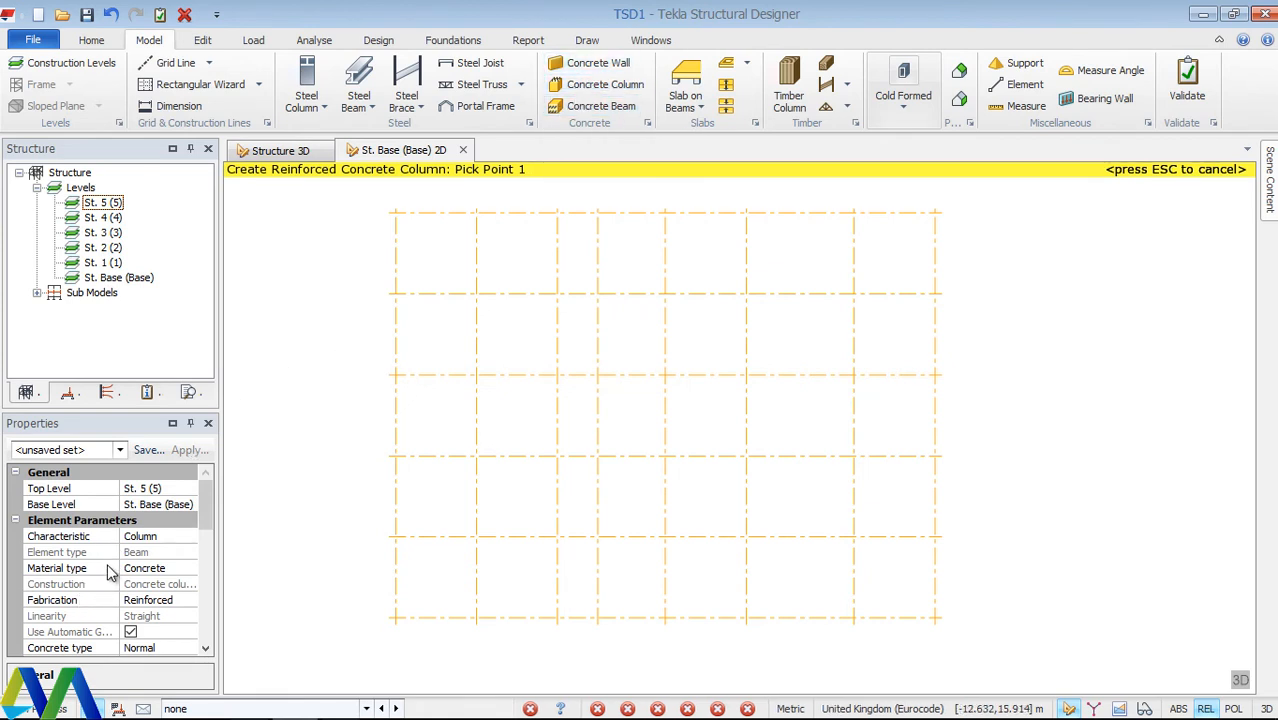
pyautogui.moveTo(150, 616)
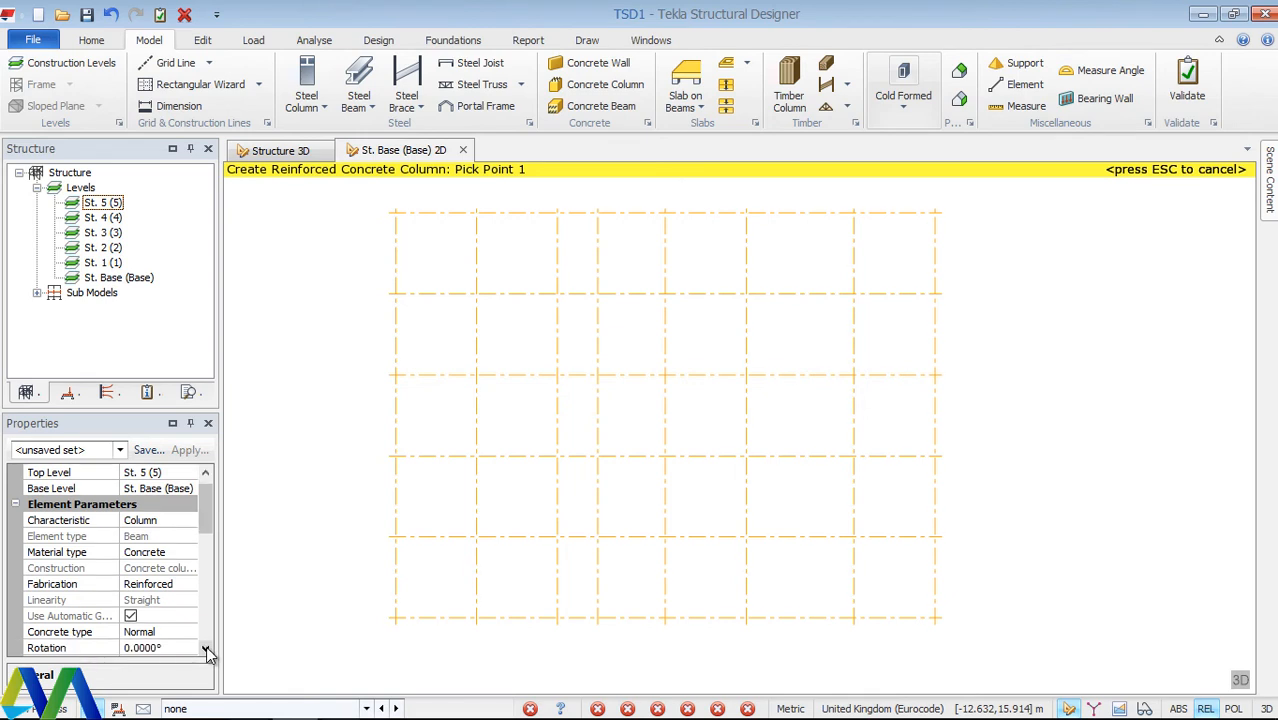
pyautogui.scroll(-3)
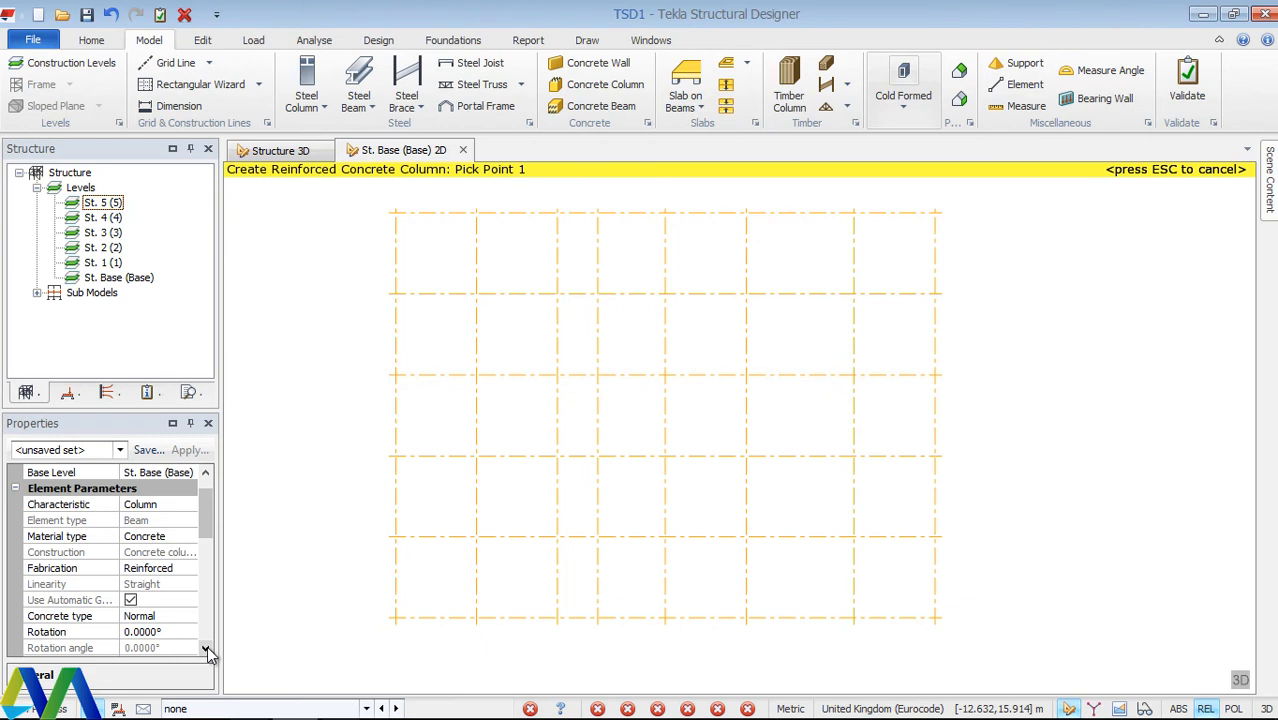
pyautogui.scroll(-3)
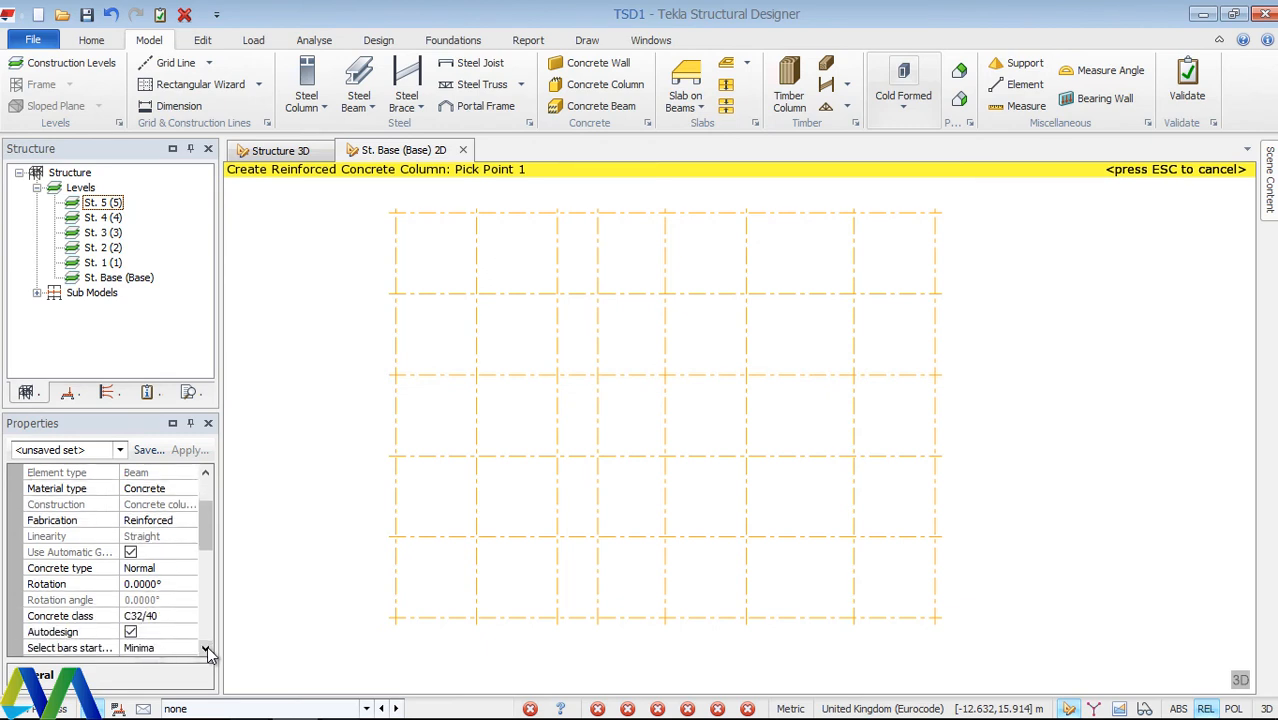
pyautogui.scroll(-3)
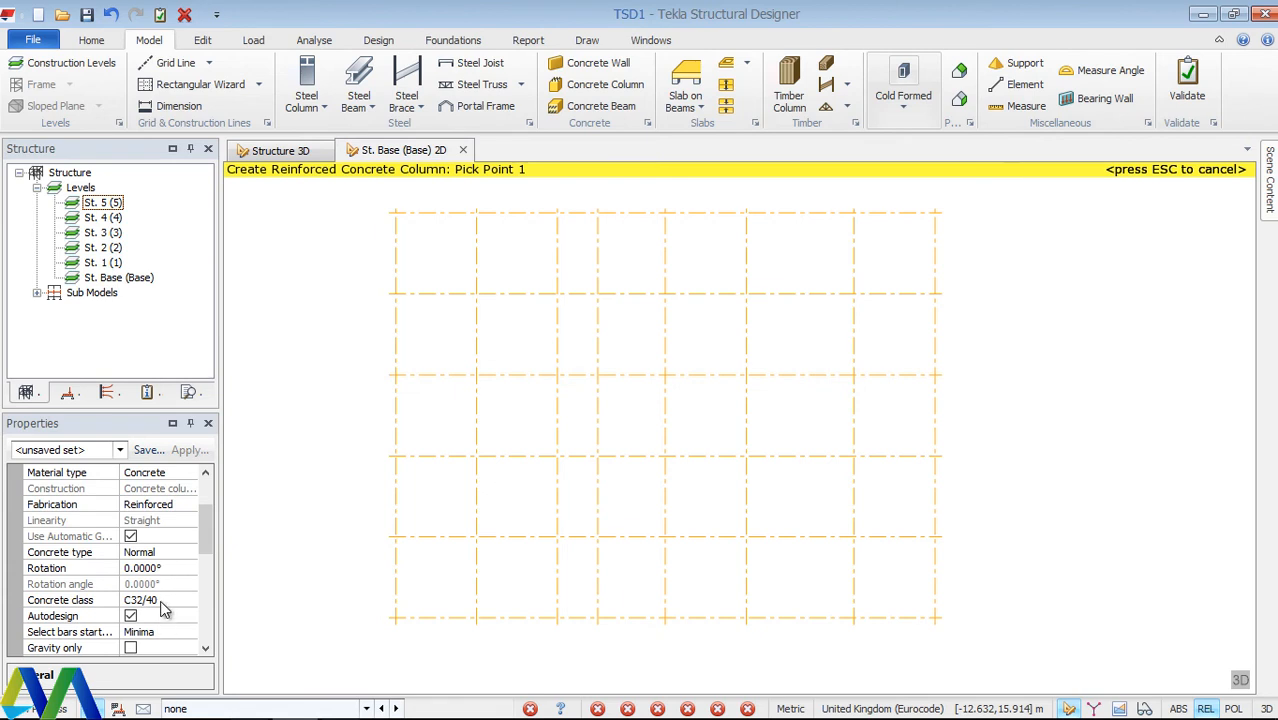
pyautogui.click(188, 600)
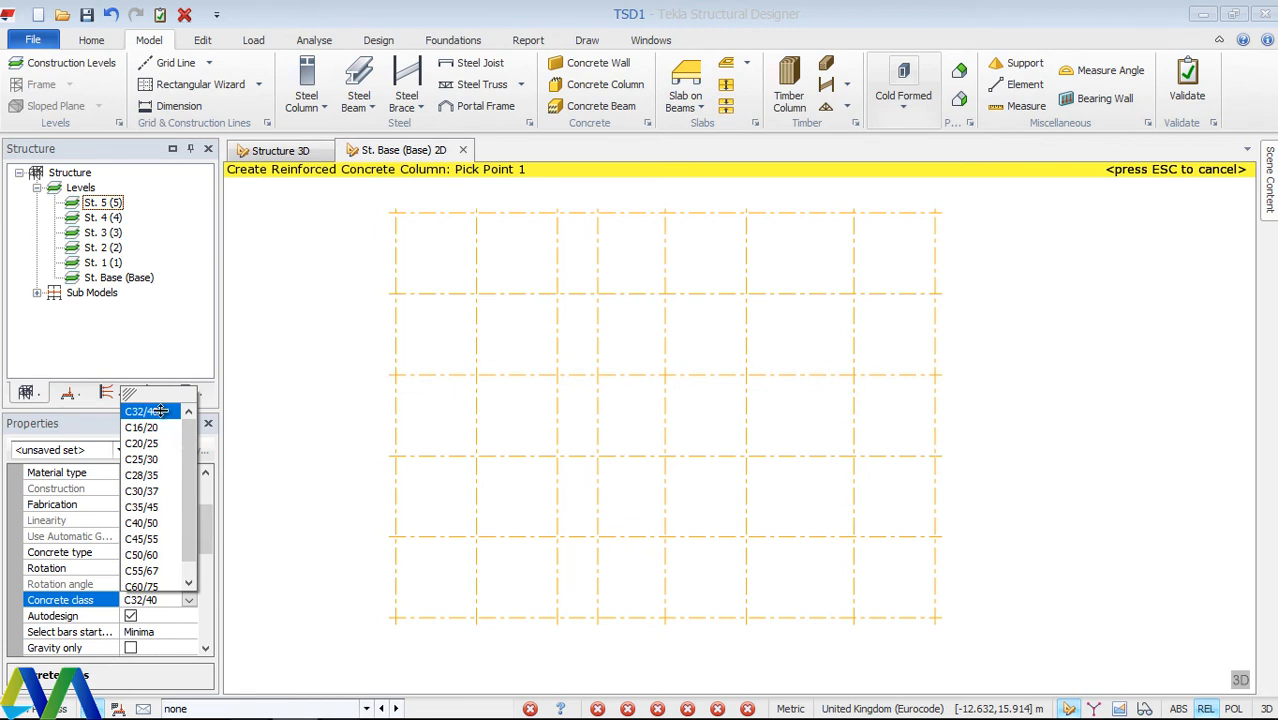
pyautogui.click(148, 410)
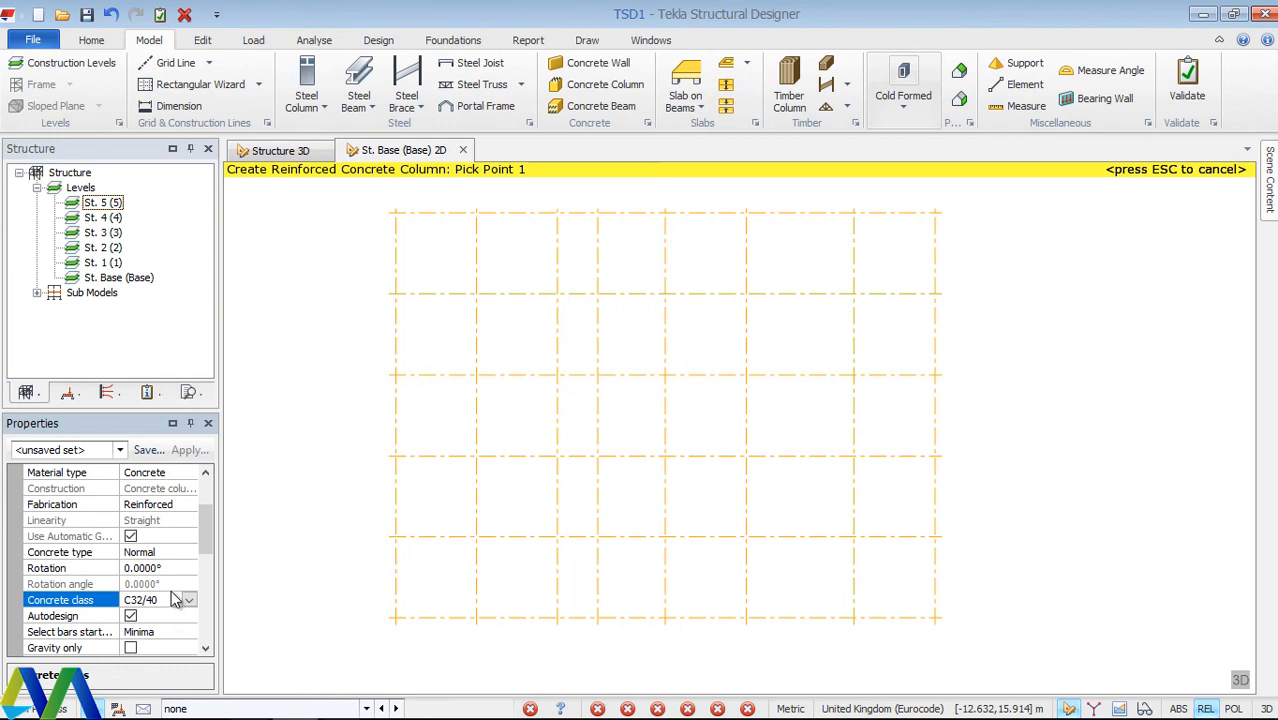
# Bring up the list of available column sections from the Section property.
pyautogui.scroll(-3)
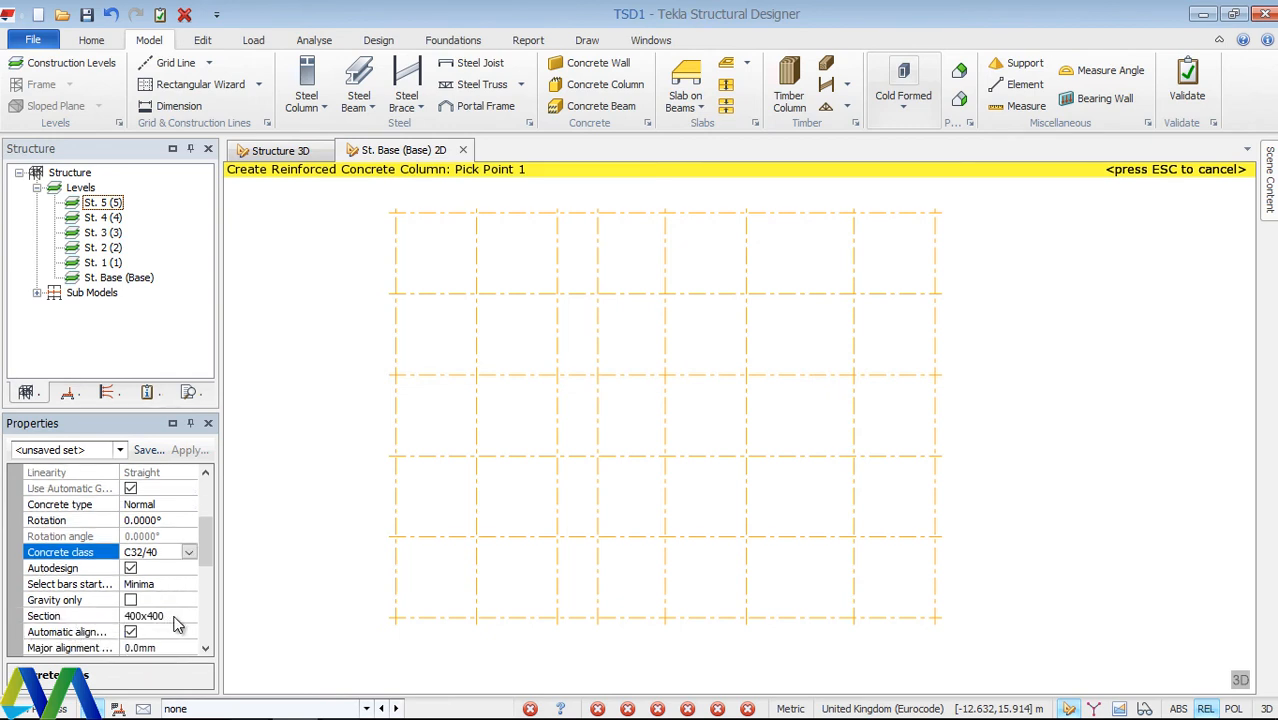
pyautogui.click(156, 616)
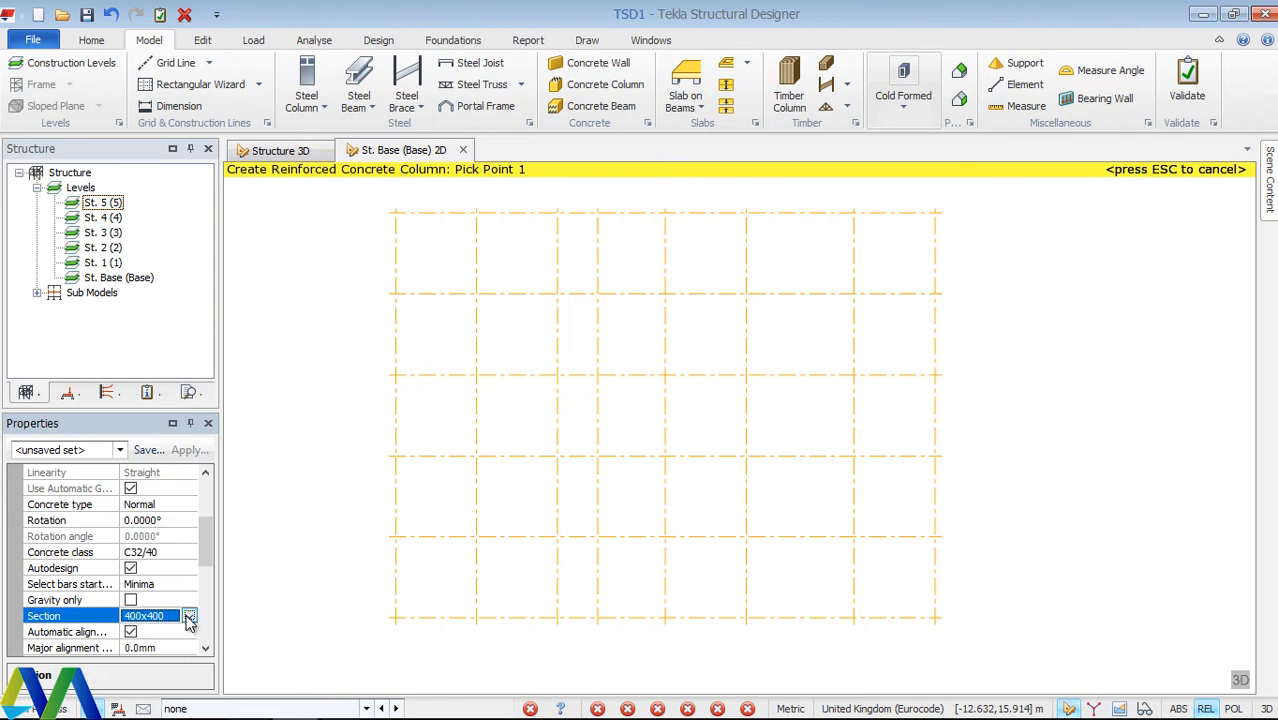
pyautogui.moveTo(200, 632)
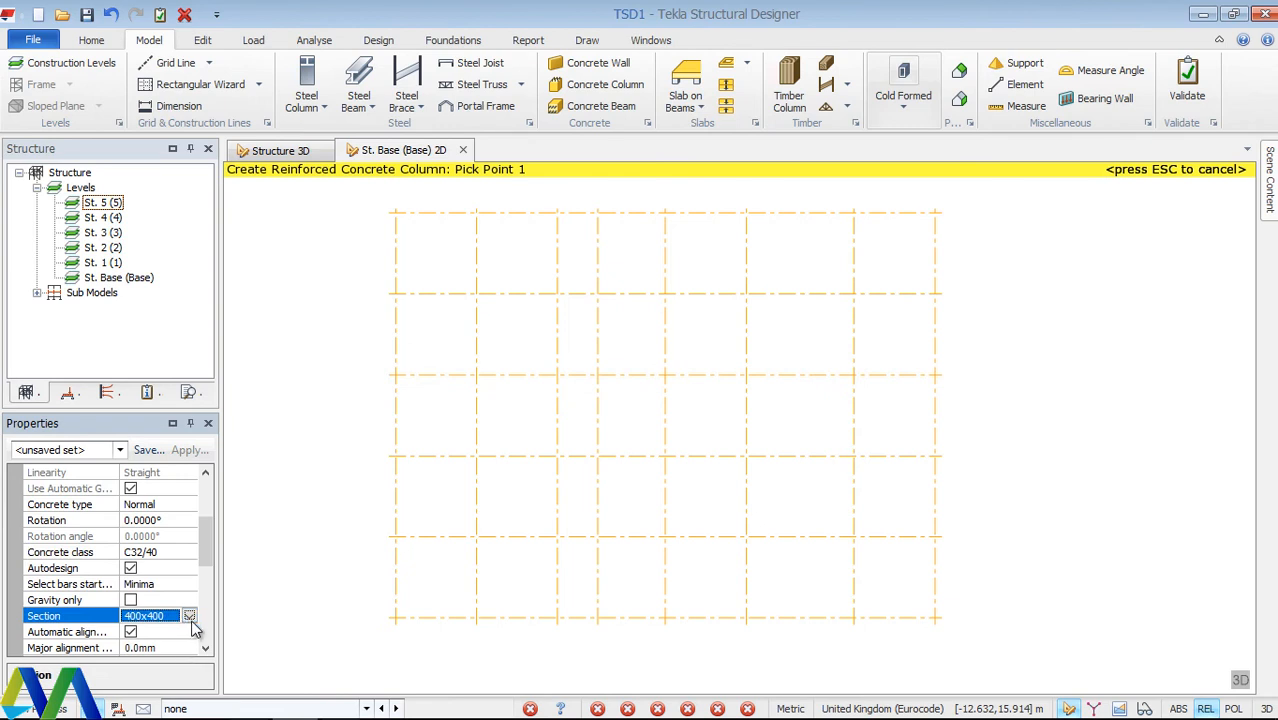
pyautogui.click(208, 616)
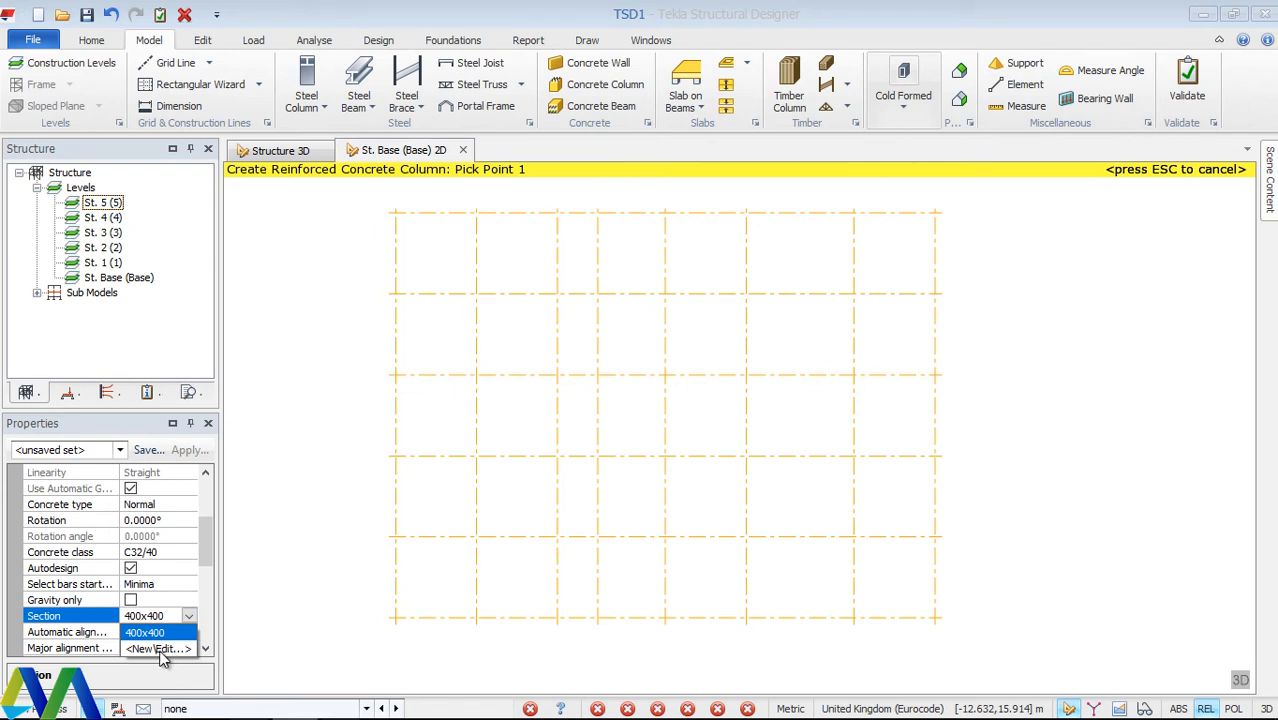
# Create a new section from 400x400 with depth 300, giving a 400x300 column.
pyautogui.click(158, 622)
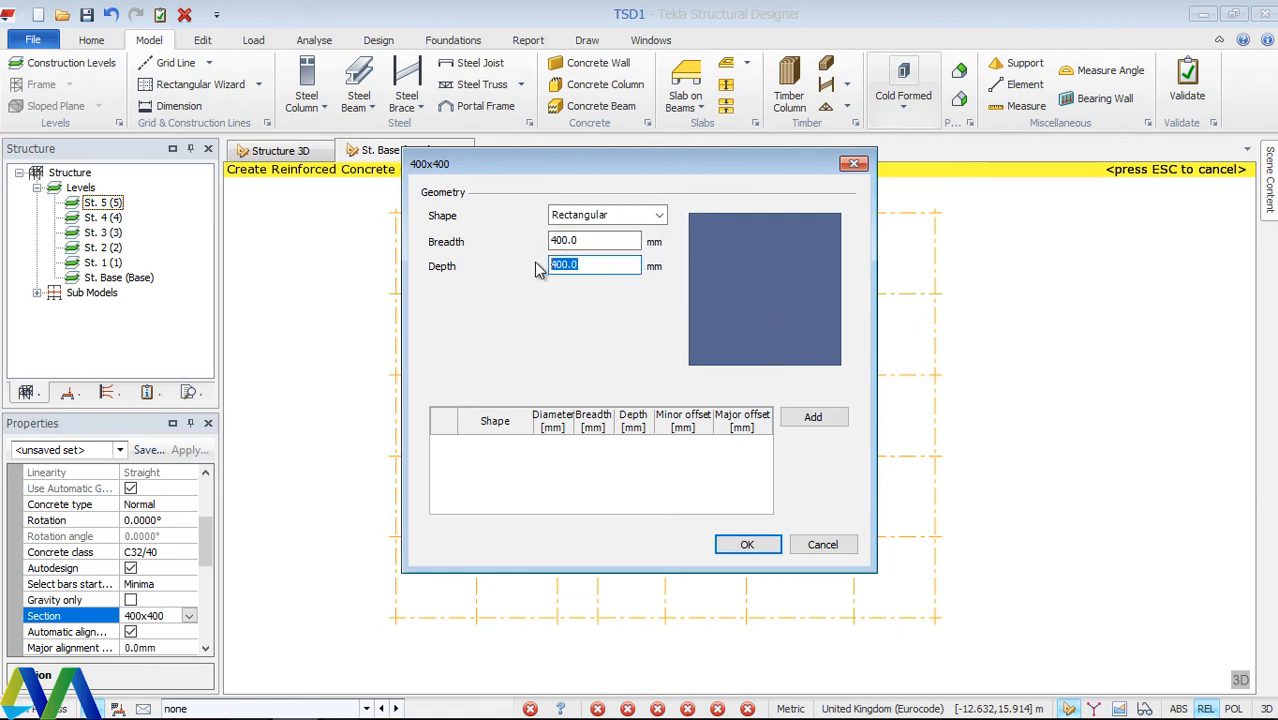
pyautogui.write('3')
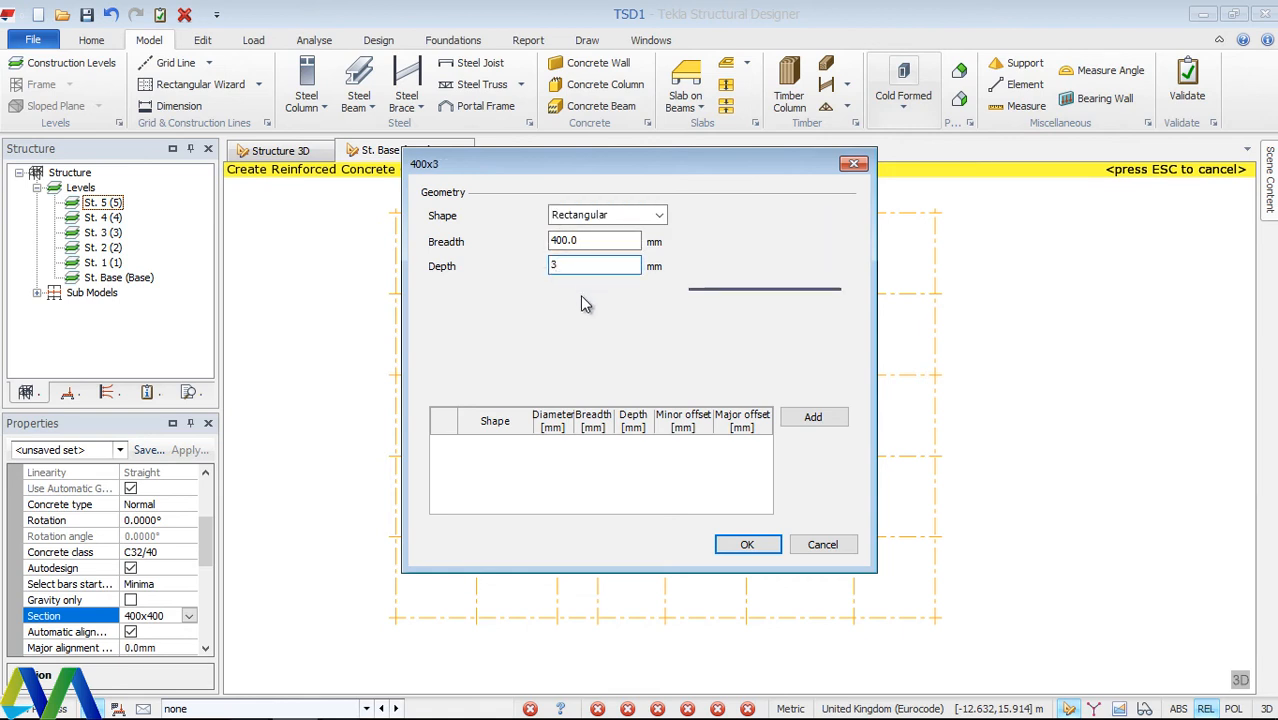
pyautogui.write('00')
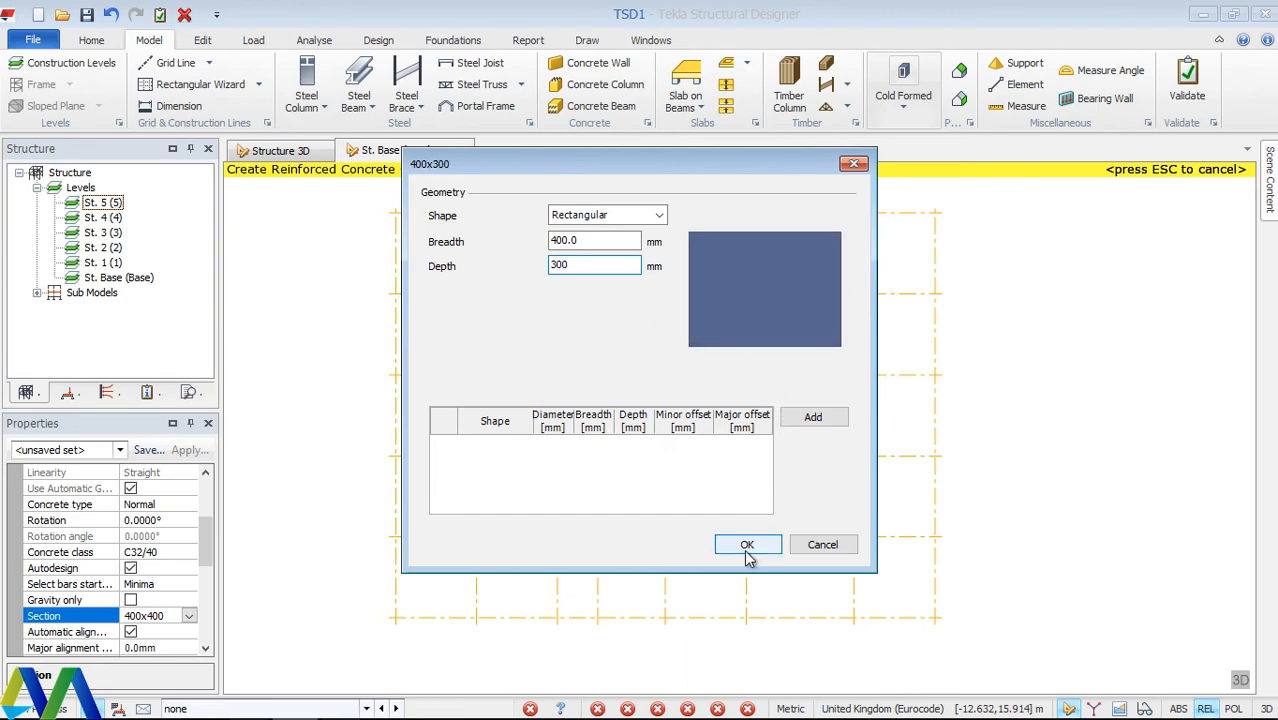
pyautogui.click(748, 544)
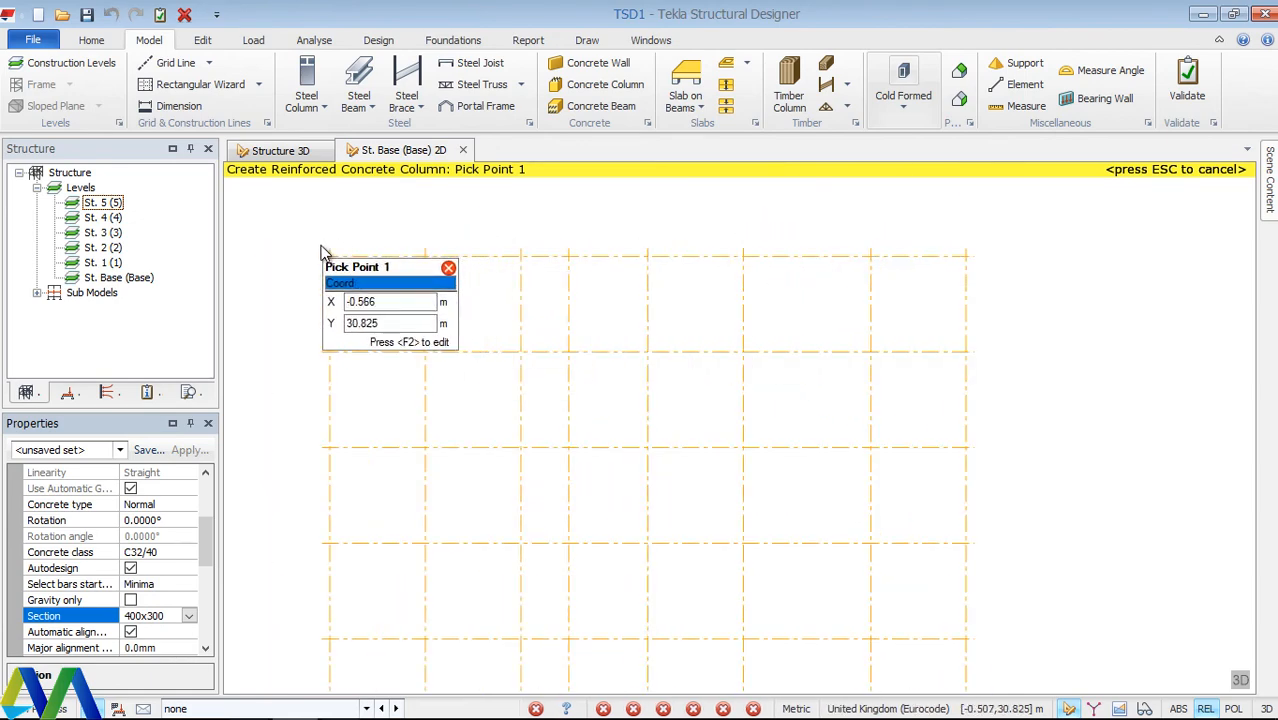
pyautogui.moveTo(1000, 268)
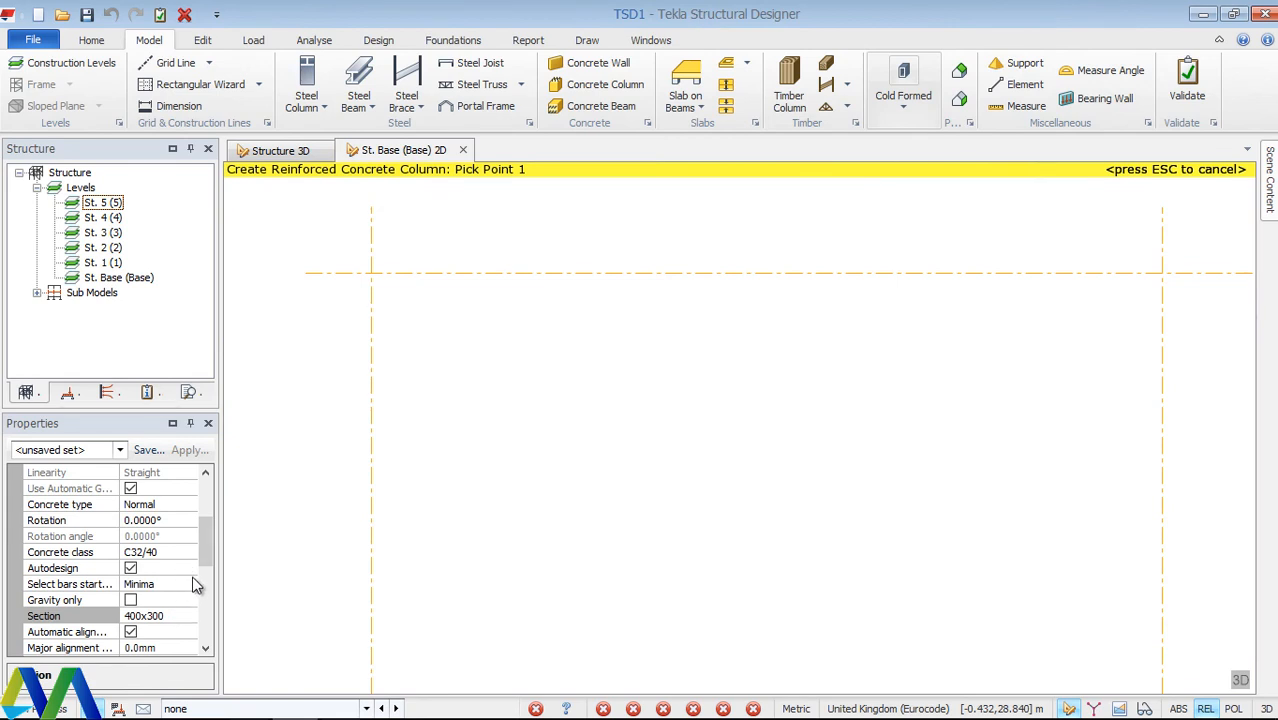
# Reopen the column Section list in Properties, now offering 400x300 and 400x400.
pyautogui.scroll(-3)
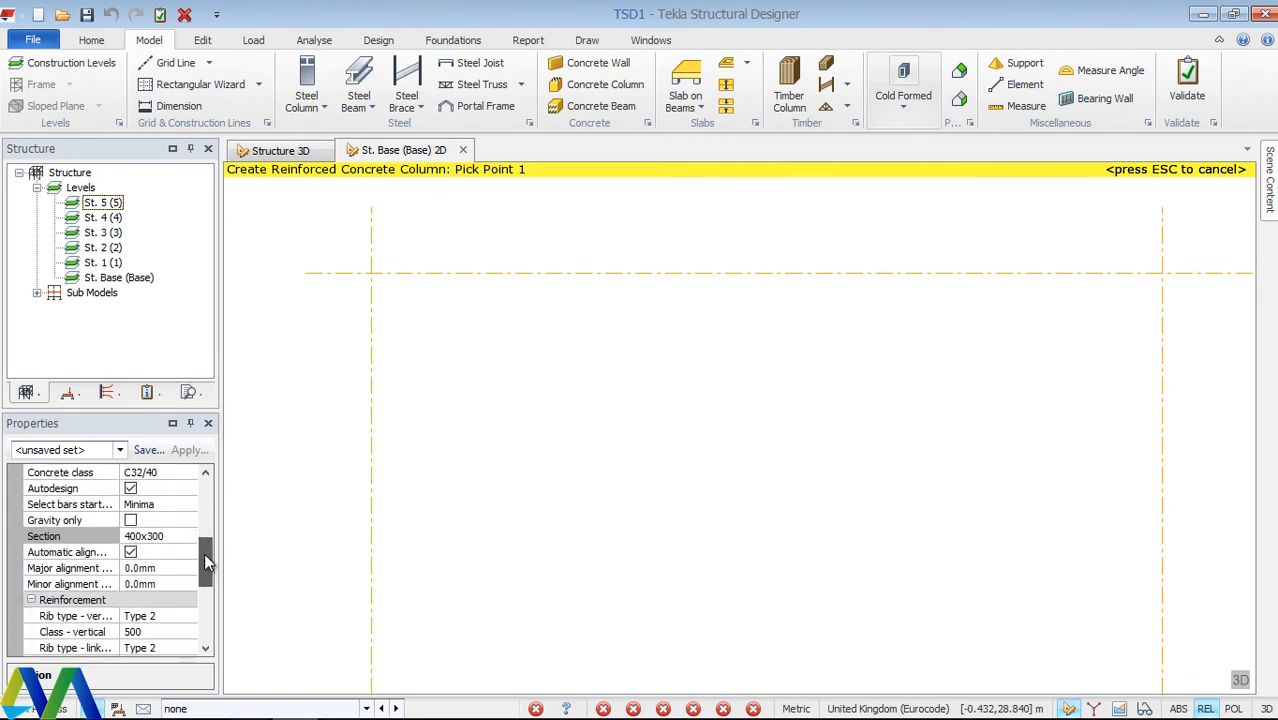
pyautogui.scroll(-3)
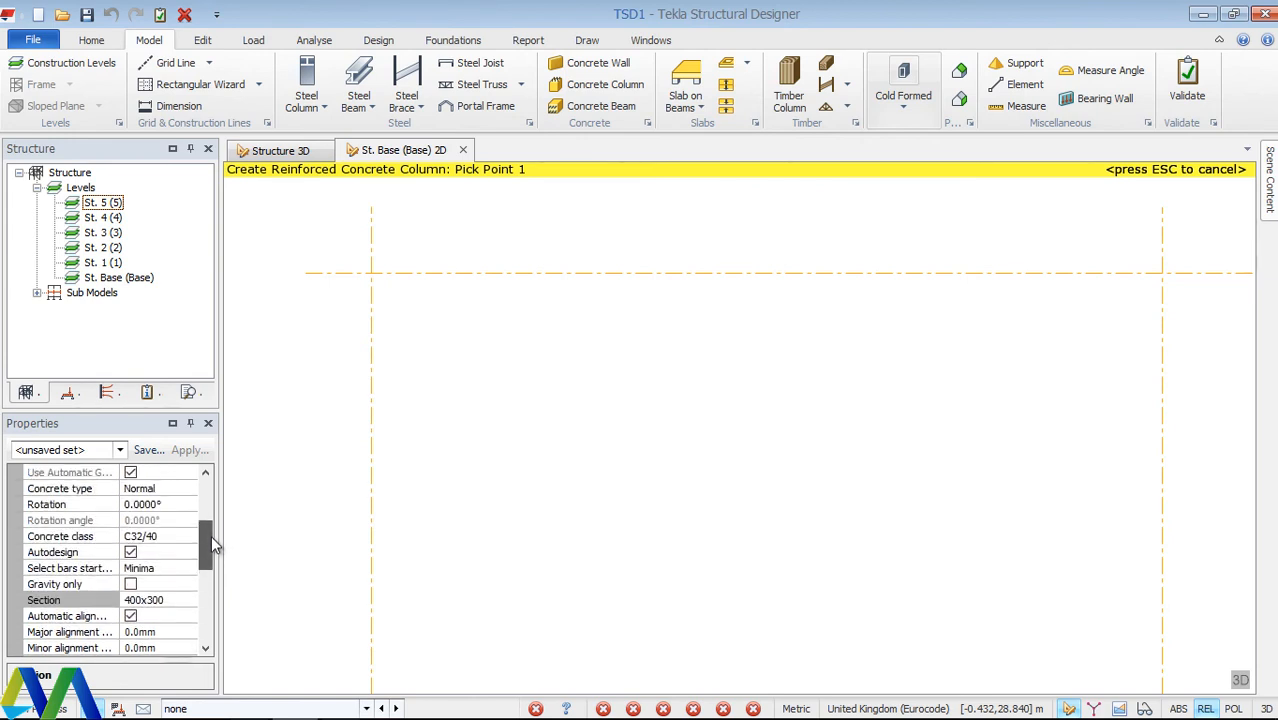
pyautogui.click(408, 364)
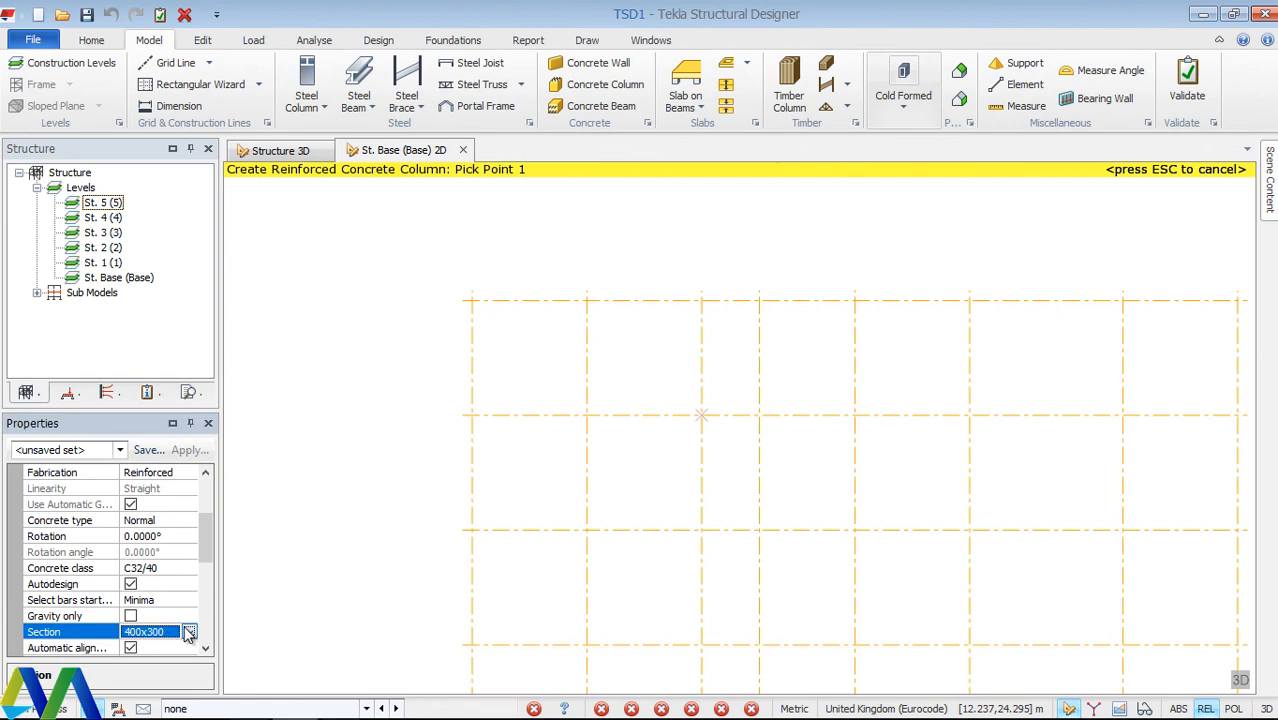
pyautogui.click(206, 632)
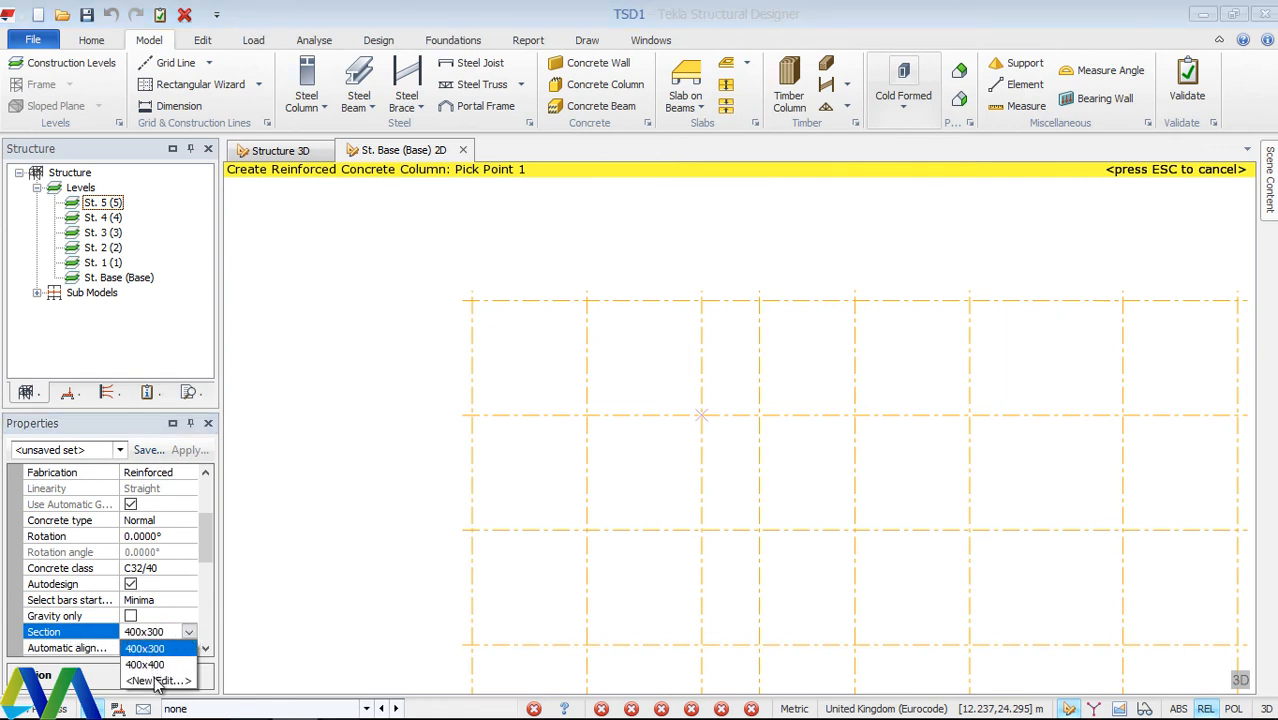
pyautogui.click(156, 676)
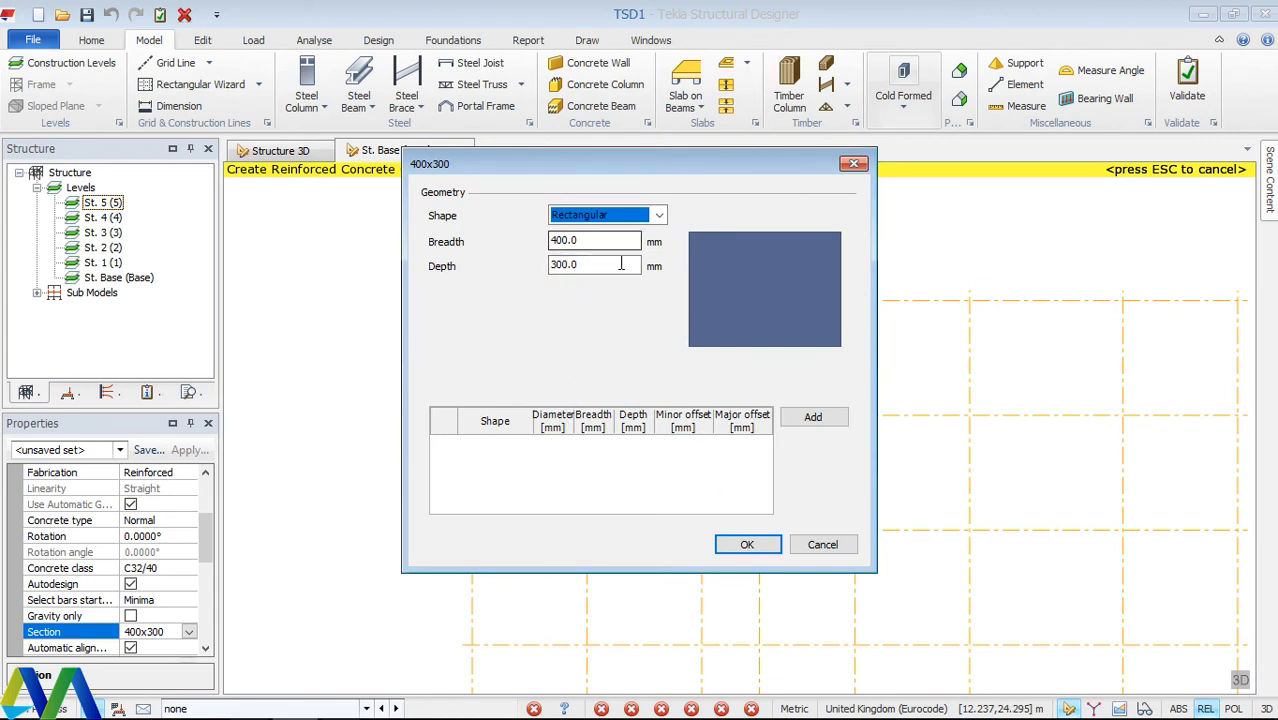
pyautogui.click(594, 264)
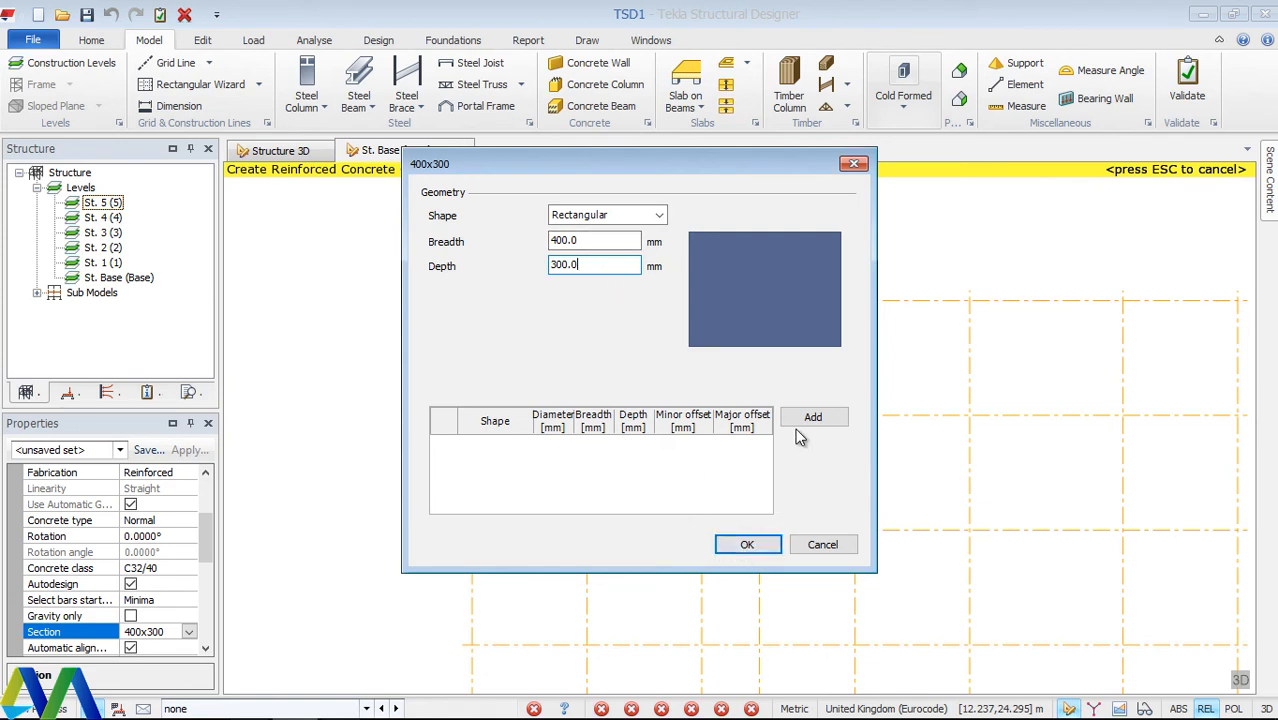
pyautogui.moveTo(816, 488)
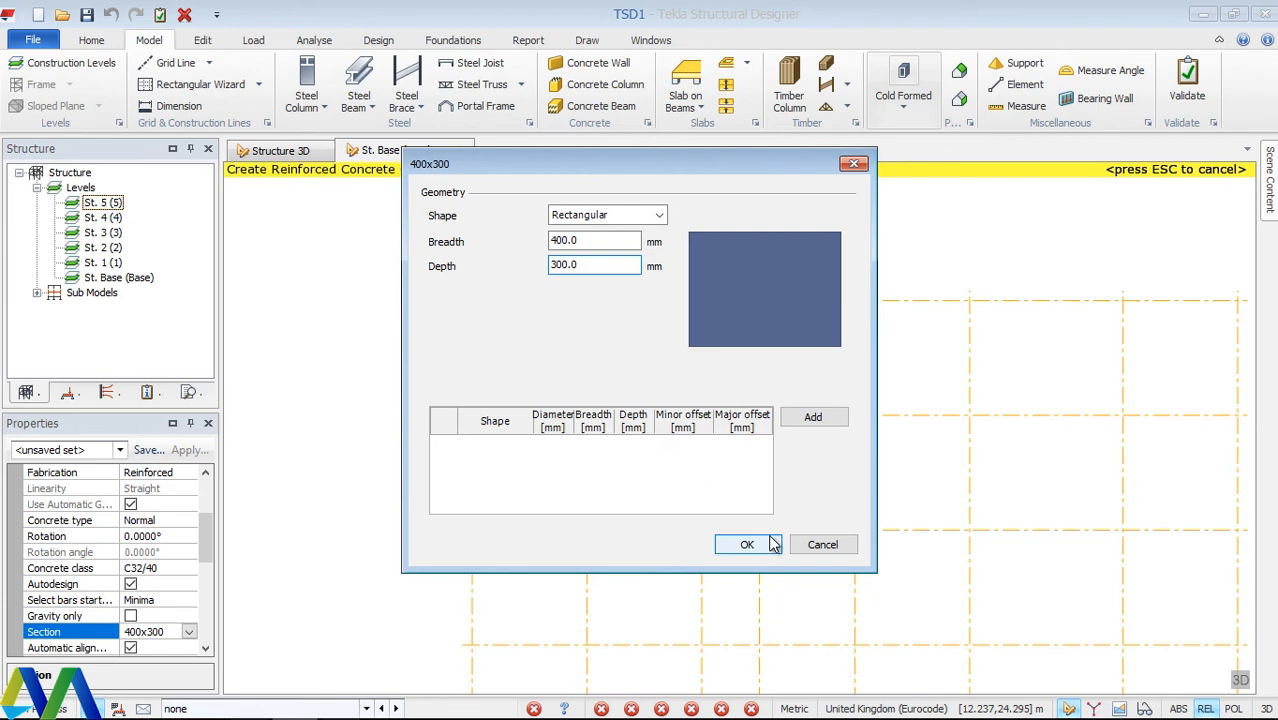
pyautogui.click(736, 544)
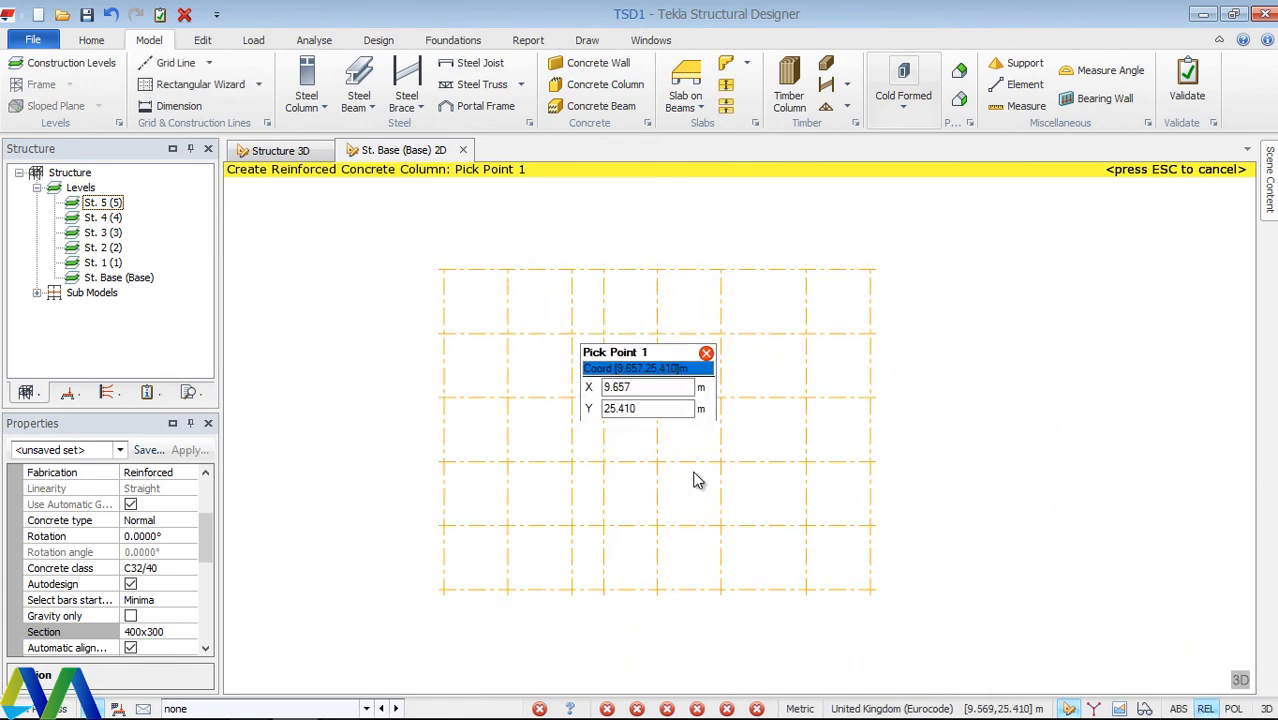
pyautogui.moveTo(278, 222)
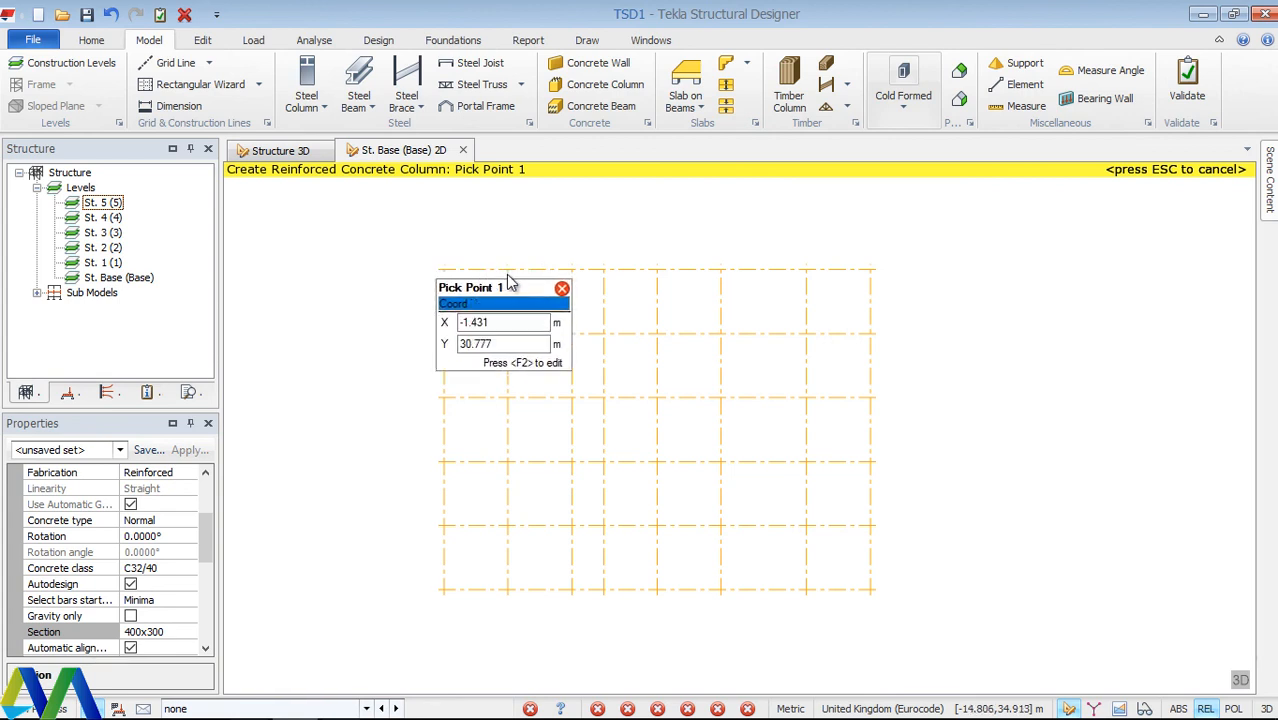
# Browse the Load, Design, Foundations and Report ribbons, ending on the Draw ribbon's schedule tools.
pyautogui.click(252, 40)
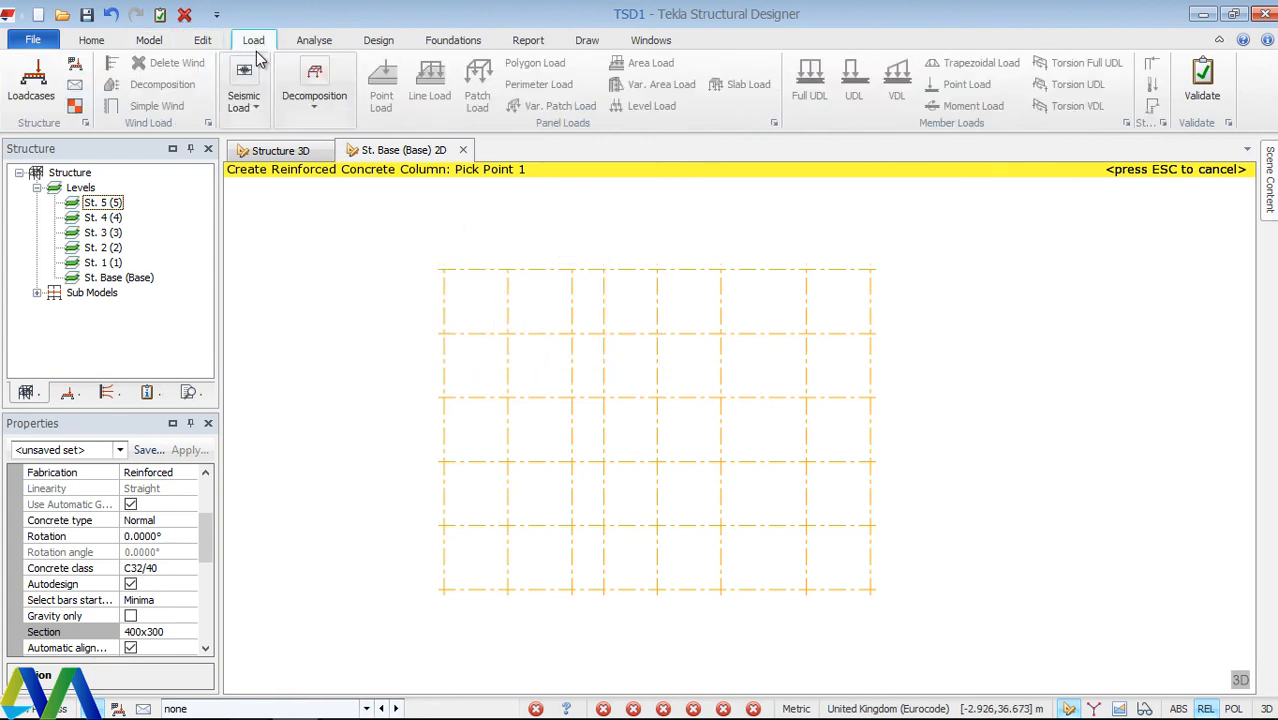
pyautogui.moveTo(28, 90)
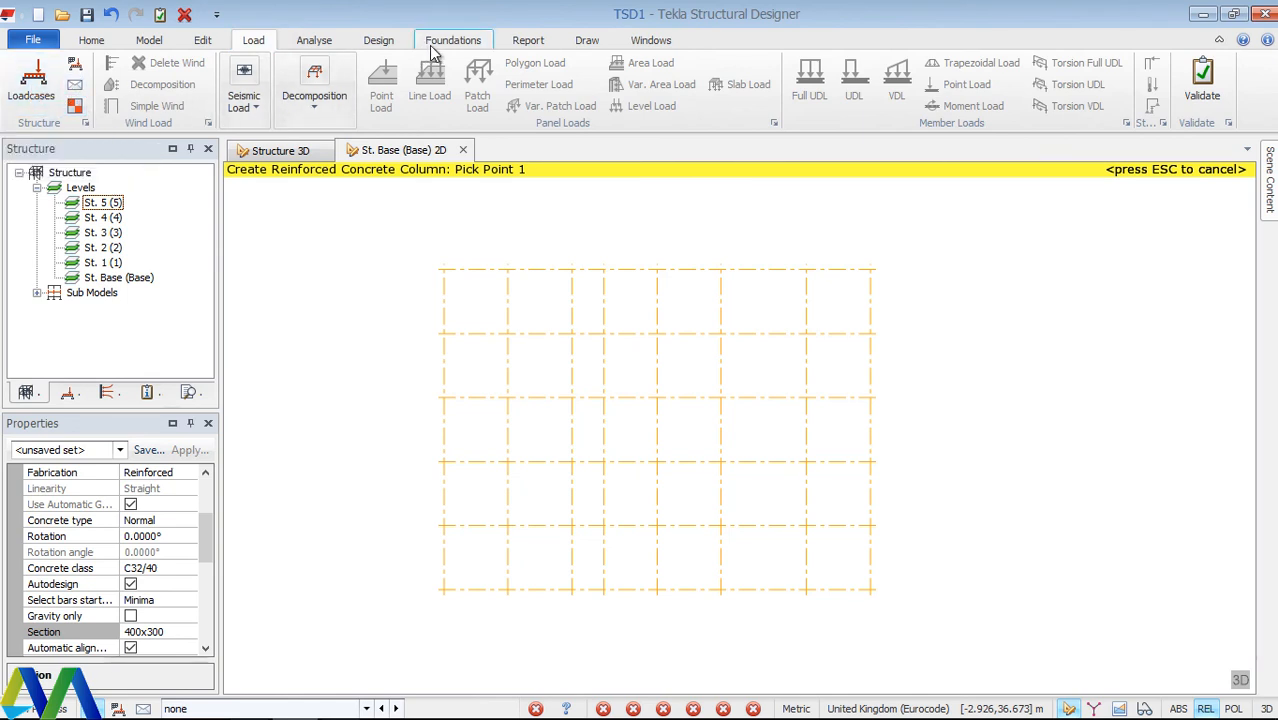
pyautogui.click(378, 40)
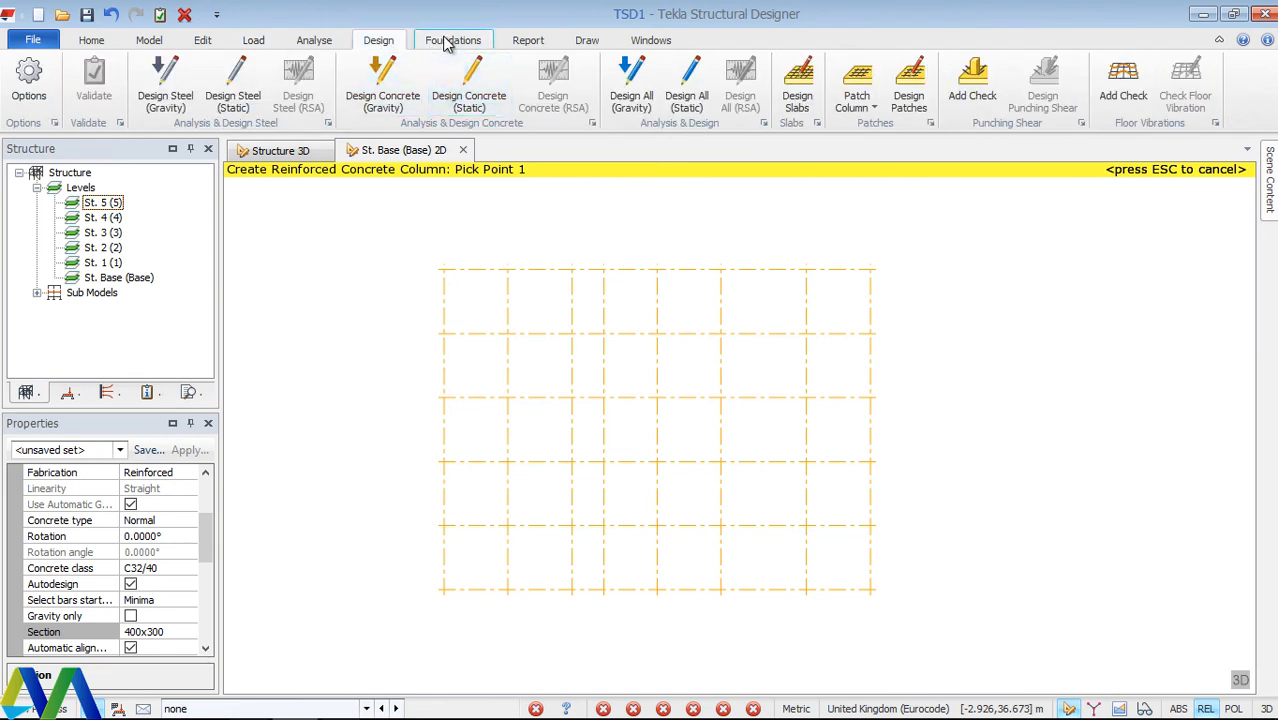
pyautogui.moveTo(444, 52)
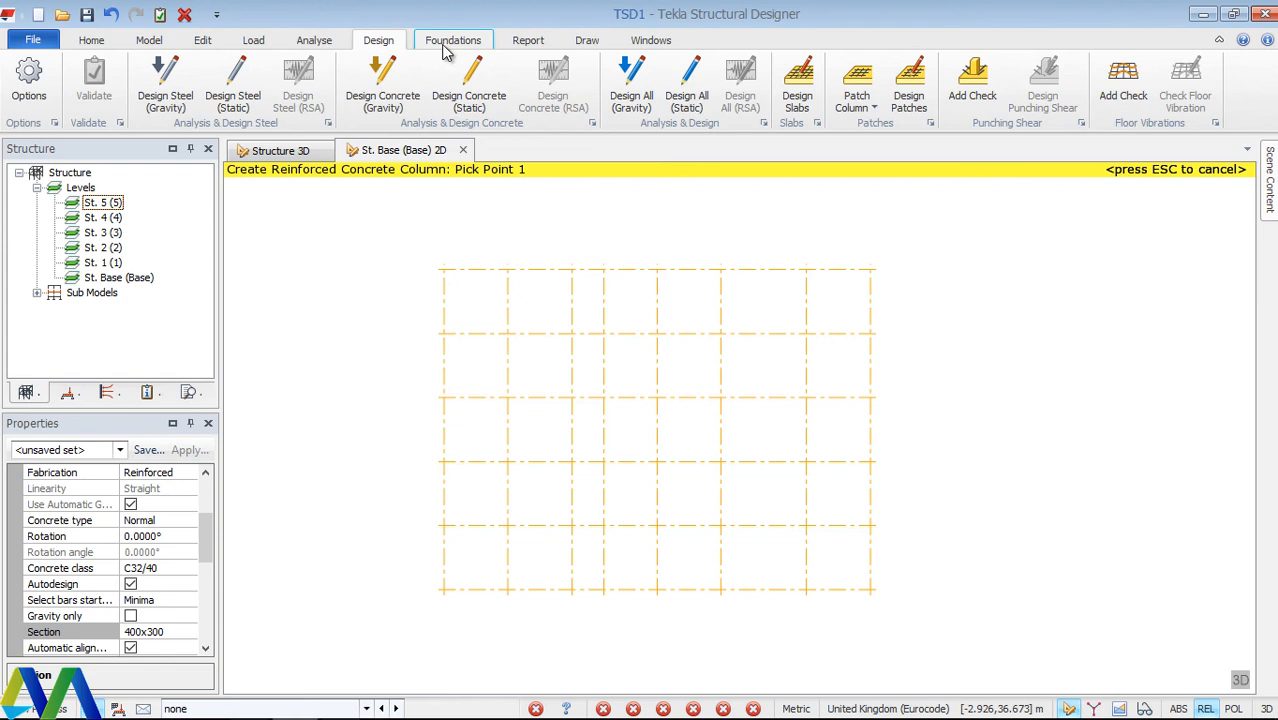
pyautogui.click(452, 40)
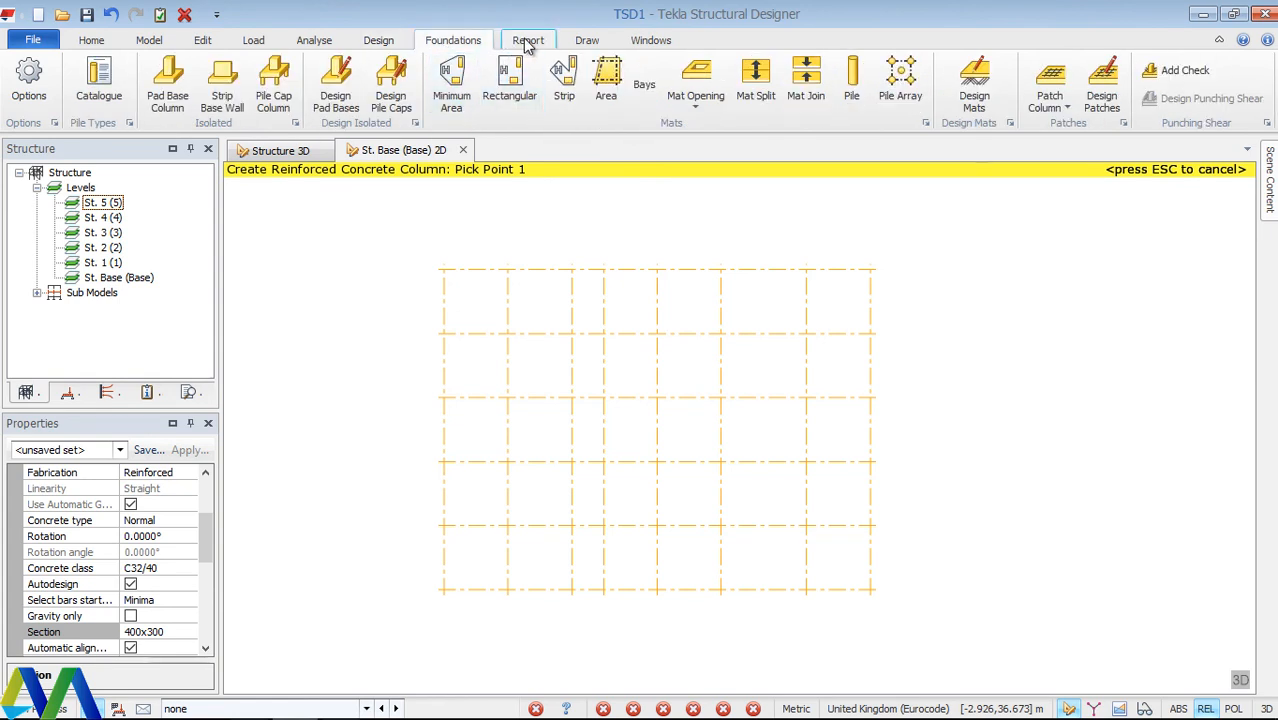
pyautogui.click(528, 40)
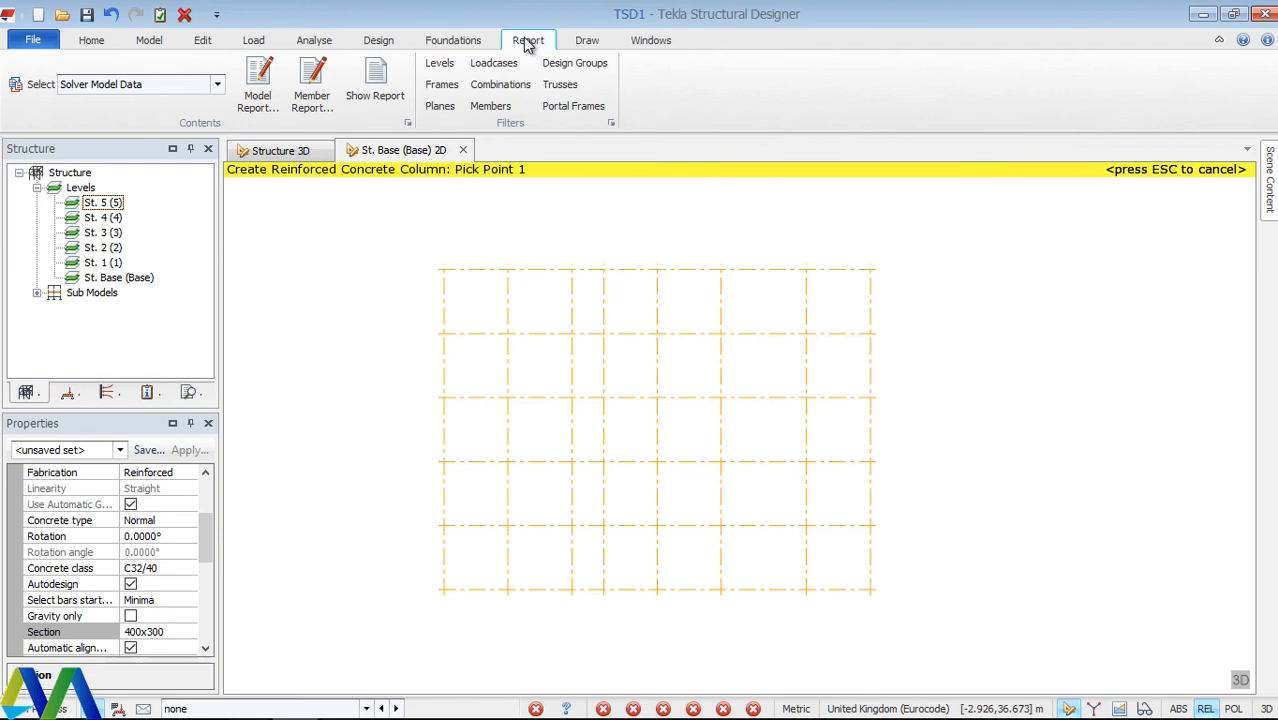
pyautogui.click(588, 40)
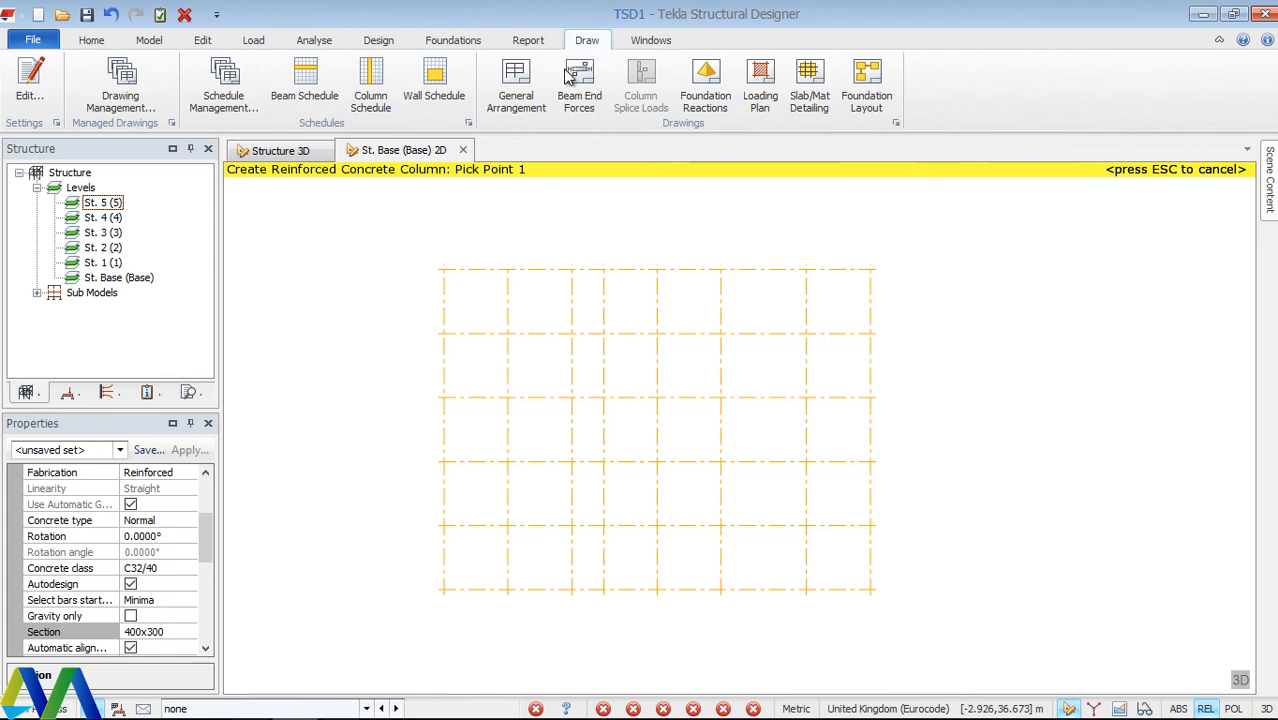
pyautogui.moveTo(452, 448)
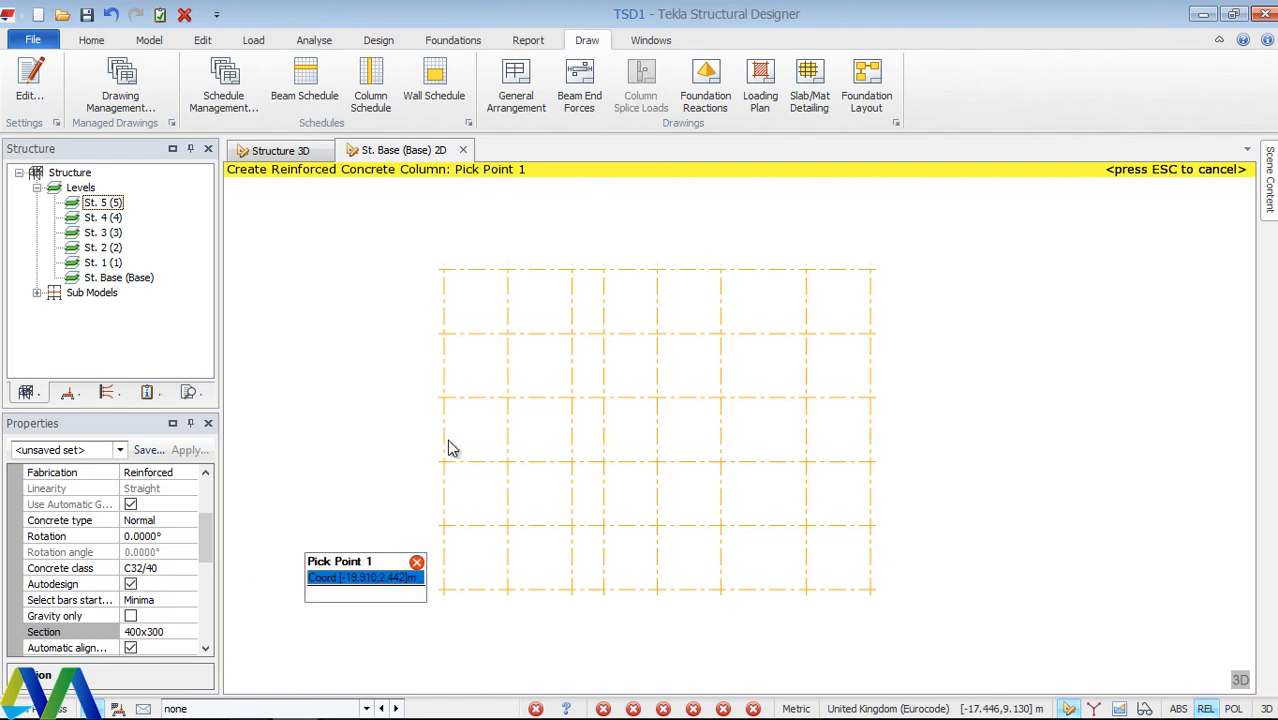